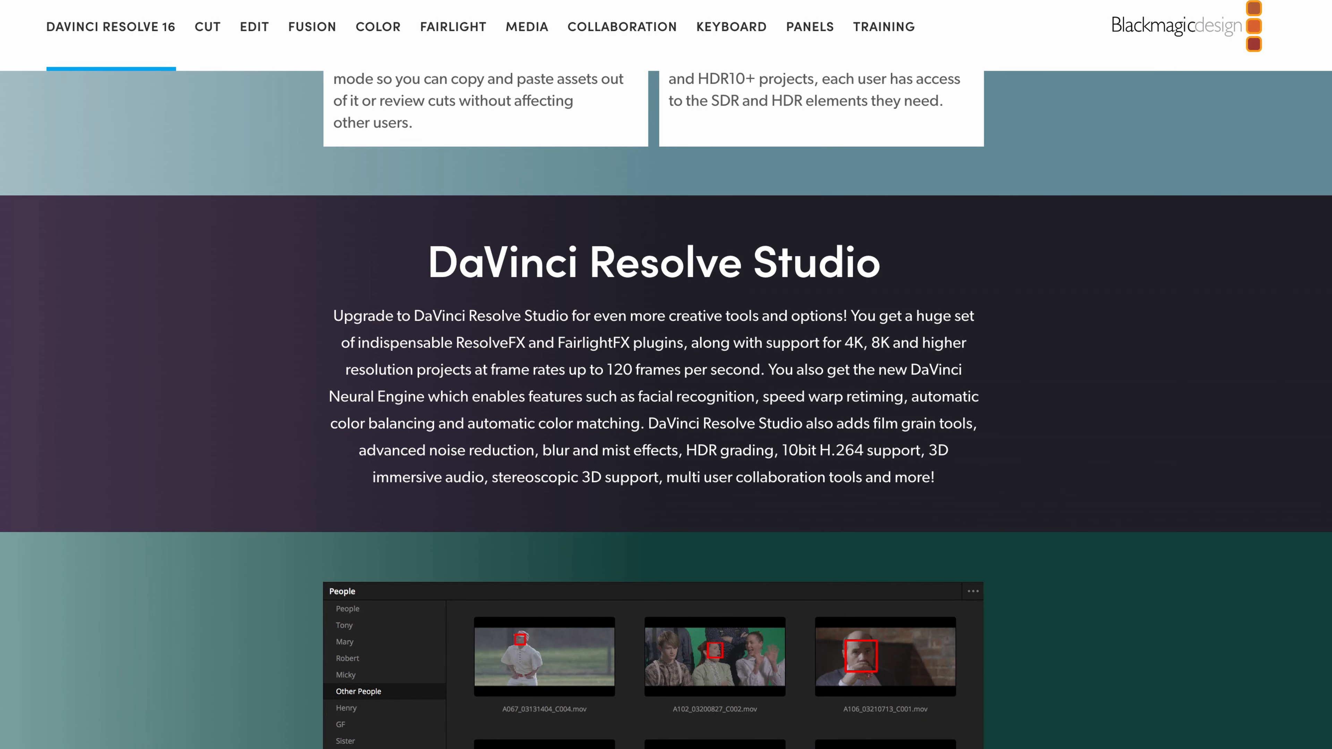
Try the Project Manager's list and thumbnail views and toggle the databases panel
{"action": "scroll", "scroll_direction": "down", "scroll_amount": 3}
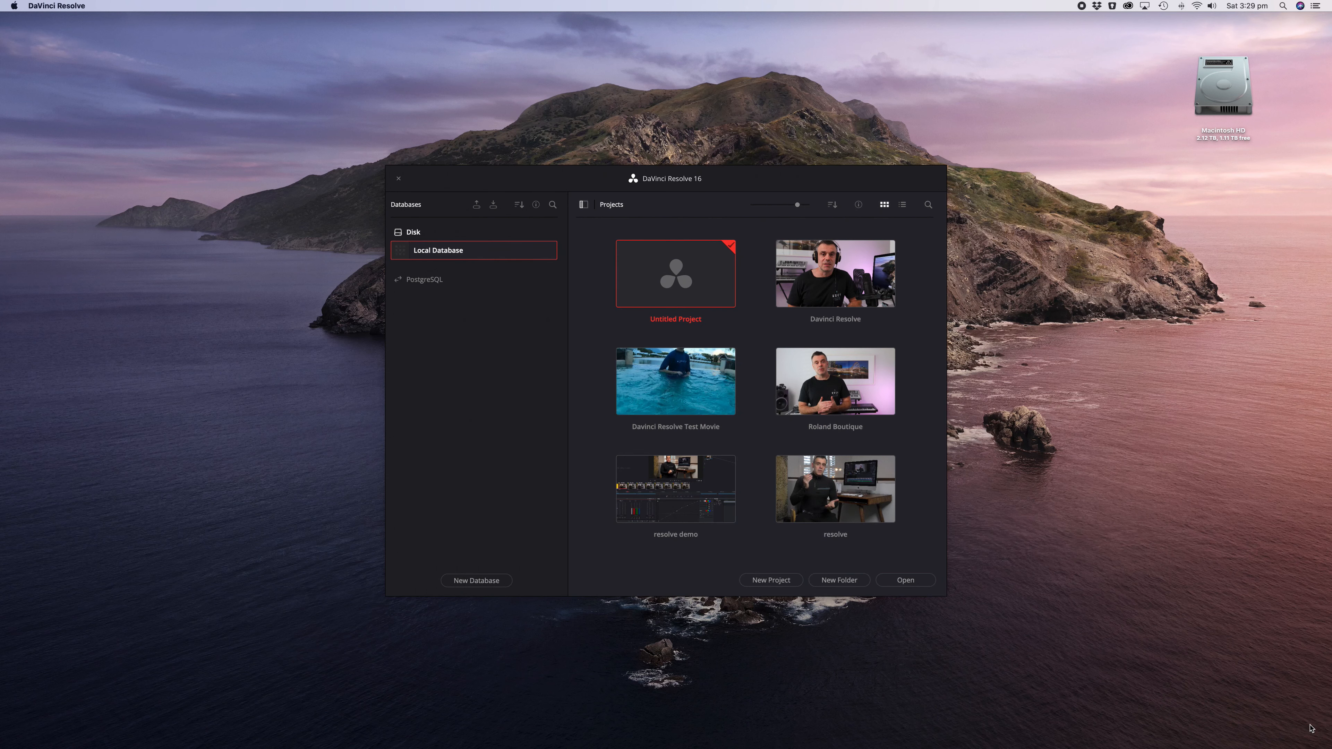
{"action": "mouse_move", "coordinate": [784, 180]}
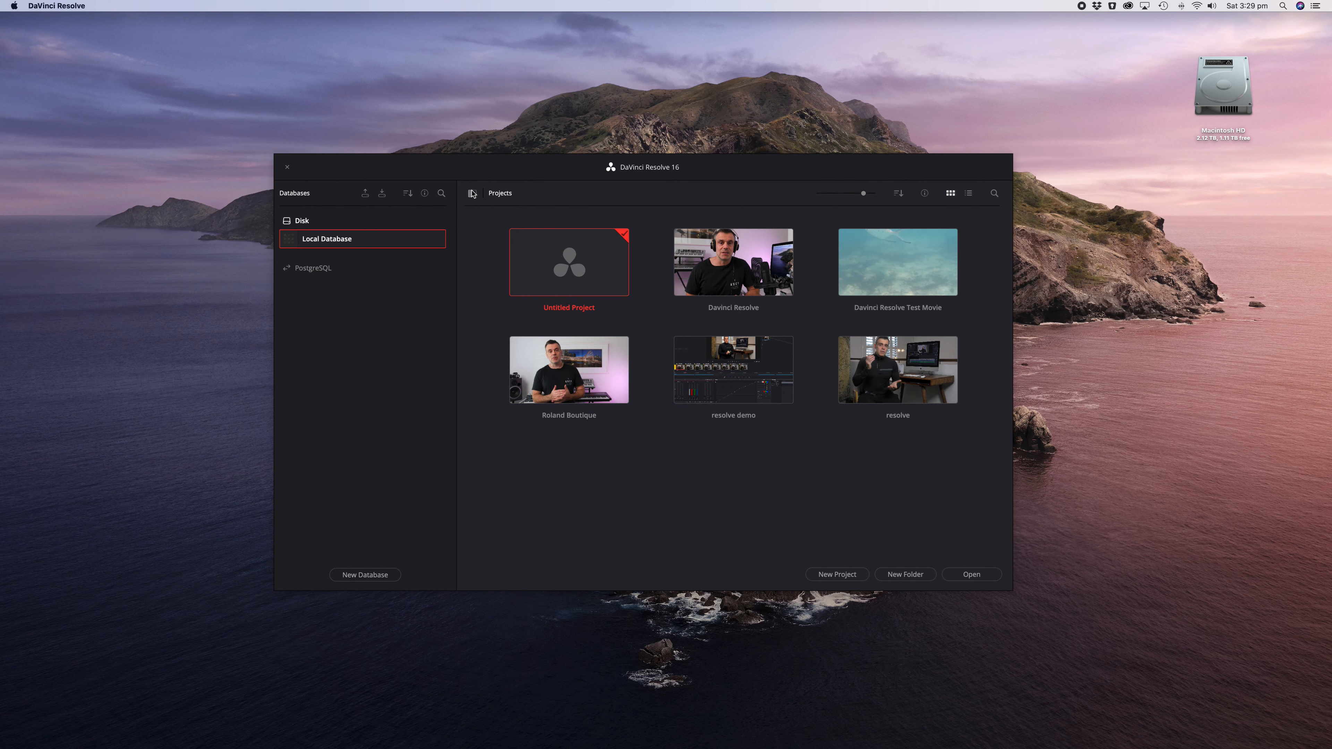
{"action": "mouse_move", "coordinate": [292, 196]}
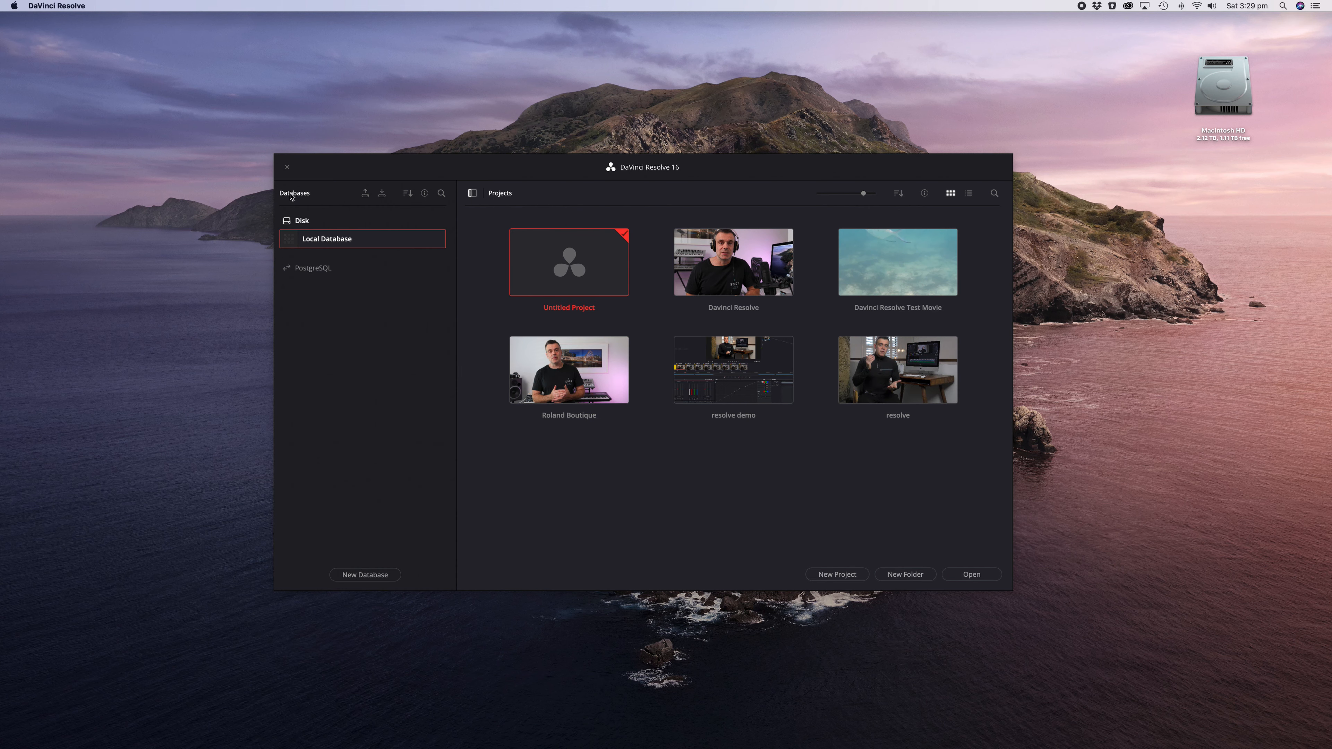
{"action": "mouse_move", "coordinate": [550, 211]}
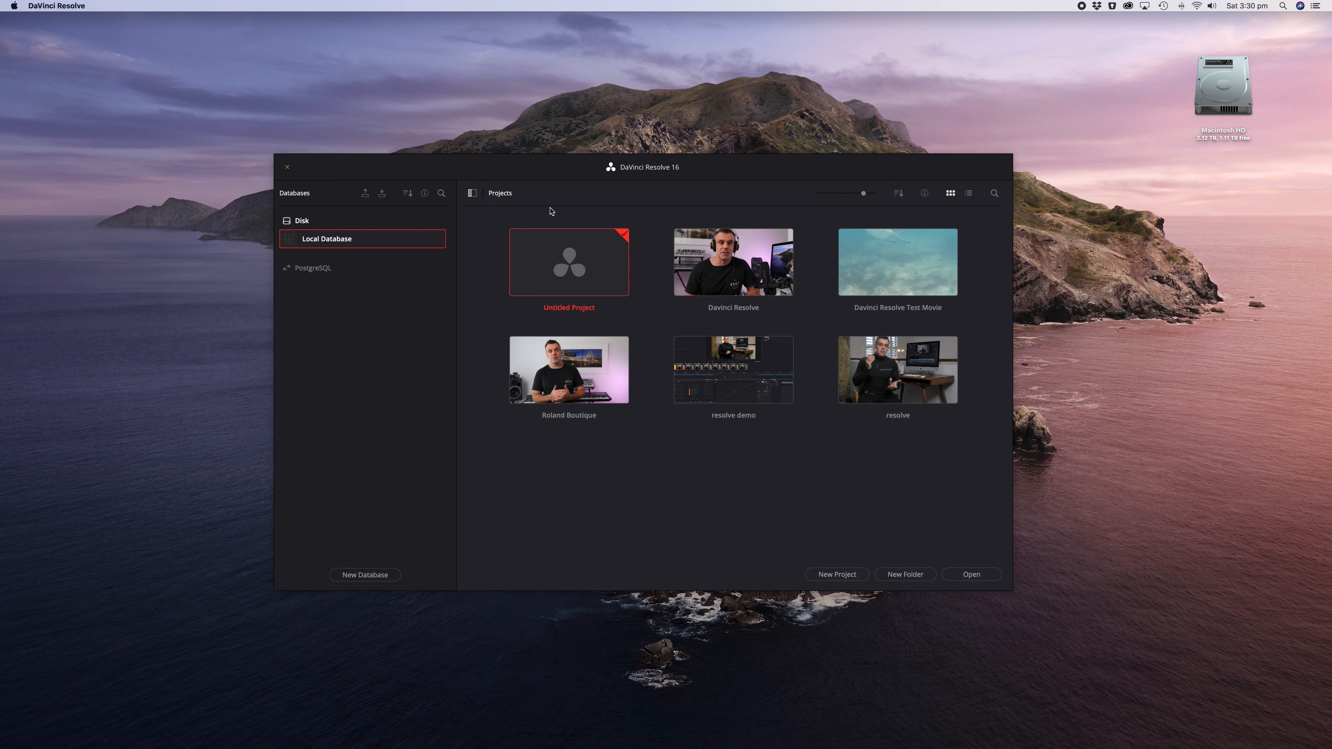
{"action": "left_click", "coordinate": [968, 192]}
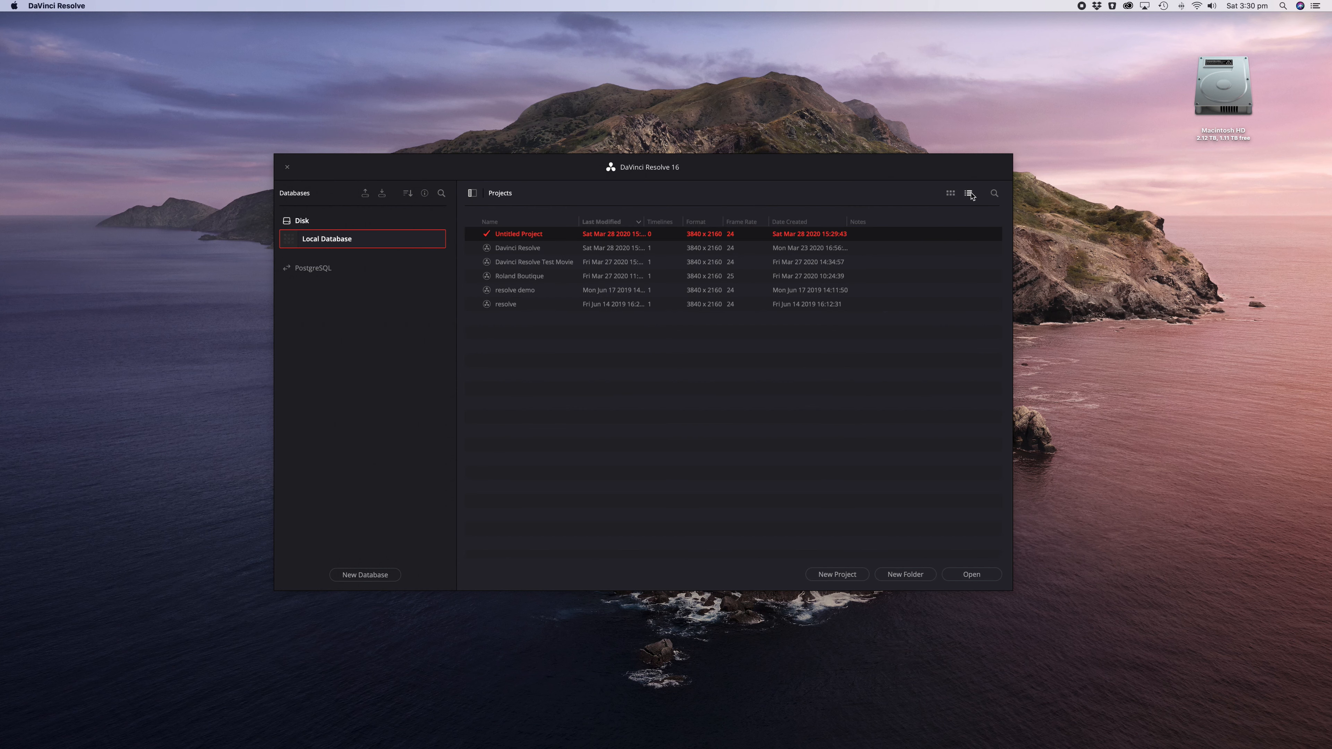
{"action": "left_click", "coordinate": [950, 193]}
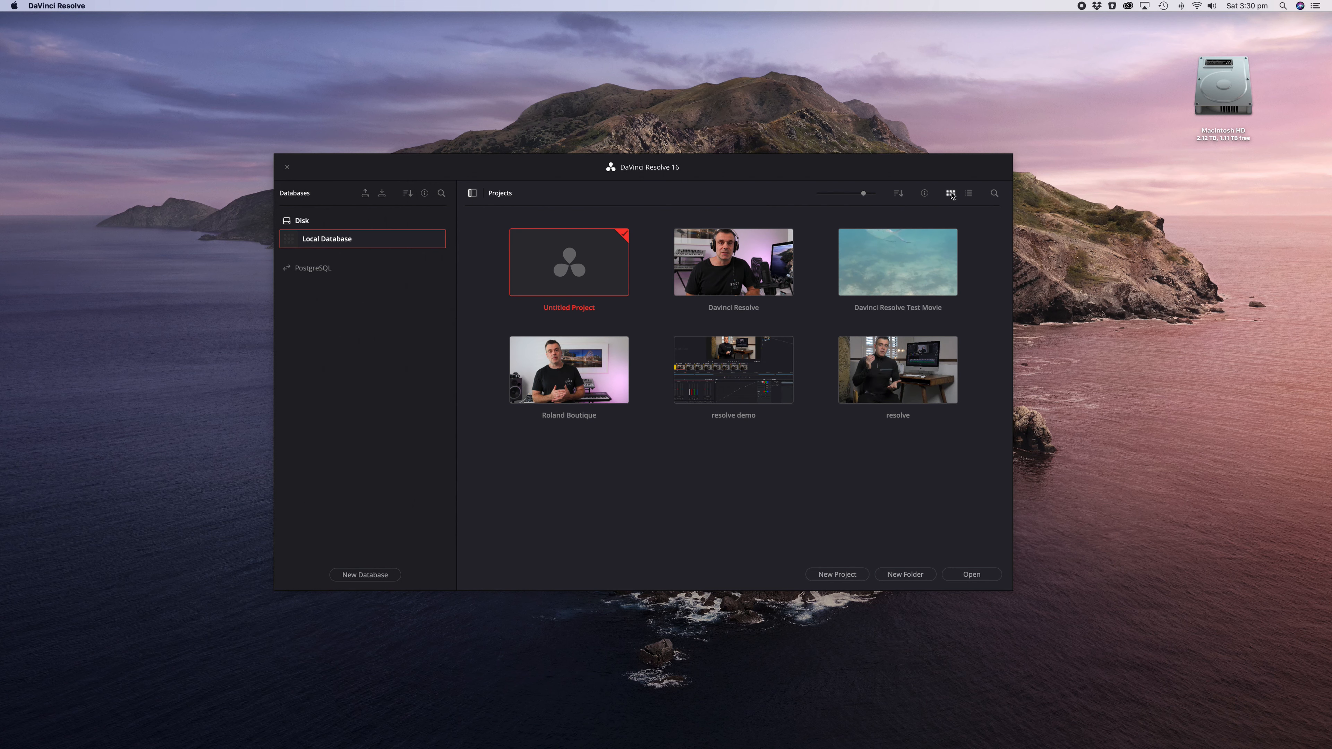
{"action": "left_click", "coordinate": [472, 193]}
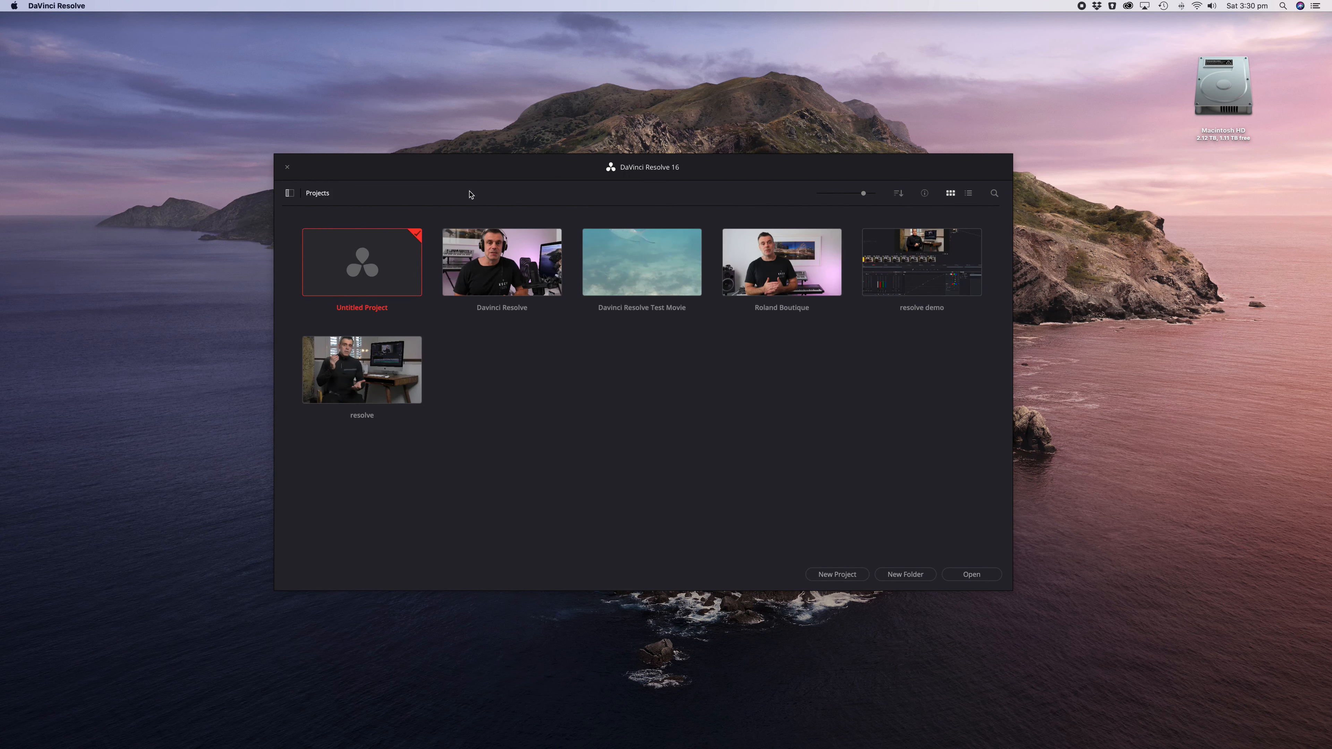
{"action": "left_click", "coordinate": [289, 193]}
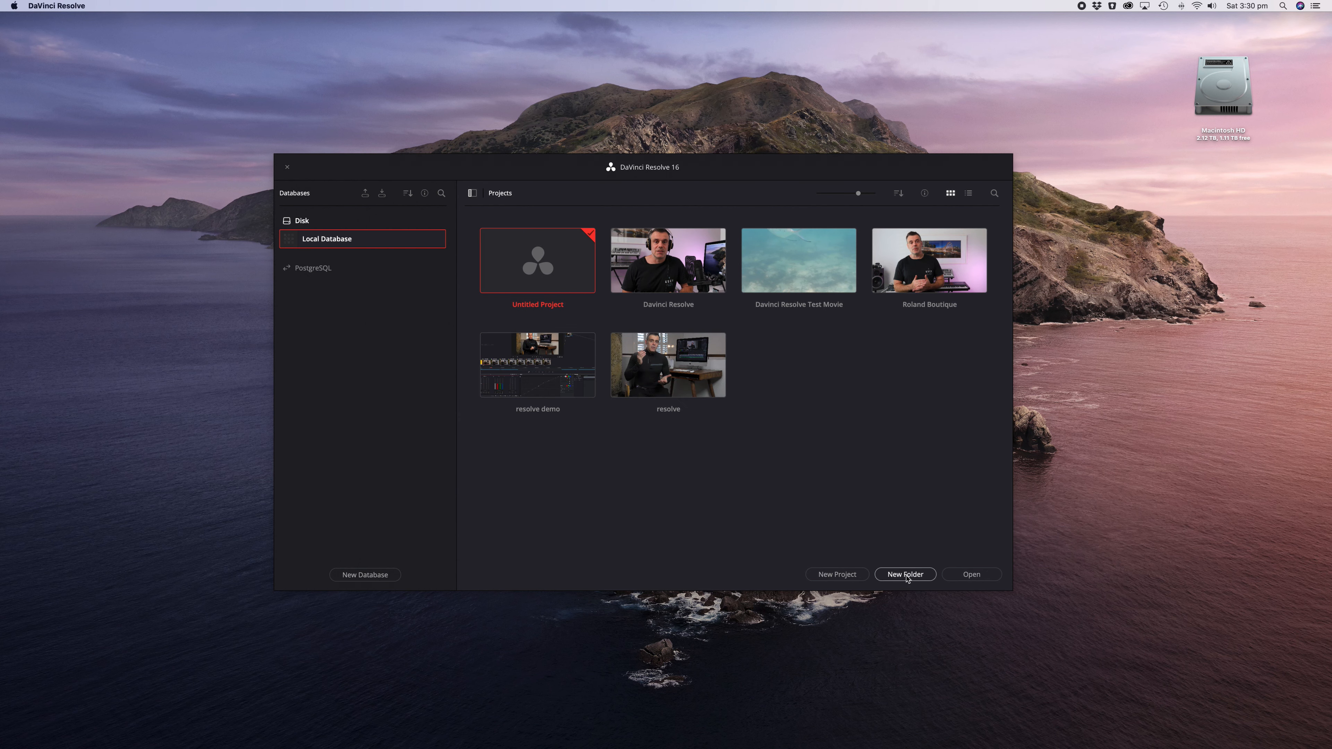
Create a new project named 'How to Use Davinci Resolve Demo'
{"action": "left_click", "coordinate": [836, 574]}
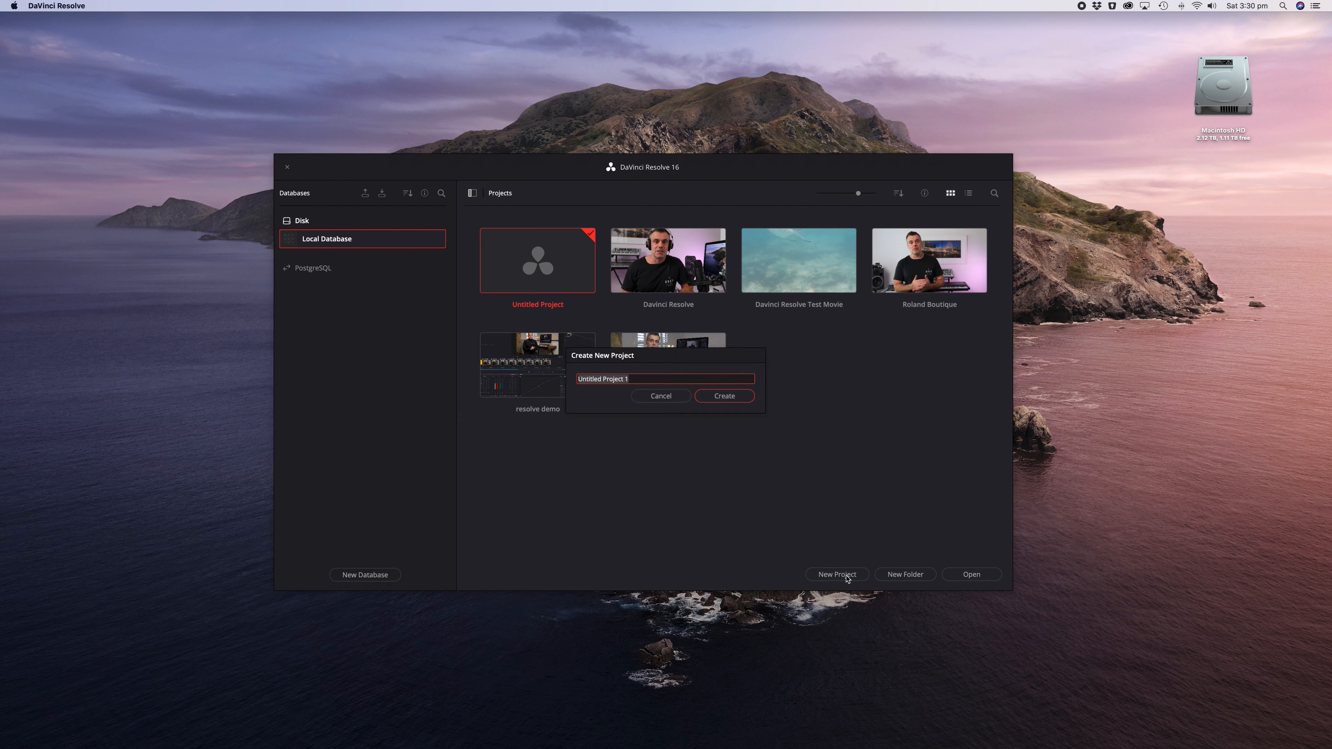
{"action": "type", "text": "How to Use Davinci Resolve Demo"}
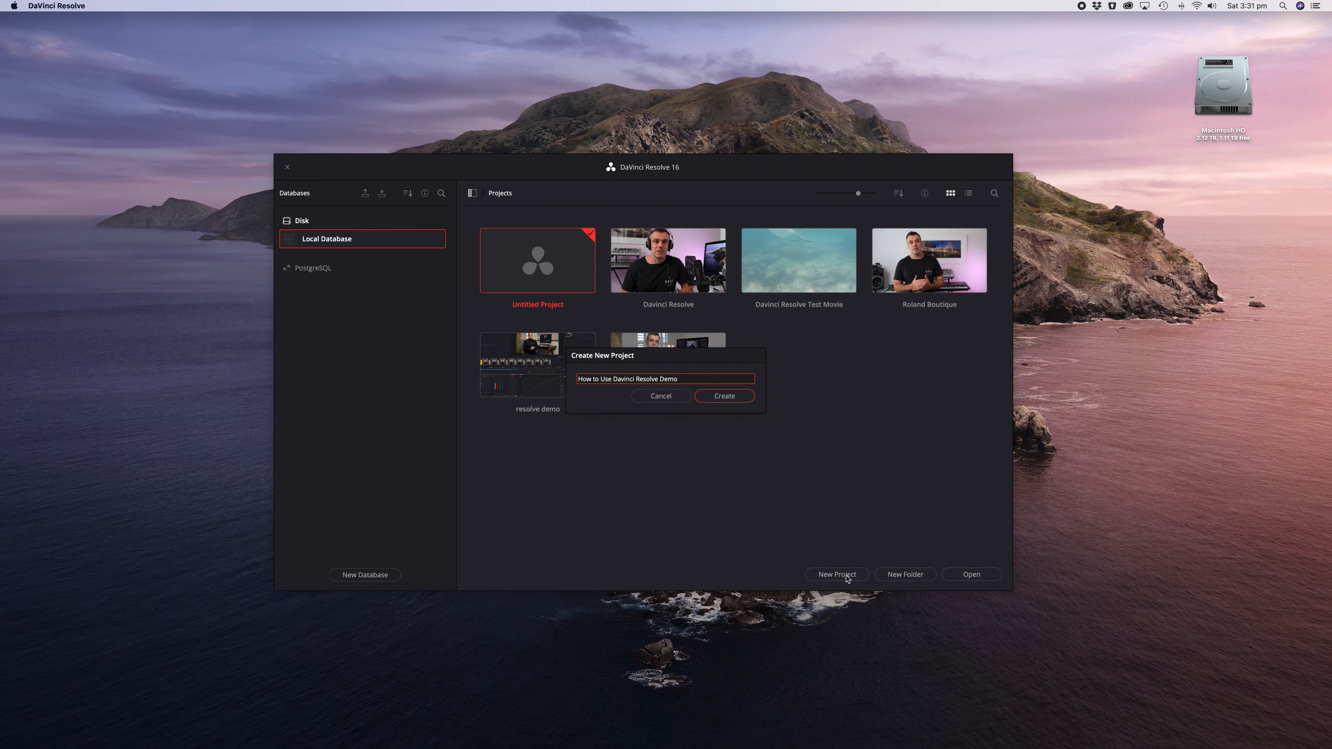
{"action": "left_click", "coordinate": [723, 396]}
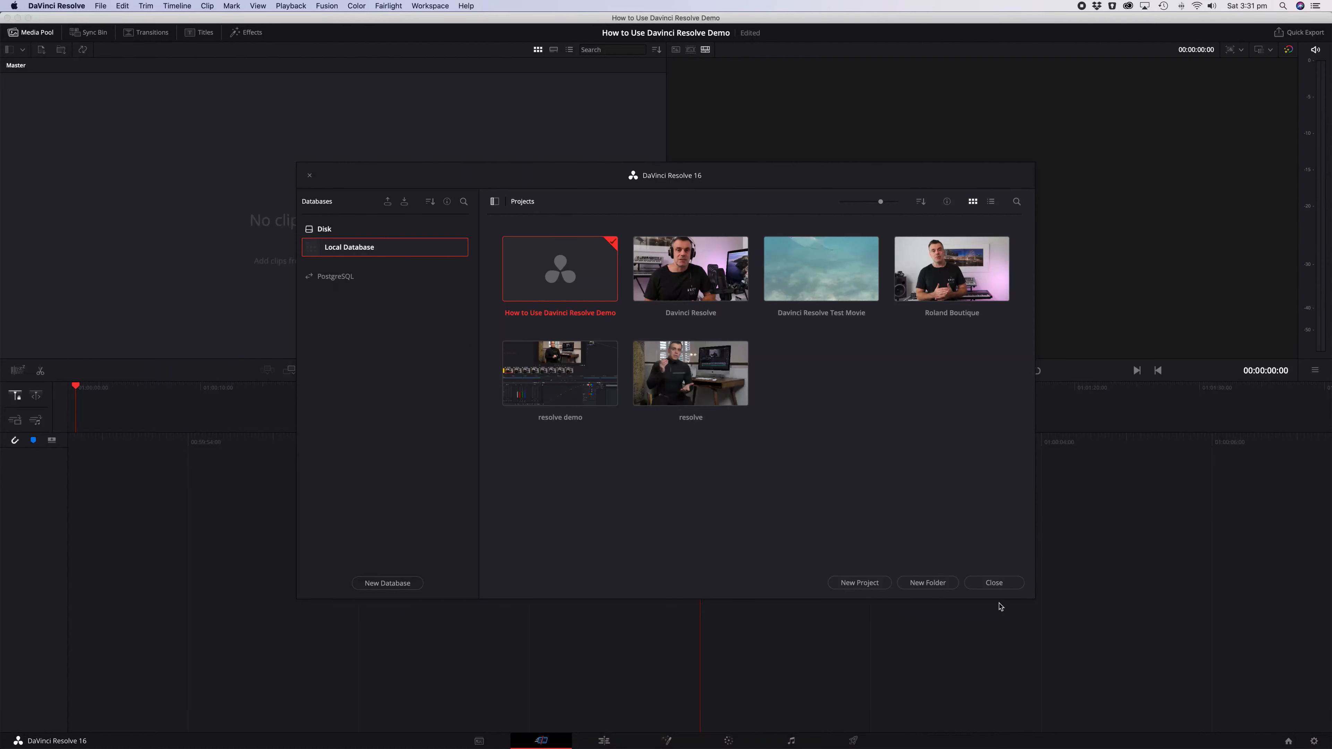
Close the Project Manager and visit the Media, Cut and Edit pages
{"action": "left_click", "coordinate": [993, 582]}
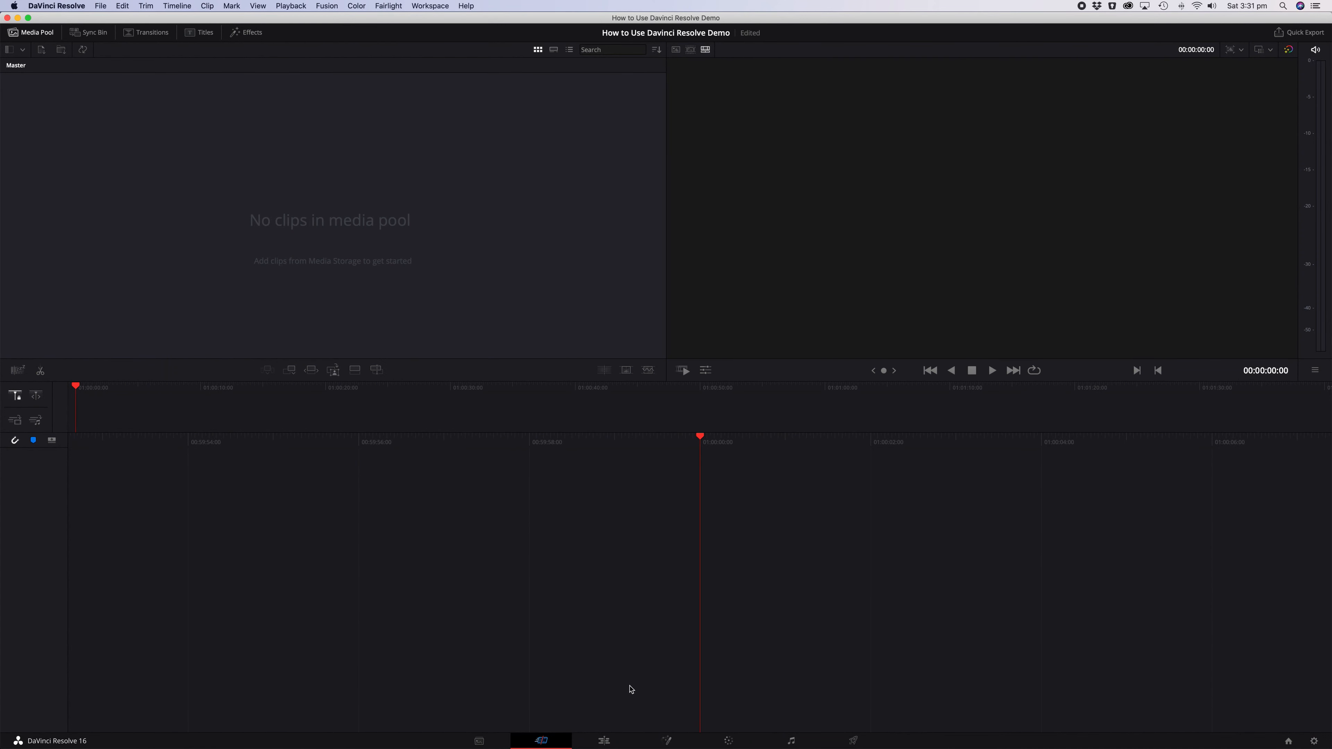
{"action": "left_click", "coordinate": [478, 740]}
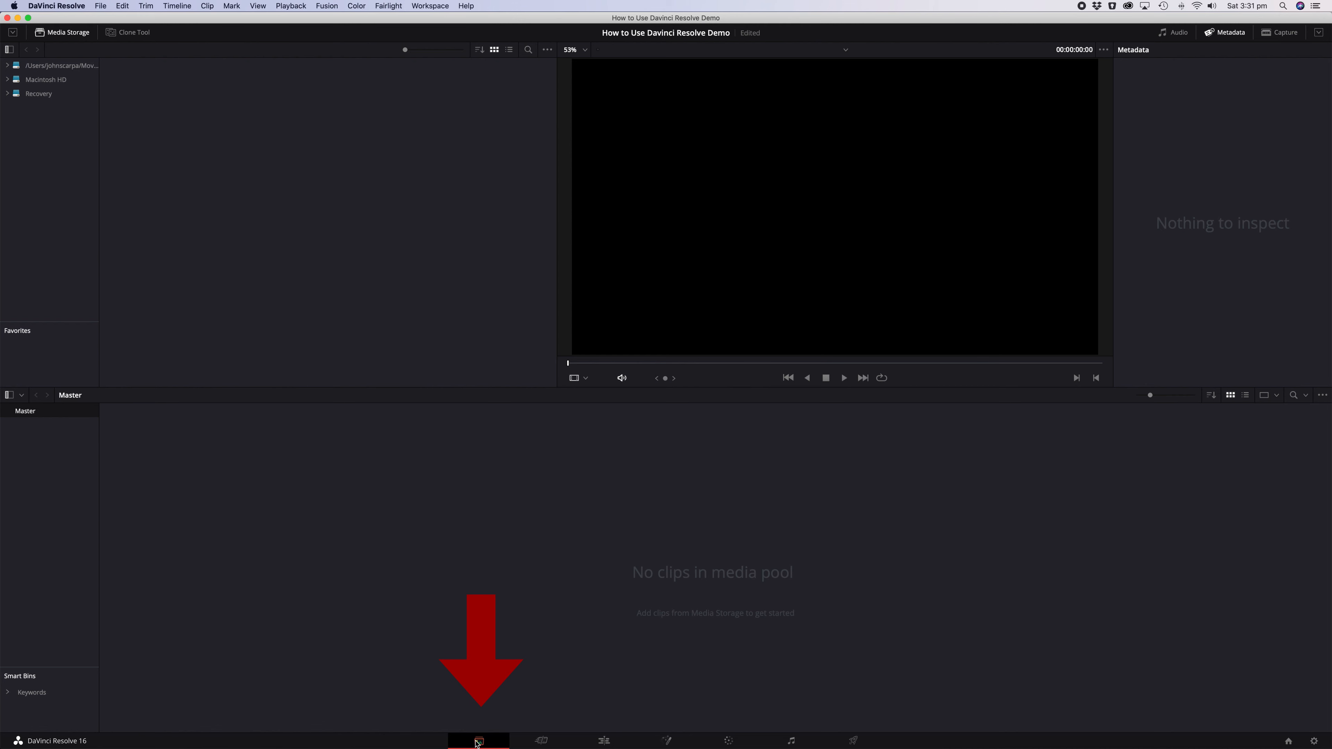
{"action": "left_click", "coordinate": [540, 741]}
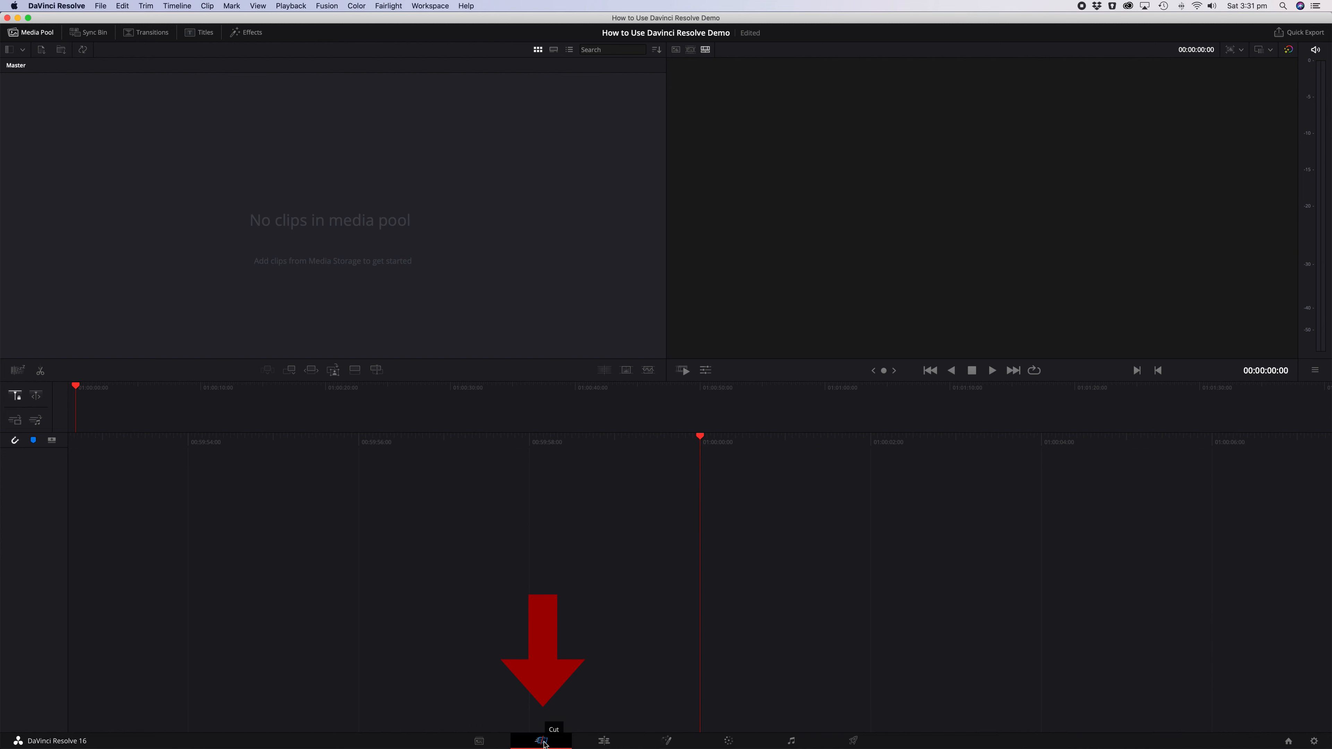
{"action": "left_click", "coordinate": [603, 740]}
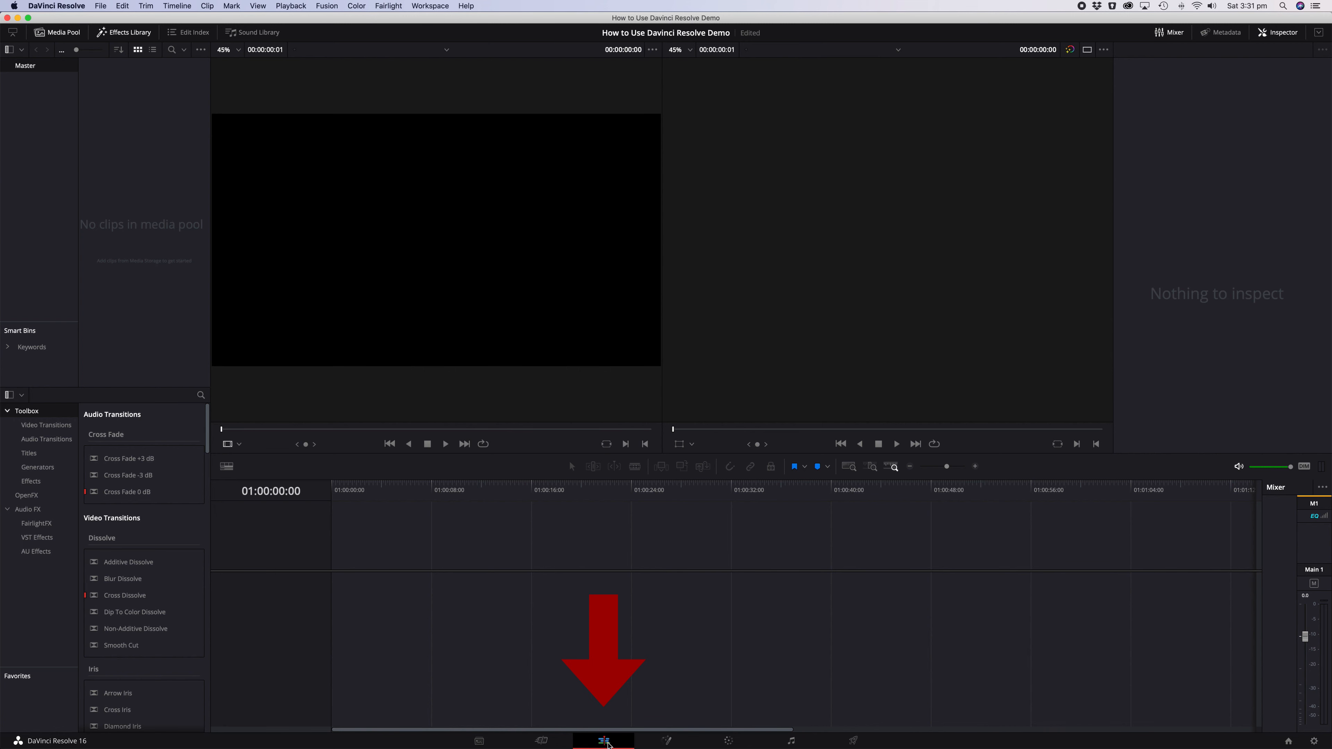
{"action": "mouse_move", "coordinate": [604, 741]}
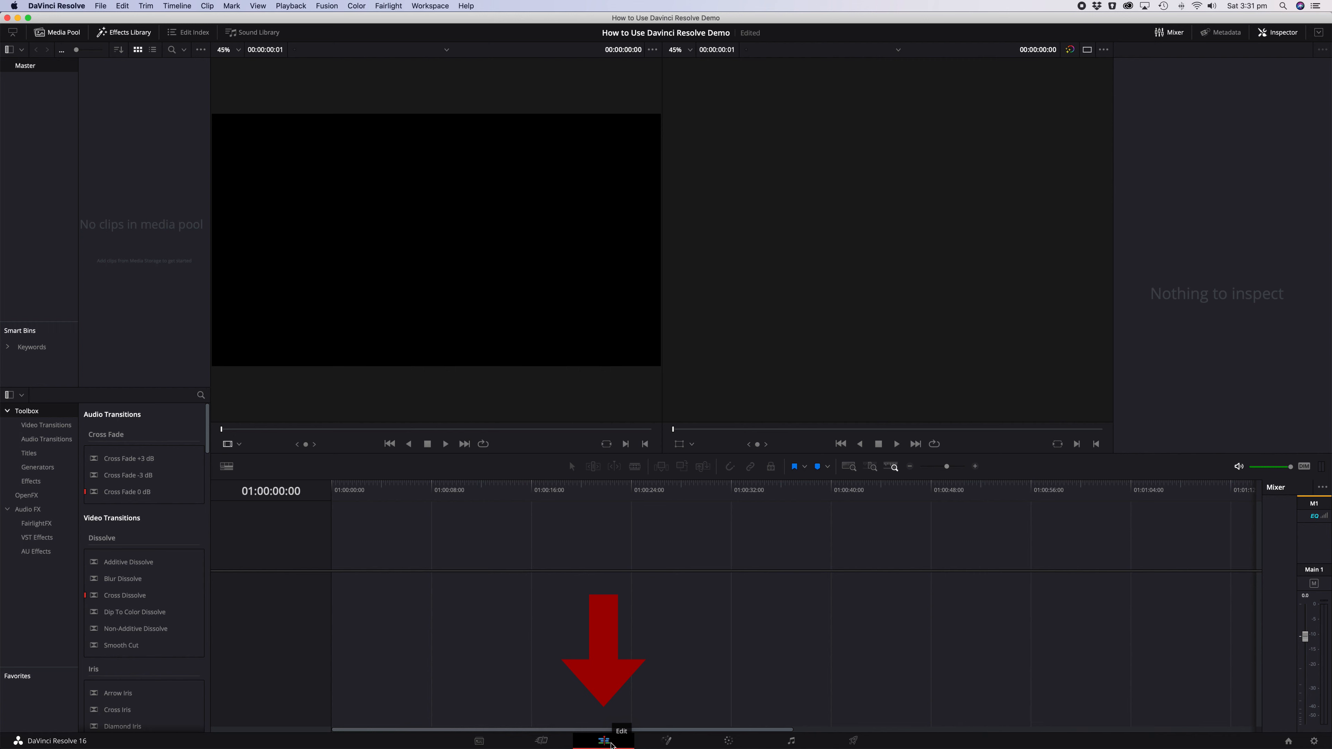
{"action": "mouse_move", "coordinate": [670, 745]}
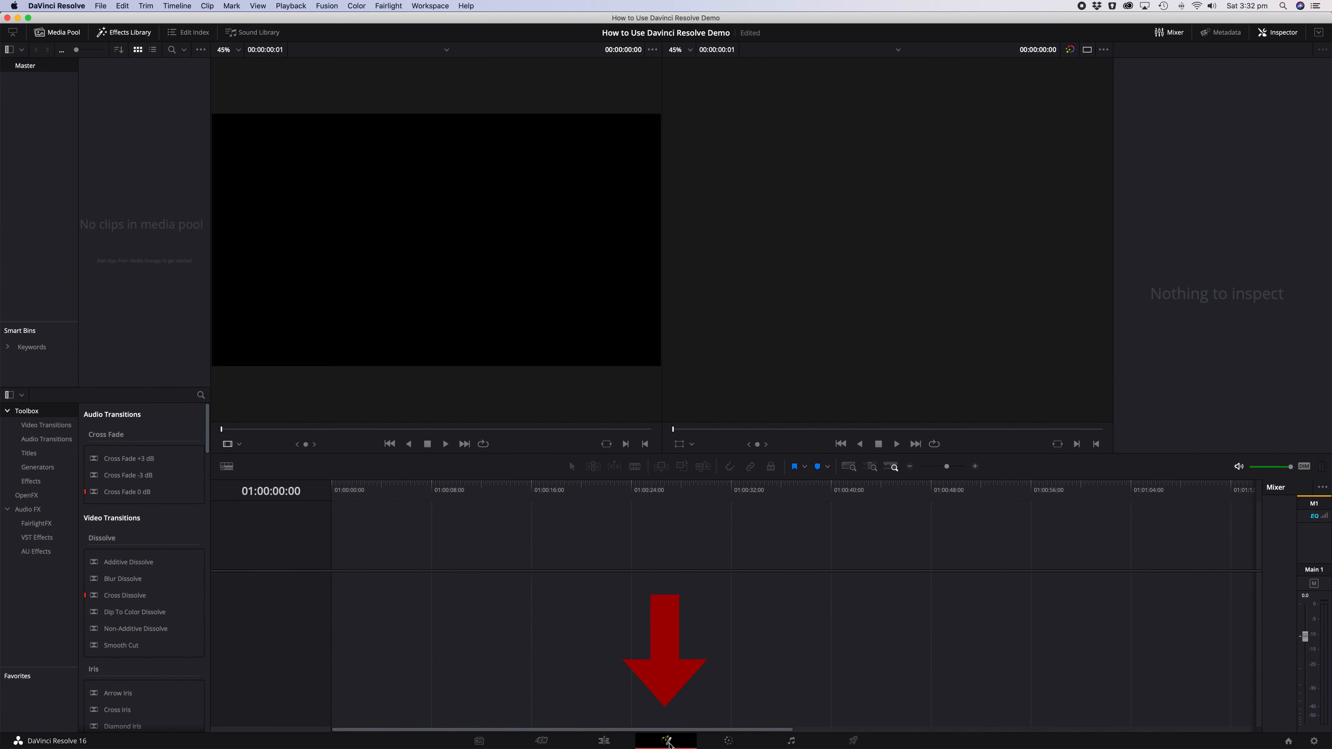
Continue through the Fusion, Color and Fairlight pages toward Deliver
{"action": "left_click", "coordinate": [666, 741]}
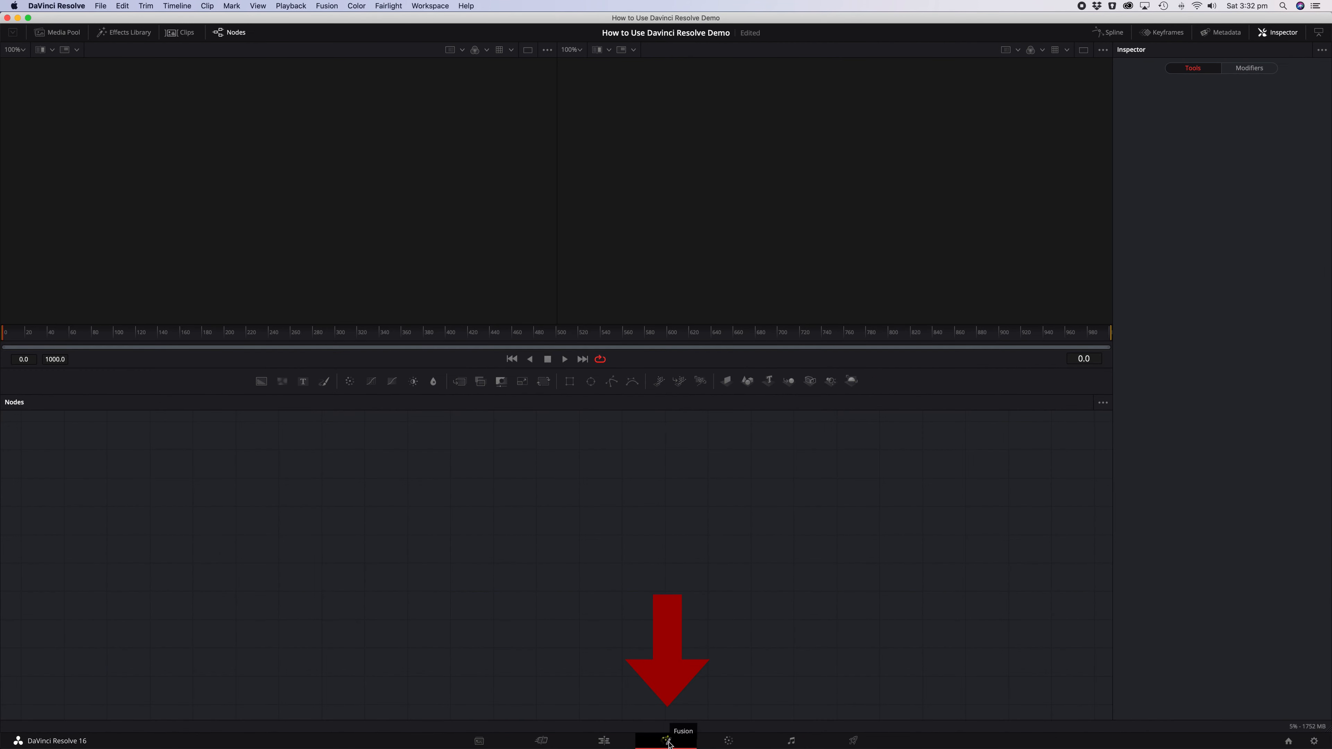
{"action": "mouse_move", "coordinate": [727, 741]}
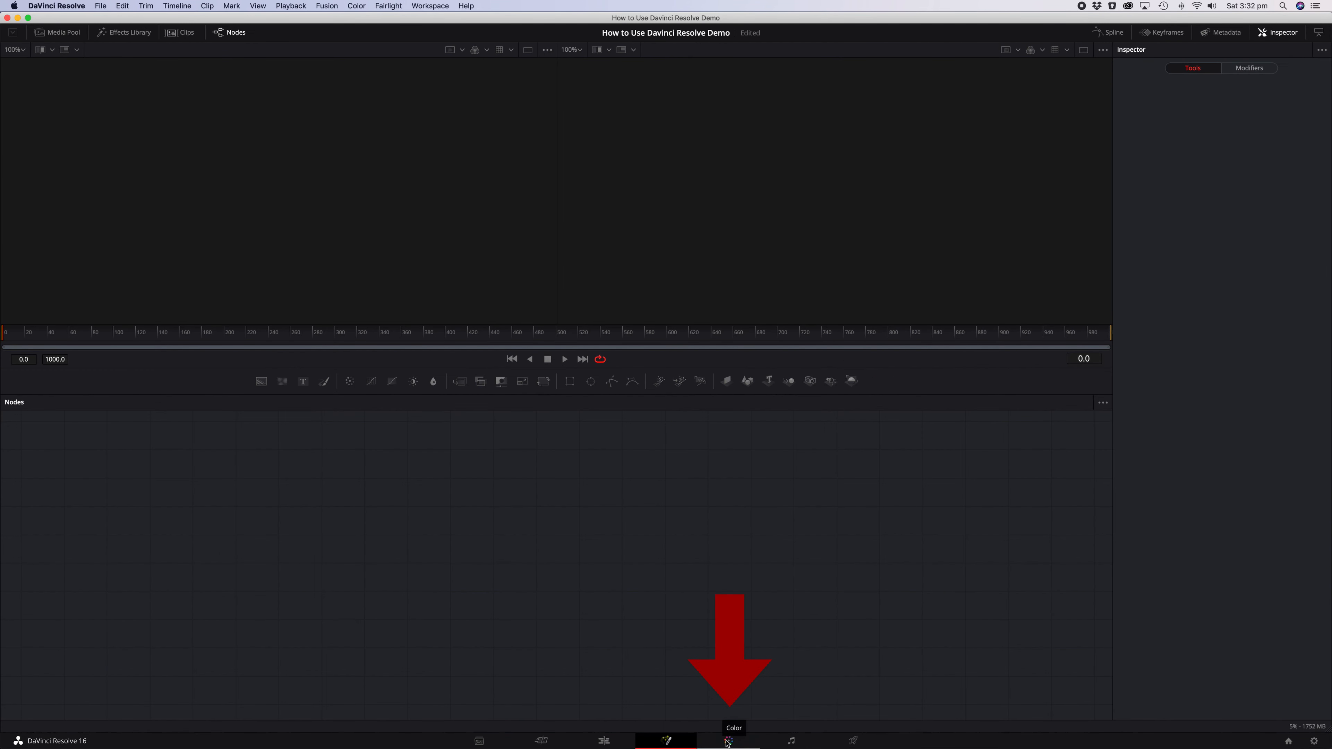
{"action": "left_click", "coordinate": [727, 740]}
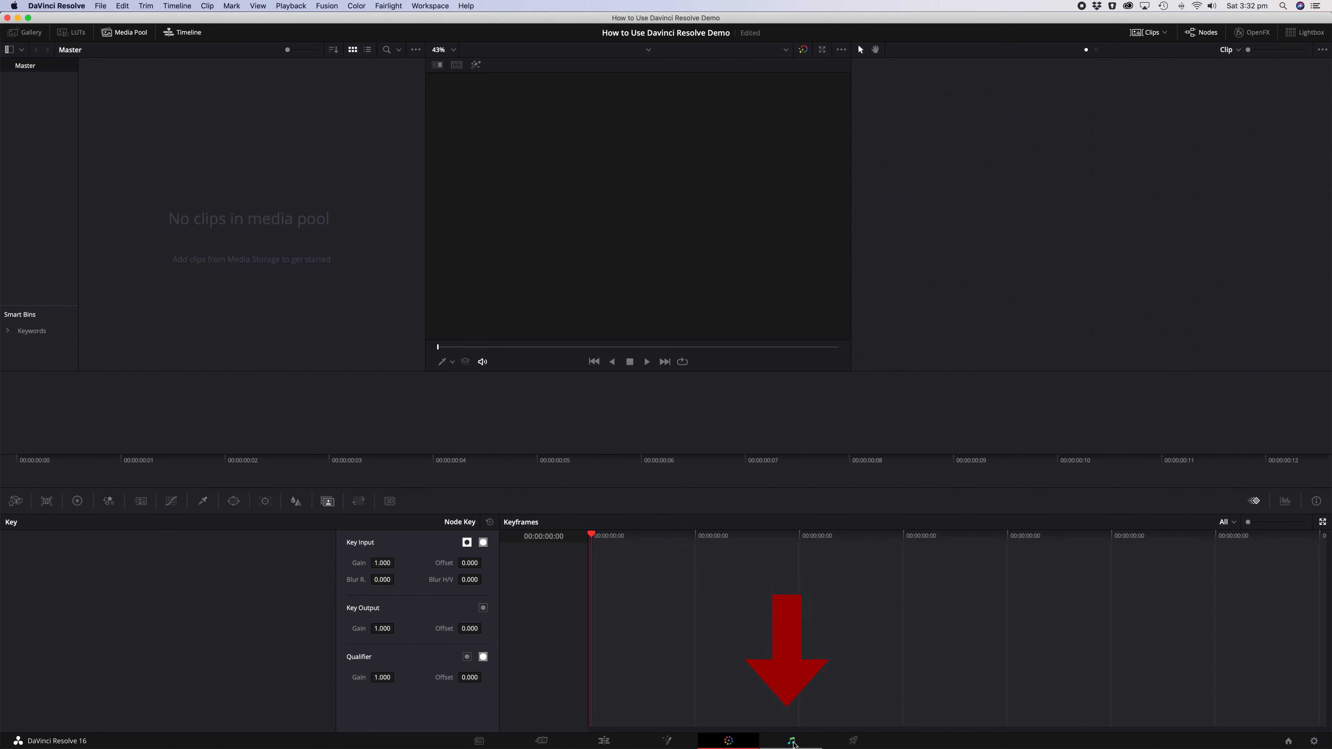
{"action": "mouse_move", "coordinate": [790, 740]}
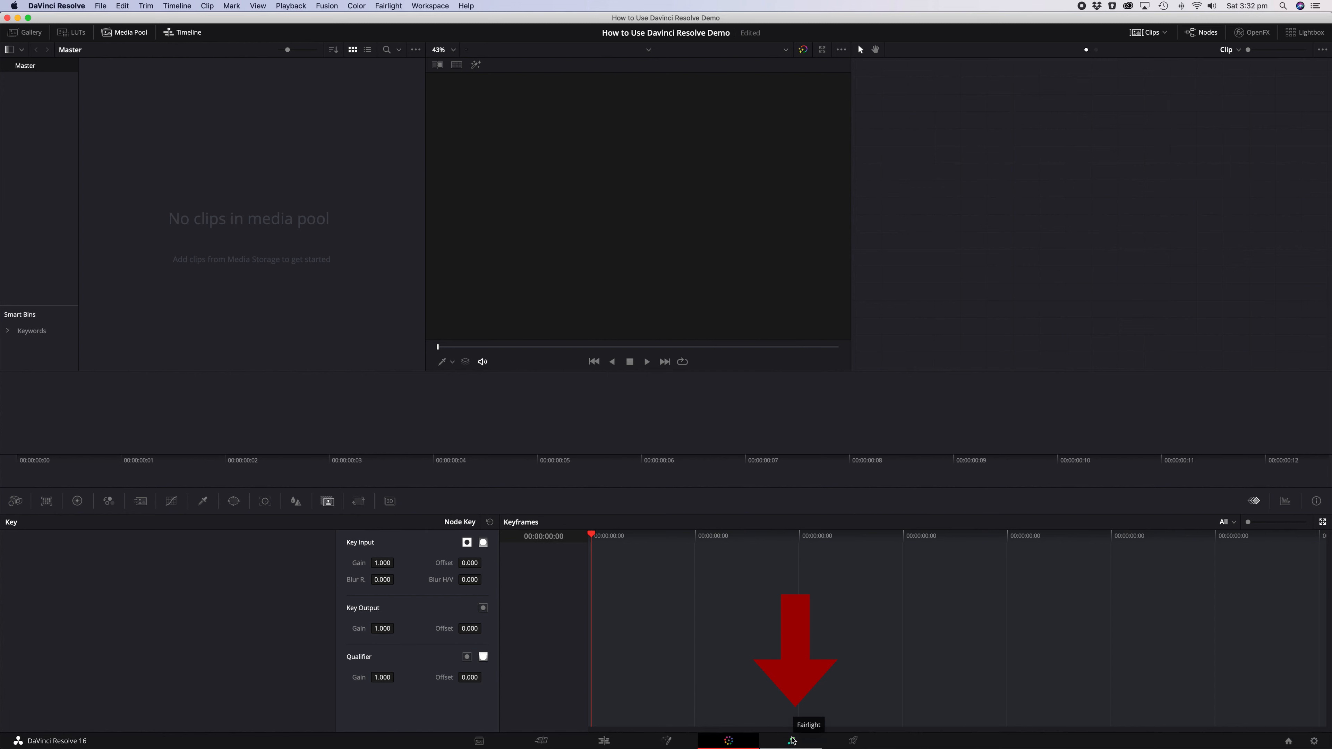
{"action": "left_click", "coordinate": [853, 740]}
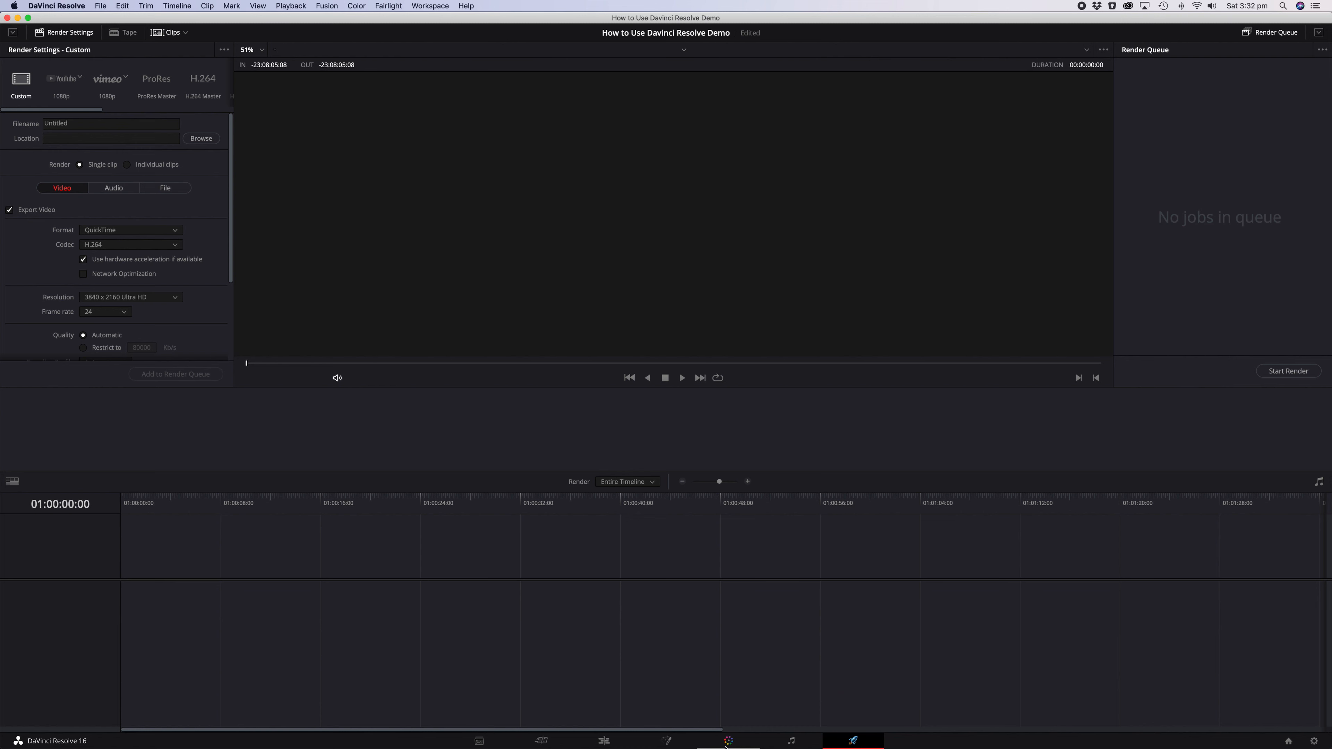
{"action": "mouse_move", "coordinate": [495, 716]}
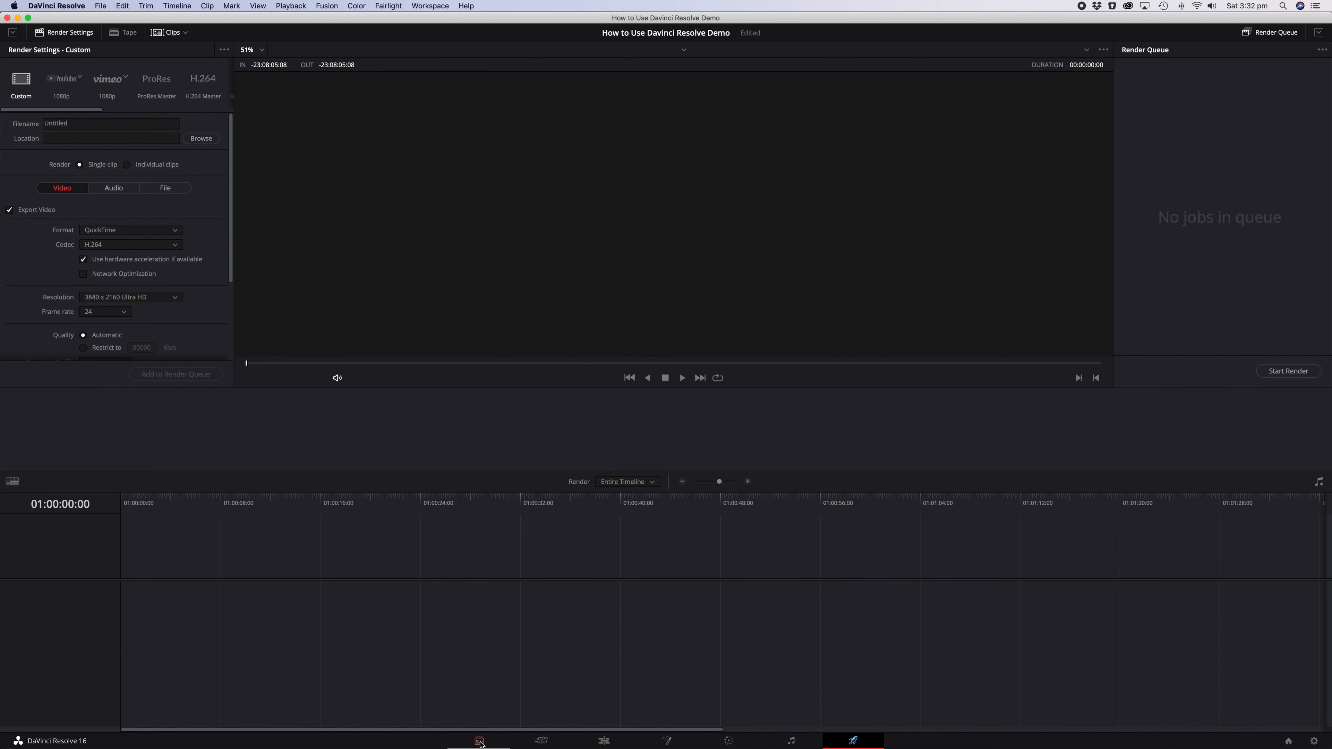
{"action": "mouse_move", "coordinate": [478, 740]}
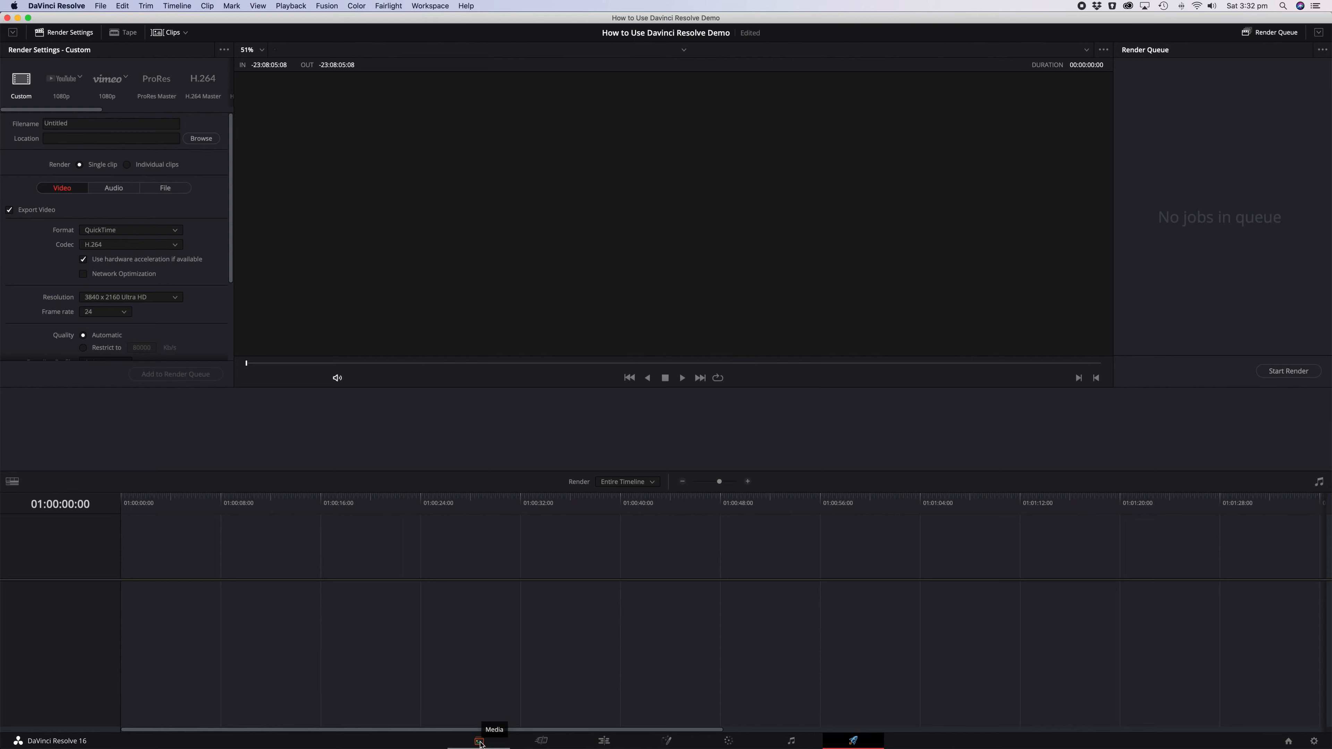
Return to the Media page and browse Macintosh HD in media storage
{"action": "left_click", "coordinate": [478, 741]}
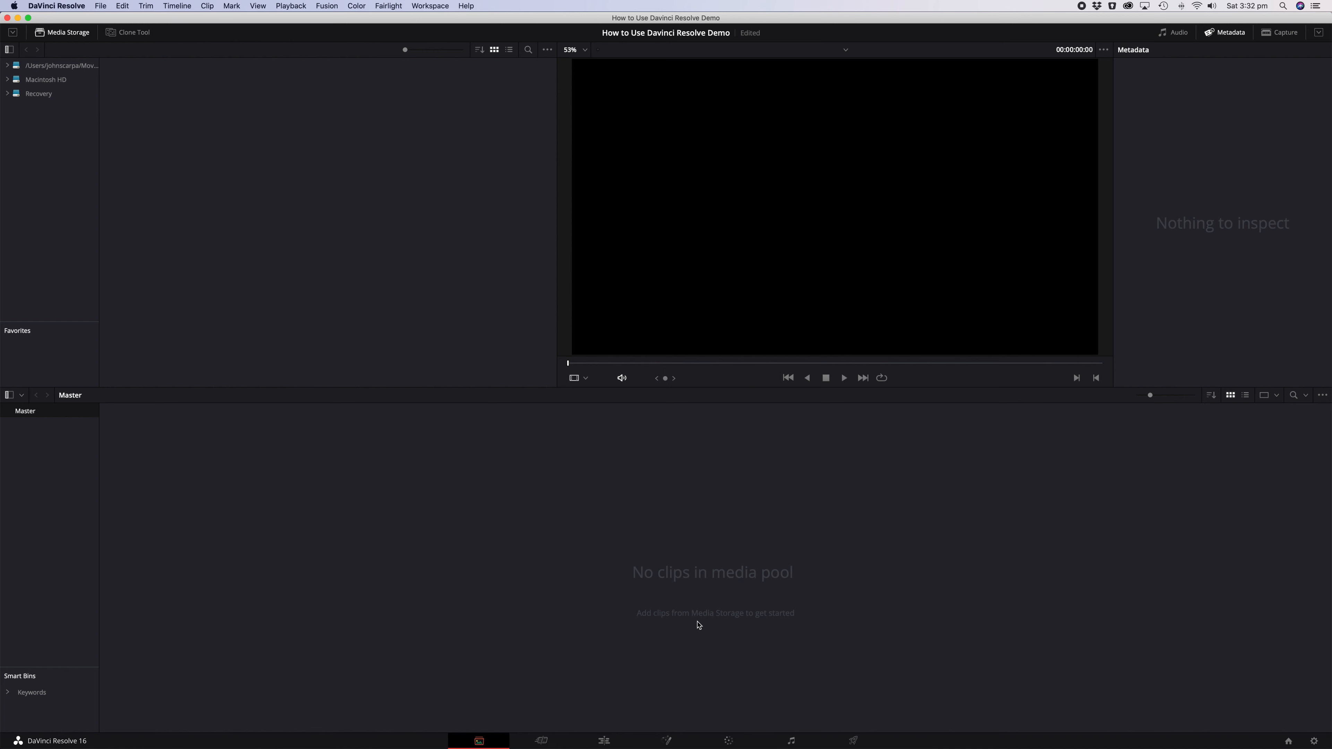
{"action": "mouse_move", "coordinate": [601, 575]}
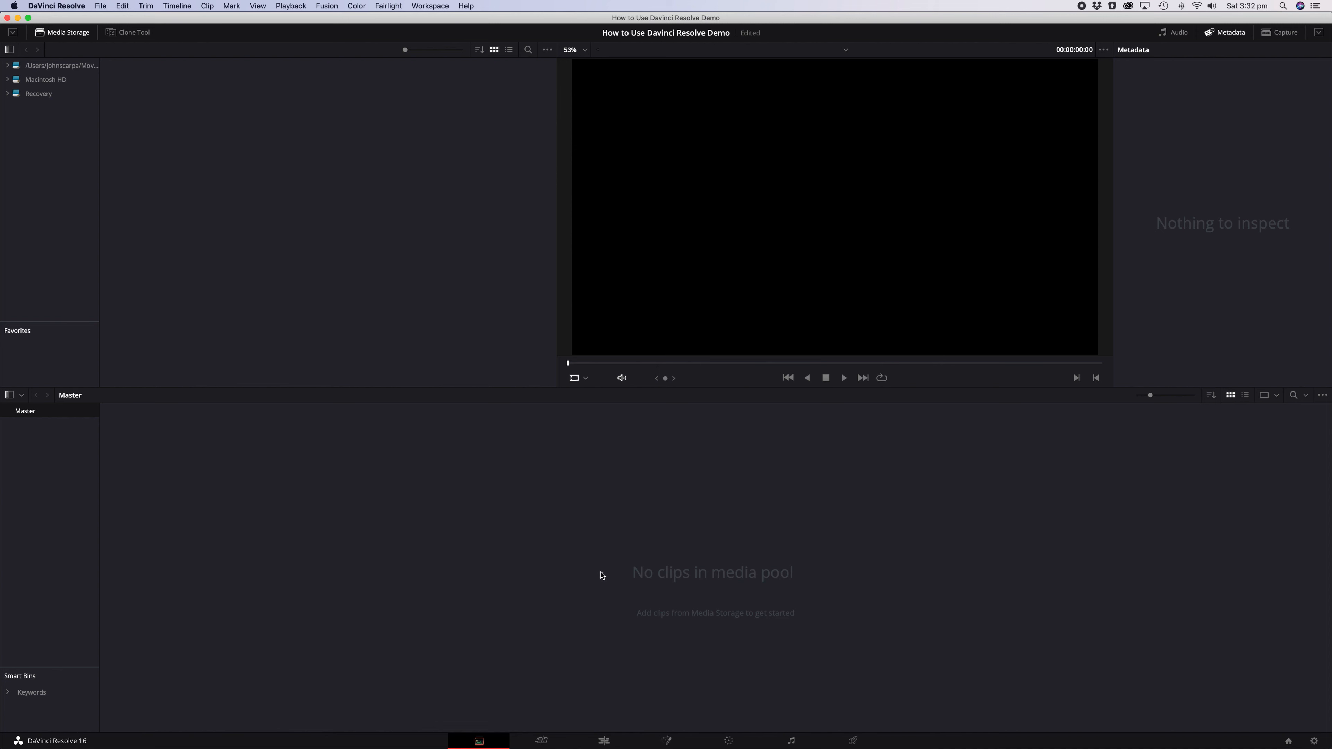
{"action": "mouse_move", "coordinate": [186, 219]}
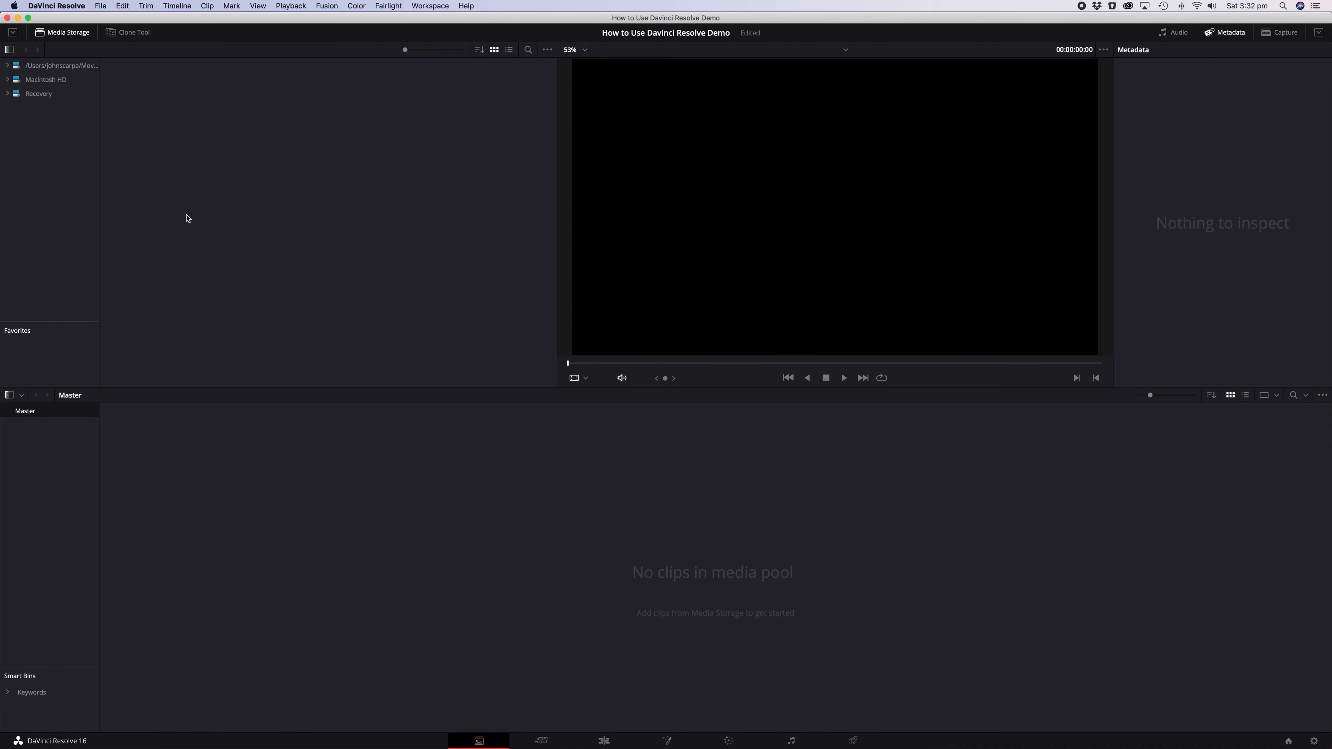
{"action": "left_click", "coordinate": [46, 79]}
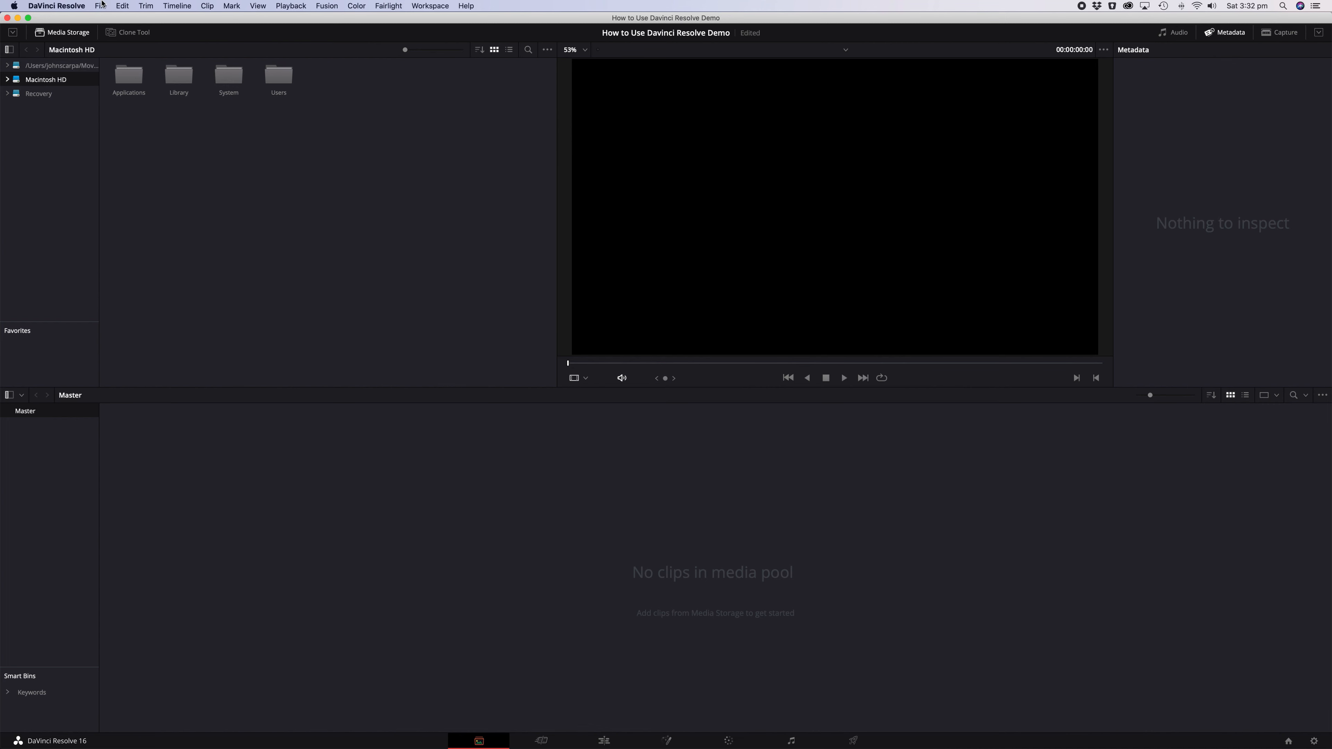
Import media via the File menu, selecting every clip in the sample videos folder
{"action": "left_click", "coordinate": [100, 7]}
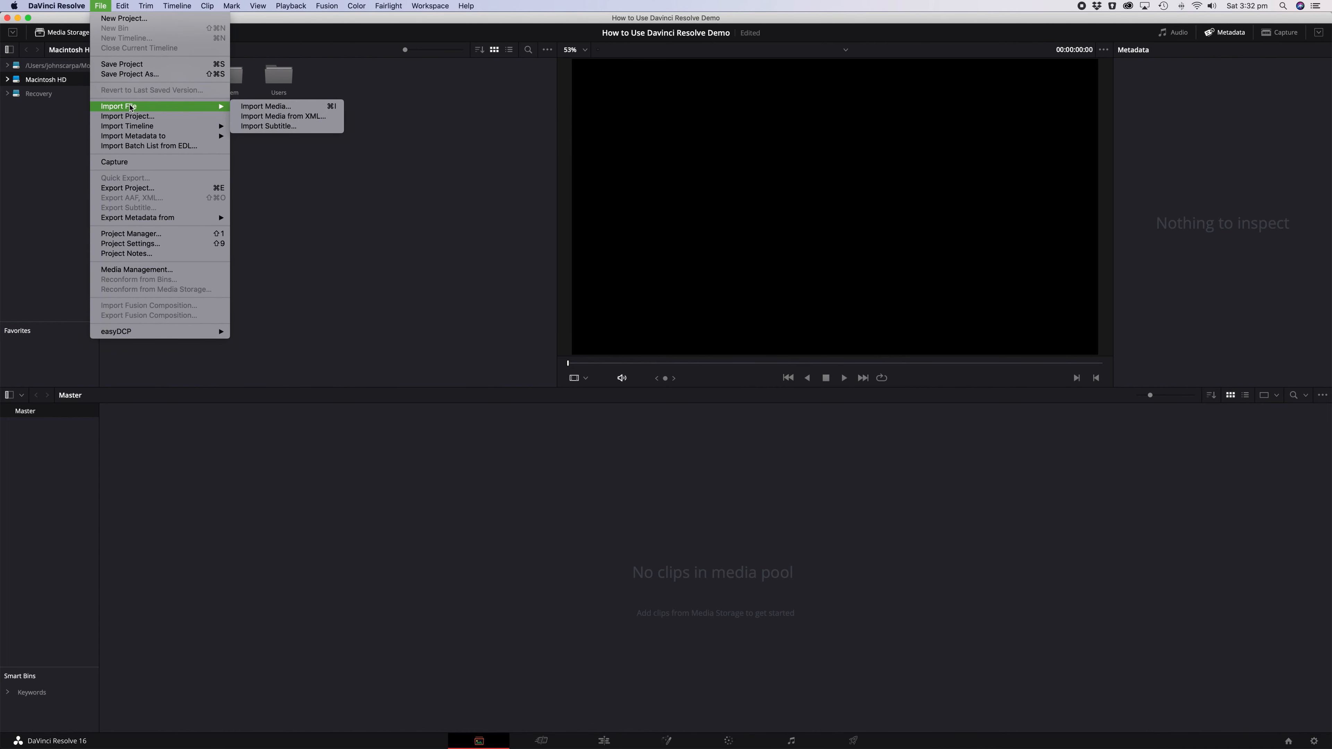
{"action": "left_click", "coordinate": [266, 106]}
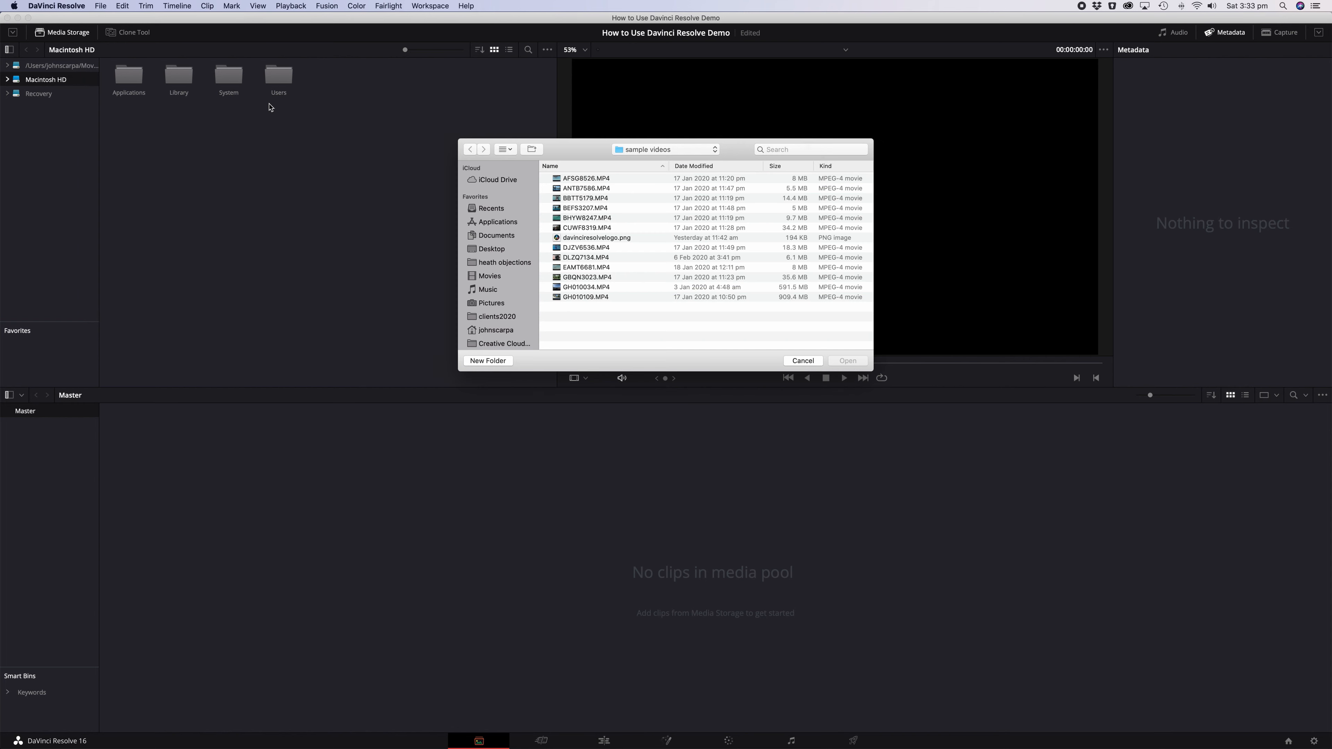
{"action": "mouse_move", "coordinate": [560, 154]}
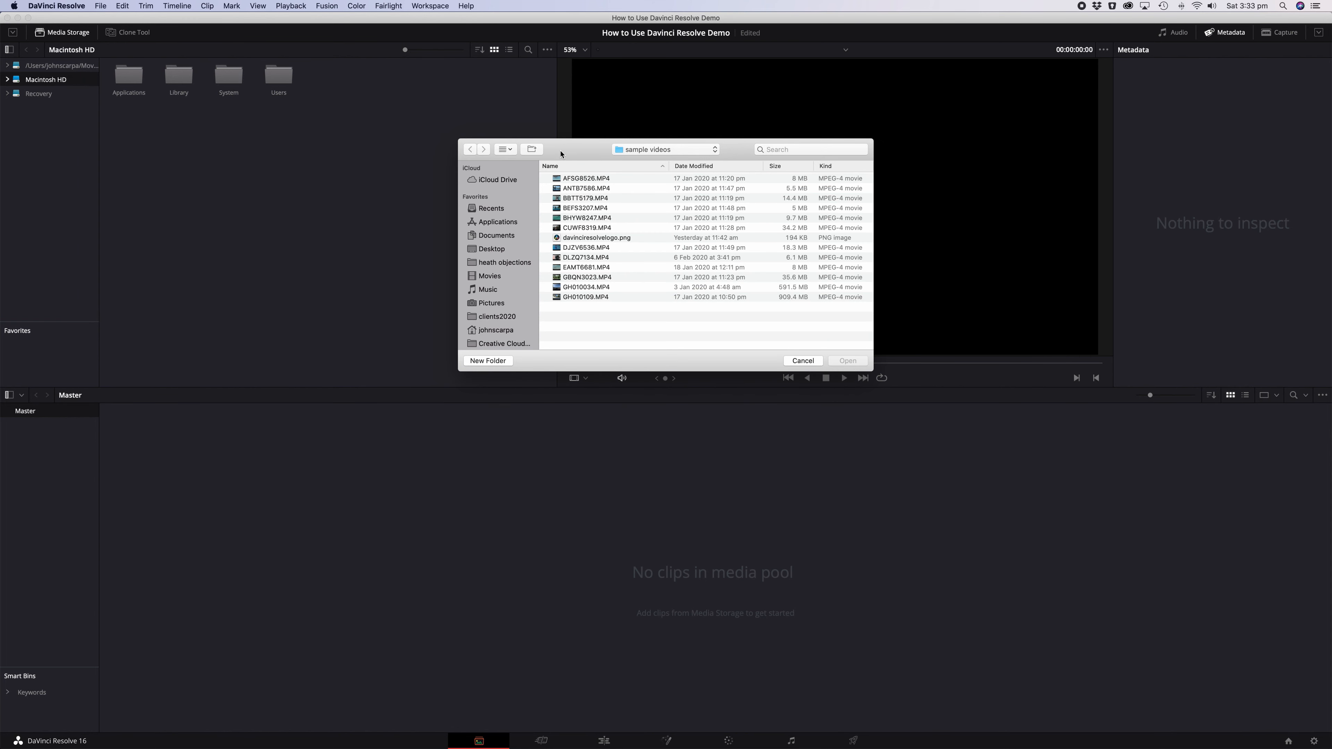
{"action": "left_click", "coordinate": [586, 178]}
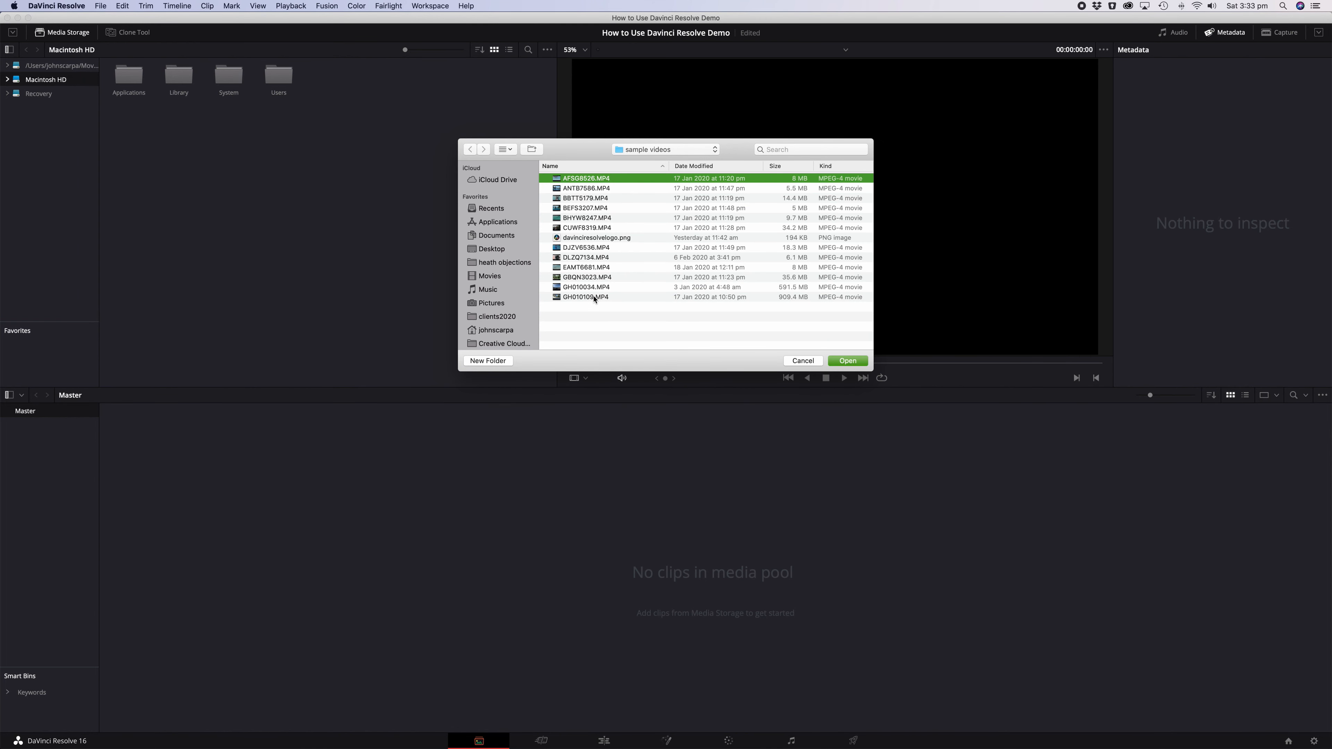
{"action": "left_click", "coordinate": [846, 360]}
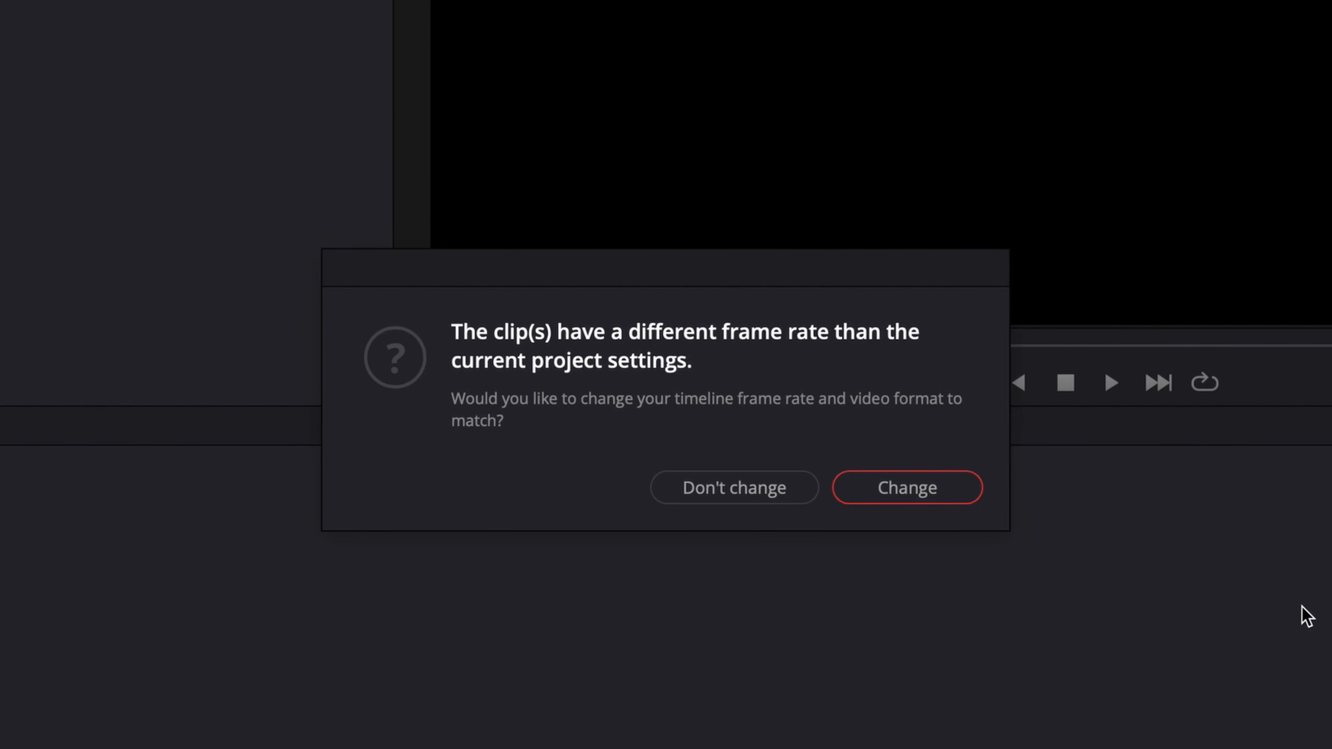
{"action": "mouse_move", "coordinate": [1310, 616]}
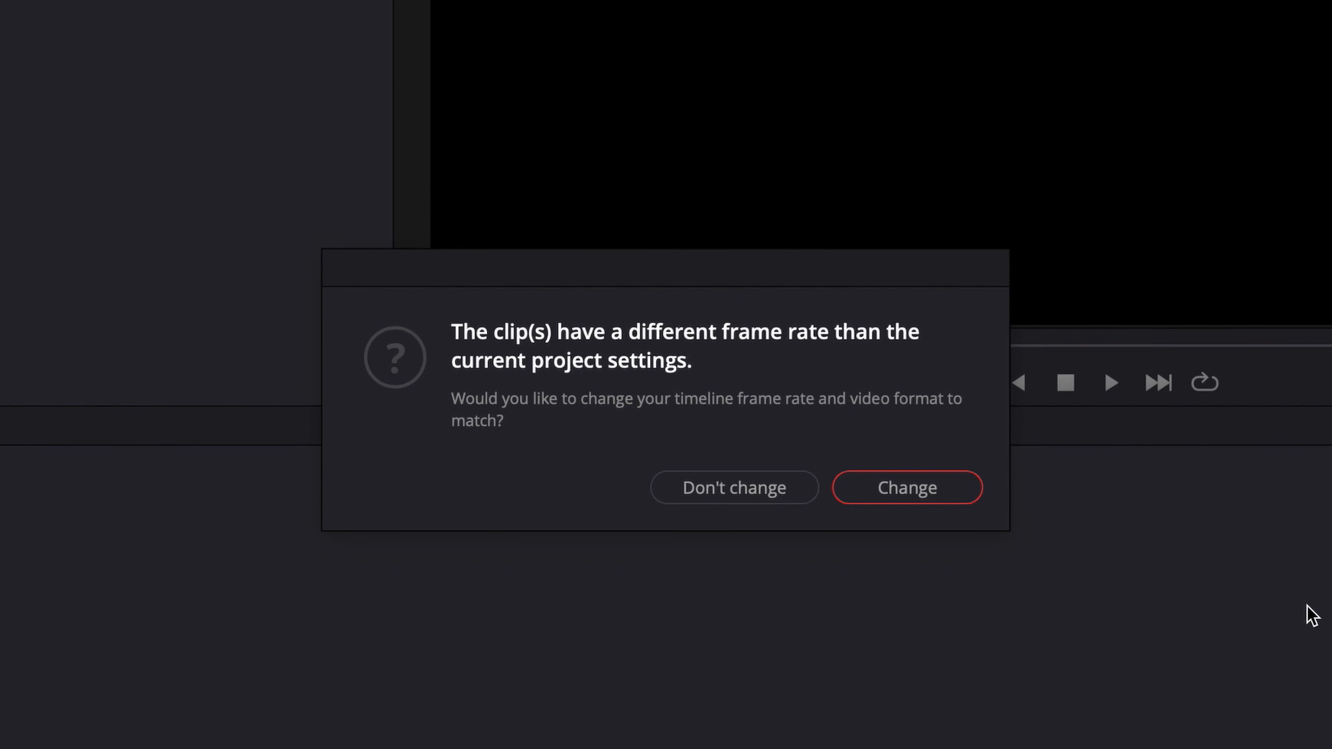
{"action": "mouse_move", "coordinate": [1116, 588]}
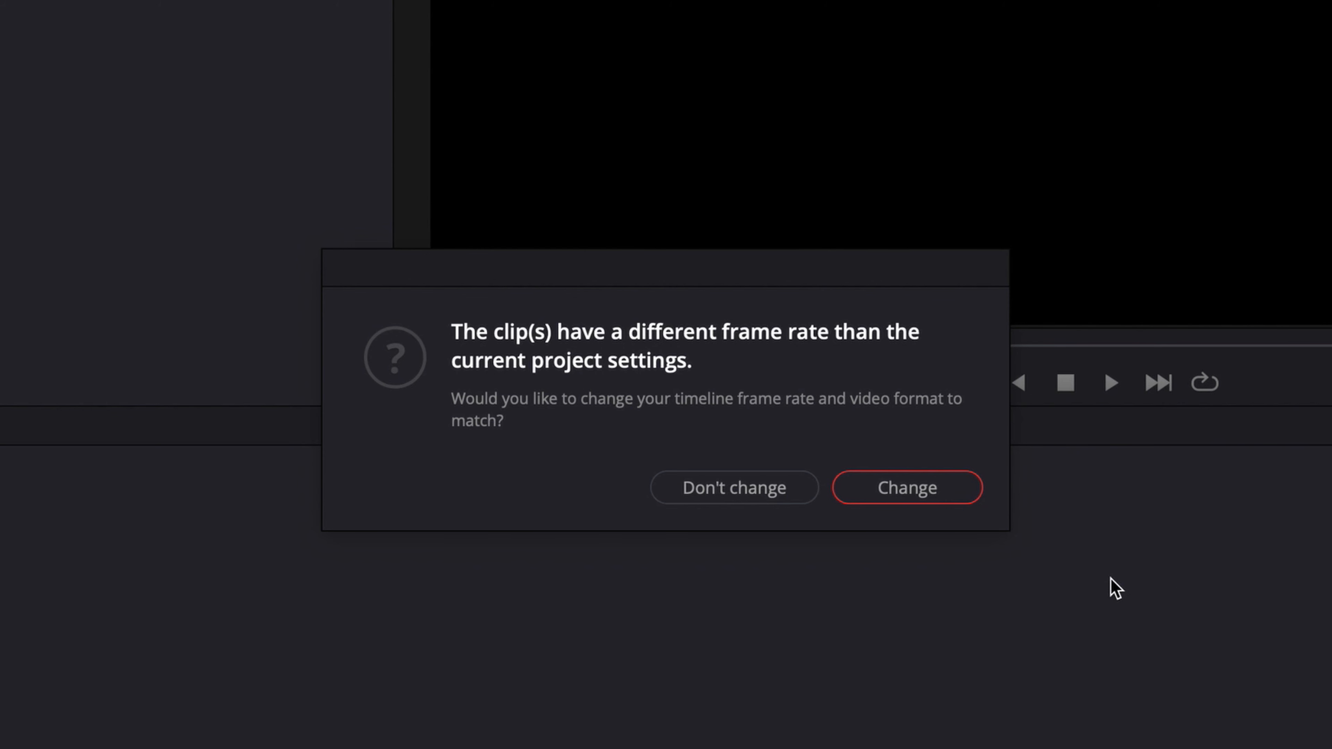
{"action": "mouse_move", "coordinate": [1069, 587]}
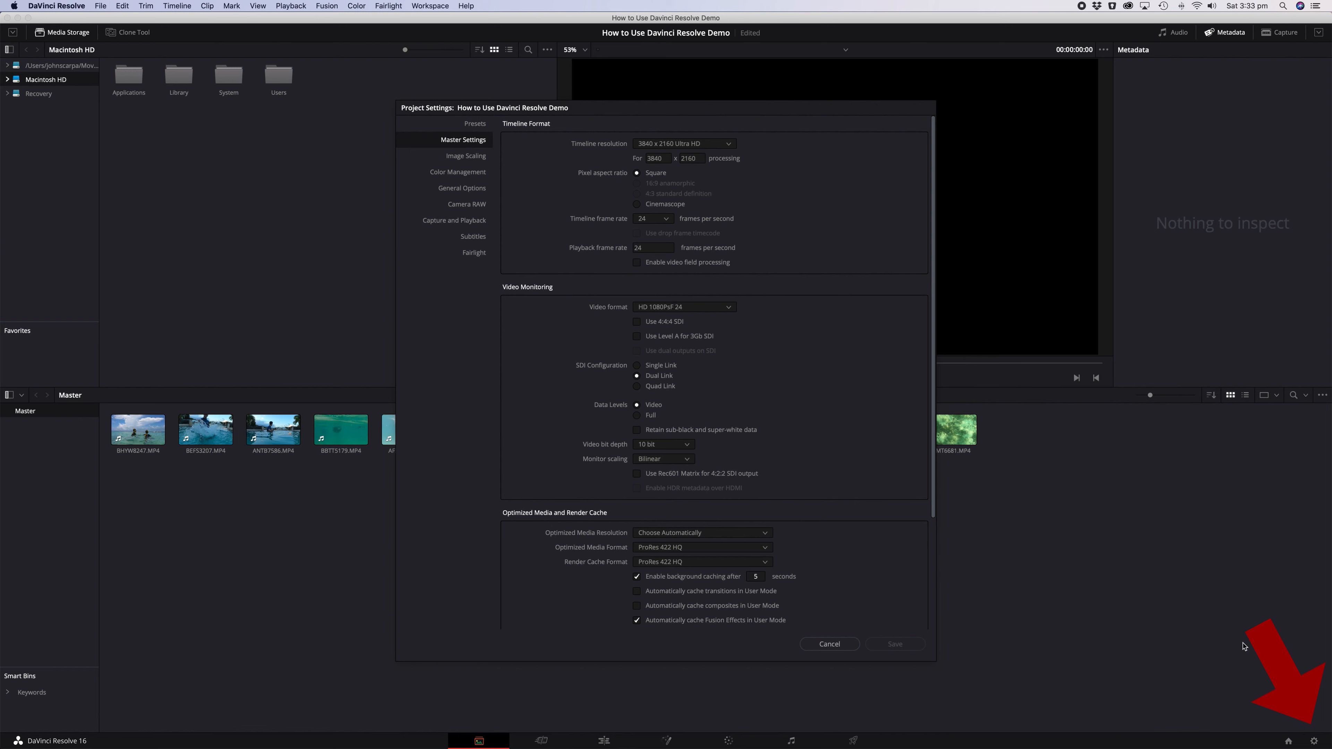
{"action": "mouse_move", "coordinate": [746, 147]}
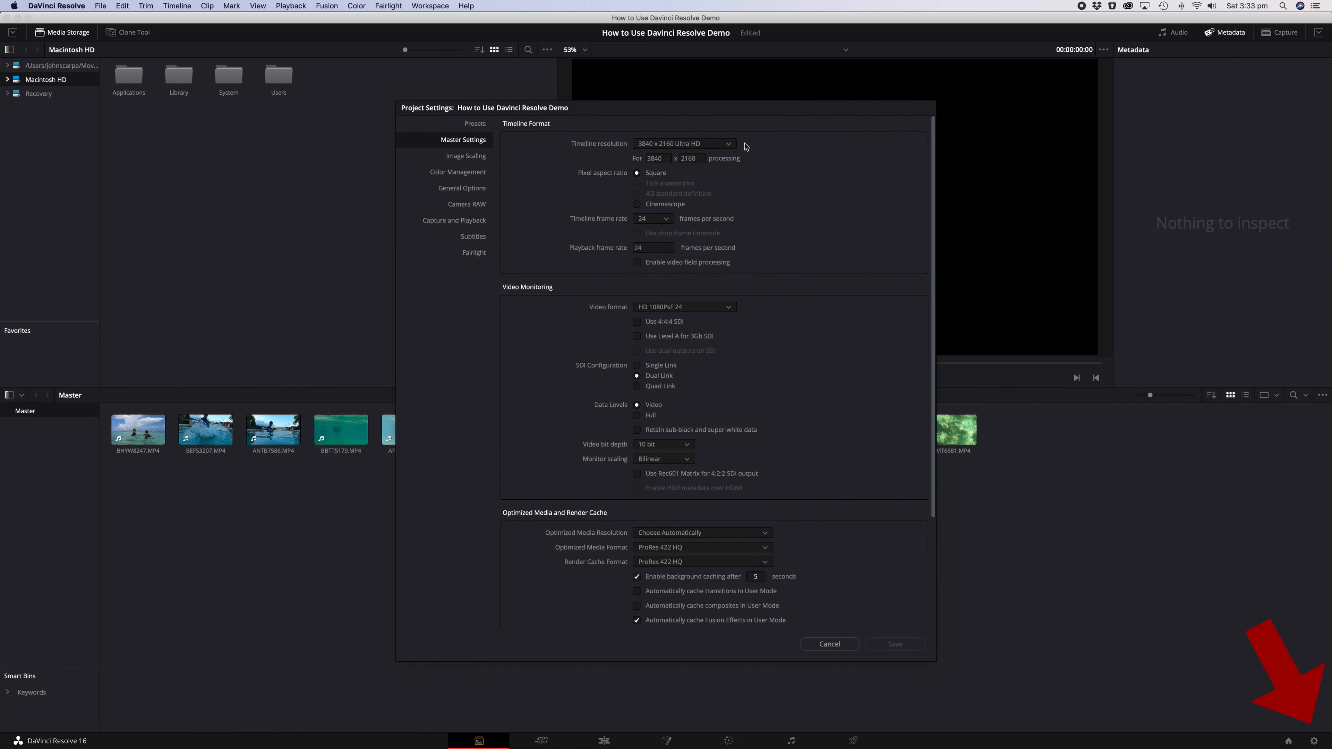
Keep 3840 x 2160 Ultra HD timeline resolution and leave optimized media resolution unchanged
{"action": "left_click", "coordinate": [681, 143]}
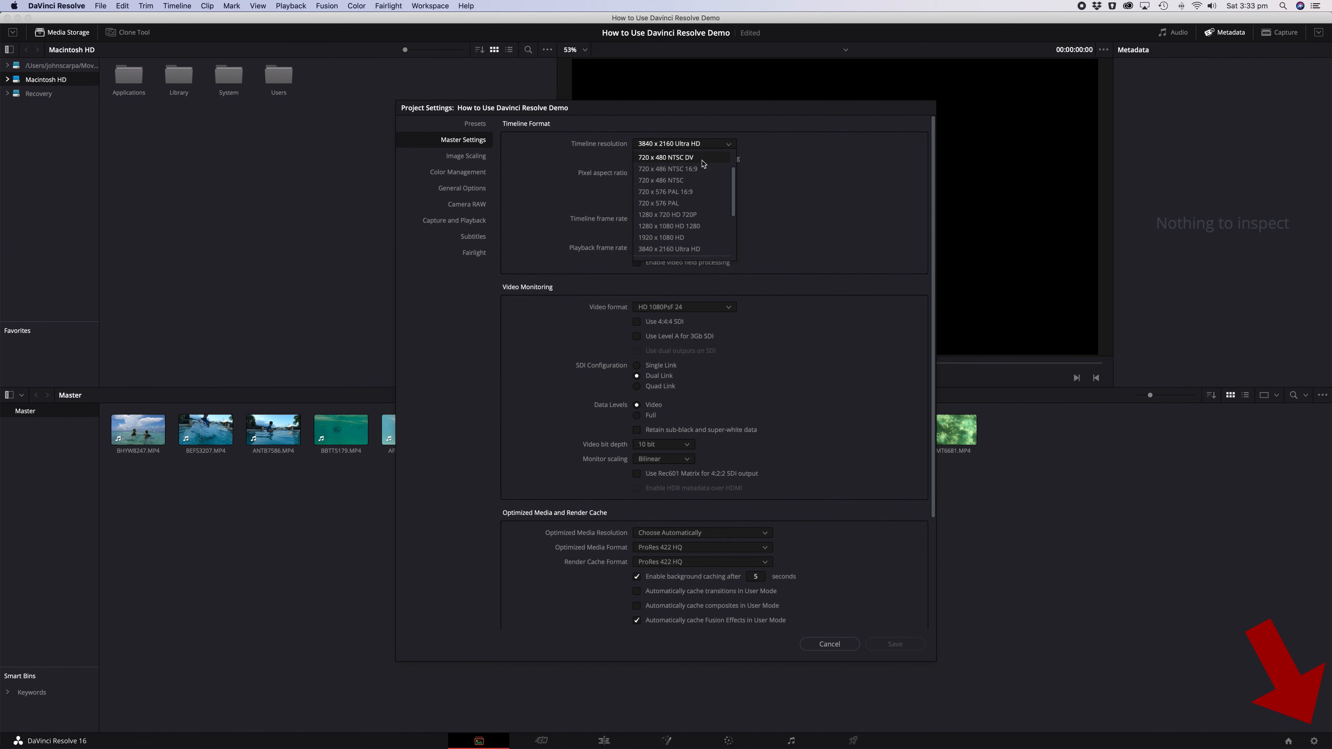
{"action": "mouse_move", "coordinate": [688, 226]}
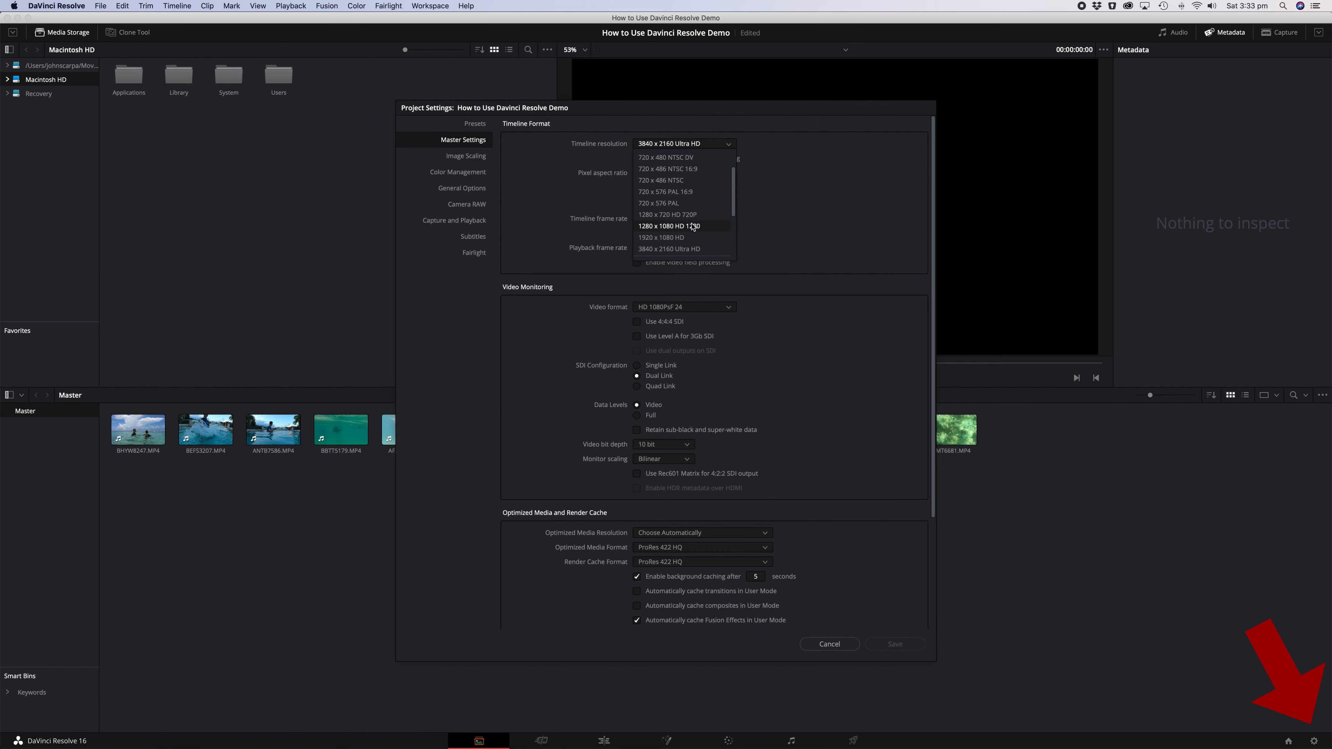
{"action": "mouse_move", "coordinate": [688, 249]}
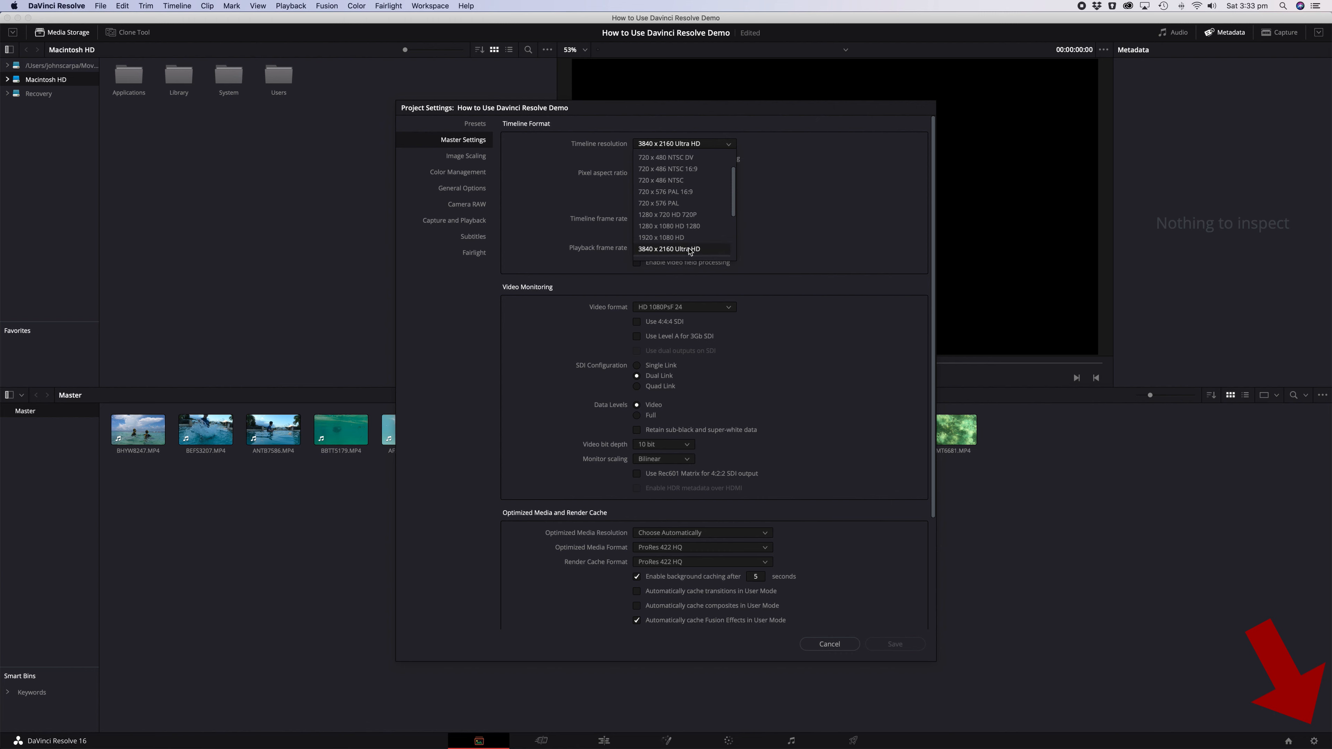
{"action": "left_click", "coordinate": [669, 249]}
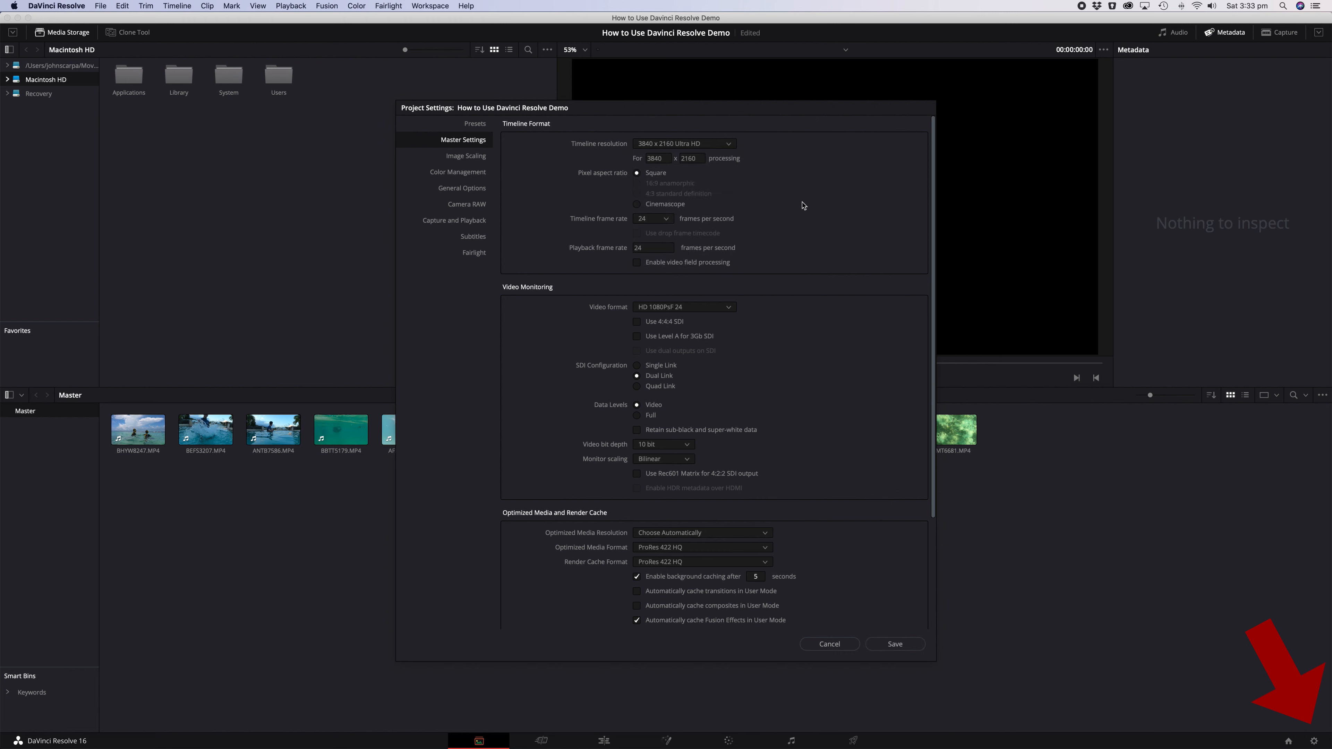
{"action": "mouse_move", "coordinate": [768, 340]}
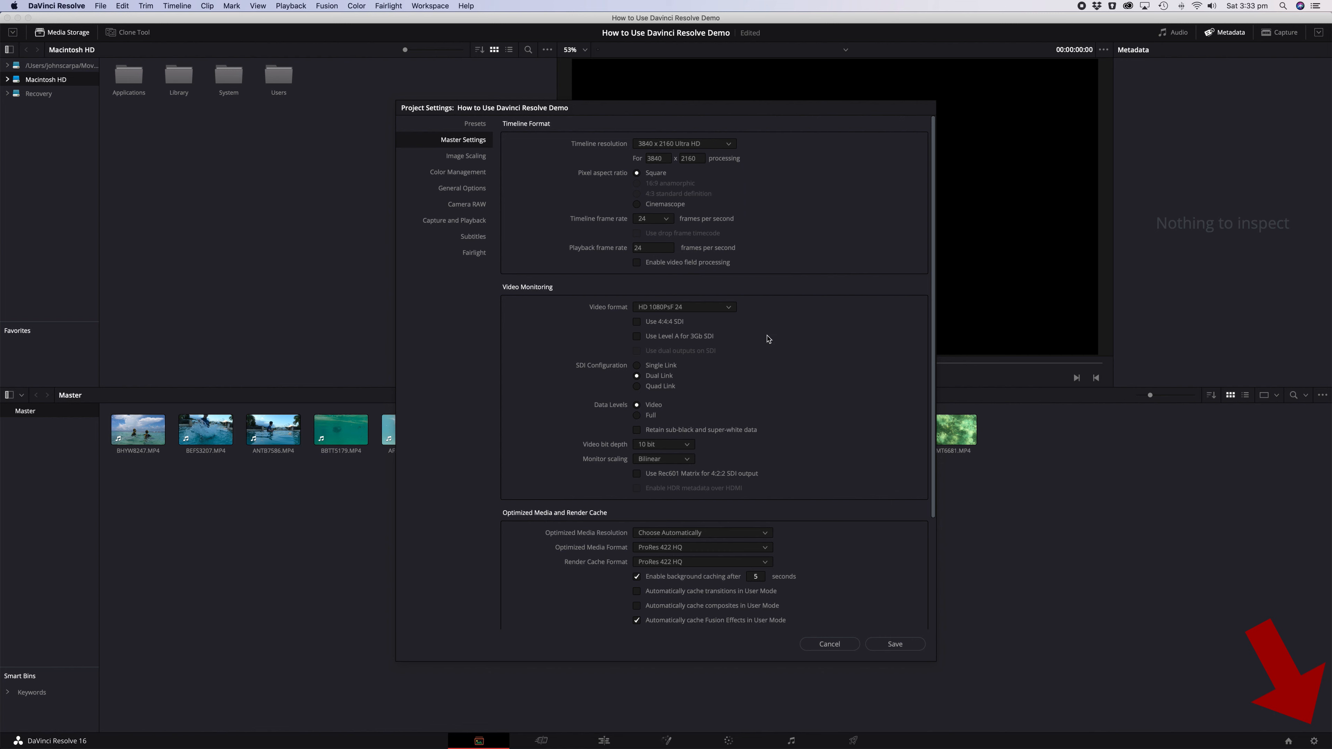
{"action": "mouse_move", "coordinate": [744, 307]}
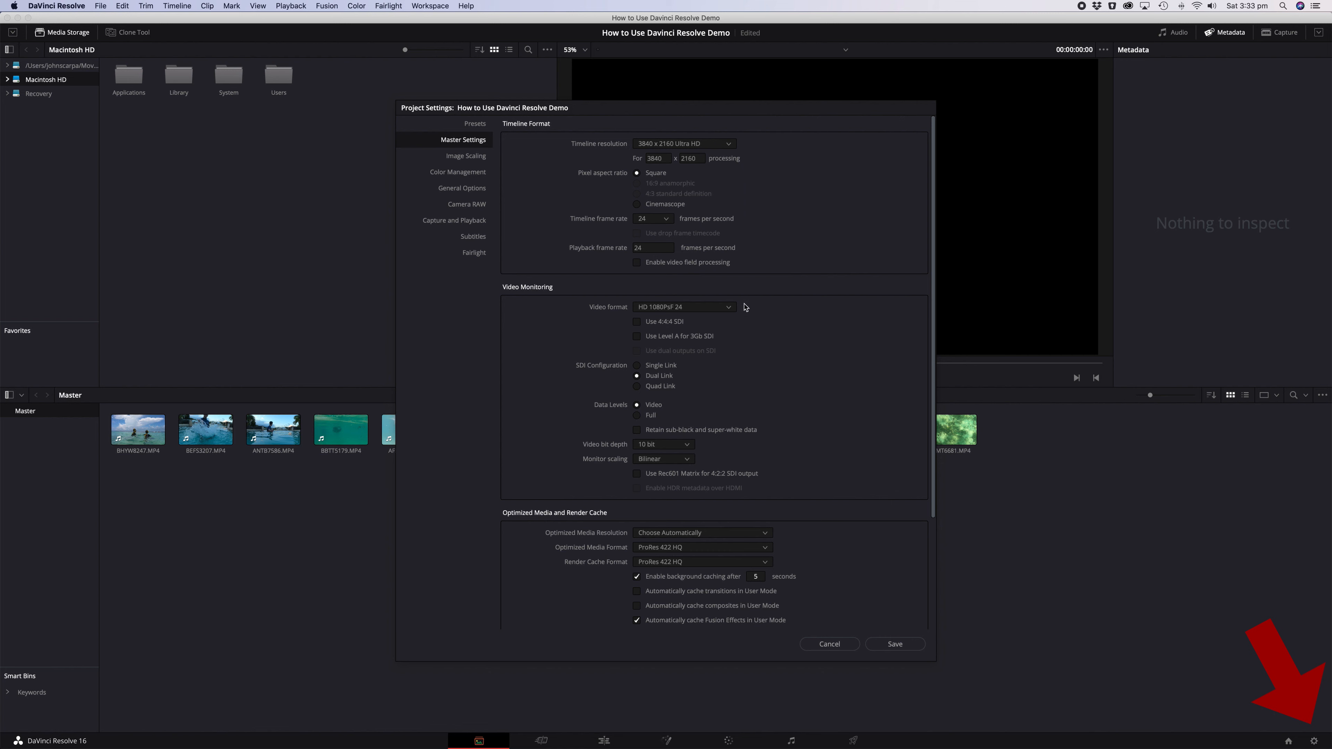
{"action": "mouse_move", "coordinate": [788, 330]}
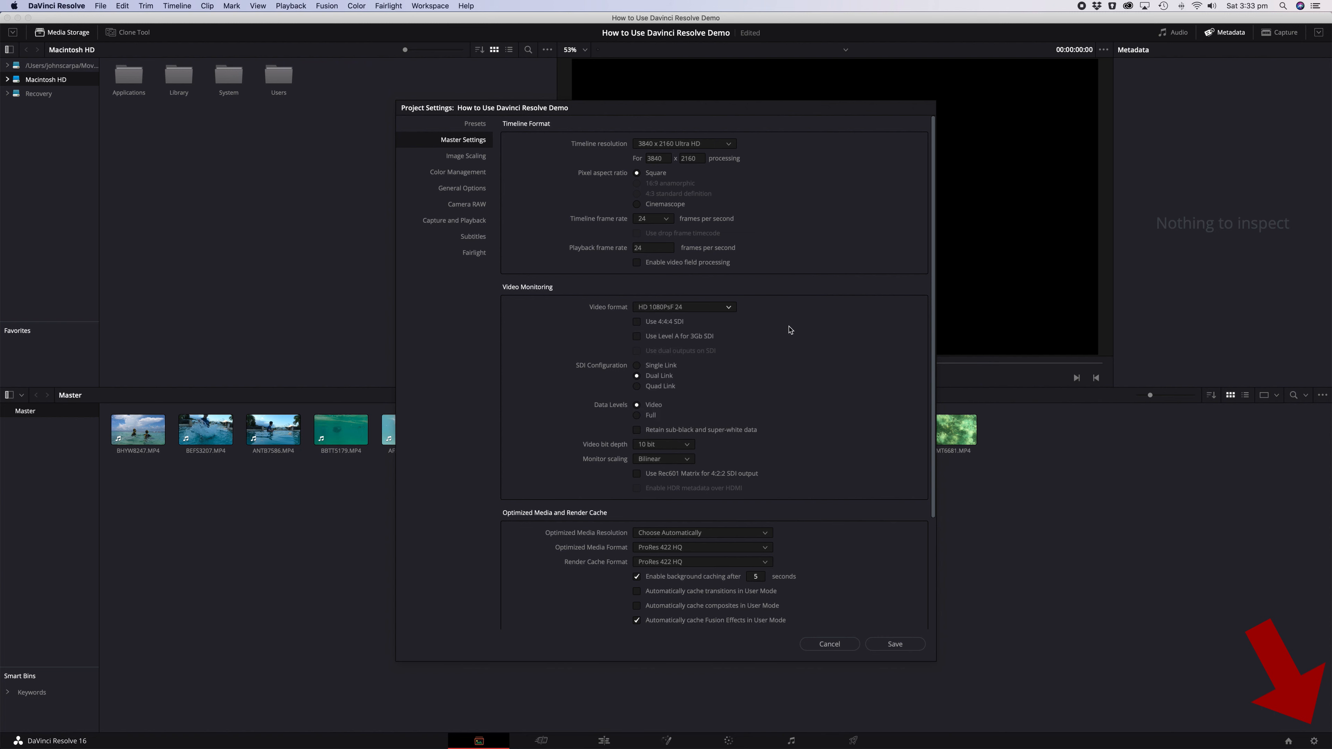
{"action": "mouse_move", "coordinate": [868, 443]}
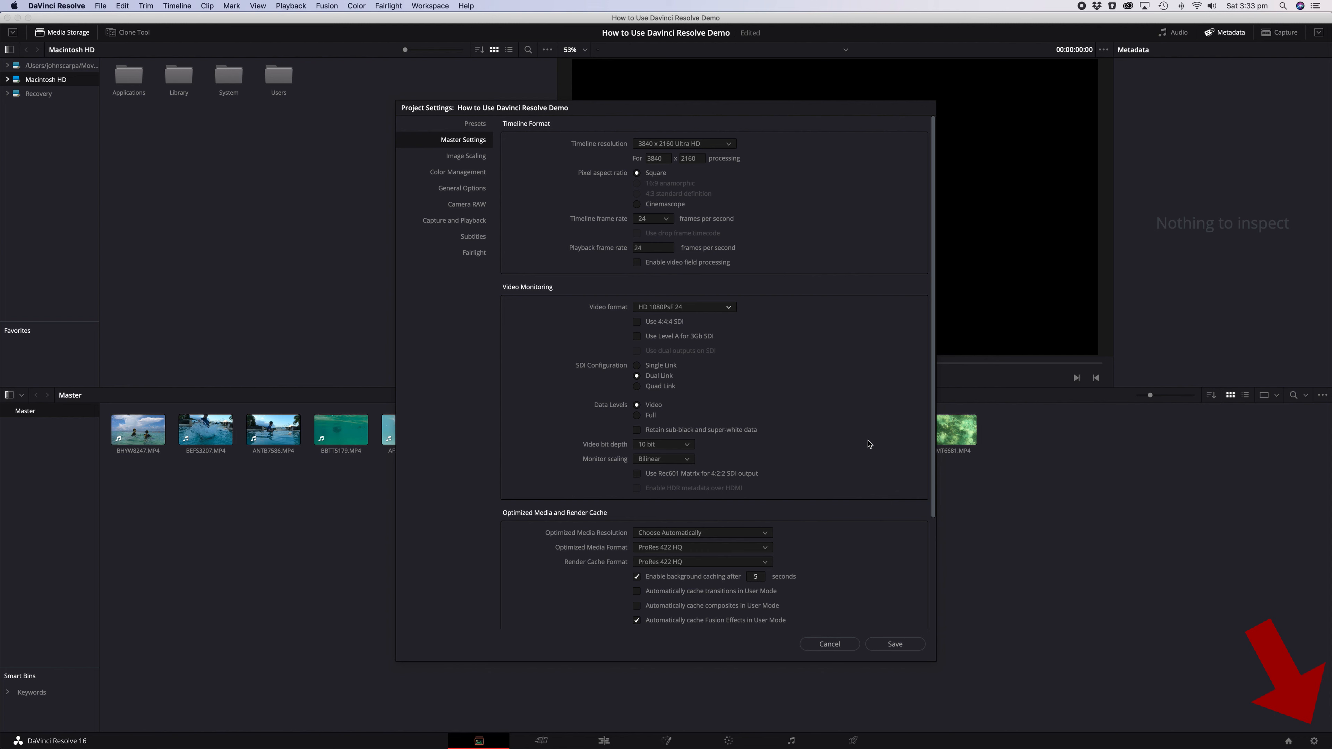
{"action": "mouse_move", "coordinate": [746, 538]}
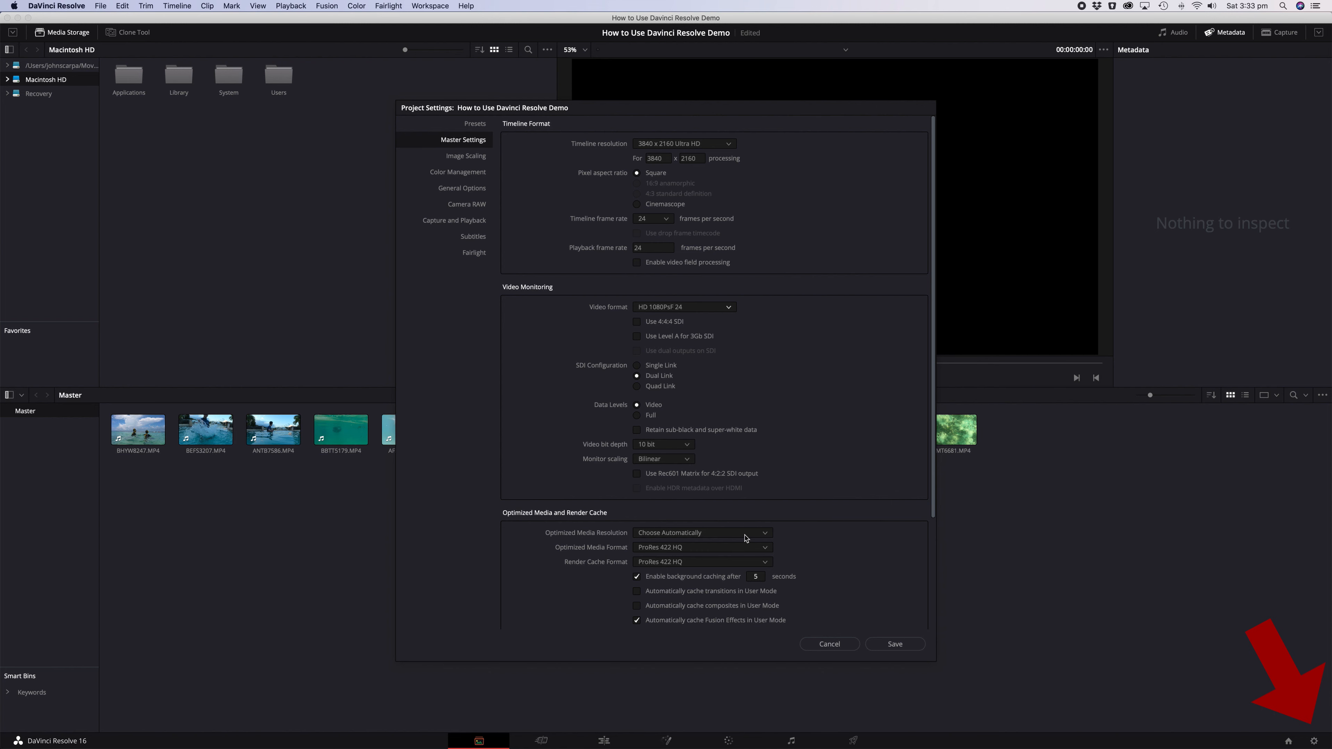
{"action": "left_click", "coordinate": [700, 533]}
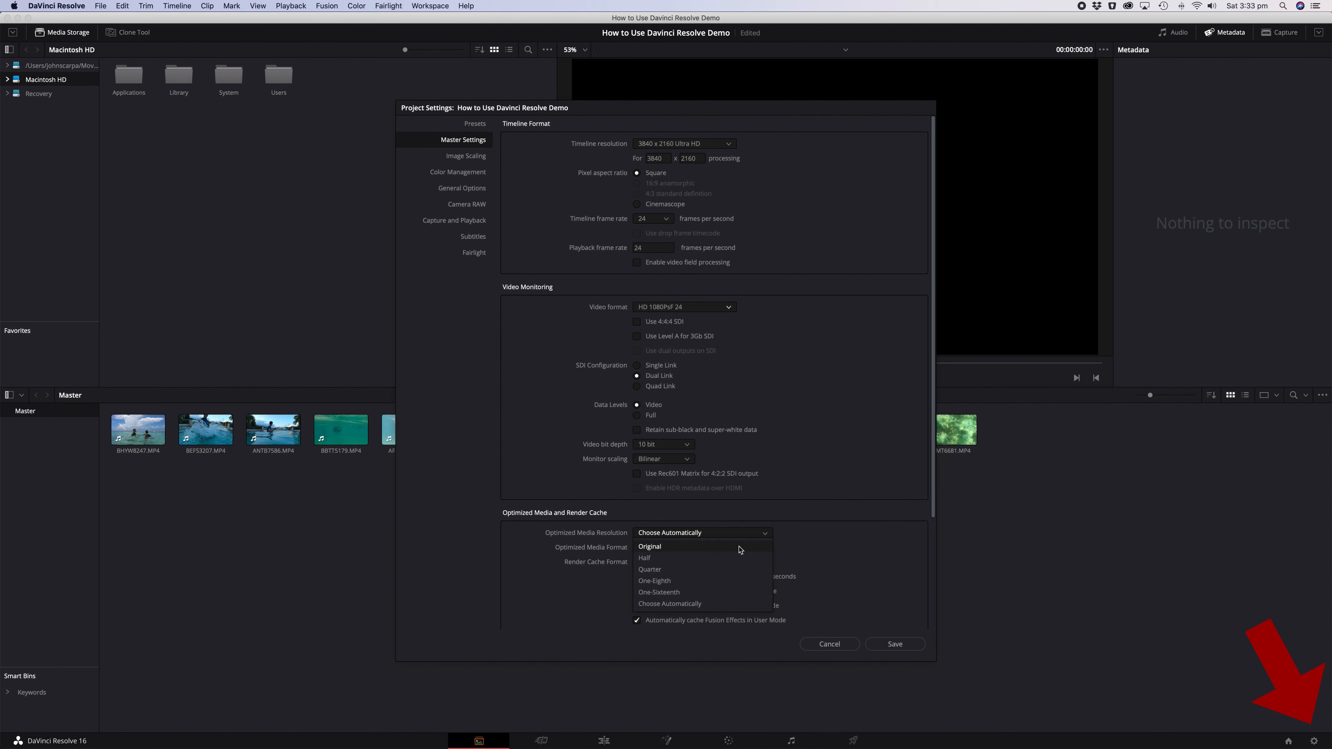
{"action": "left_click", "coordinate": [828, 644]}
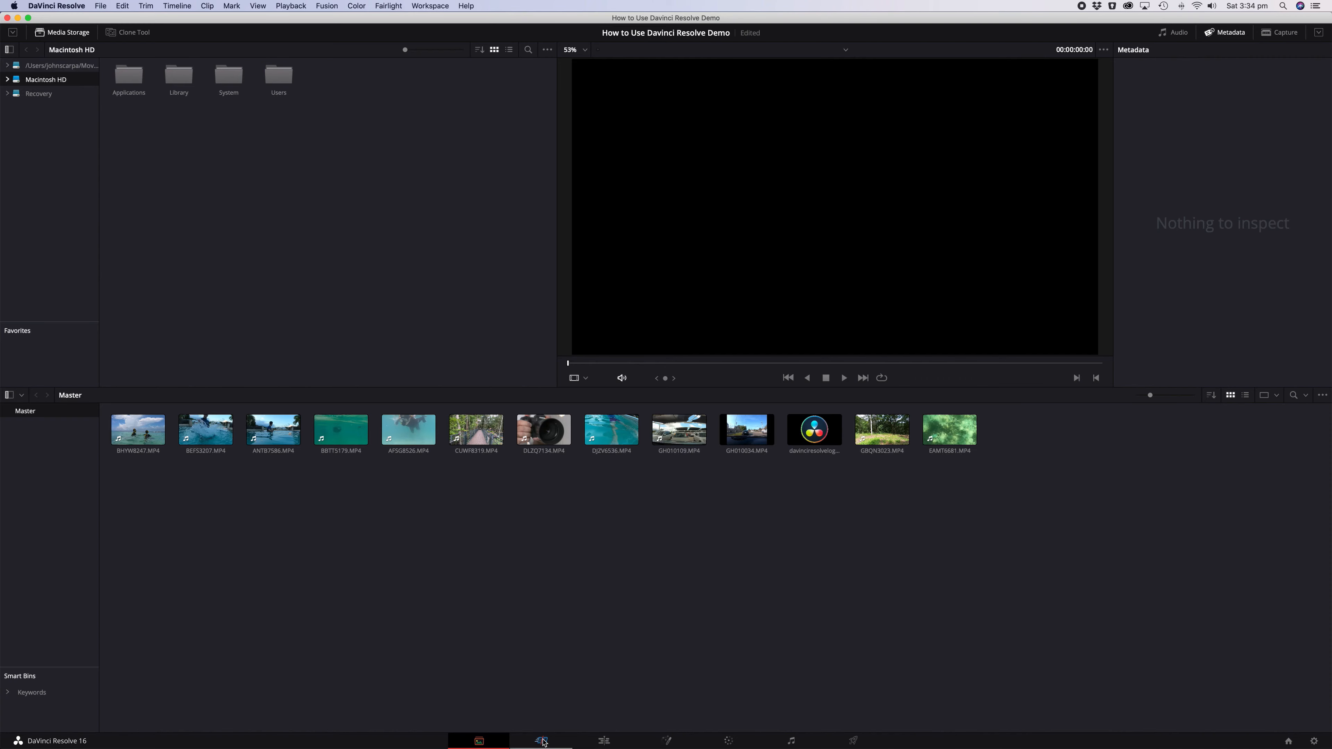
Switch to the Cut page showing Timeline 1 with the imported clips
{"action": "left_click", "coordinate": [541, 741]}
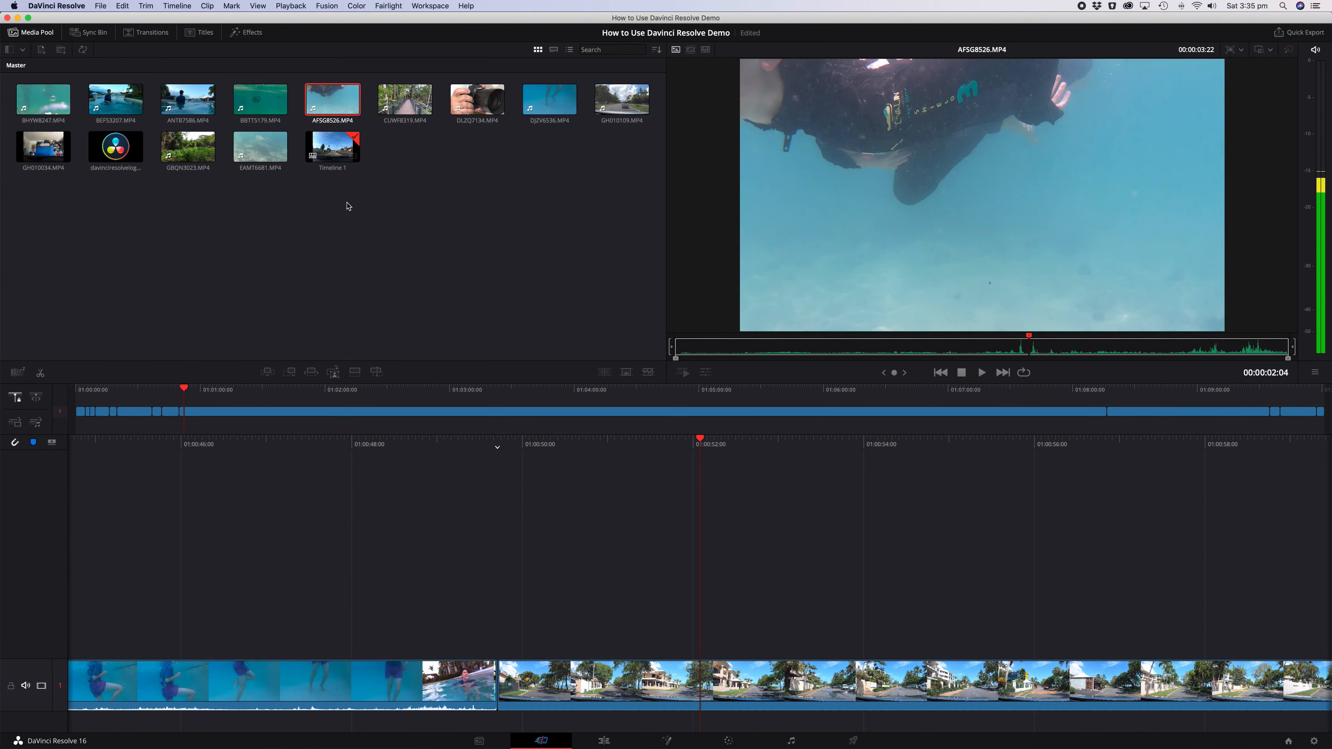
{"action": "mouse_move", "coordinate": [834, 348]}
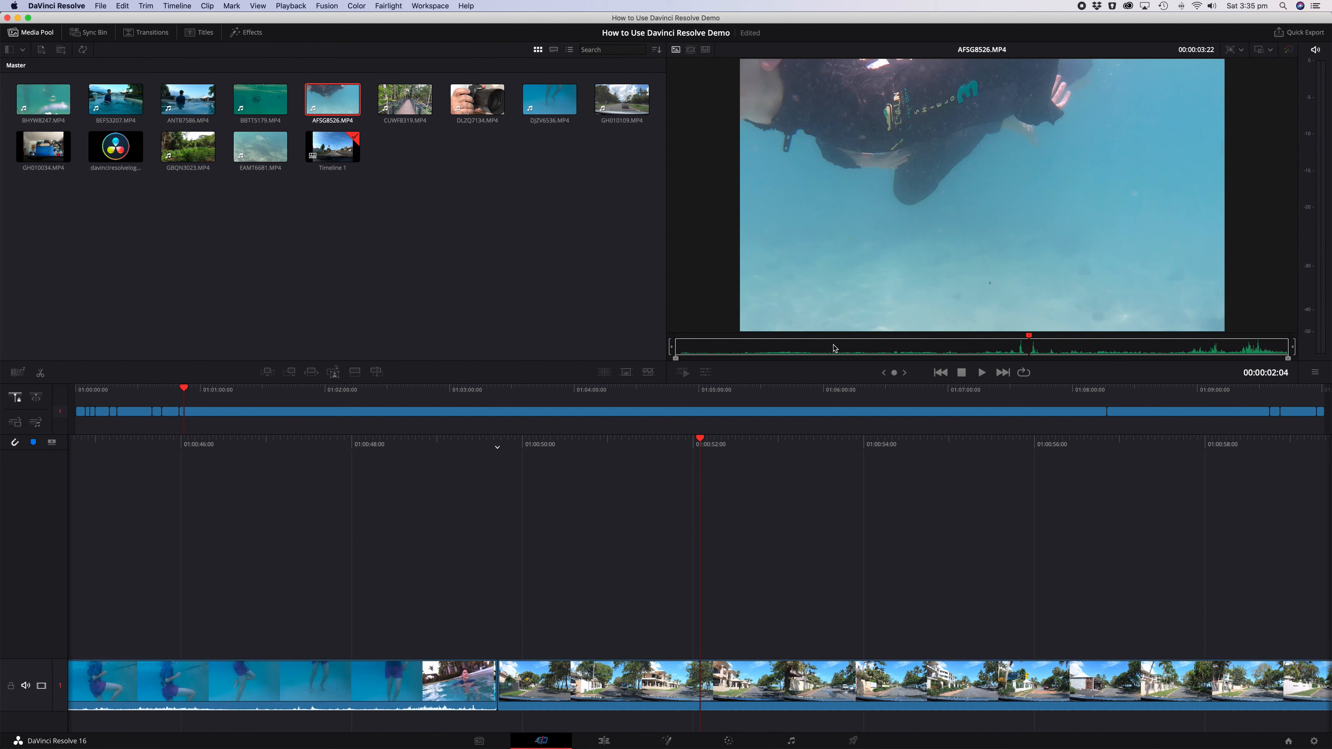
{"action": "mouse_move", "coordinate": [1002, 341]}
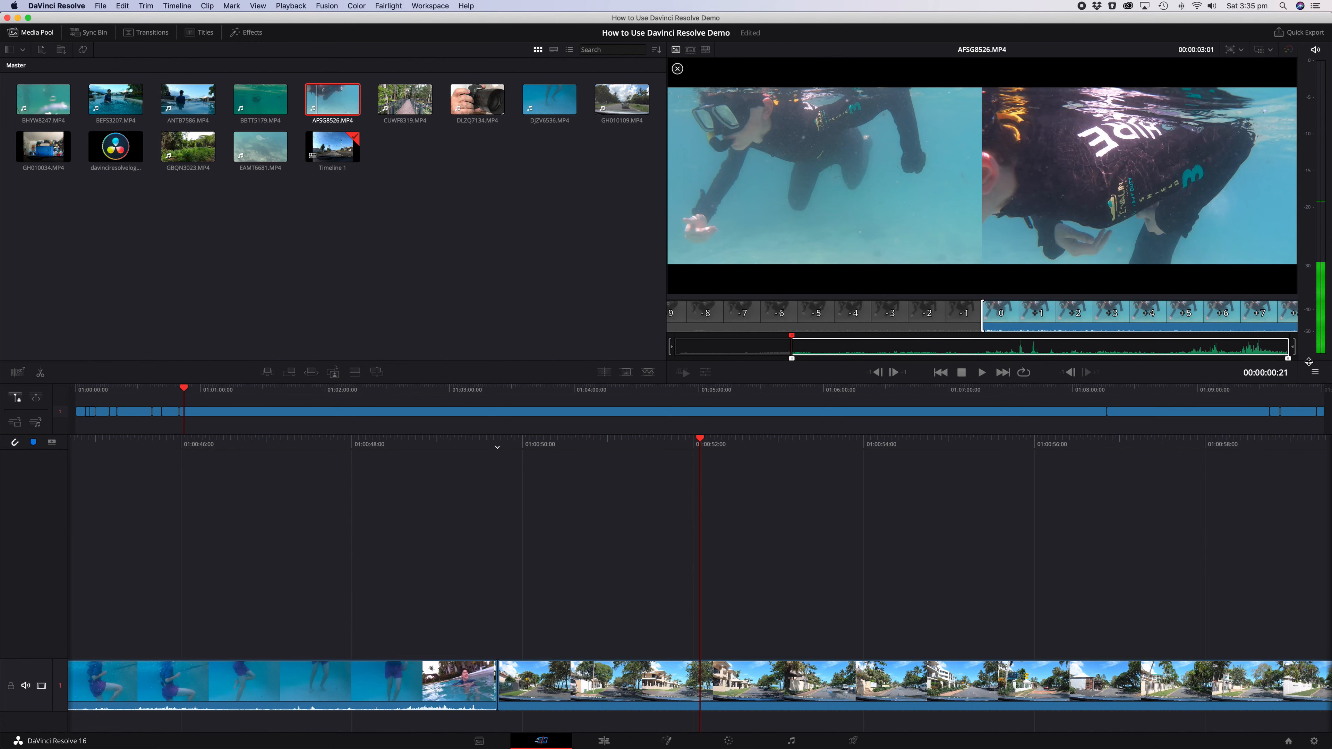
On the Edit page, show the Inspector and set the source viewer zoom to 50%
{"action": "left_click", "coordinate": [602, 741]}
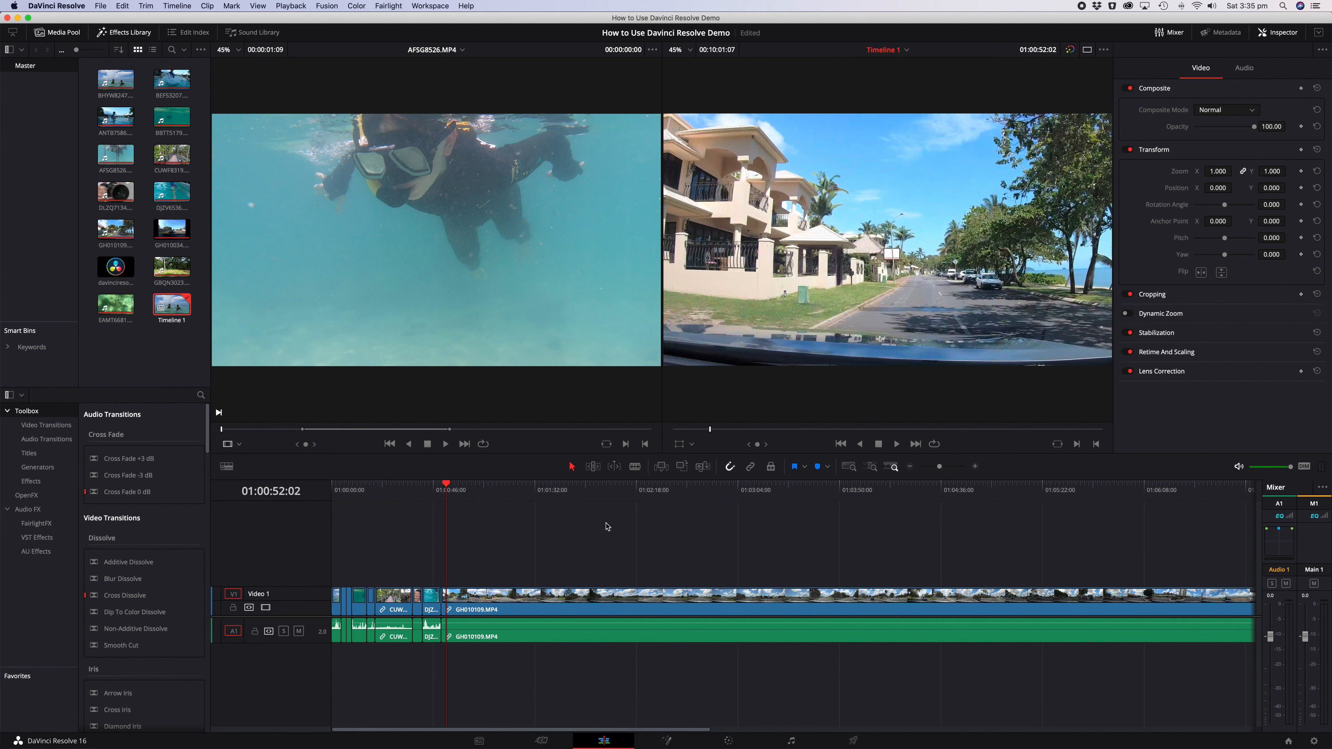
{"action": "mouse_move", "coordinate": [402, 566]}
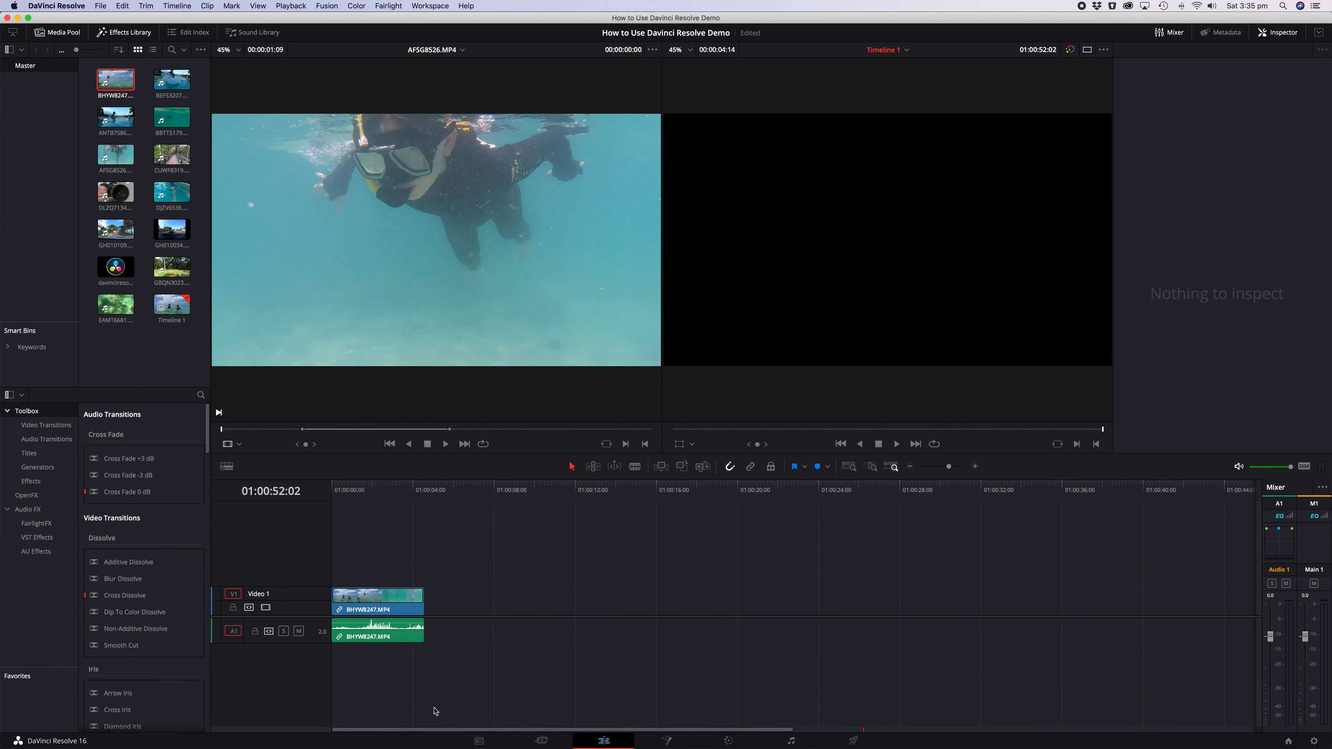
{"action": "mouse_move", "coordinate": [830, 326]}
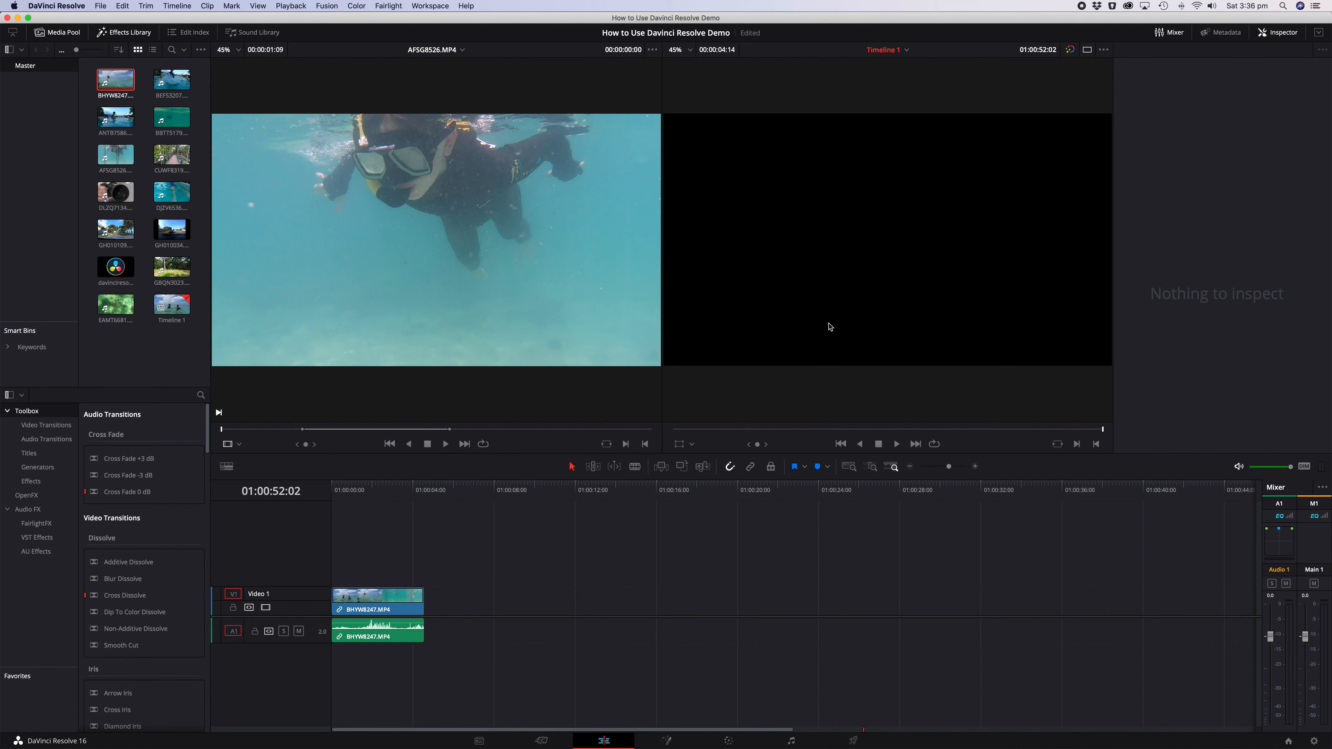
{"action": "left_click", "coordinate": [1104, 49]}
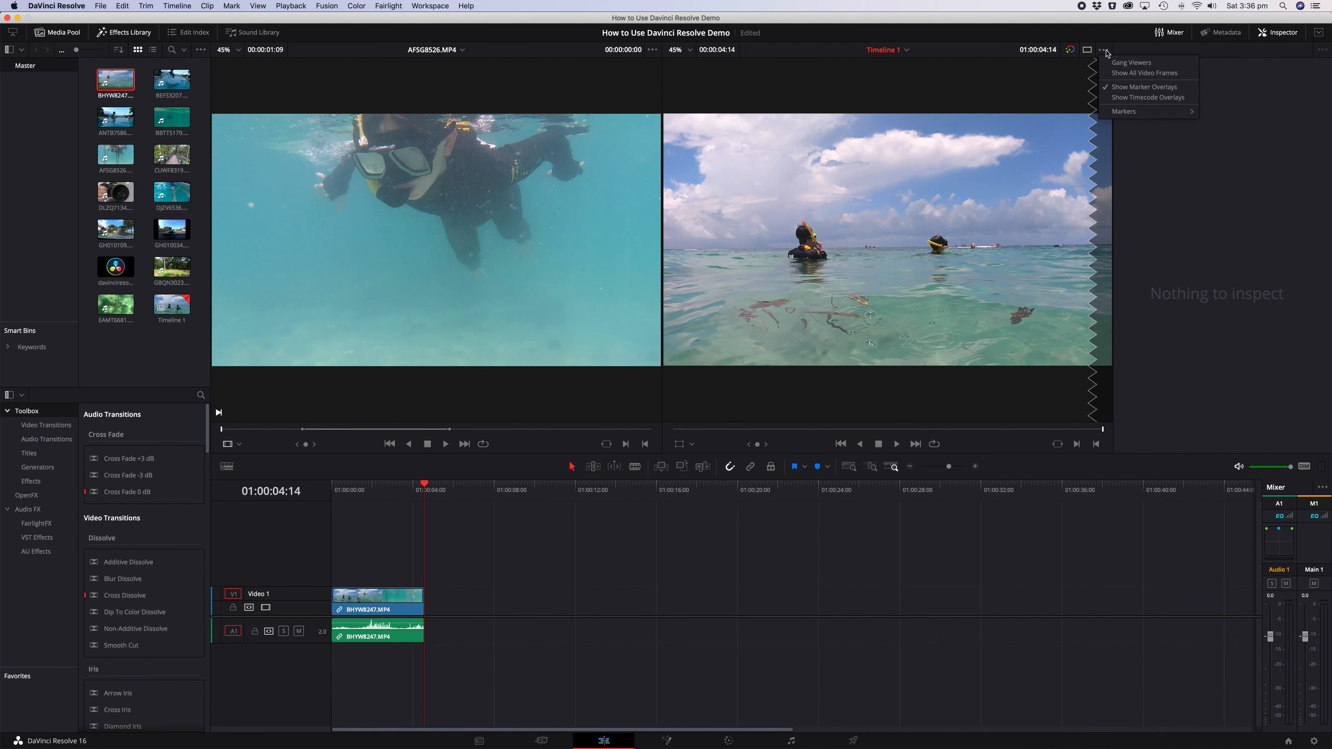
{"action": "left_click", "coordinate": [1086, 50]}
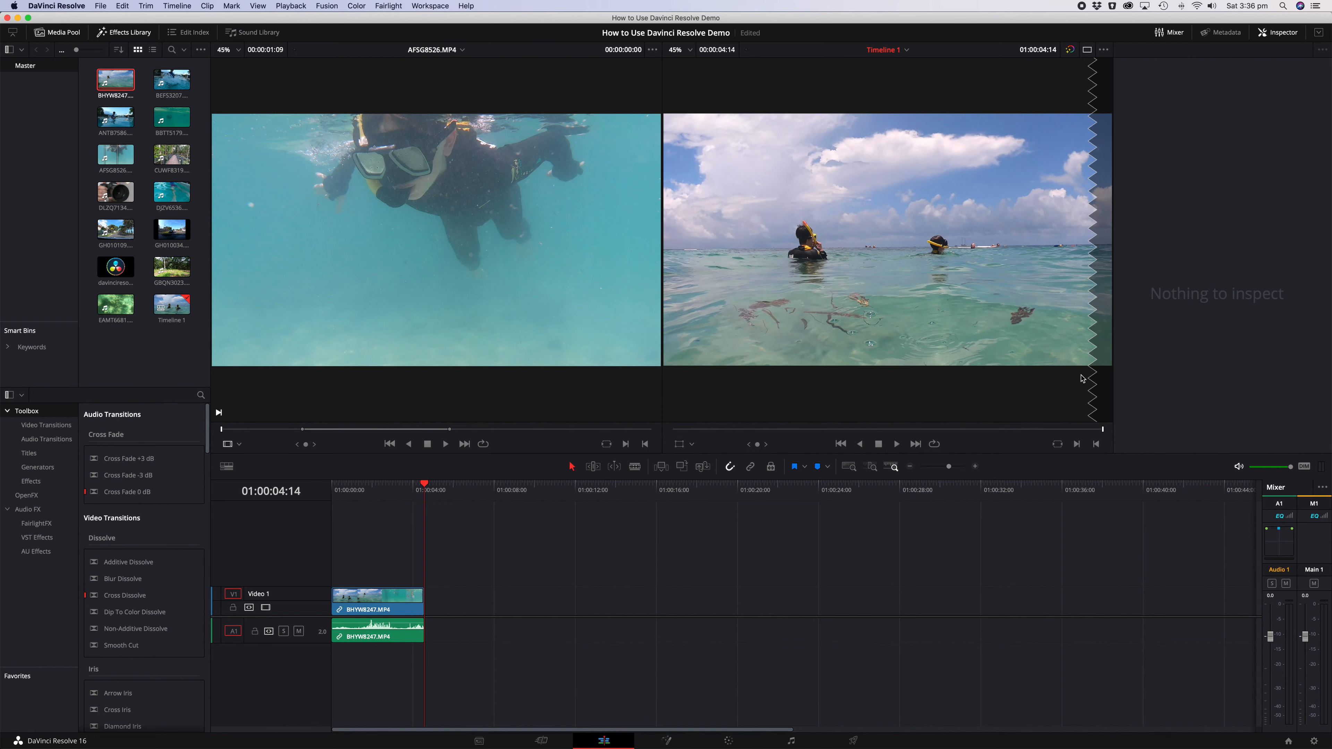
{"action": "left_click", "coordinate": [1277, 33]}
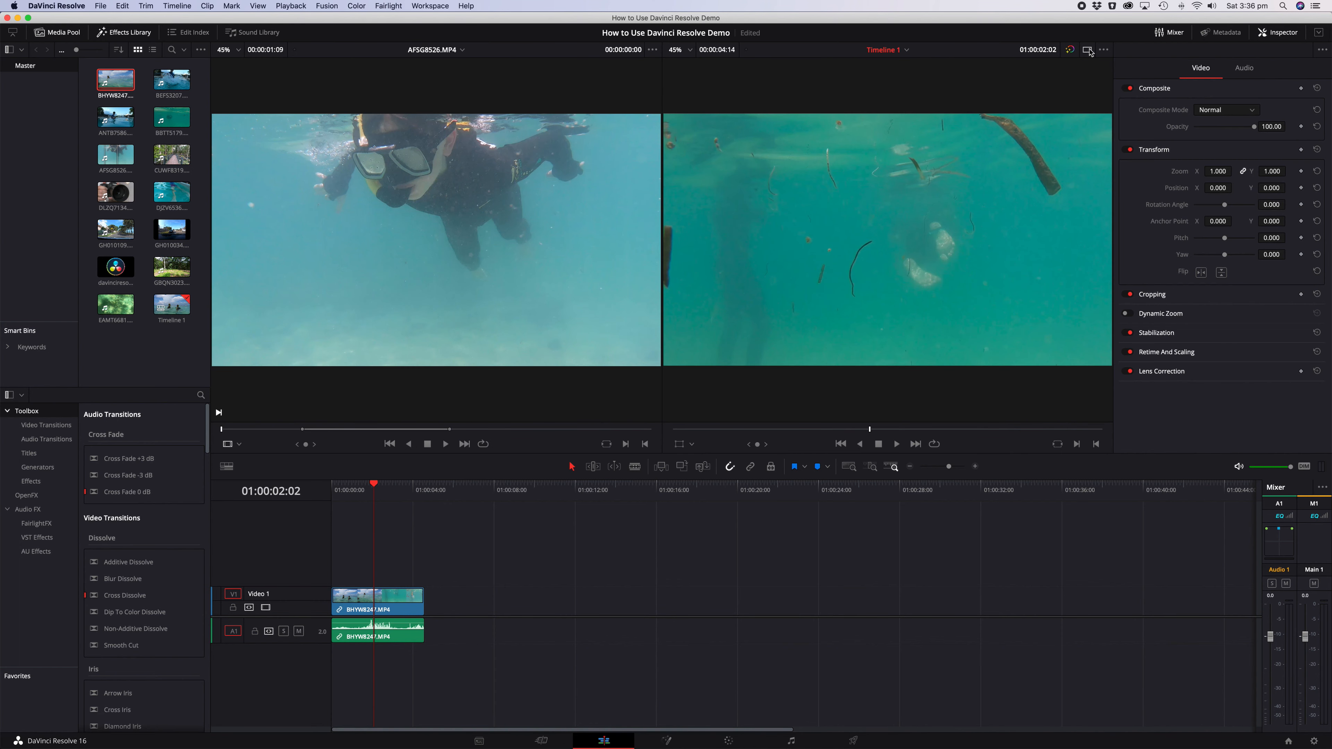
{"action": "left_click", "coordinate": [238, 50]}
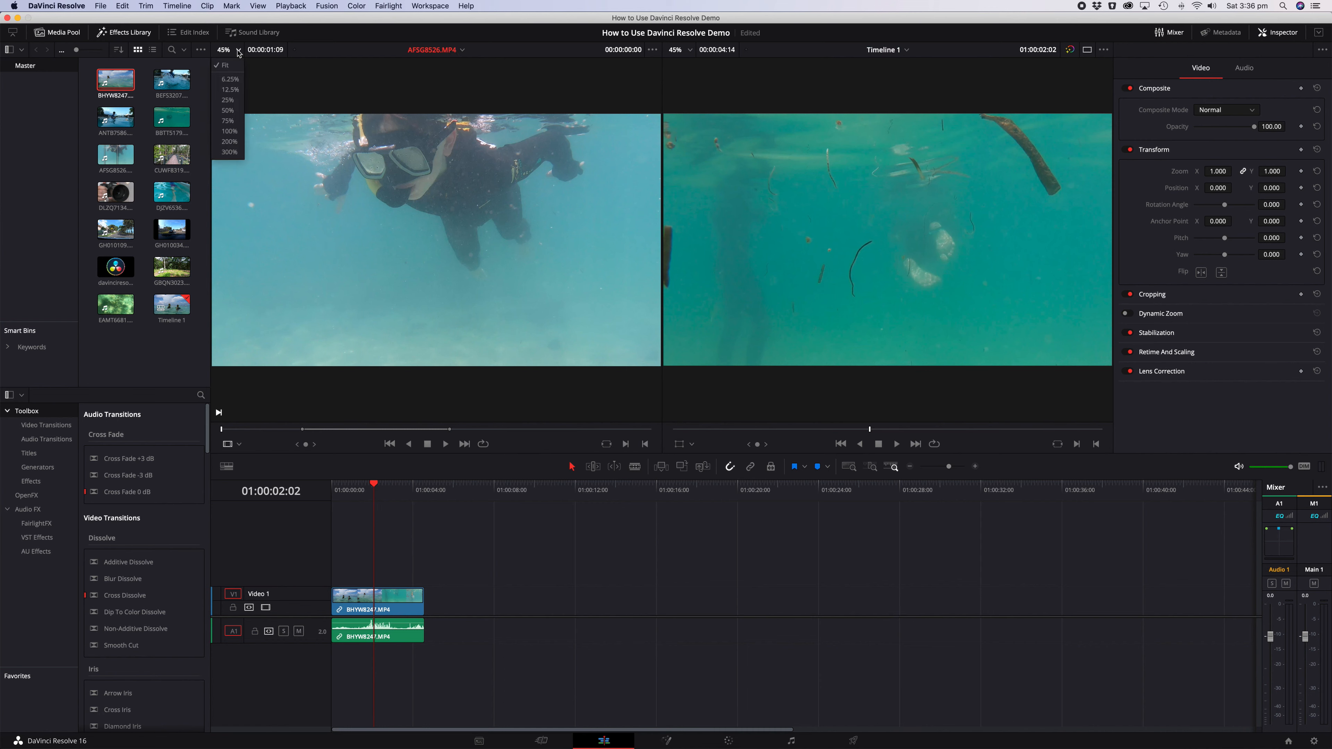
{"action": "left_click", "coordinate": [227, 110]}
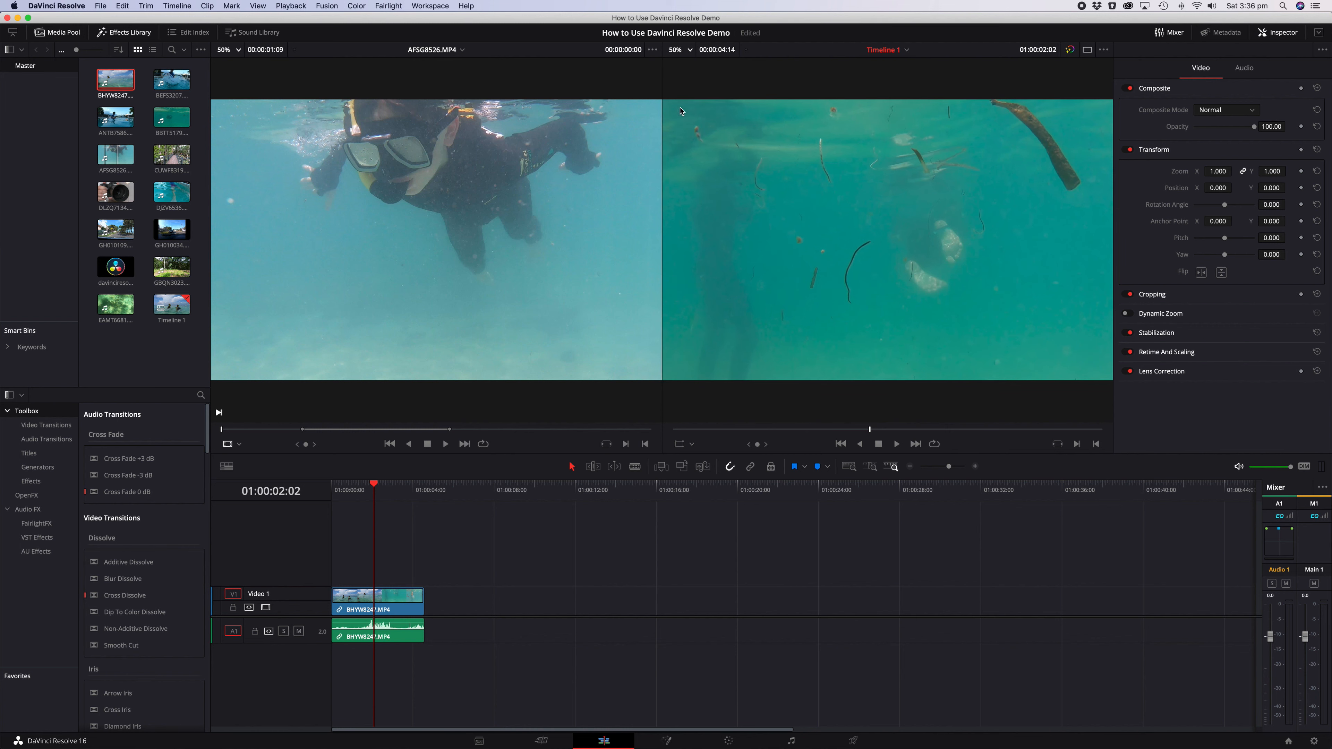
{"action": "mouse_move", "coordinate": [986, 372]}
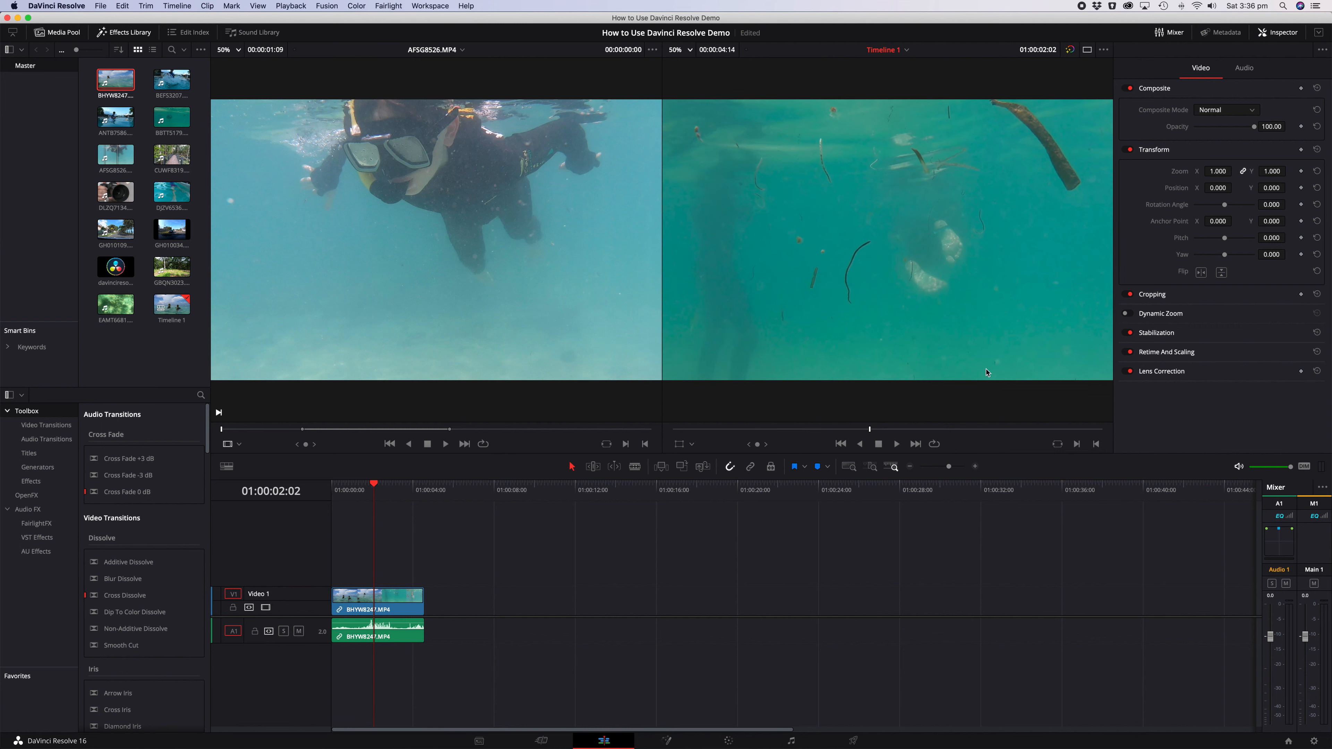
{"action": "mouse_move", "coordinate": [497, 592]}
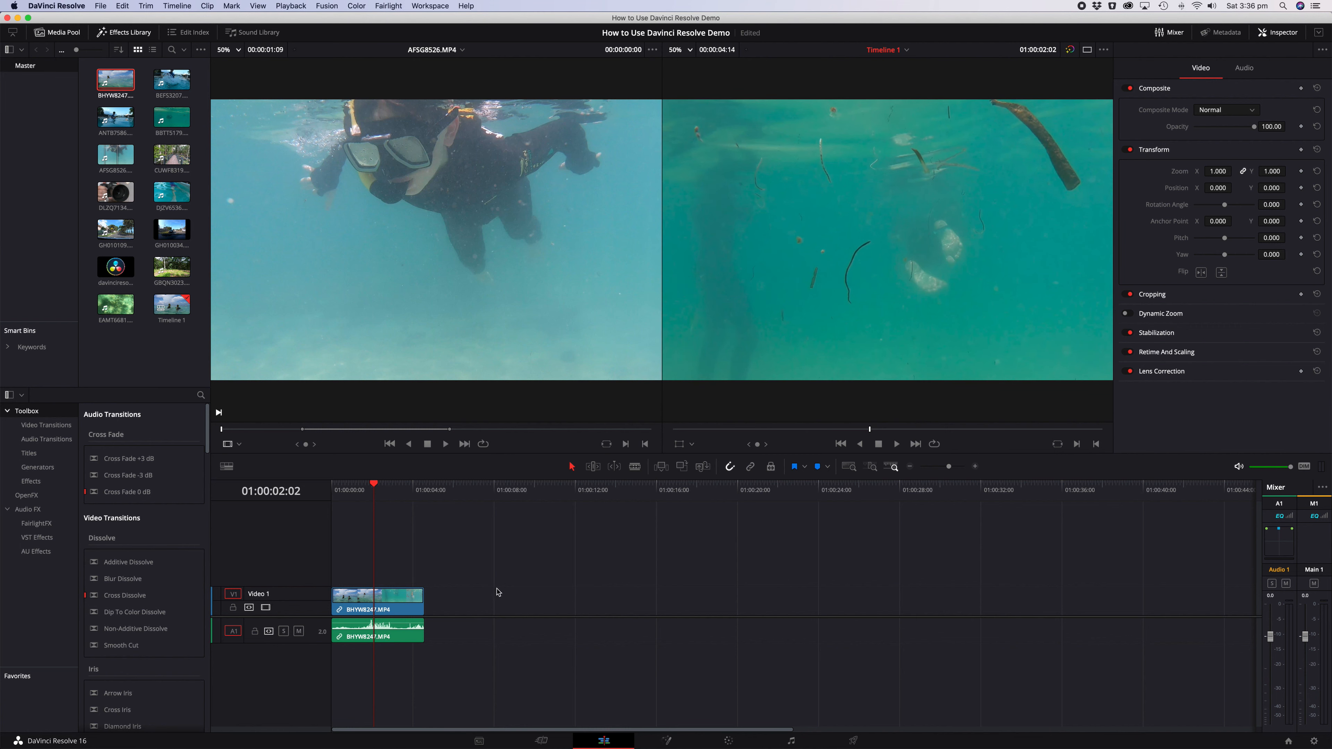
Drag more clips, including GH010109.MP4, onto the timeline's Video 1 track
{"action": "left_click", "coordinate": [381, 522]}
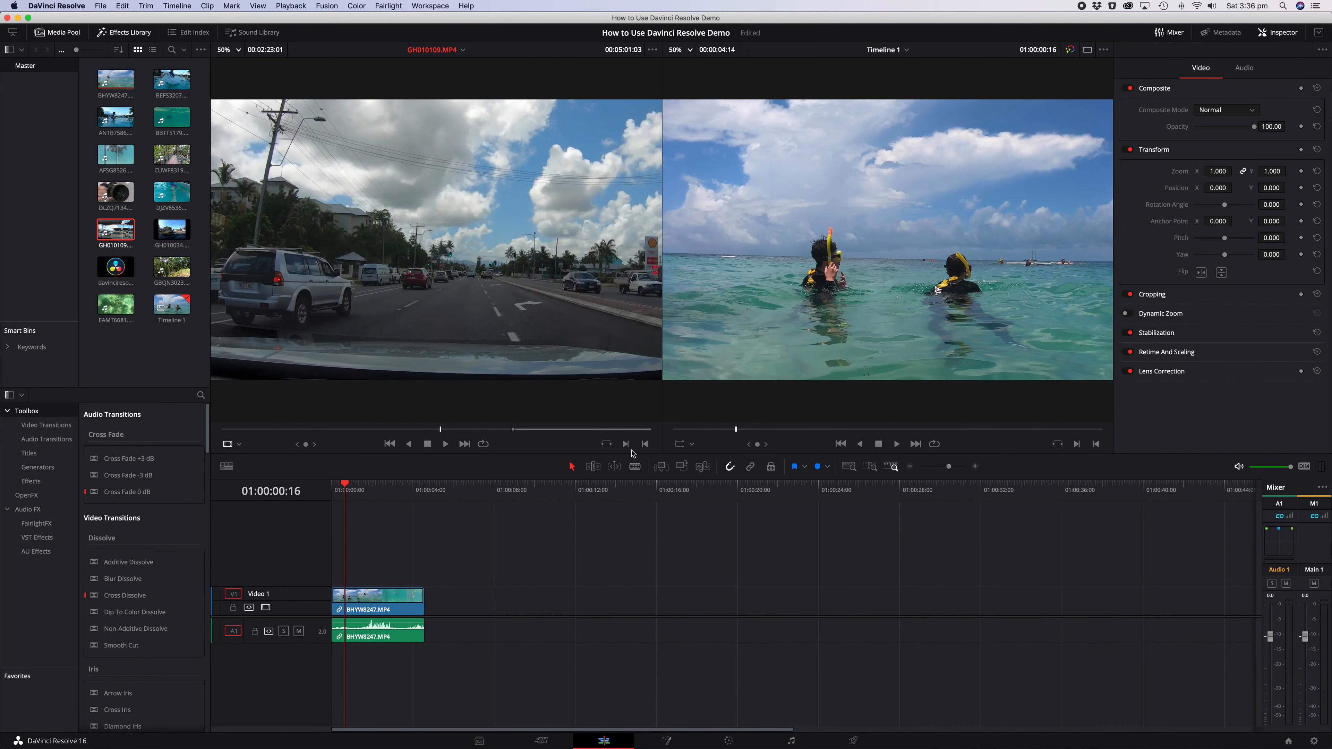
{"action": "left_click_drag", "start_coordinate": [442, 428], "coordinate": [305, 428]}
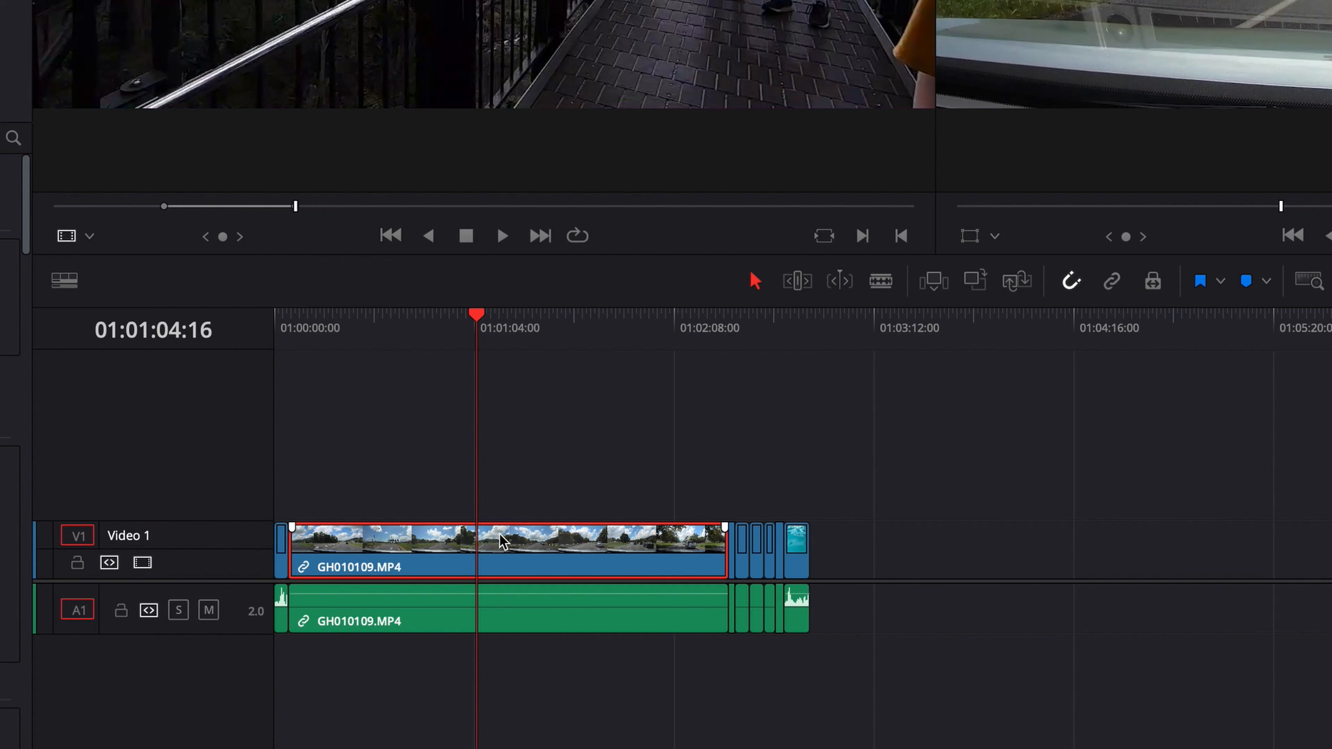
Select the GH010109.MP4 clip and switch to Blade Edit mode to trim it
{"action": "left_click", "coordinate": [881, 281]}
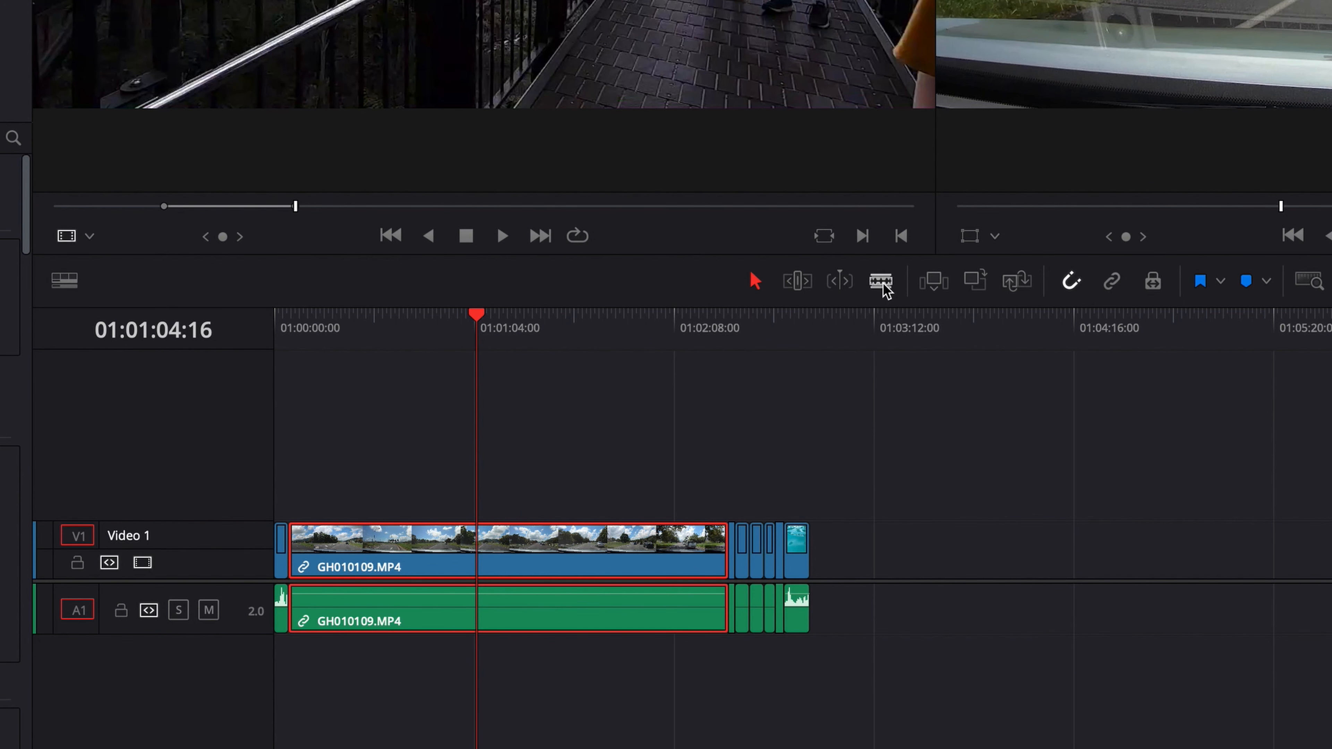
{"action": "left_click", "coordinate": [881, 280]}
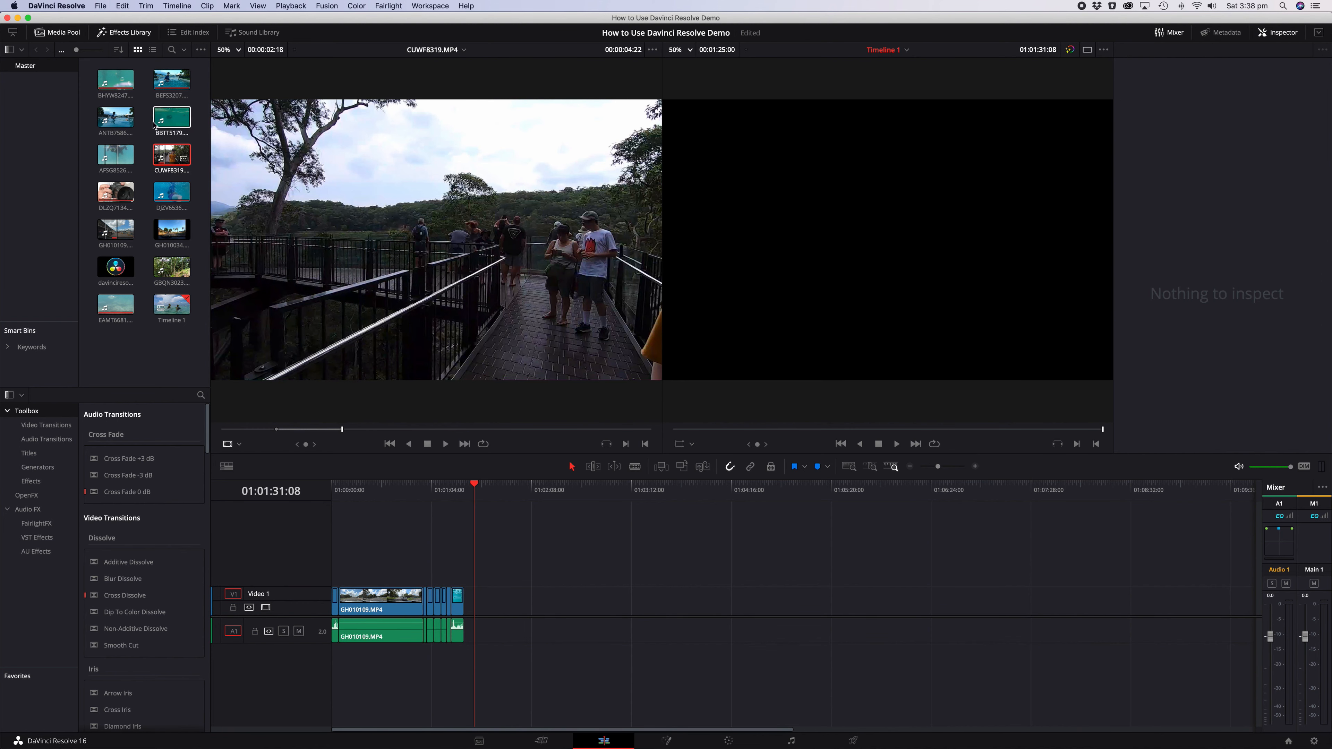
Show the Effects Library's Video Transitions and browse Dip To Color and Cross Dissolve
{"action": "left_click", "coordinate": [129, 32]}
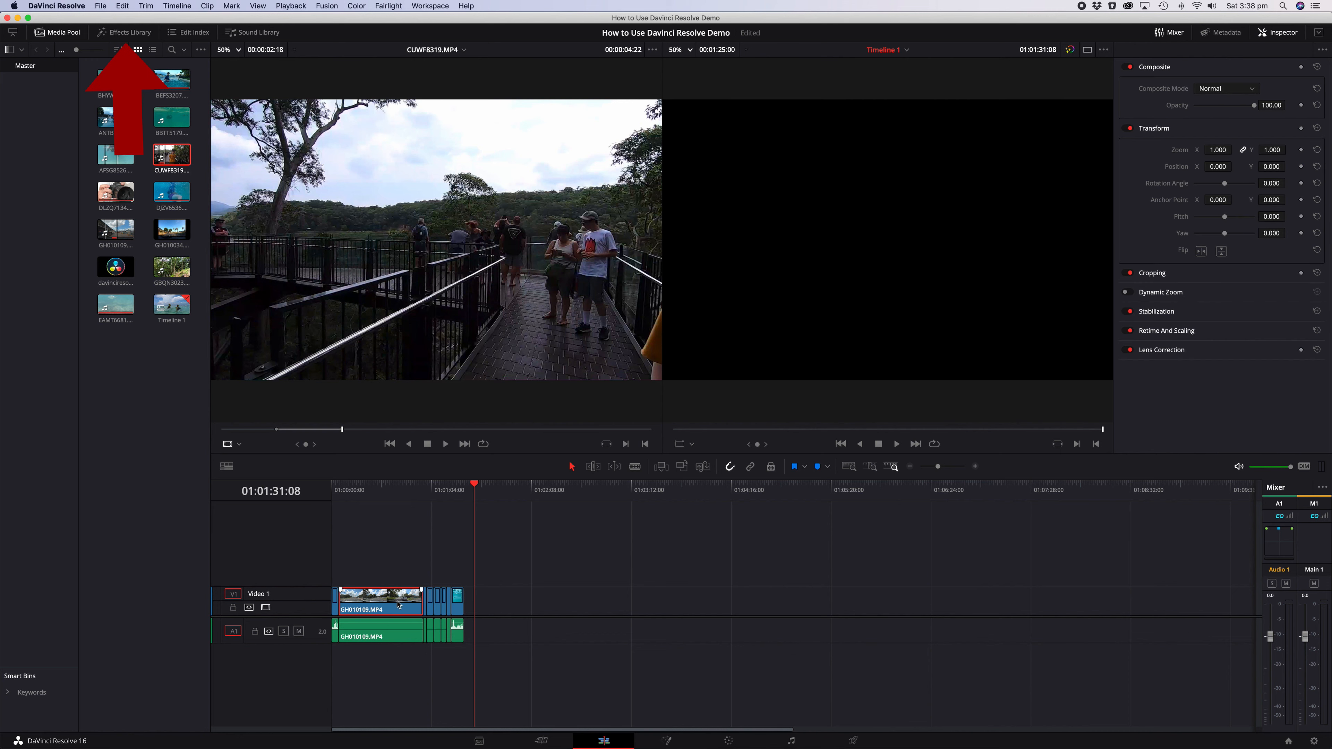
{"action": "left_click", "coordinate": [129, 33]}
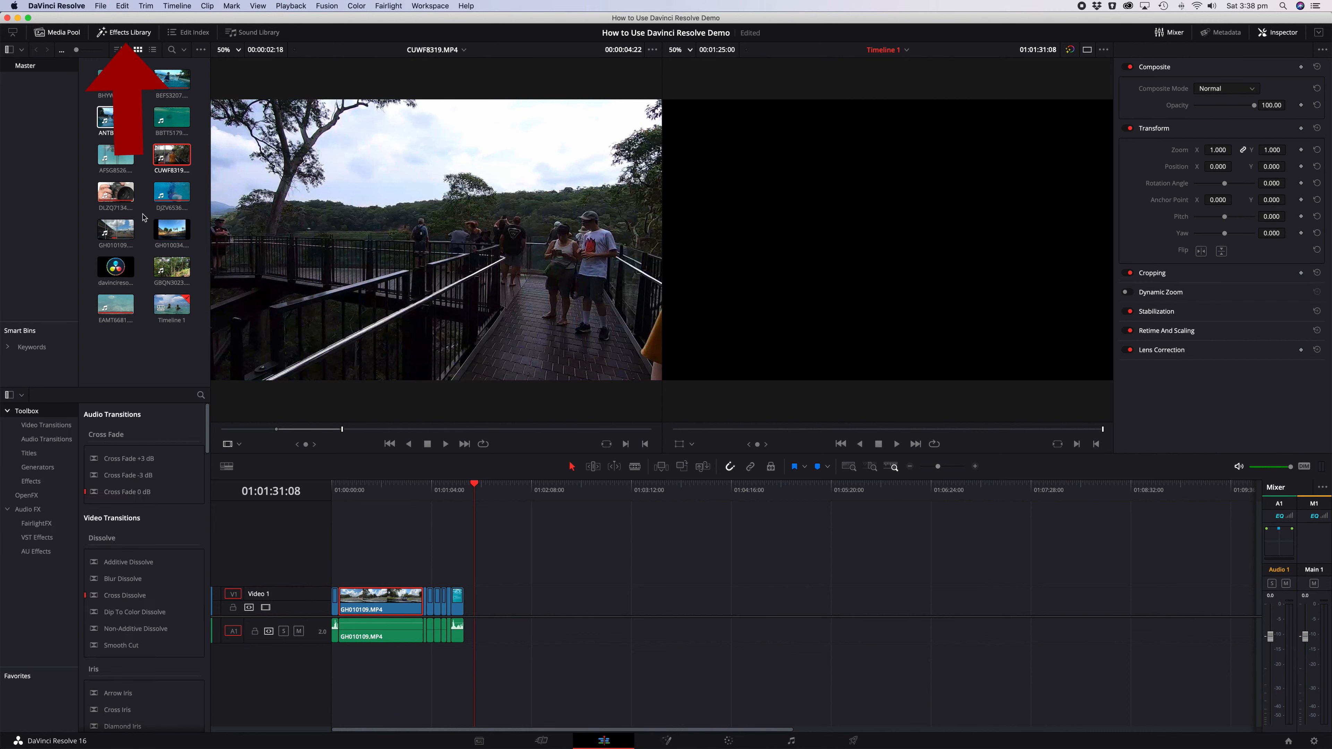
{"action": "mouse_move", "coordinate": [35, 415]}
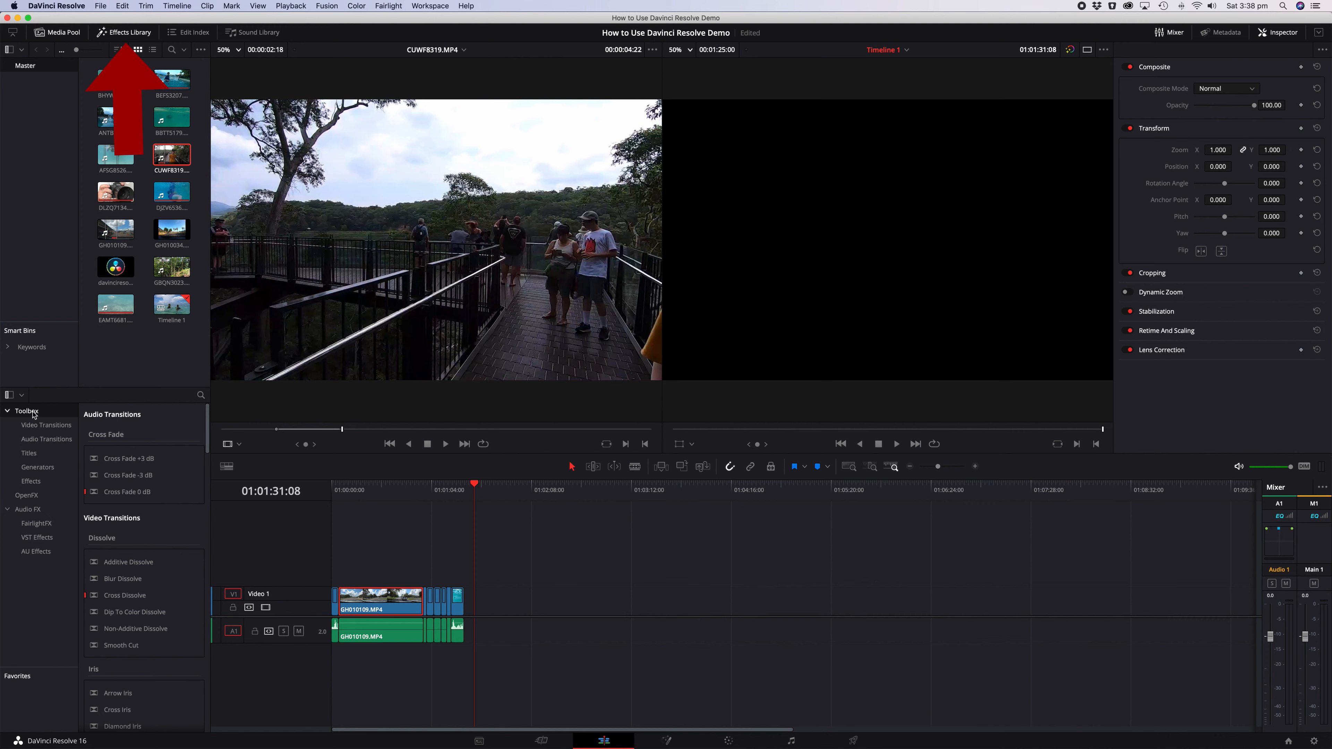
{"action": "left_click", "coordinate": [46, 424]}
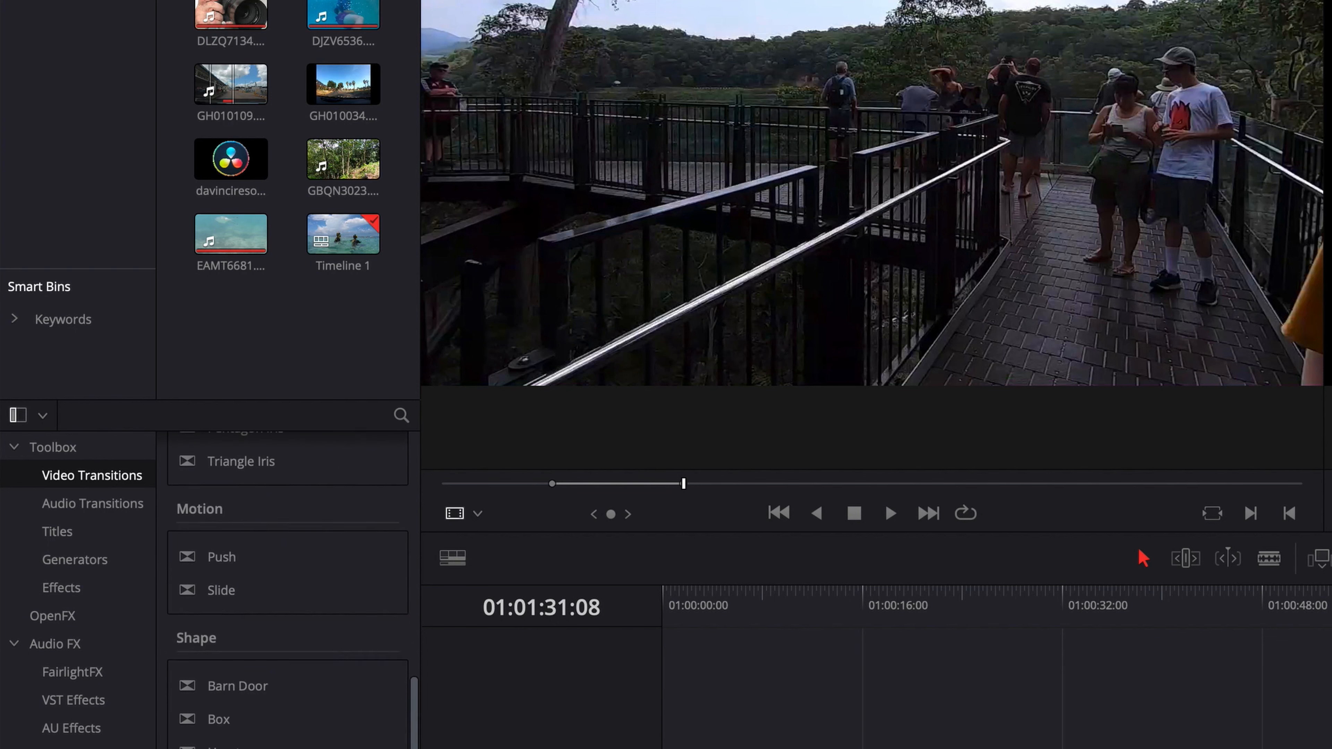
{"action": "scroll", "scroll_direction": "down", "scroll_amount": 3}
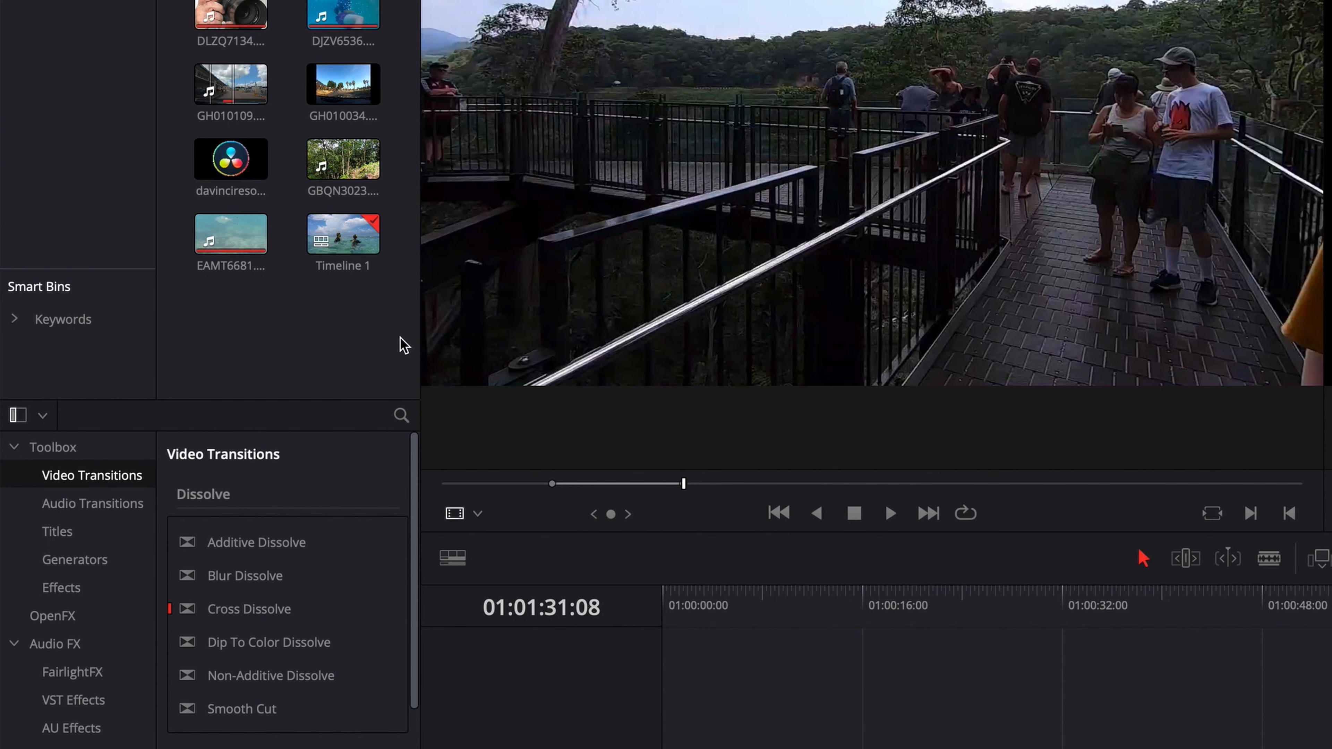
{"action": "mouse_move", "coordinate": [722, 661]}
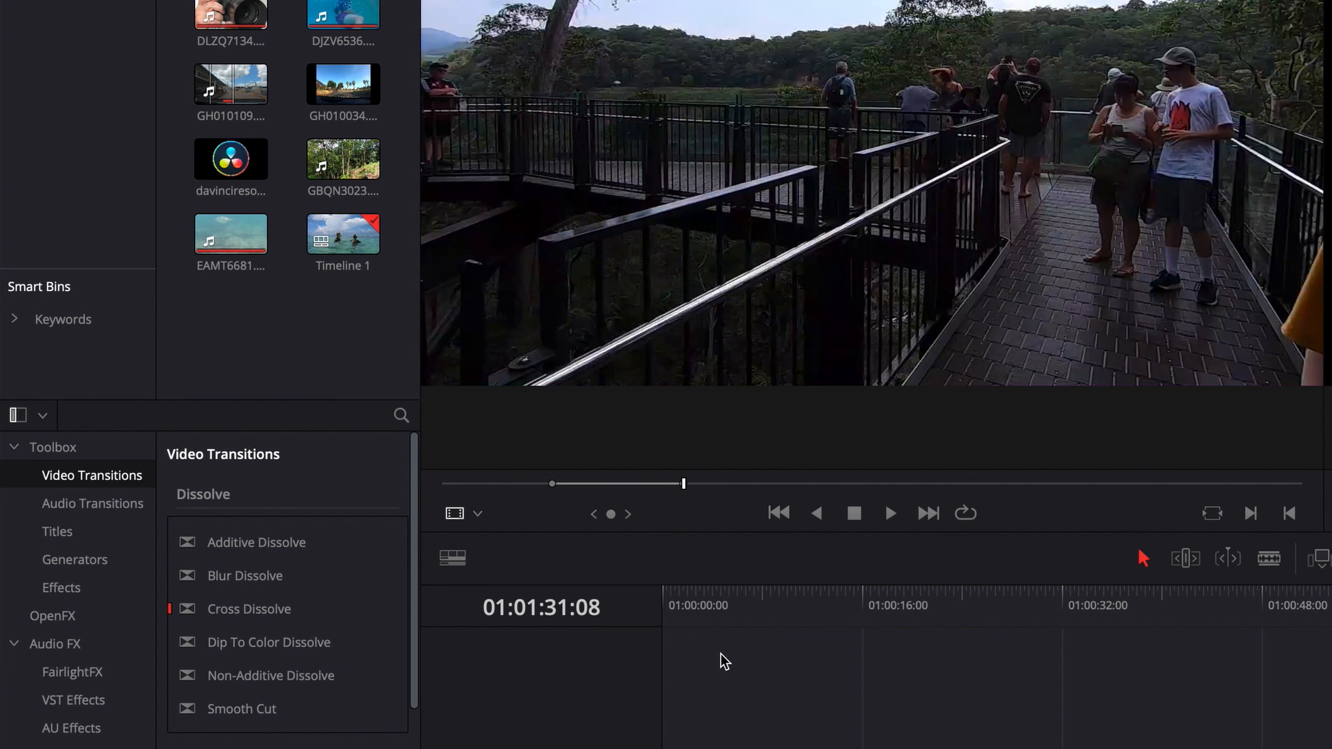
{"action": "mouse_move", "coordinate": [864, 722]}
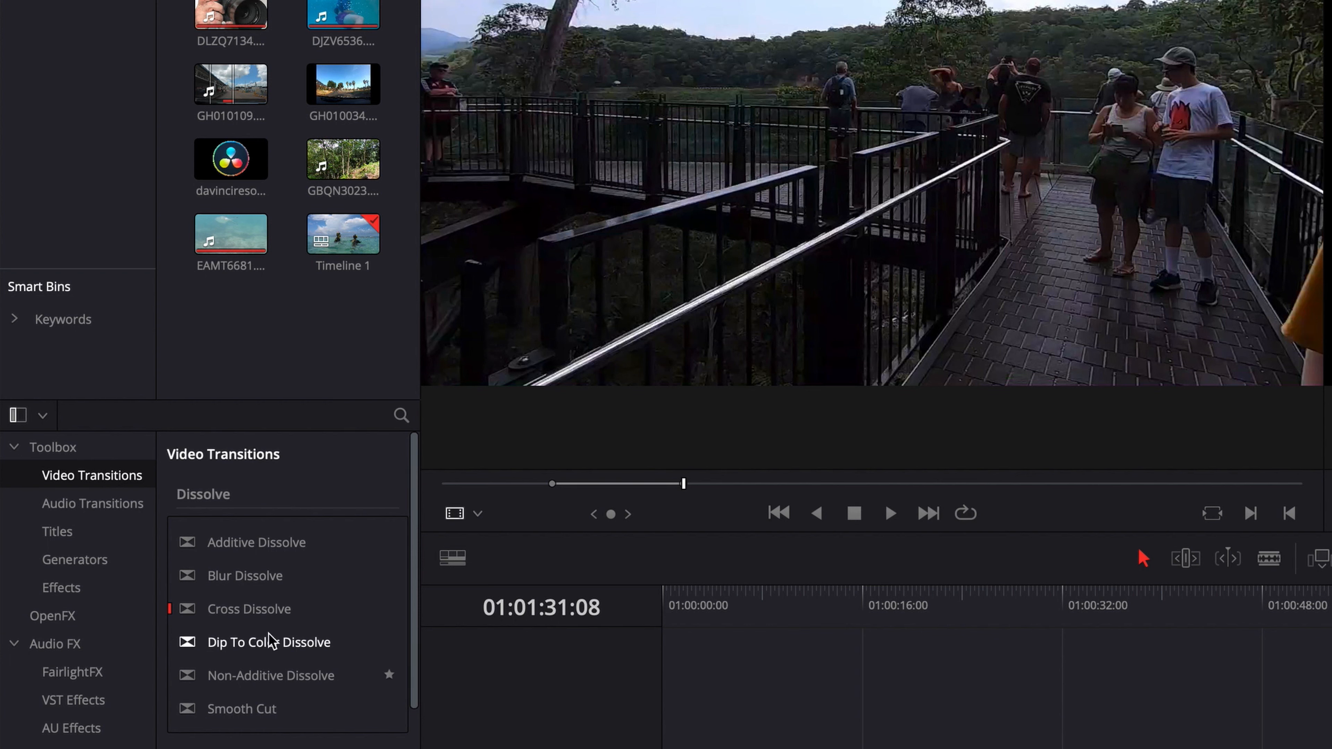
{"action": "left_click", "coordinate": [249, 609]}
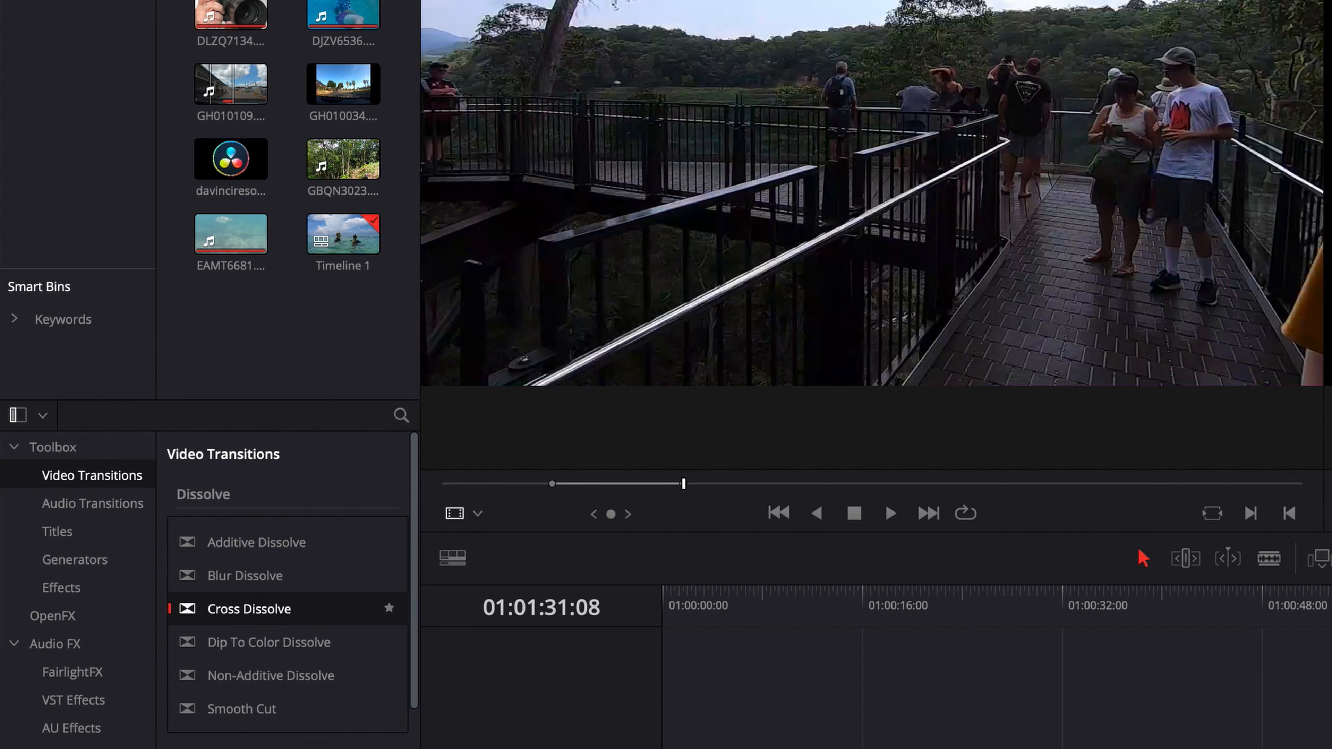
{"action": "left_click", "coordinate": [389, 608]}
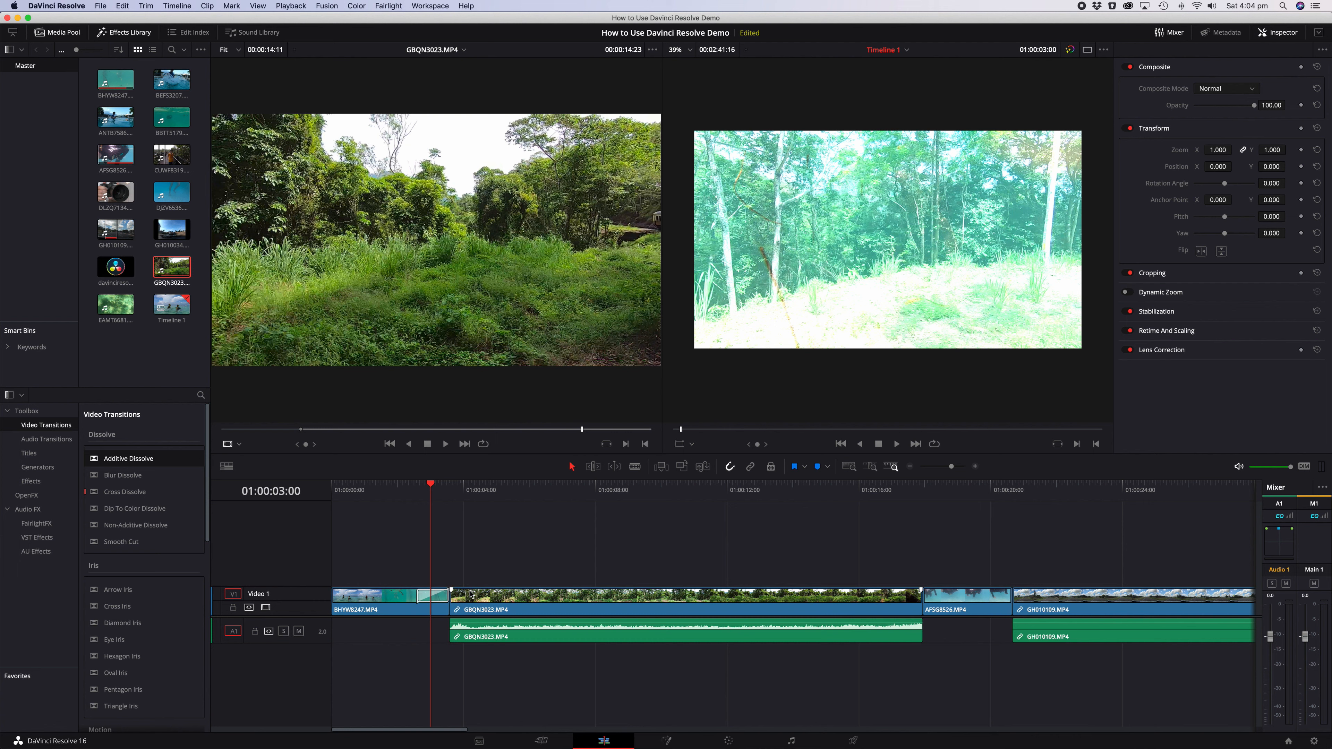
{"action": "mouse_move", "coordinate": [117, 589]}
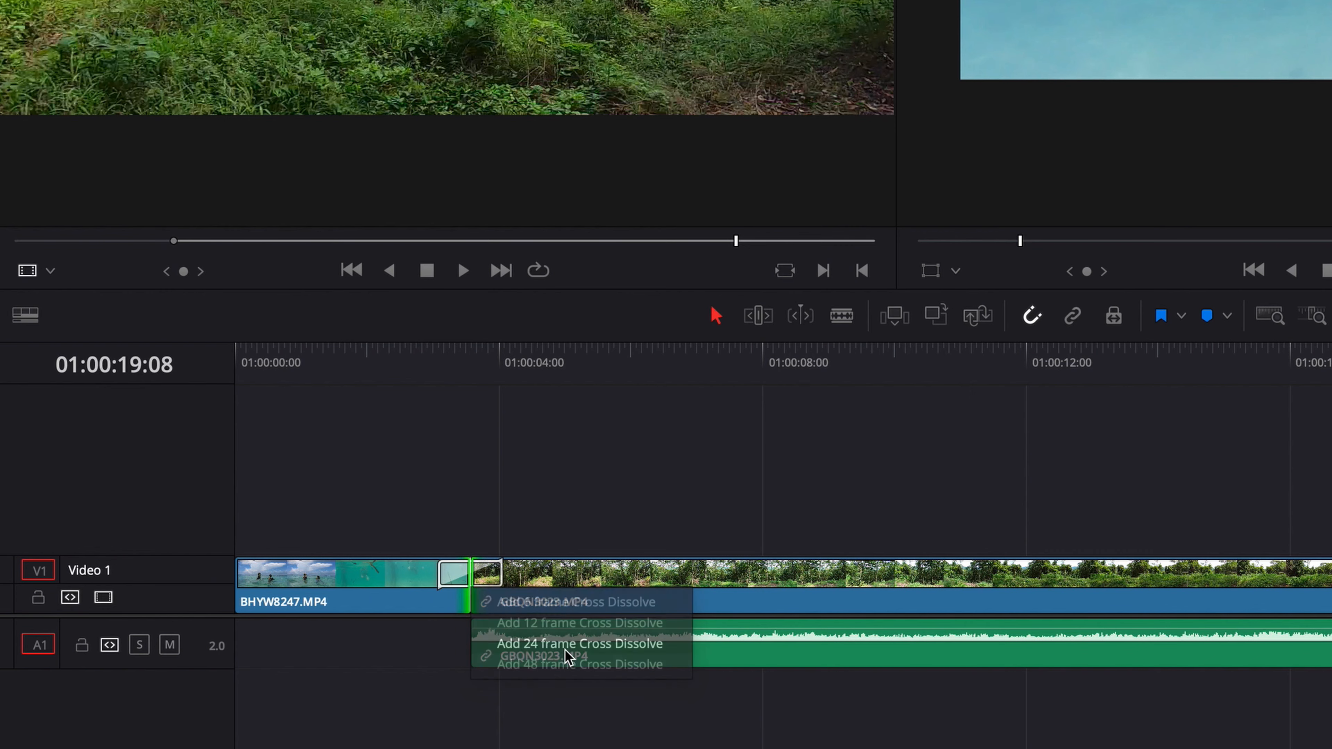
Add a 24 frame Cross Dissolve at the first cut and play back across it
{"action": "left_click", "coordinate": [579, 643]}
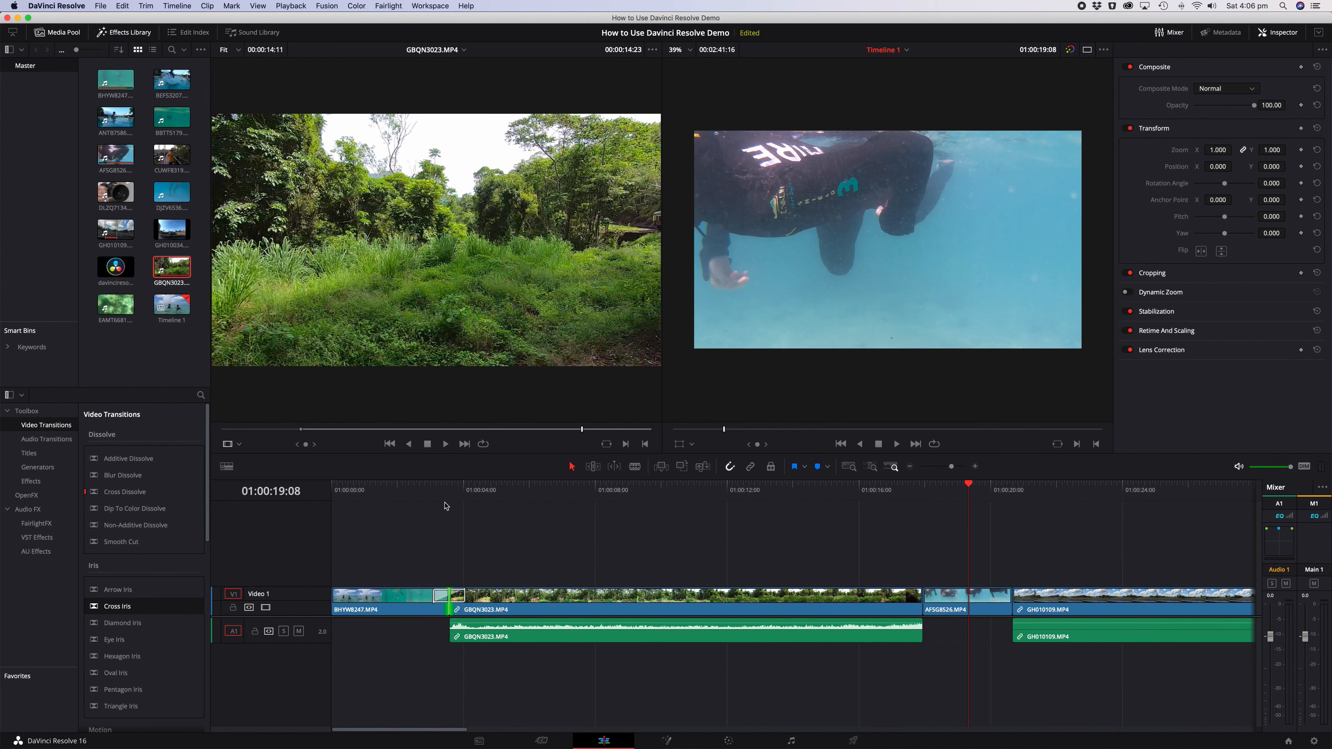
{"action": "left_click", "coordinate": [465, 491]}
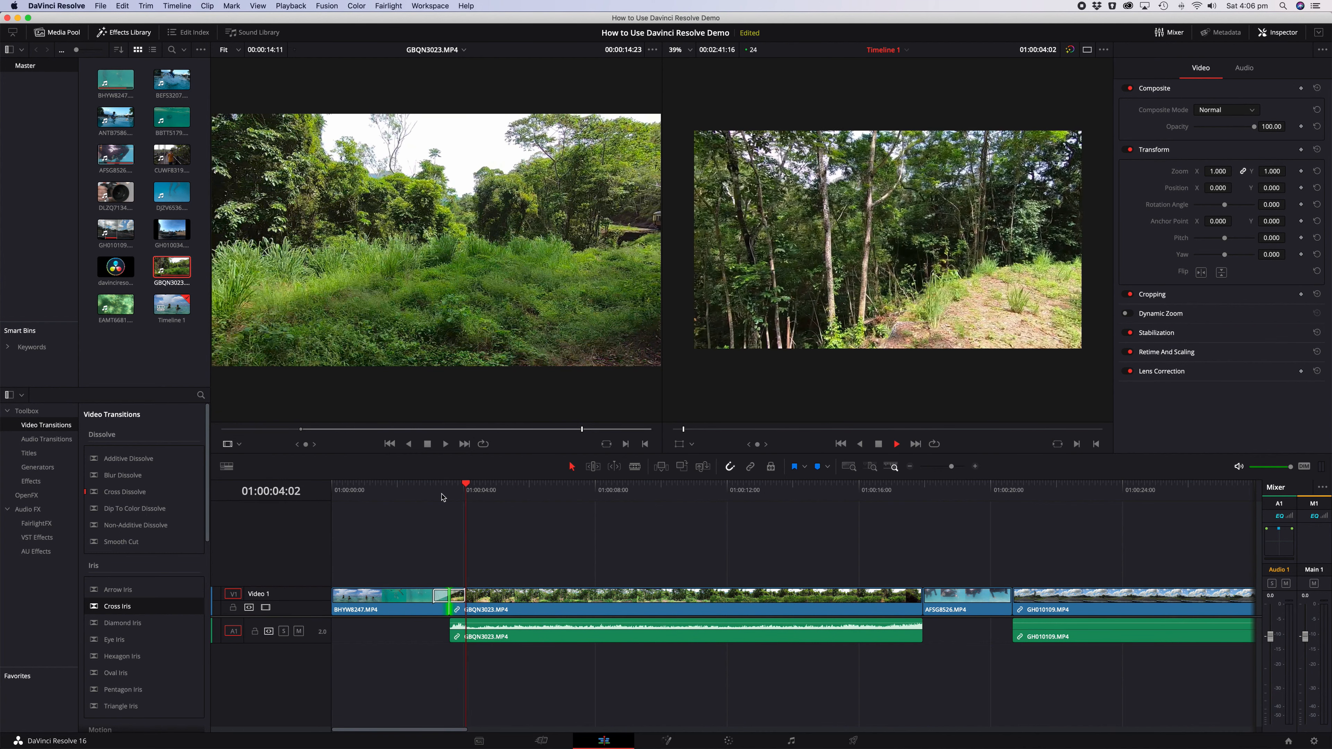
{"action": "left_click", "coordinate": [432, 485]}
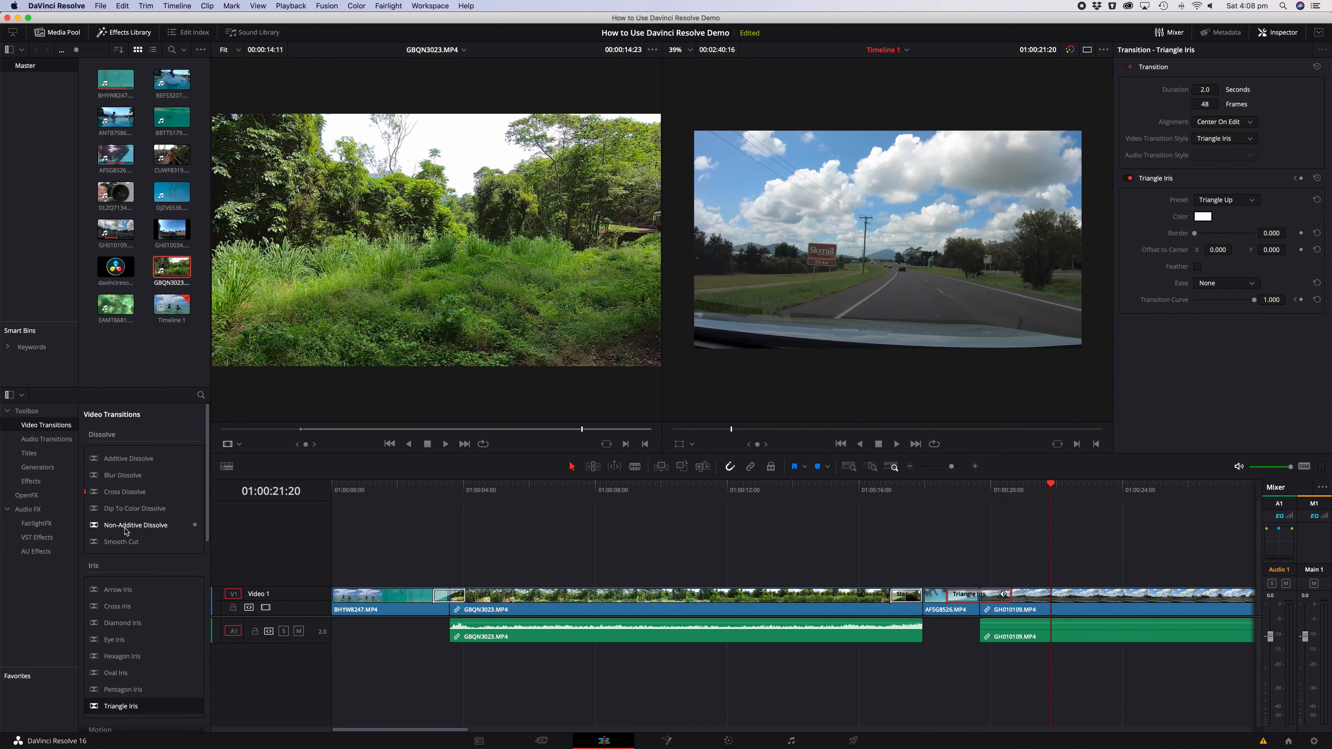
{"action": "left_click", "coordinate": [530, 490]}
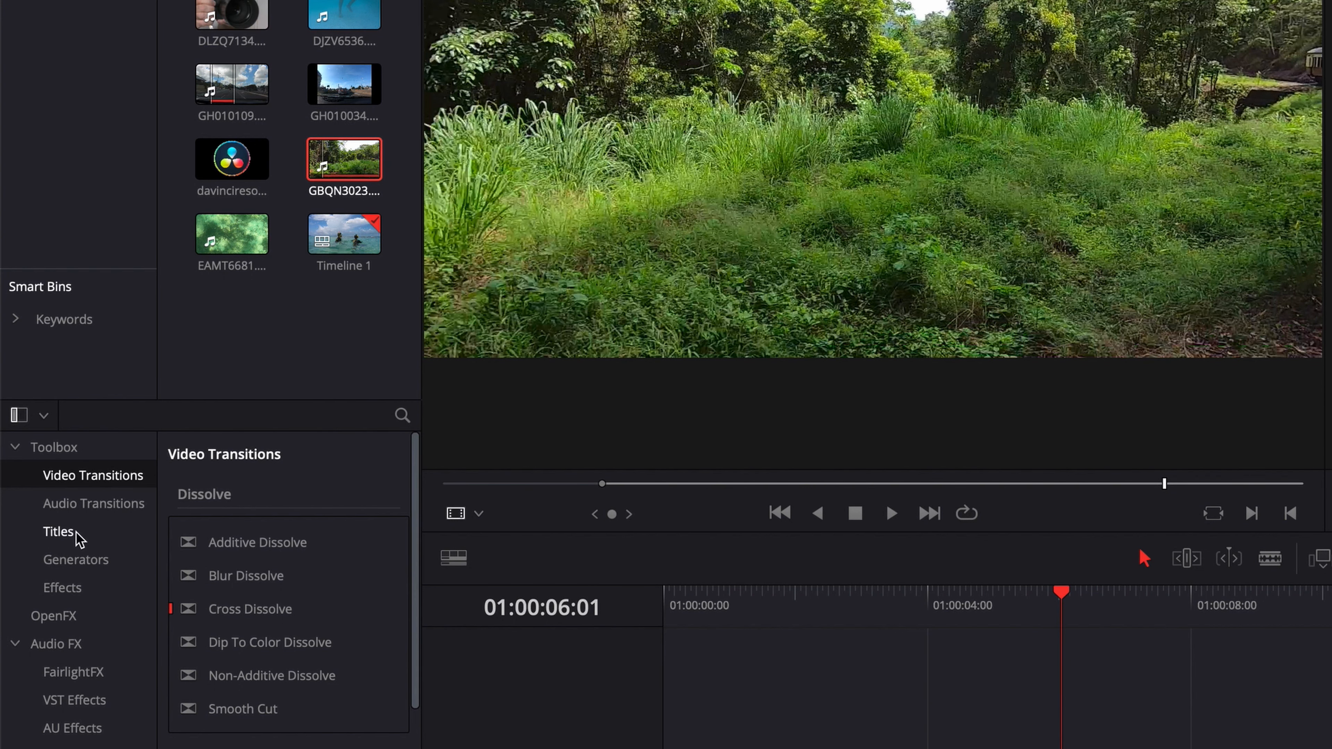
Add a lower-third title on V2 above the forest clip and lengthen it
{"action": "left_click", "coordinate": [58, 531]}
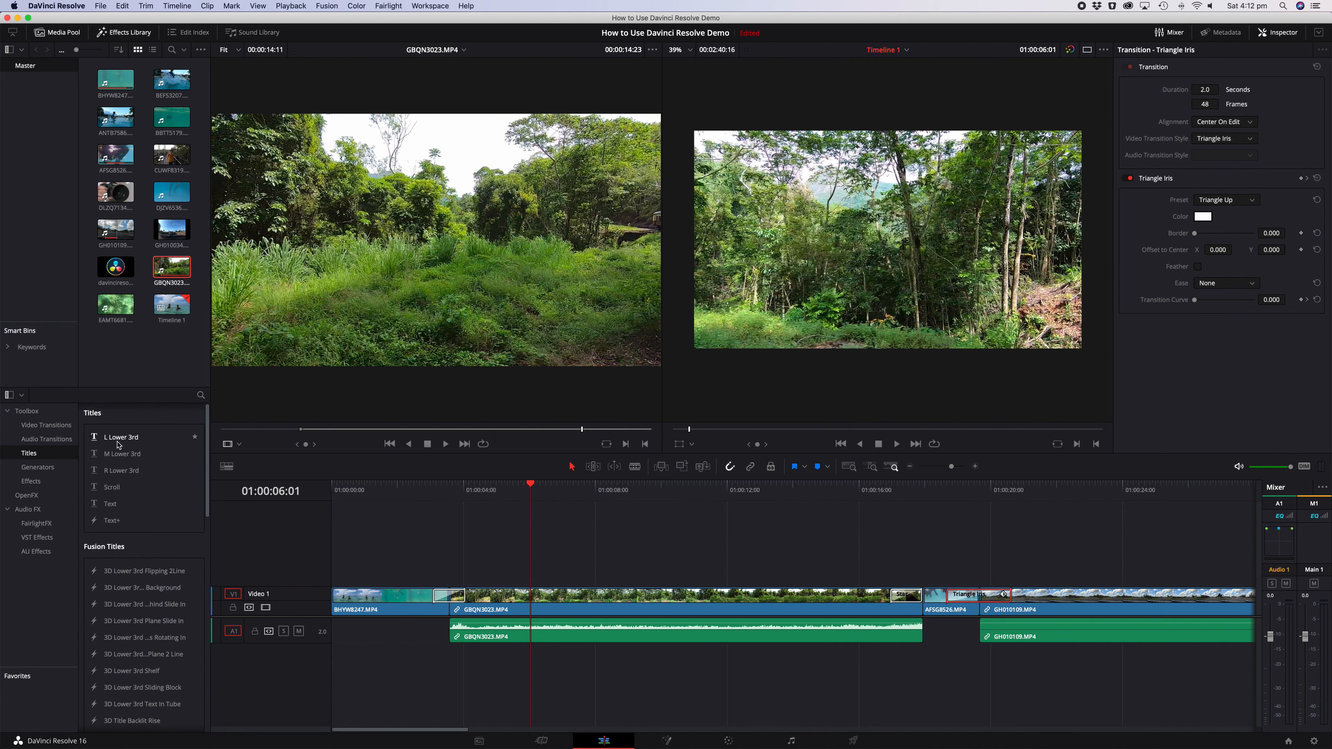
{"action": "left_click_drag", "start_coordinate": [124, 436], "coordinate": [612, 571]}
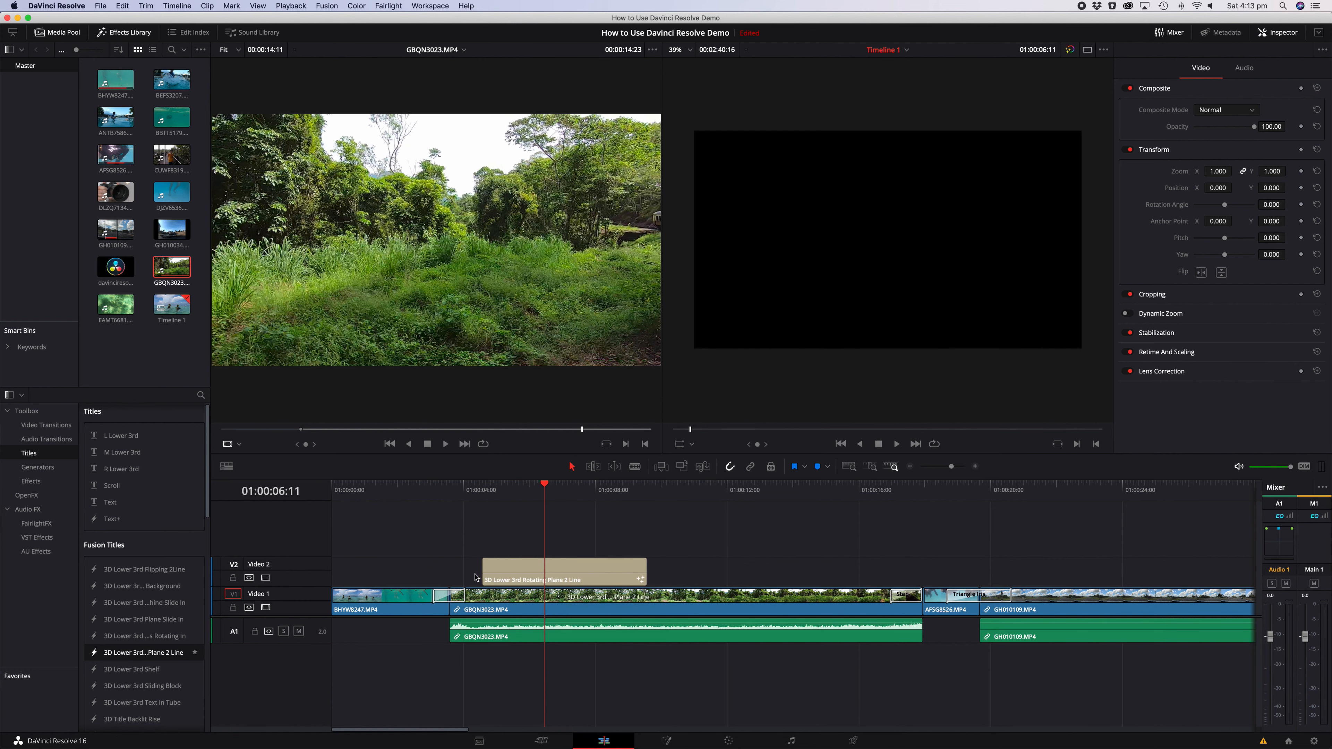
{"action": "left_click", "coordinate": [548, 569]}
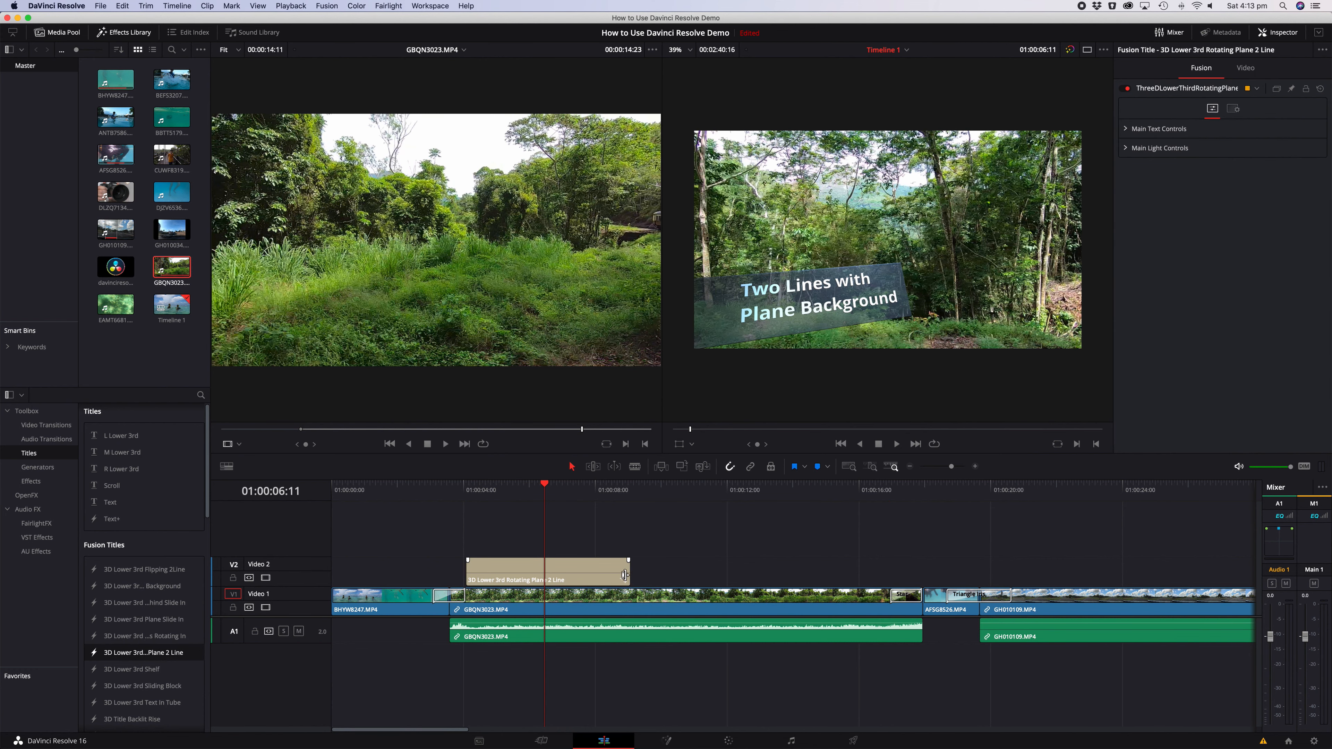
{"action": "left_click_drag", "start_coordinate": [628, 575], "coordinate": [875, 575]}
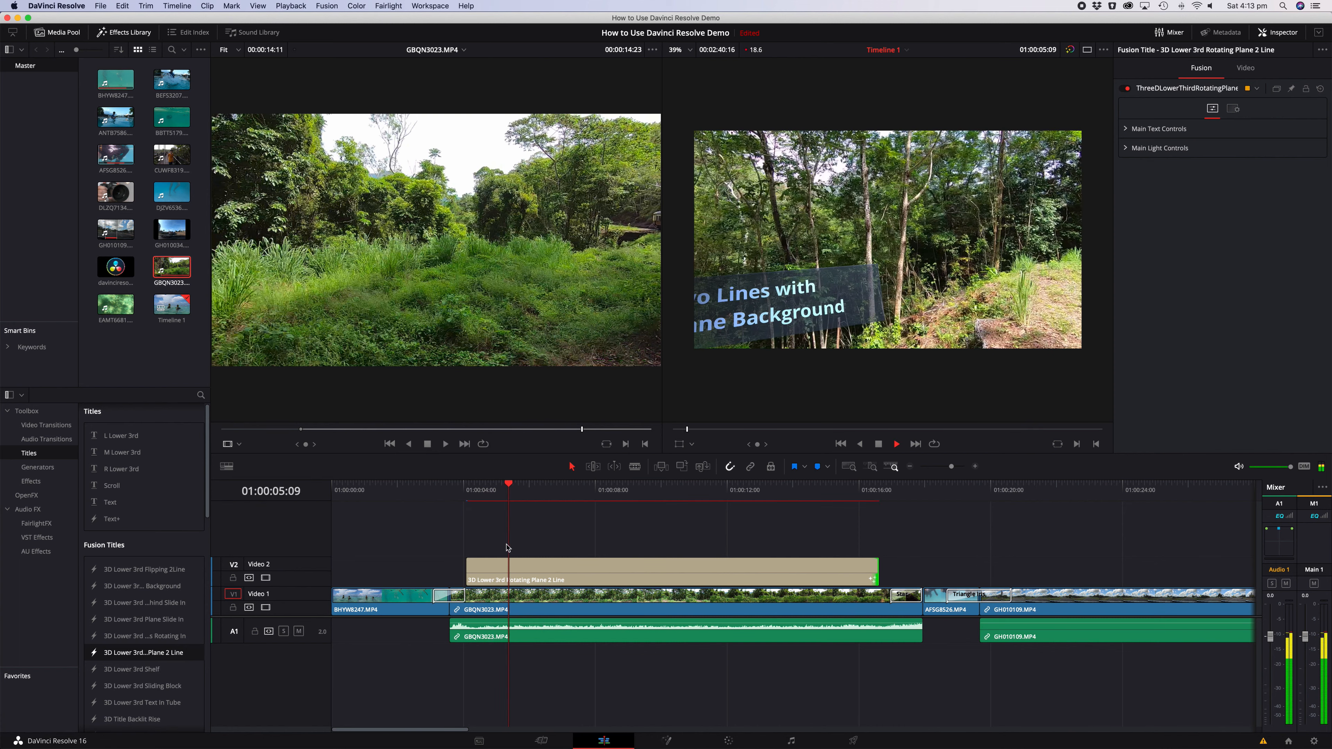
Preview the Slide in Title lower third and stretch it further across the shot
{"action": "left_click", "coordinate": [576, 484]}
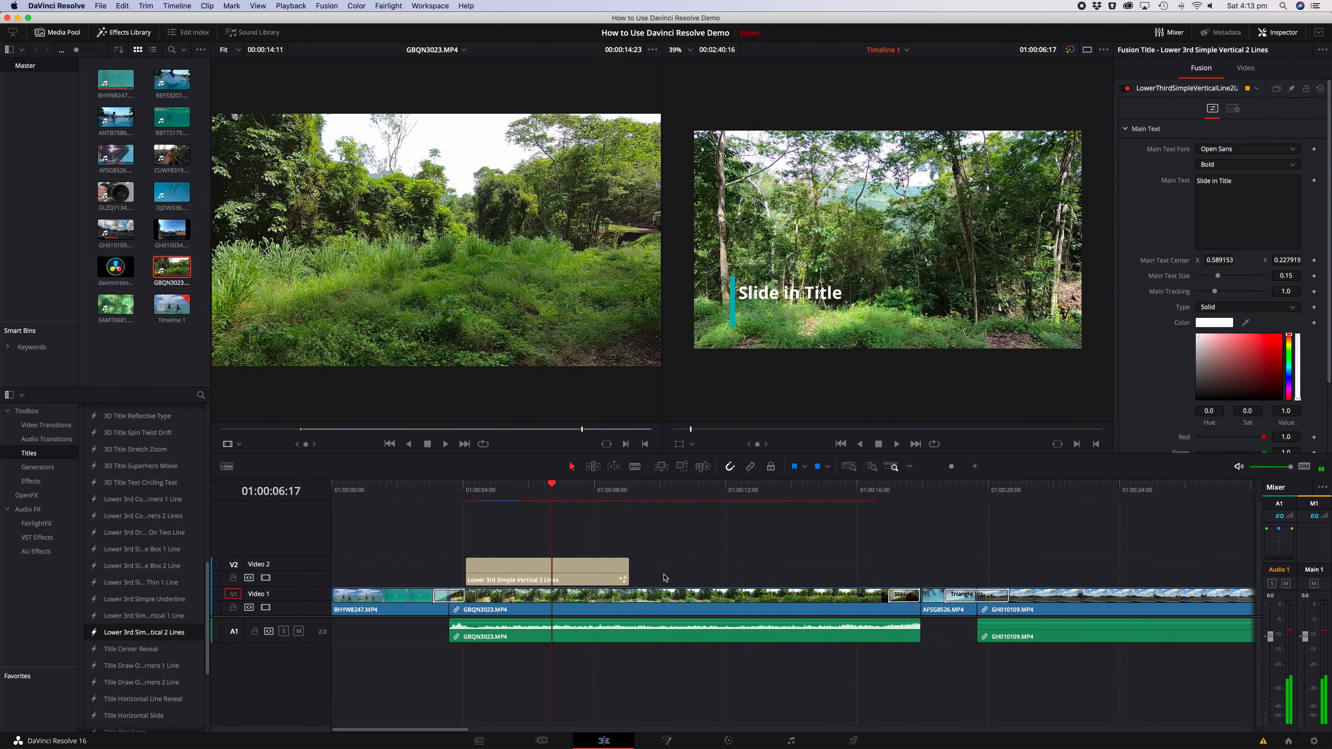
{"action": "left_click_drag", "start_coordinate": [624, 578], "coordinate": [798, 578]}
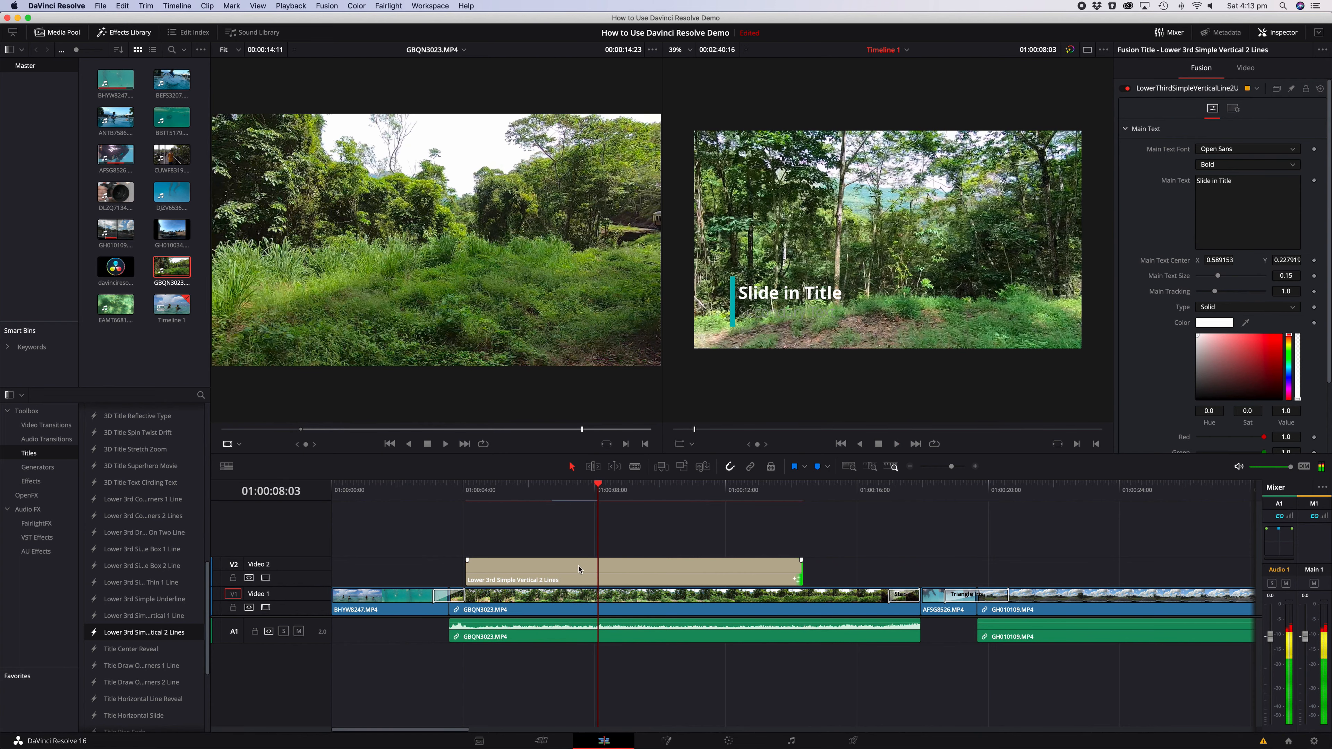
{"action": "type", "text": "Tr"}
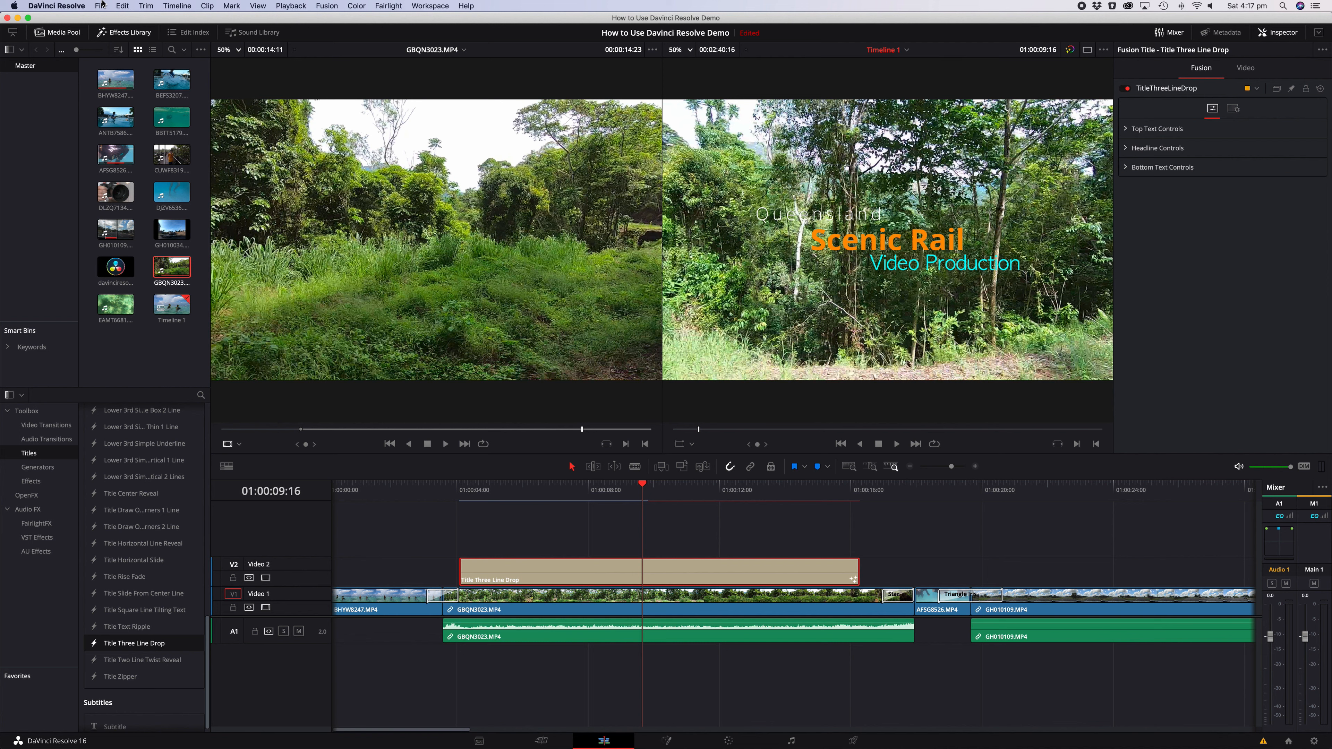
Import Chase.mp3 and select the music clip for the new audio track
{"action": "left_click", "coordinate": [100, 6]}
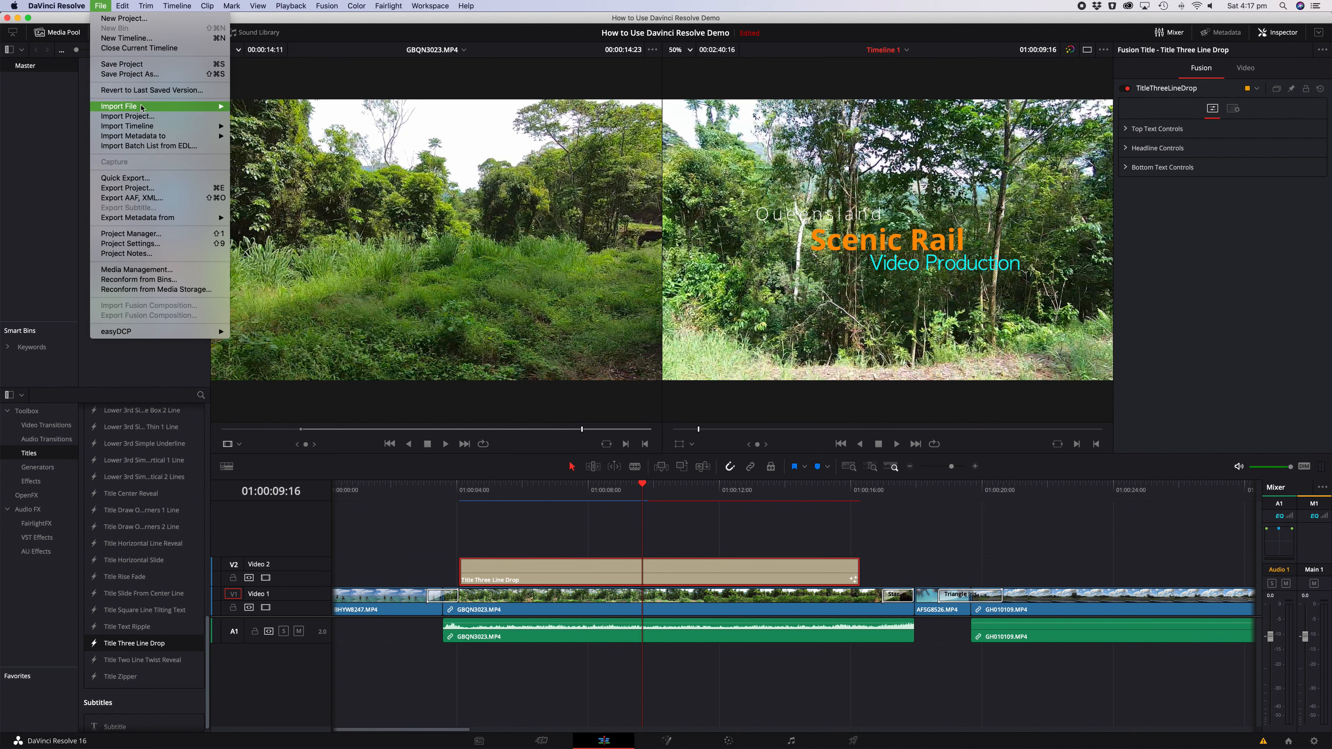
{"action": "mouse_move", "coordinate": [118, 106]}
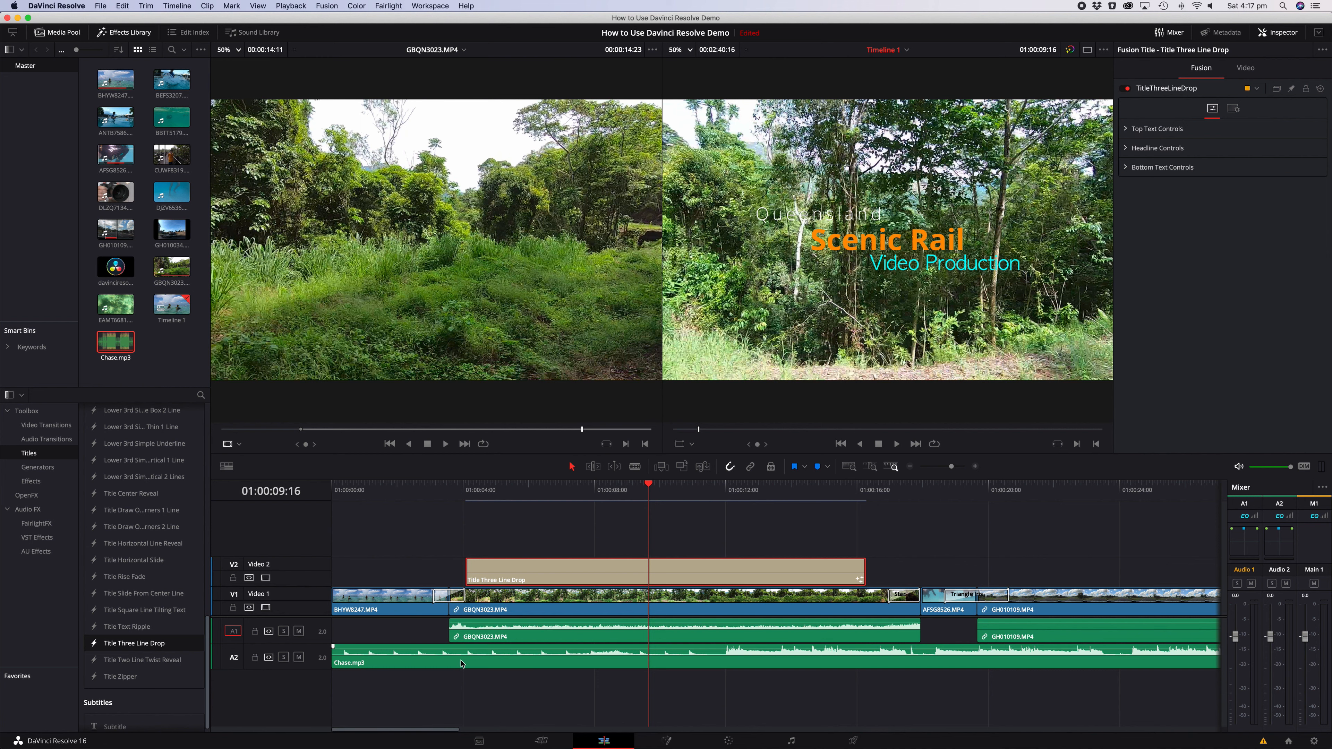
{"action": "left_click", "coordinate": [459, 662]}
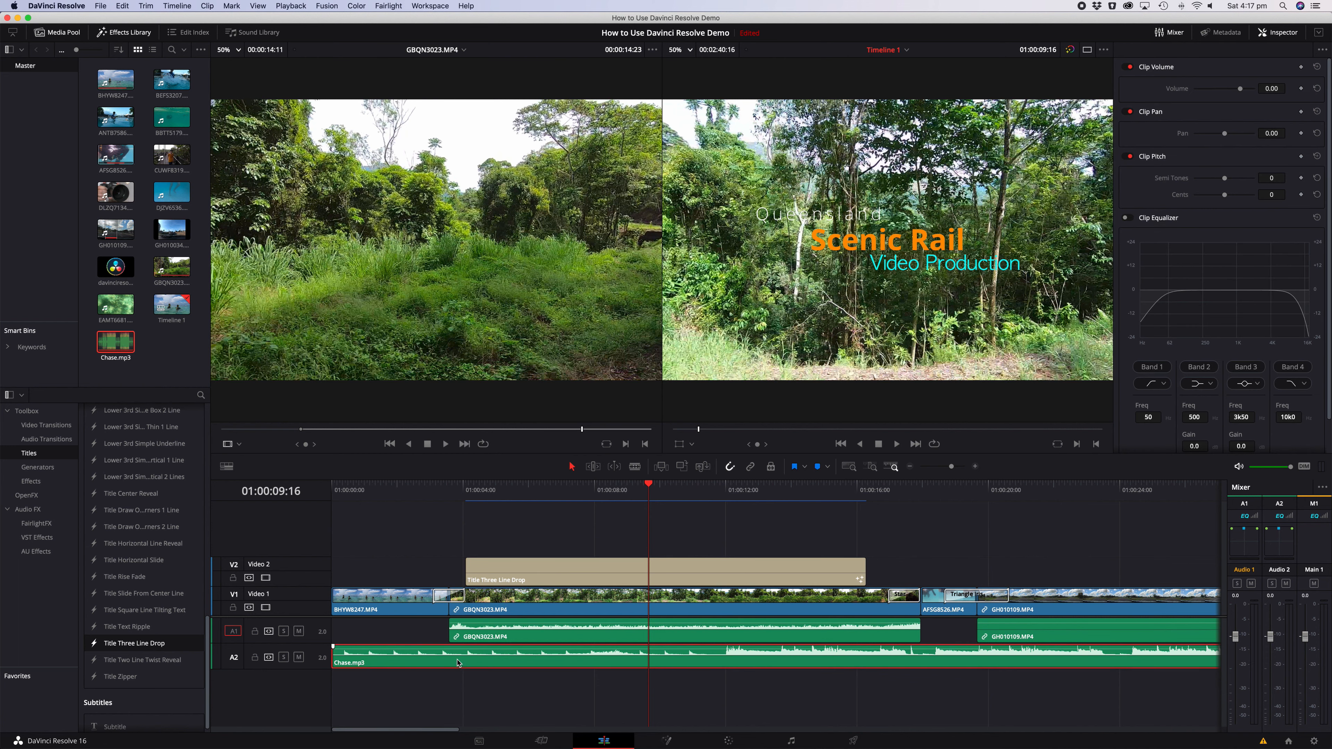
{"action": "mouse_move", "coordinate": [729, 691]}
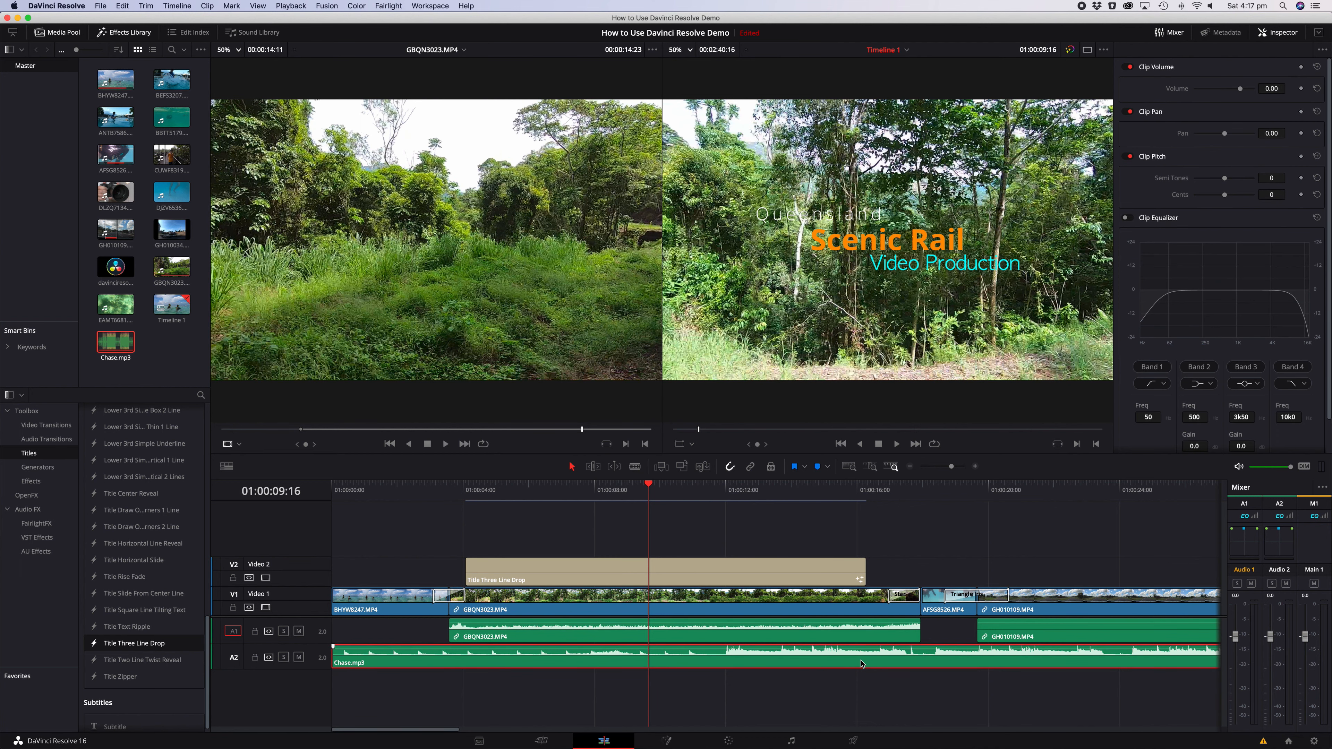
{"action": "mouse_move", "coordinate": [901, 665]}
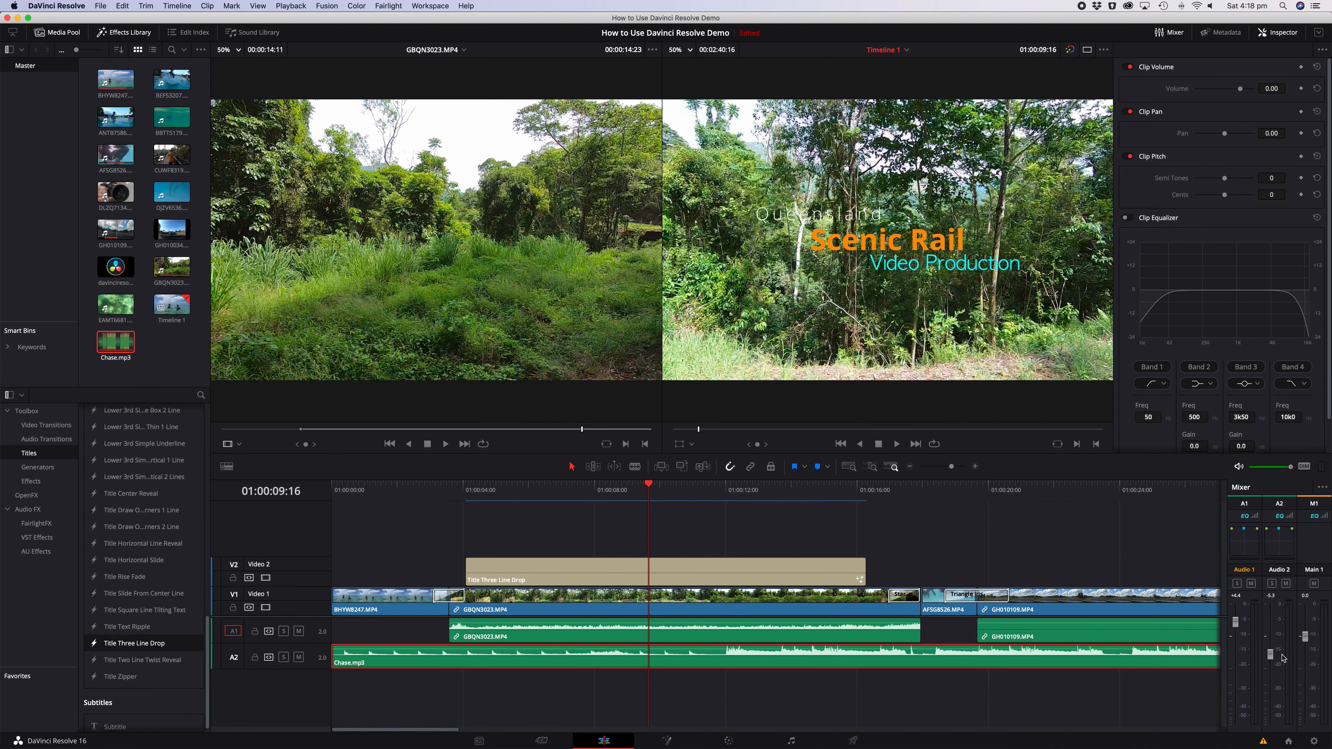
{"action": "mouse_move", "coordinate": [1274, 661]}
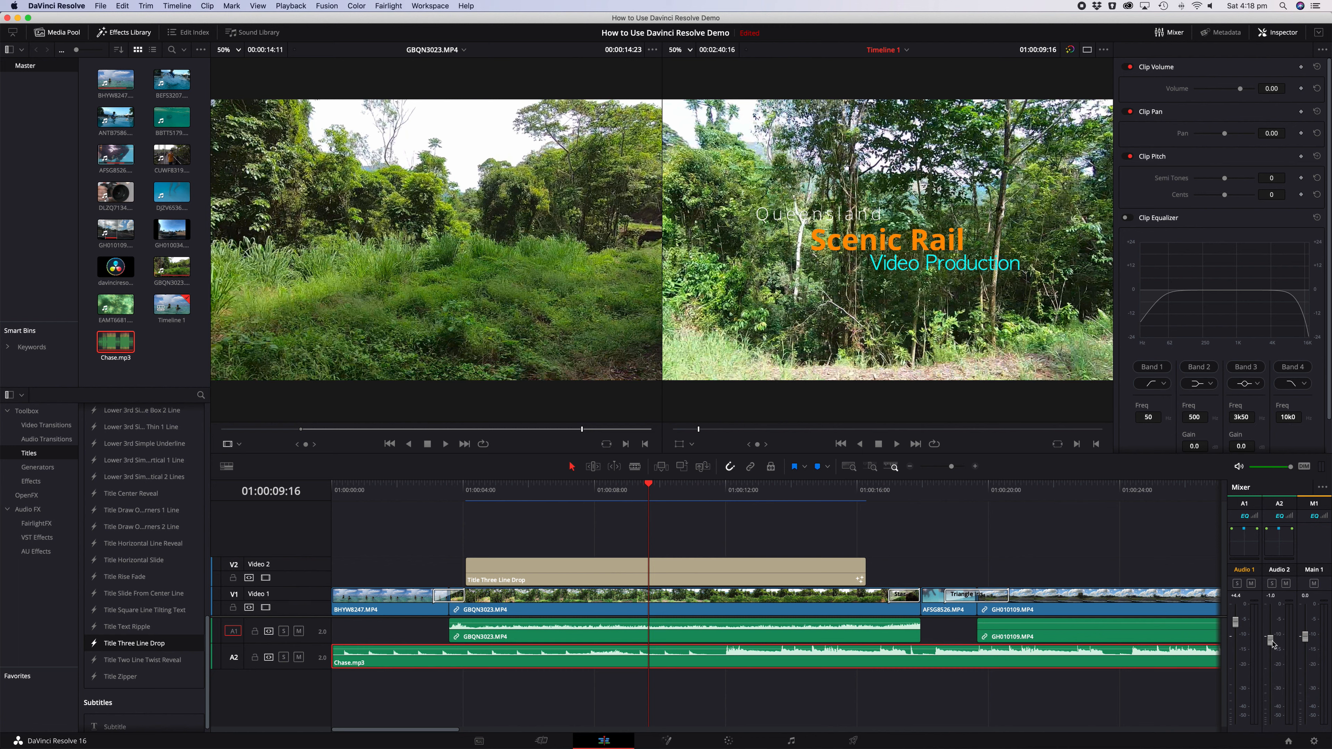
{"action": "left_click_drag", "start_coordinate": [1272, 644], "coordinate": [1272, 695]}
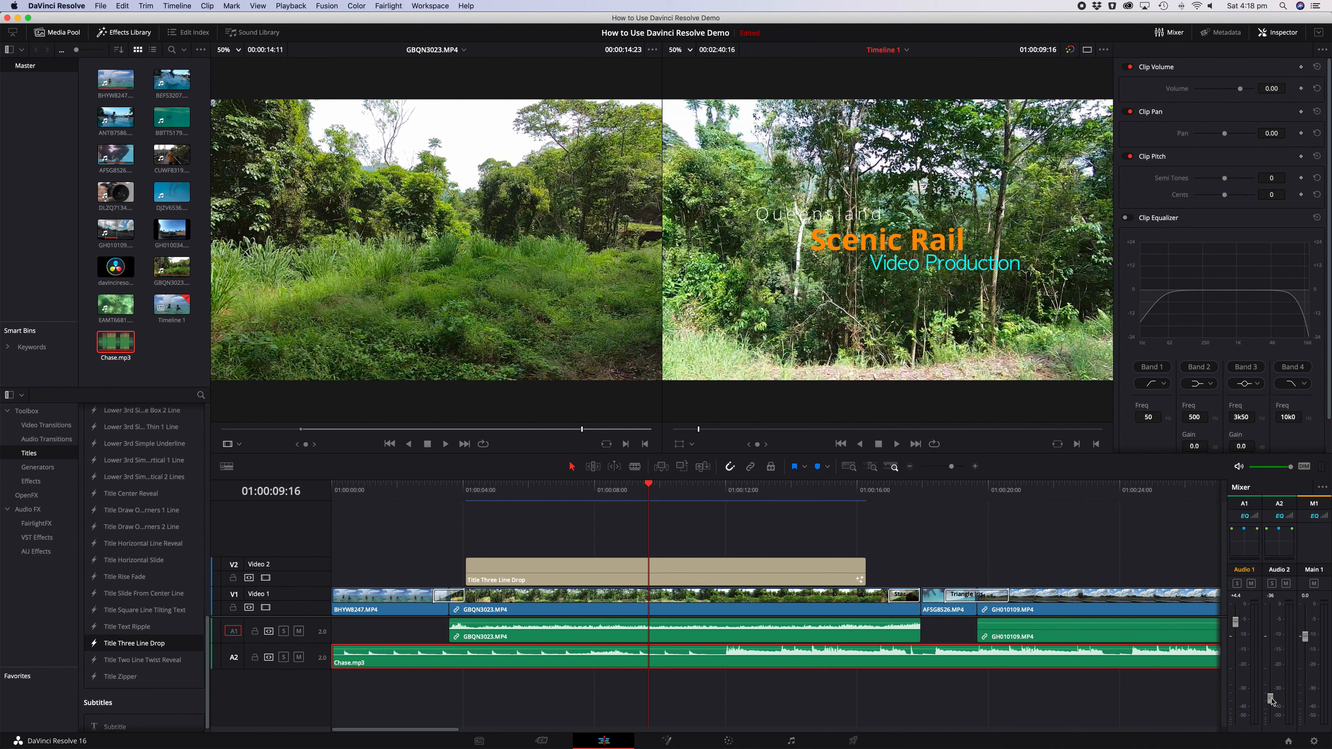
{"action": "mouse_move", "coordinate": [1259, 694]}
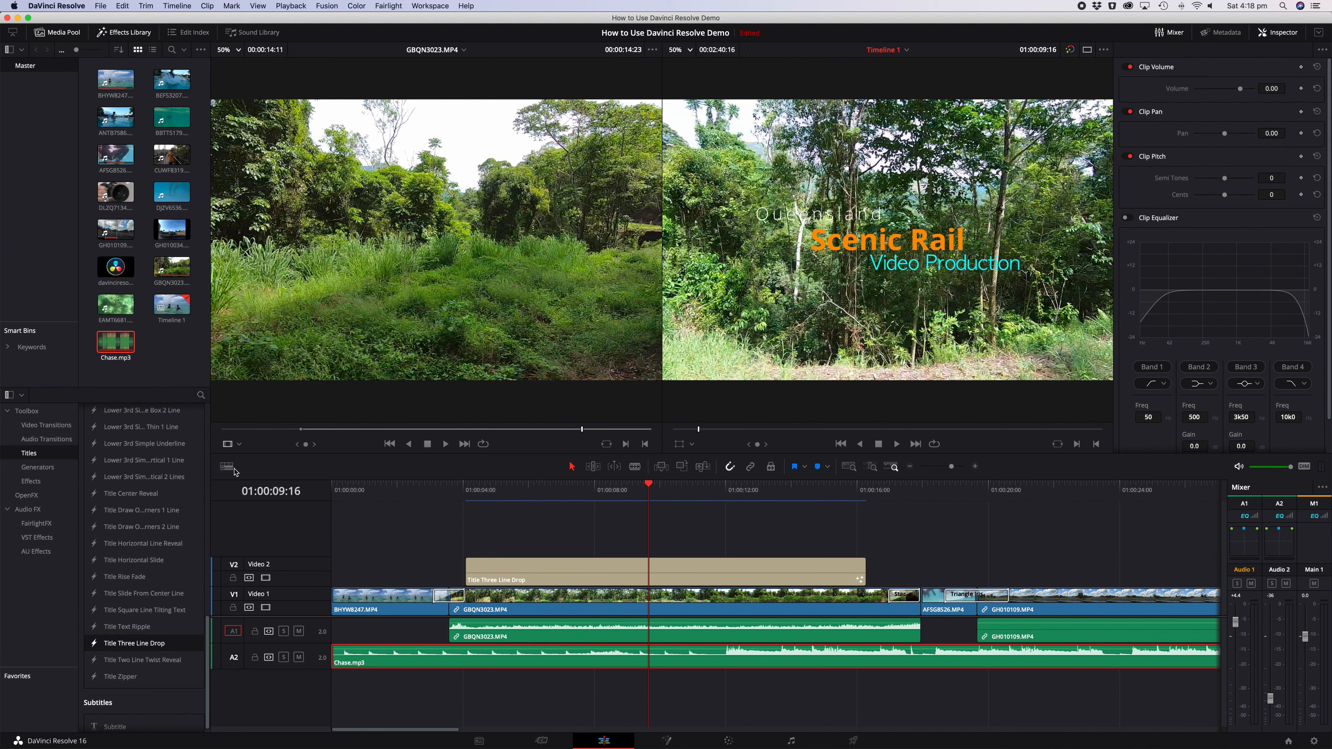
{"action": "mouse_move", "coordinate": [889, 661]}
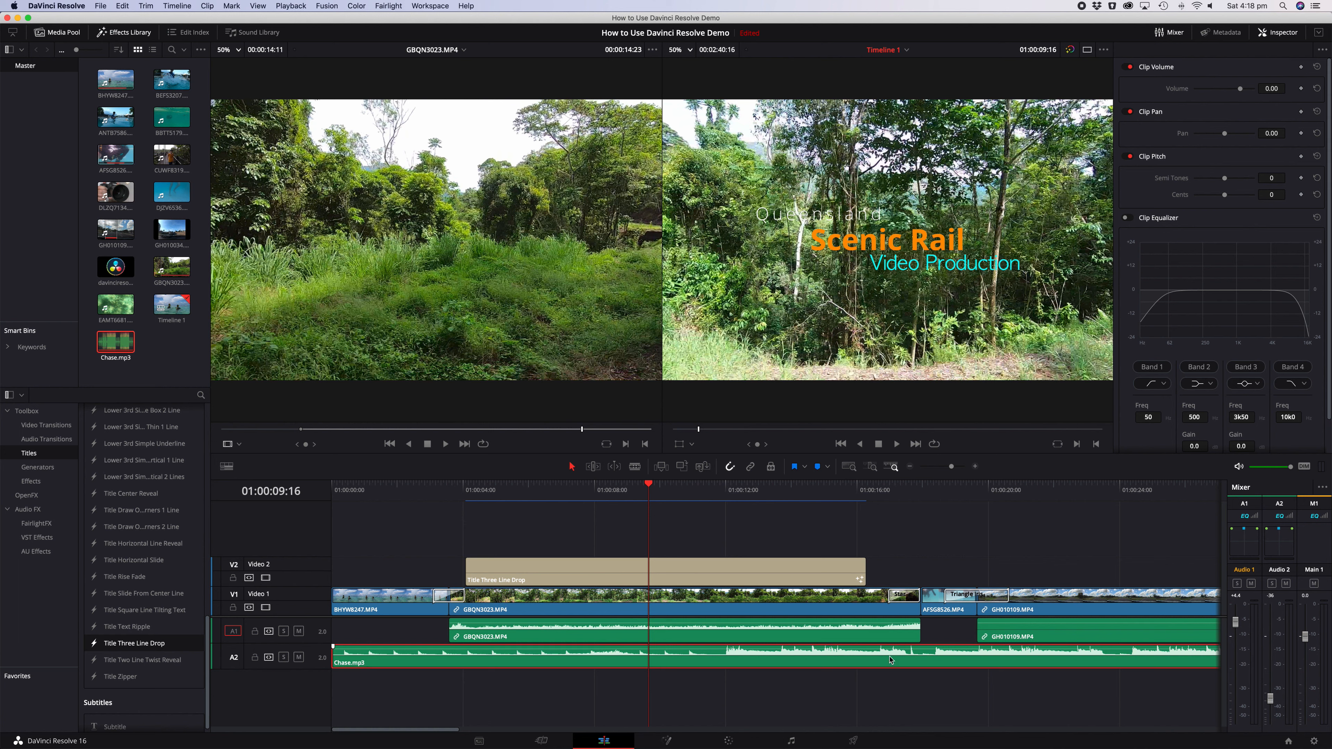
{"action": "mouse_move", "coordinate": [333, 485]}
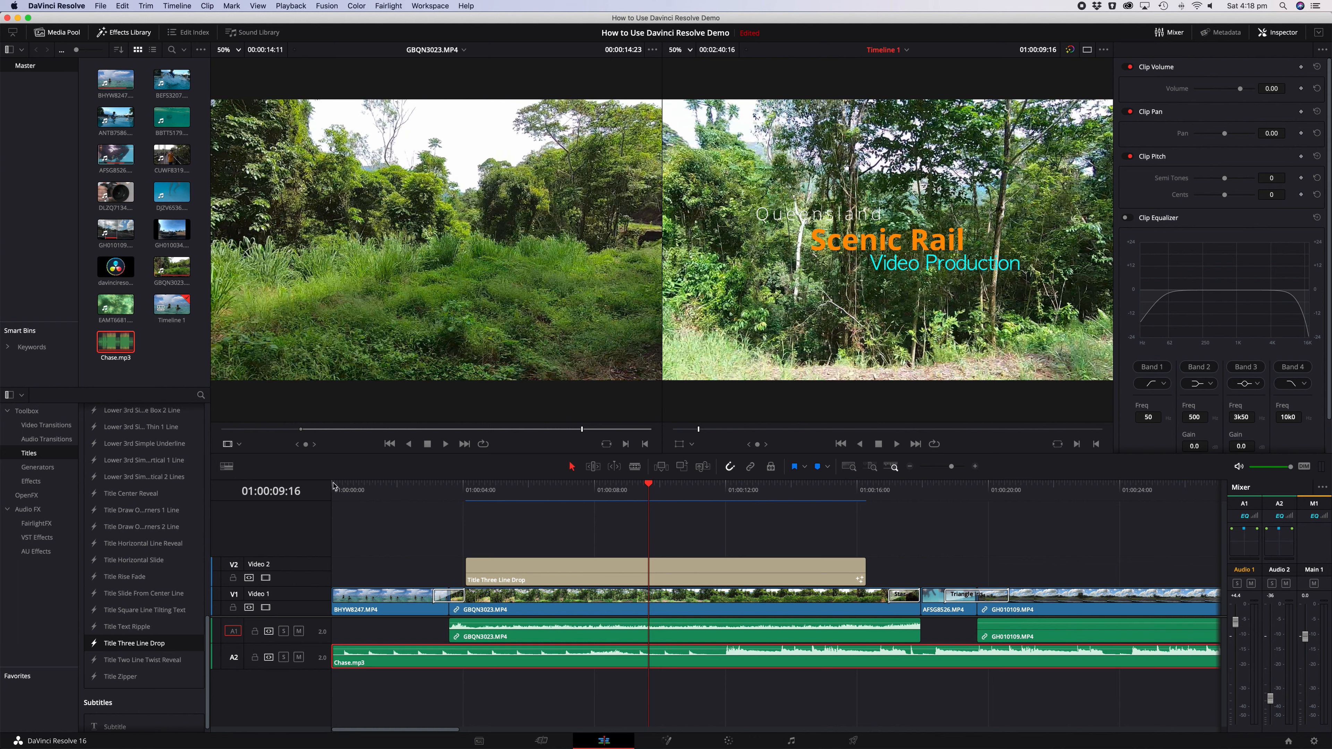
Try Strip and Thumb clip views, return to Film, and make the tracks taller
{"action": "left_click", "coordinate": [227, 466]}
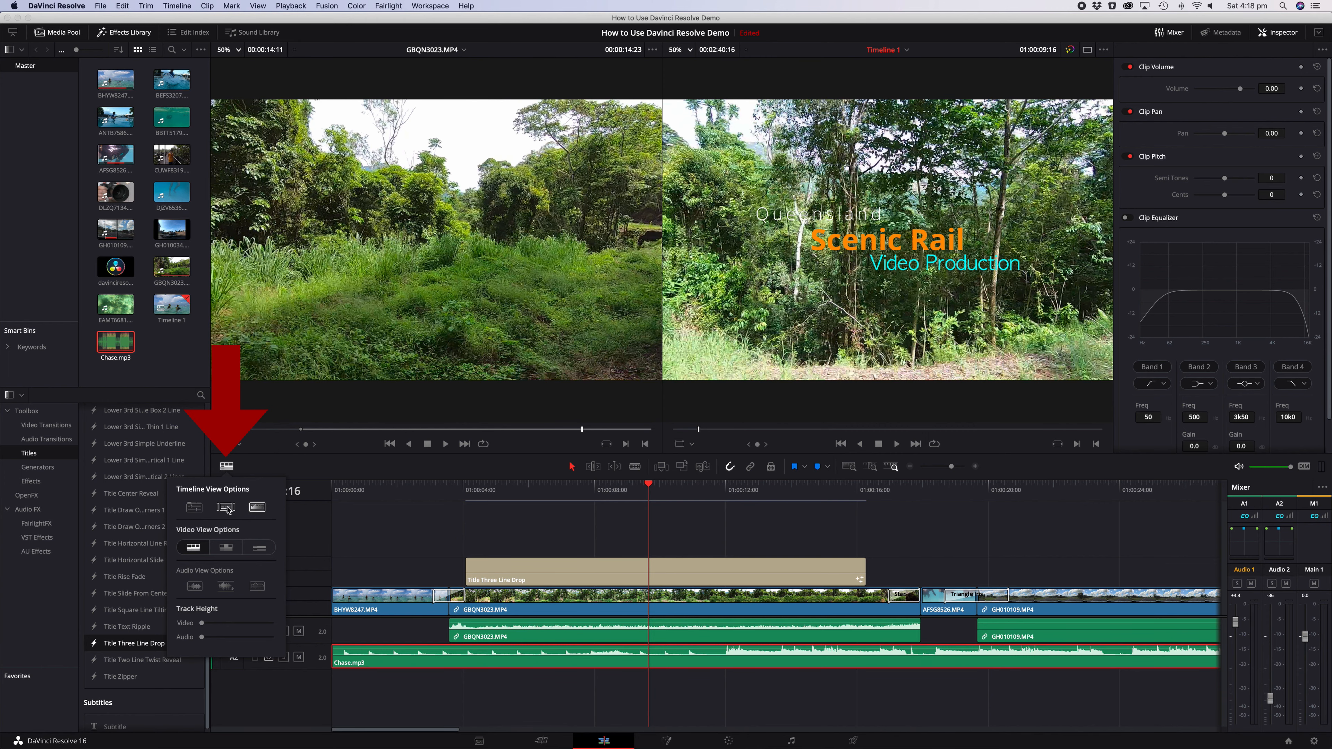
{"action": "mouse_move", "coordinate": [258, 507]}
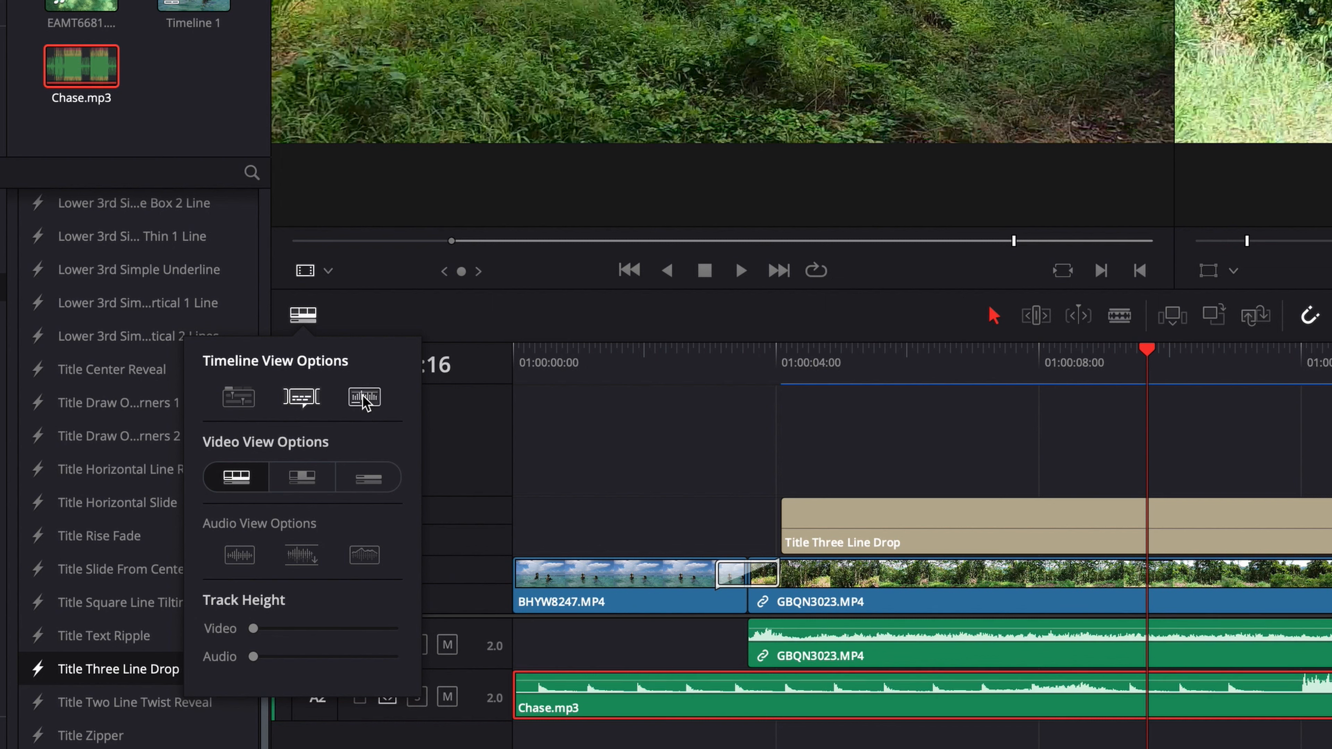
{"action": "mouse_move", "coordinate": [235, 477]}
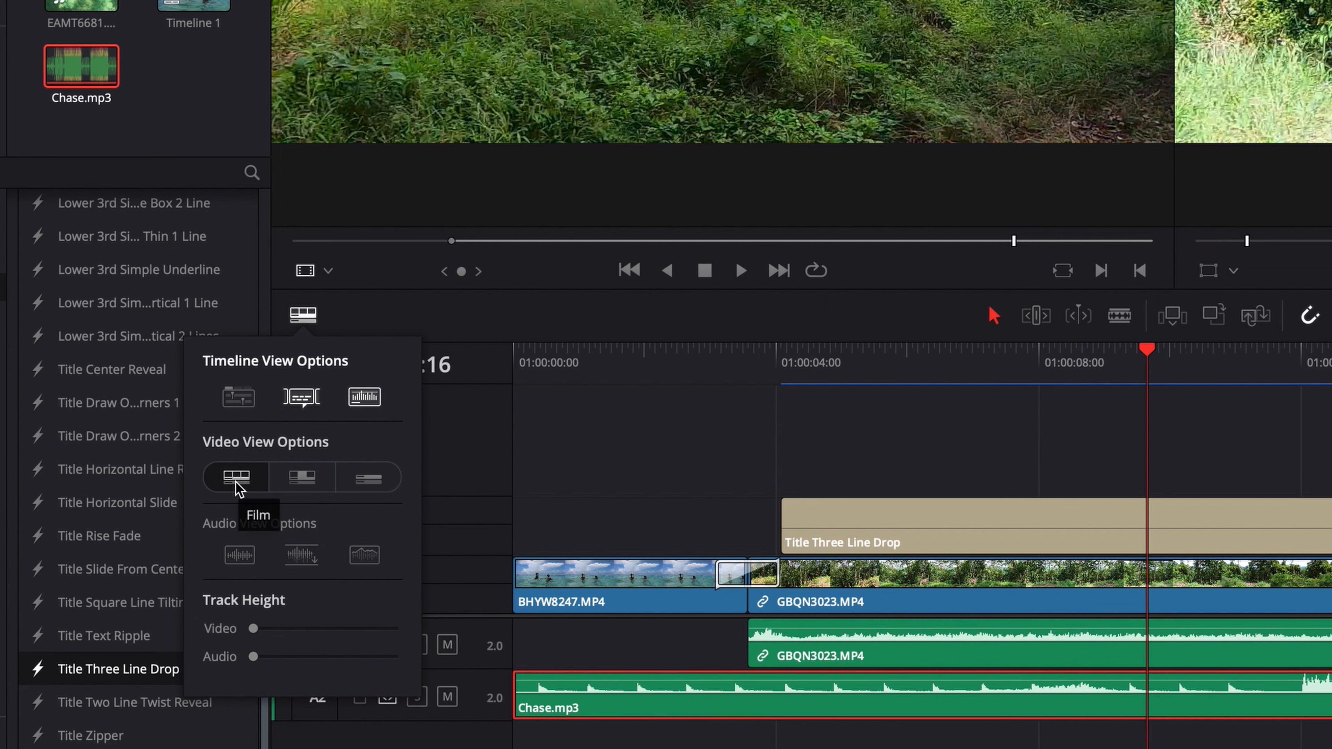
{"action": "mouse_move", "coordinate": [312, 477]}
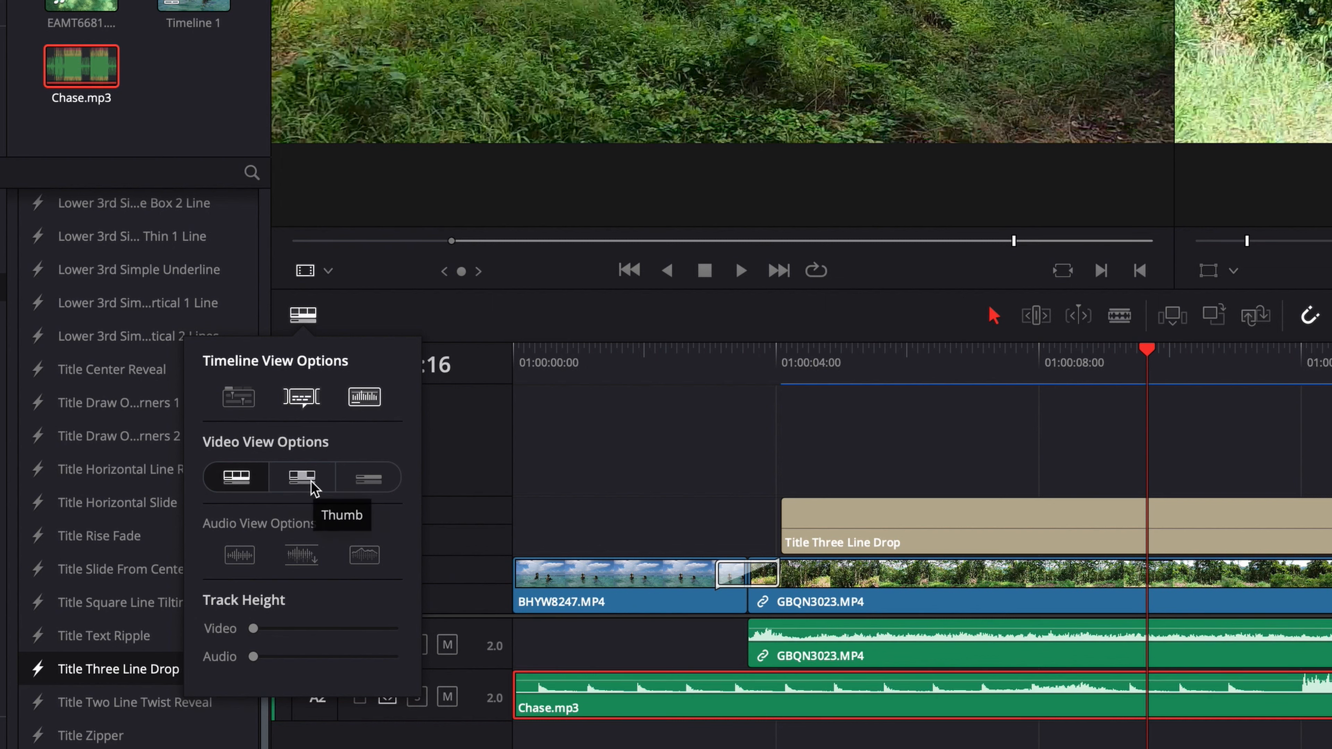
{"action": "left_click", "coordinate": [367, 476]}
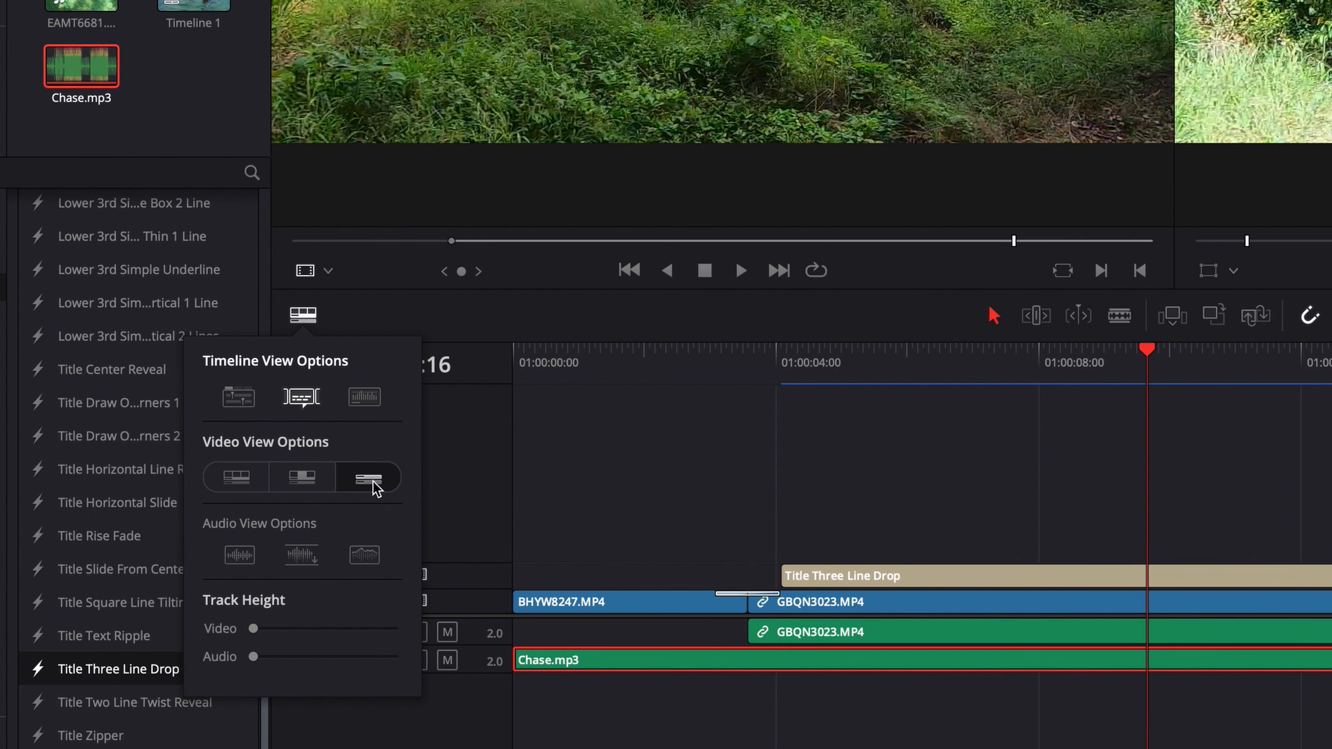
{"action": "left_click", "coordinate": [302, 476]}
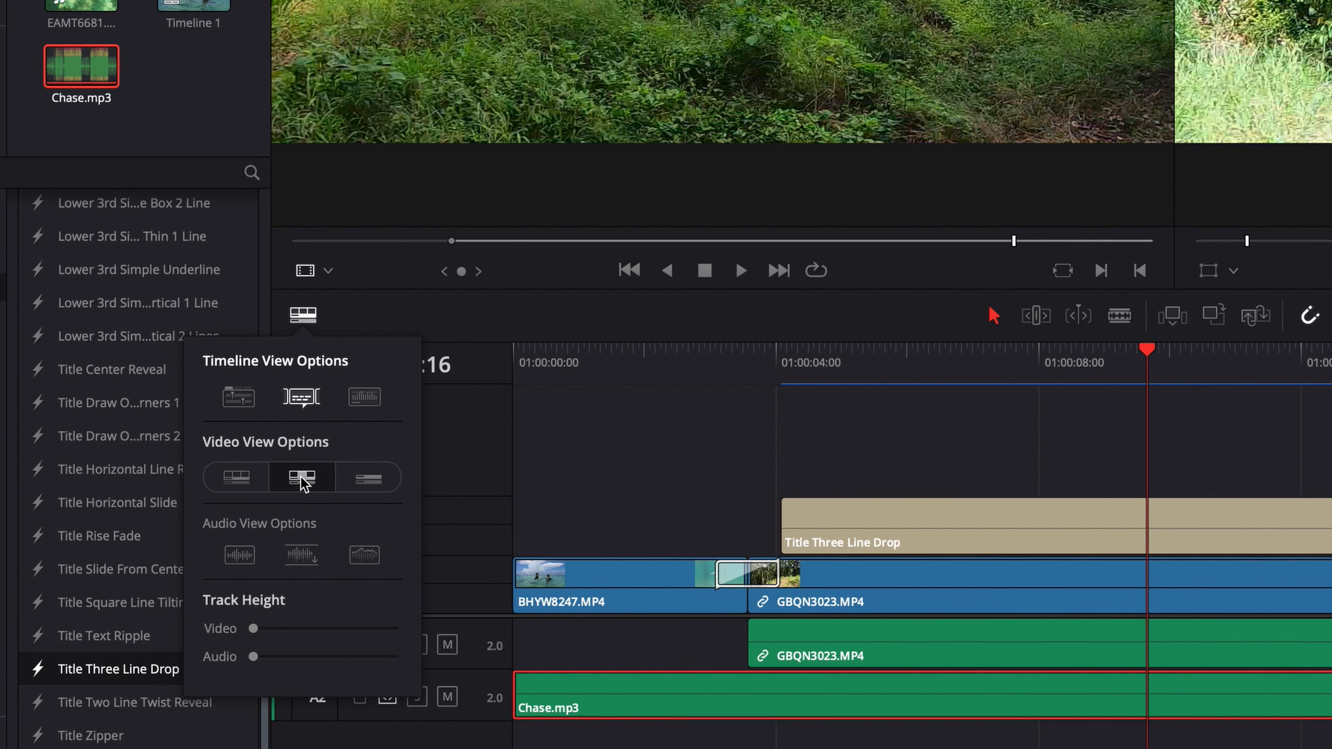
{"action": "left_click", "coordinate": [235, 477]}
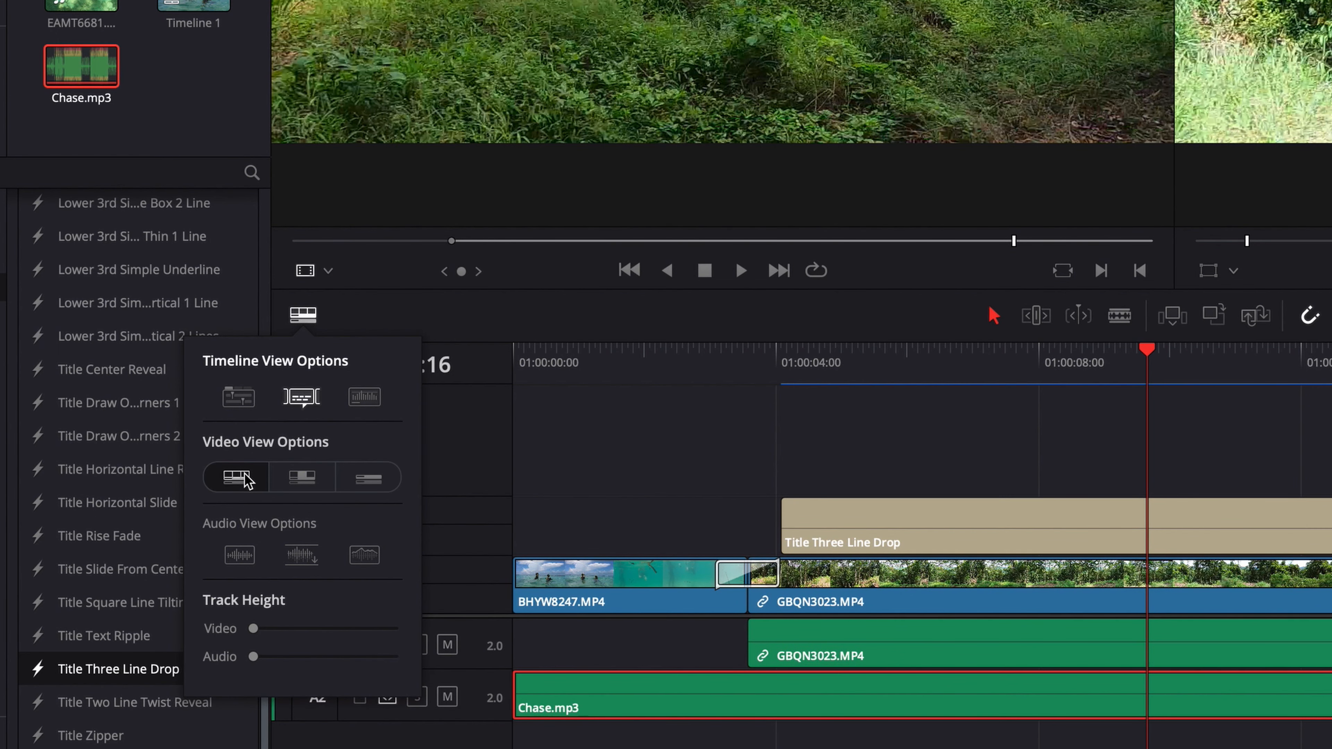
{"action": "left_click", "coordinate": [363, 398]}
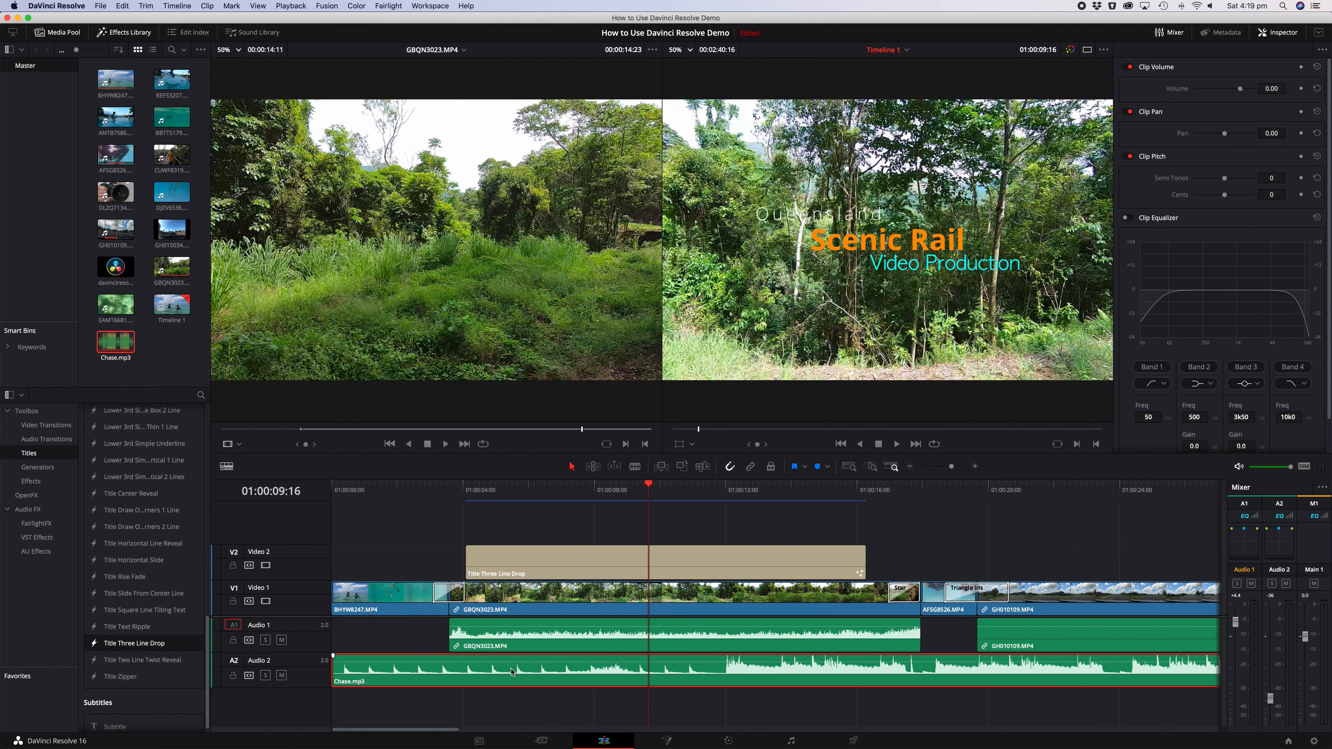
Play from the title, then pull the Chase.mp3 volume down between keyframes
{"action": "left_click", "coordinate": [487, 490]}
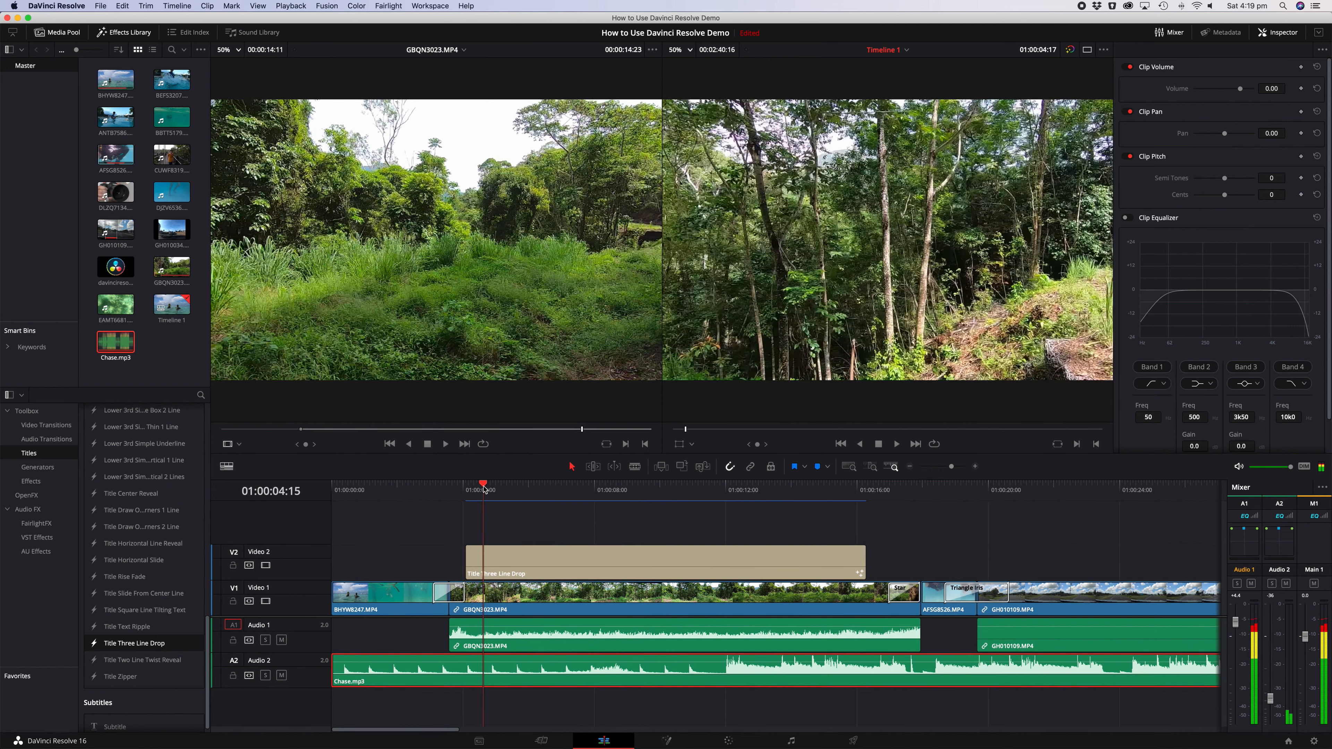
{"action": "left_click", "coordinate": [465, 489]}
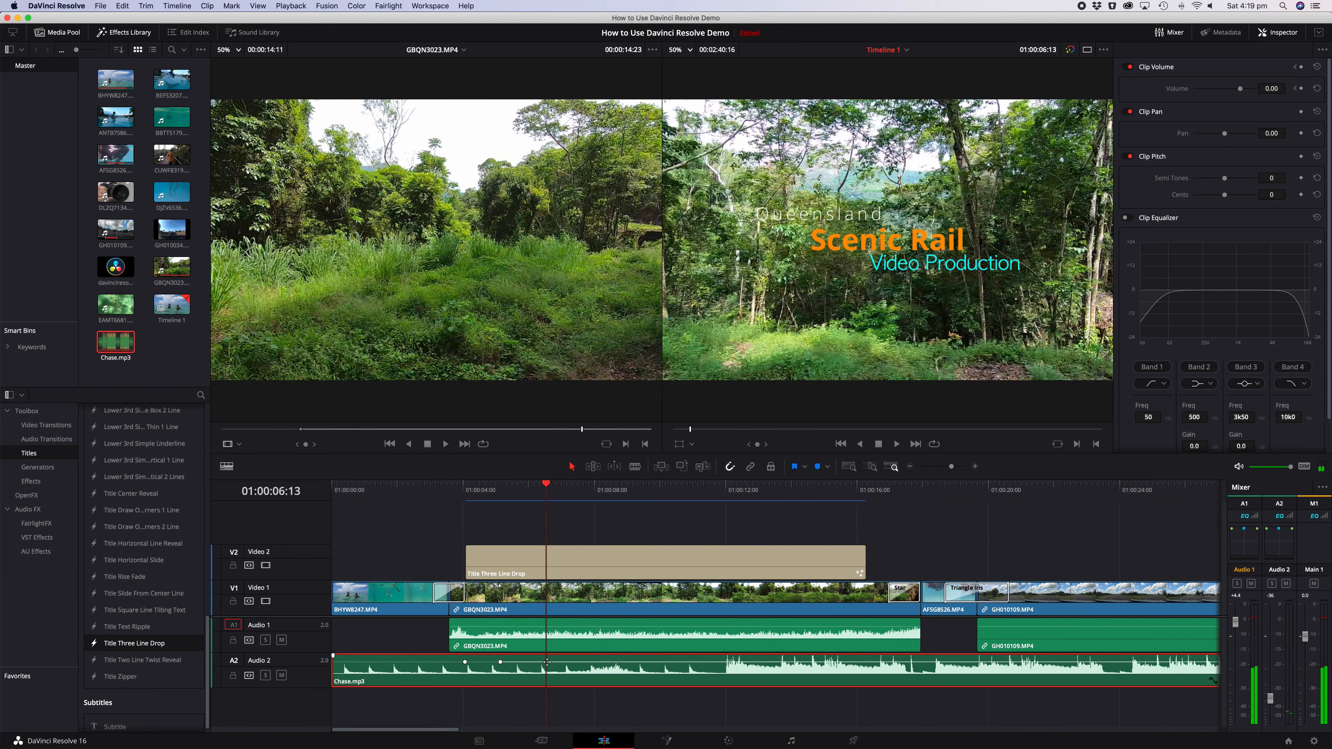
{"action": "left_click_drag", "start_coordinate": [500, 662], "coordinate": [467, 665]}
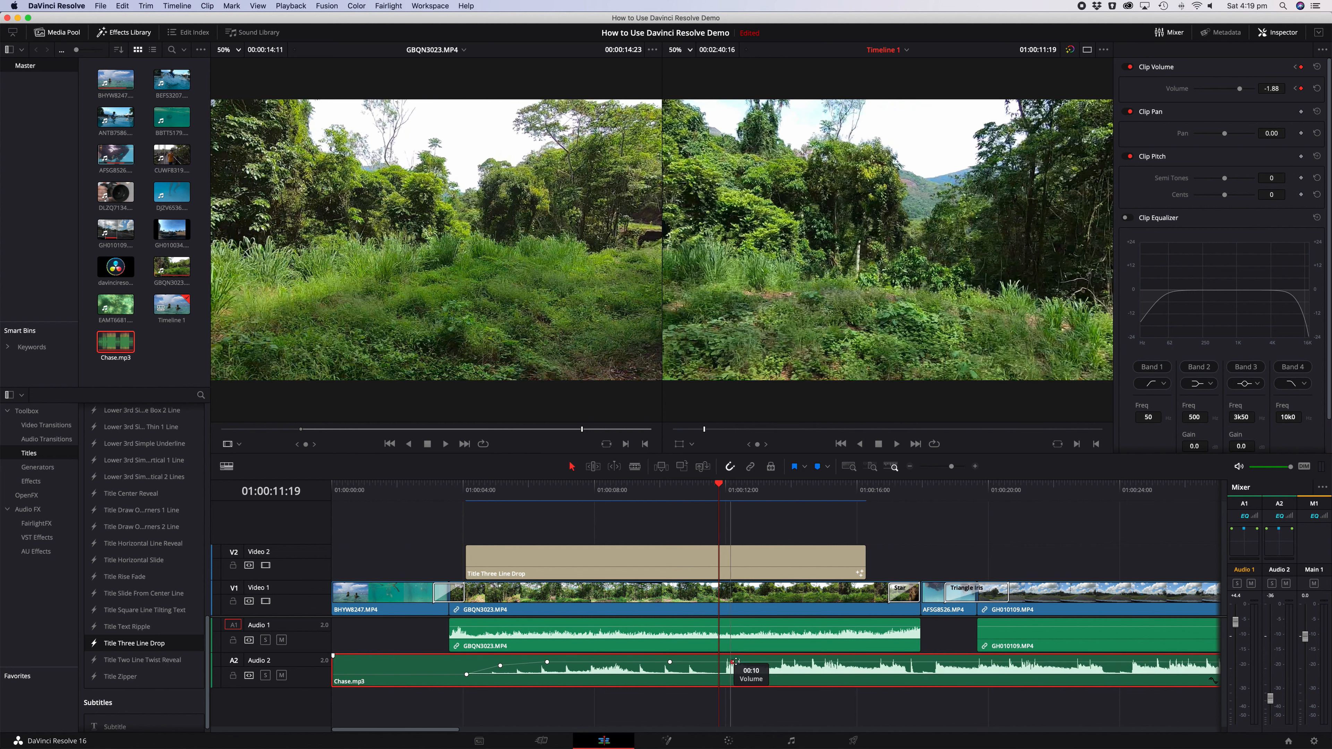
{"action": "left_click_drag", "start_coordinate": [733, 664], "coordinate": [781, 675]}
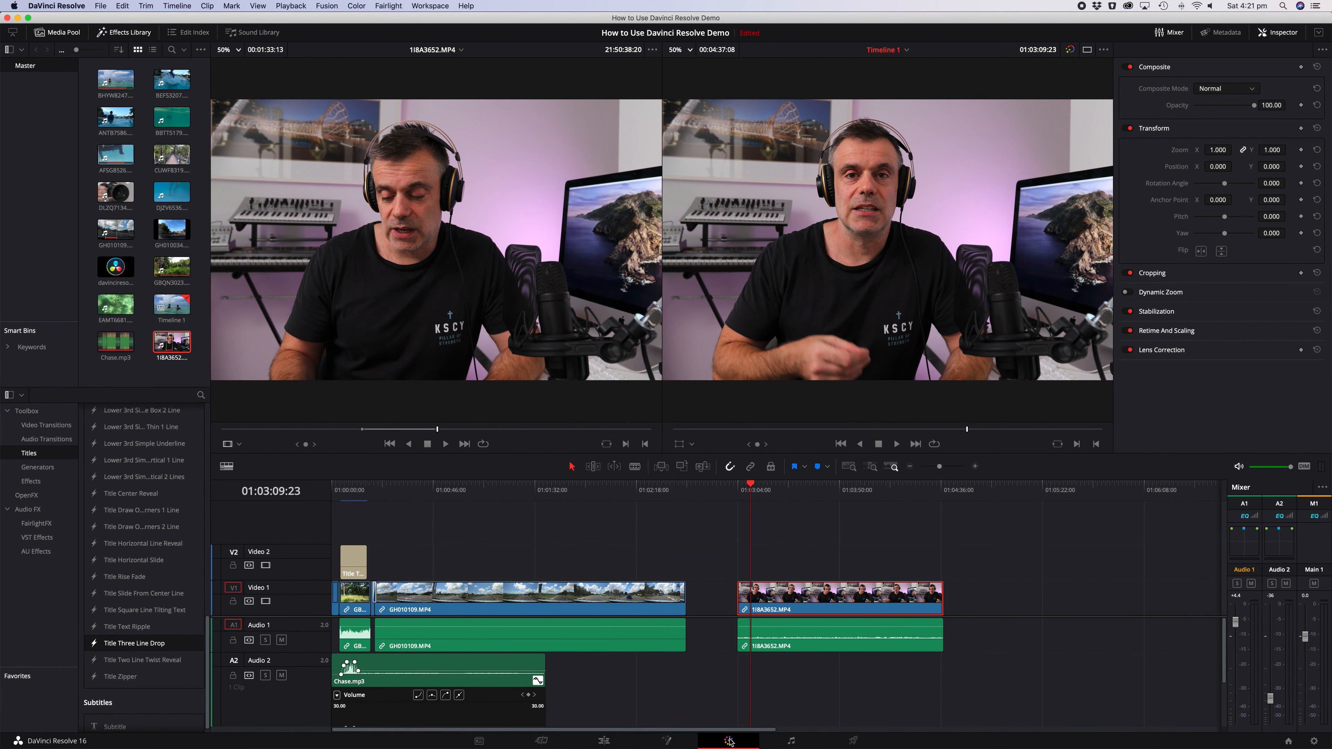
Move to the Color page and settle on the primary Color Wheels for the presenter clip
{"action": "left_click", "coordinate": [727, 741]}
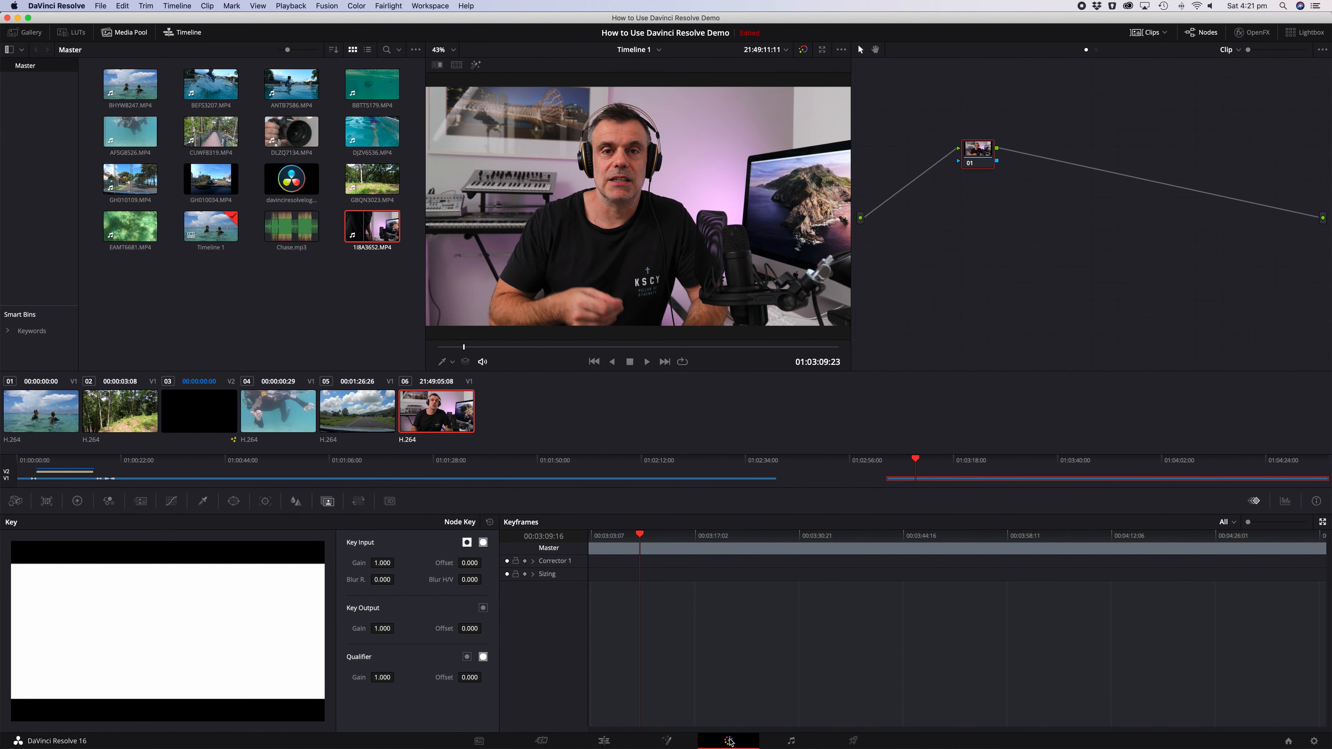
{"action": "mouse_move", "coordinate": [832, 606]}
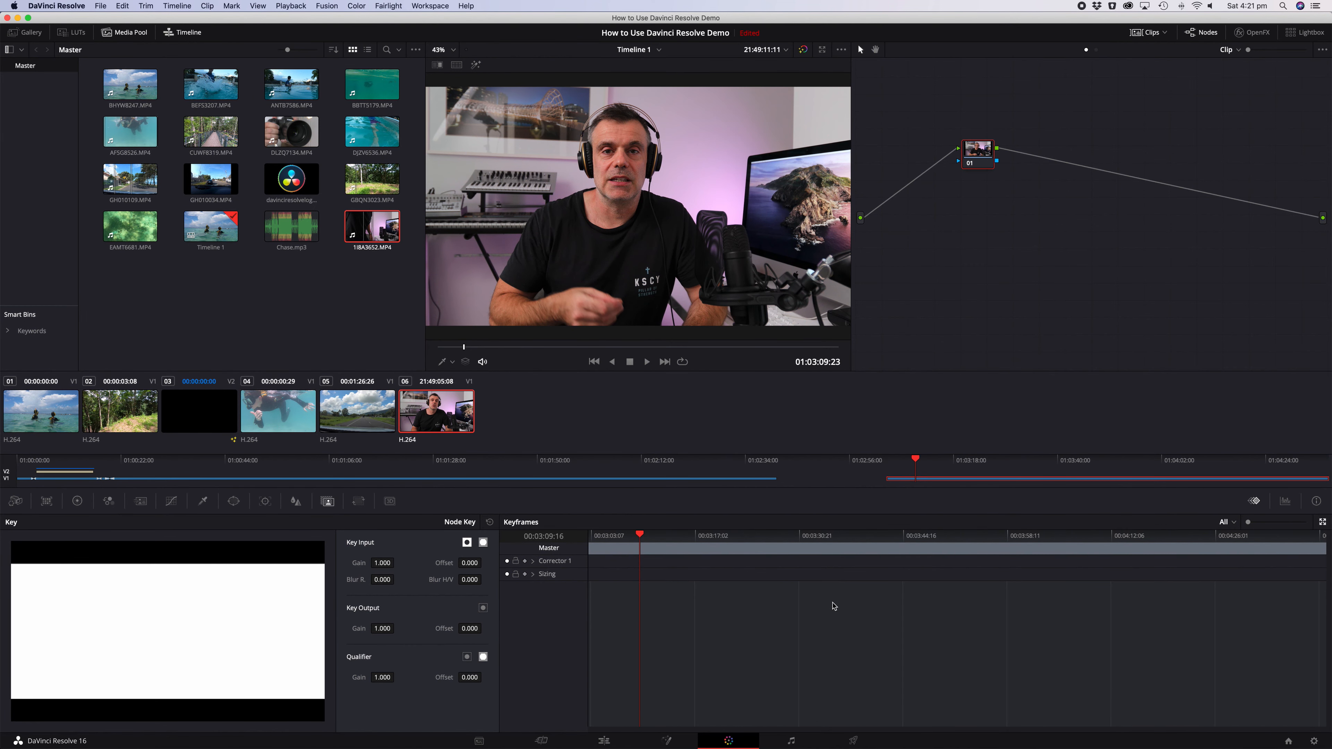
{"action": "mouse_move", "coordinate": [782, 597]}
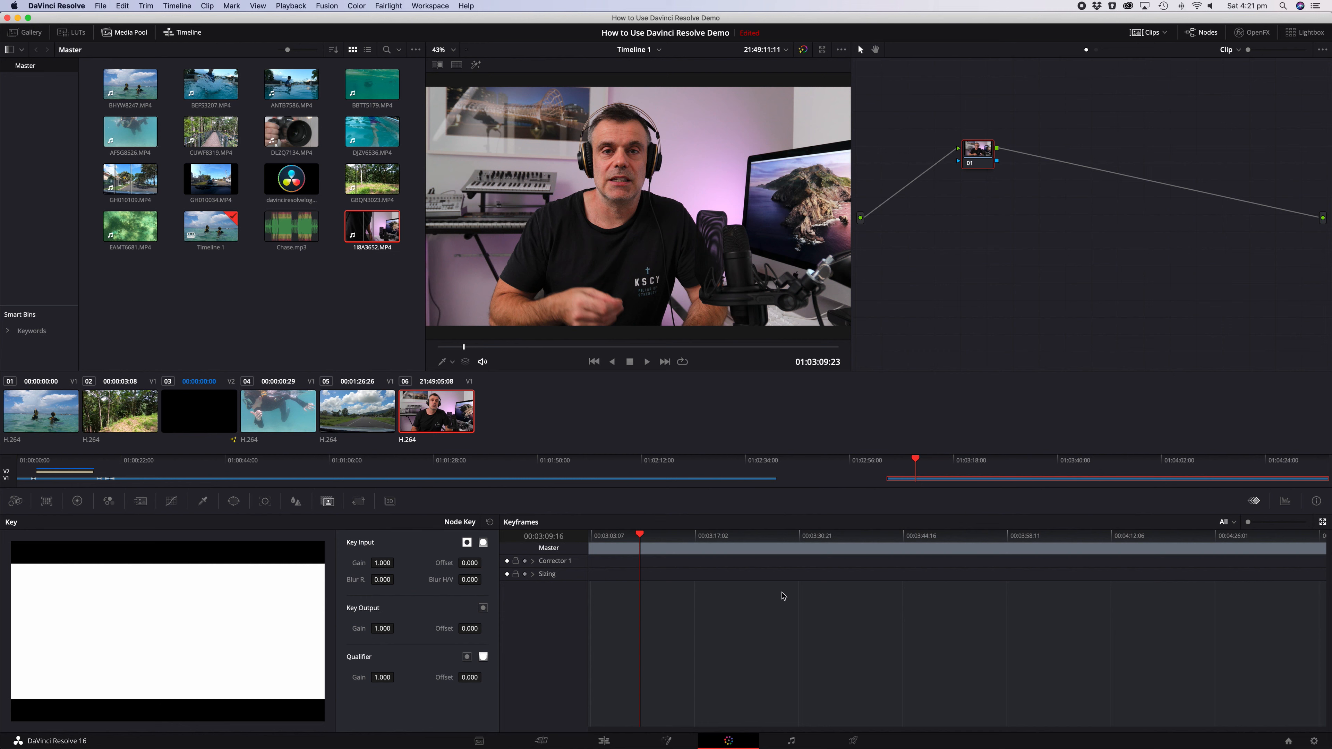
{"action": "mouse_move", "coordinate": [183, 540]}
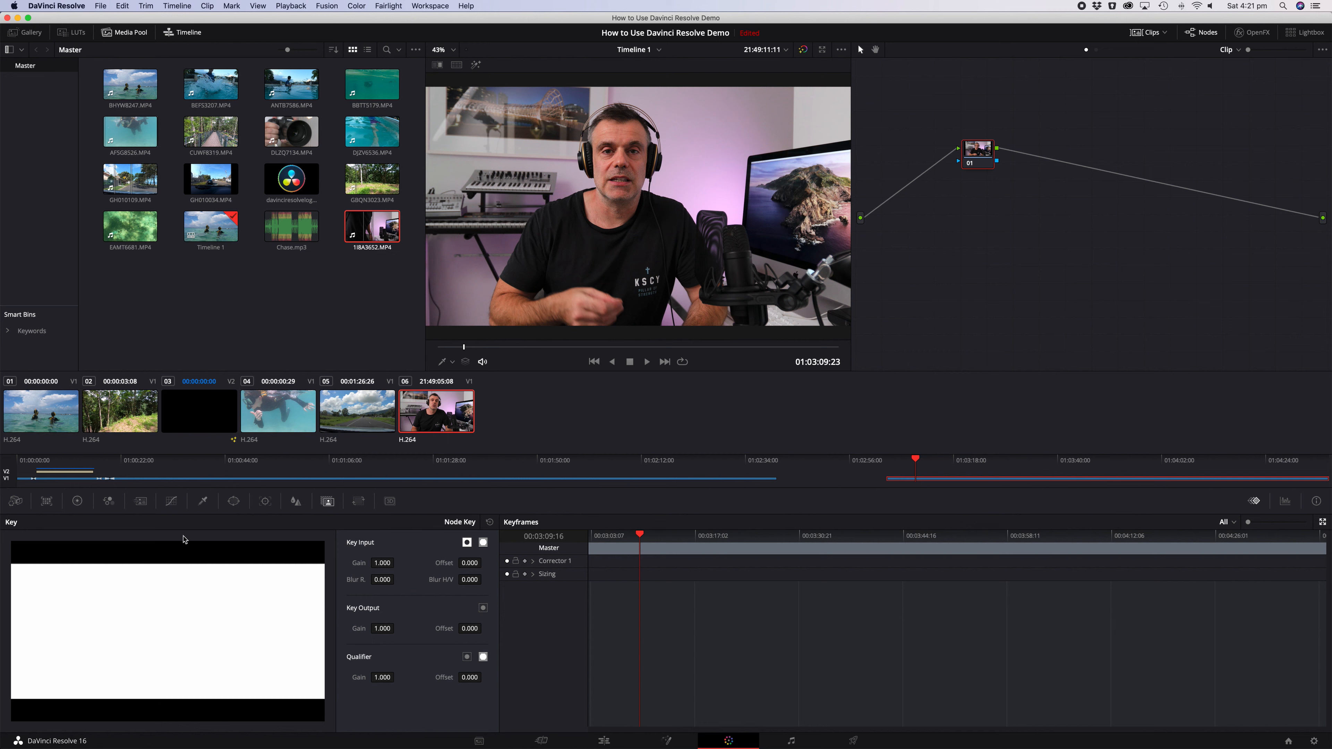
{"action": "mouse_move", "coordinate": [77, 500]}
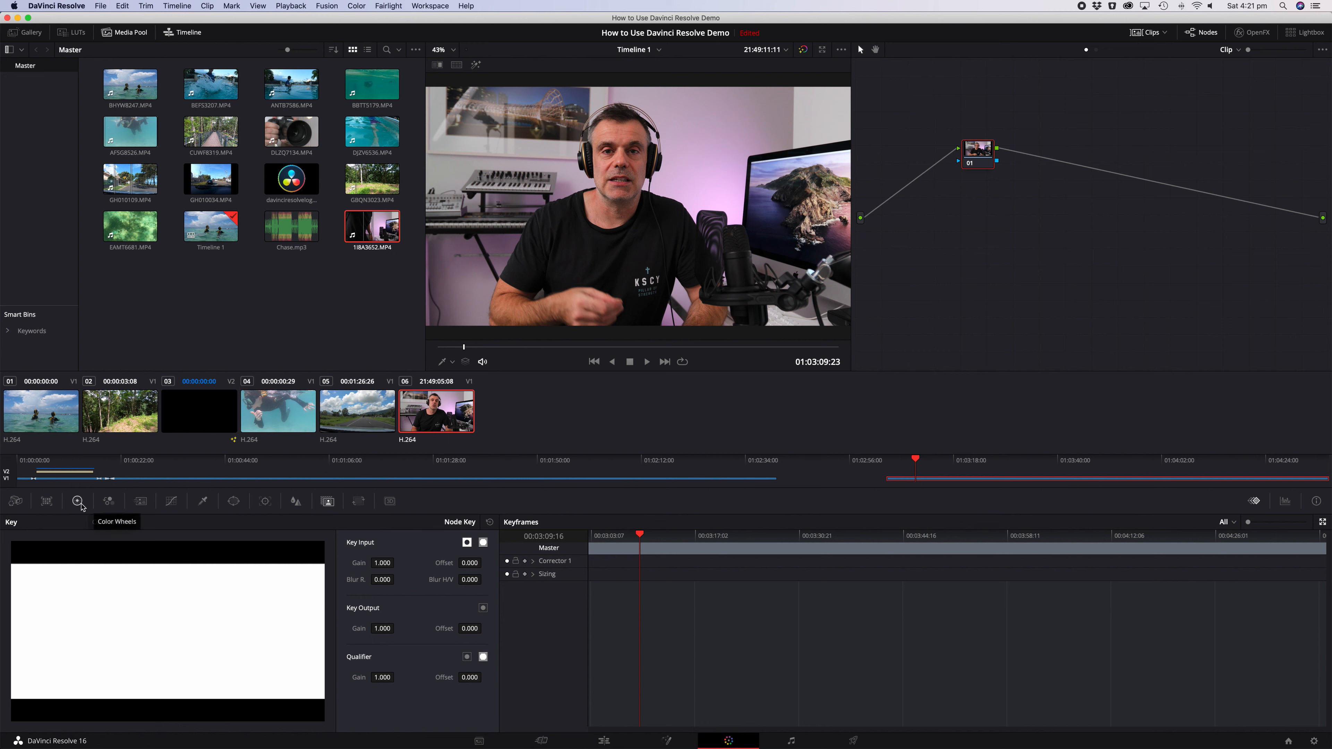
{"action": "left_click", "coordinate": [77, 500]}
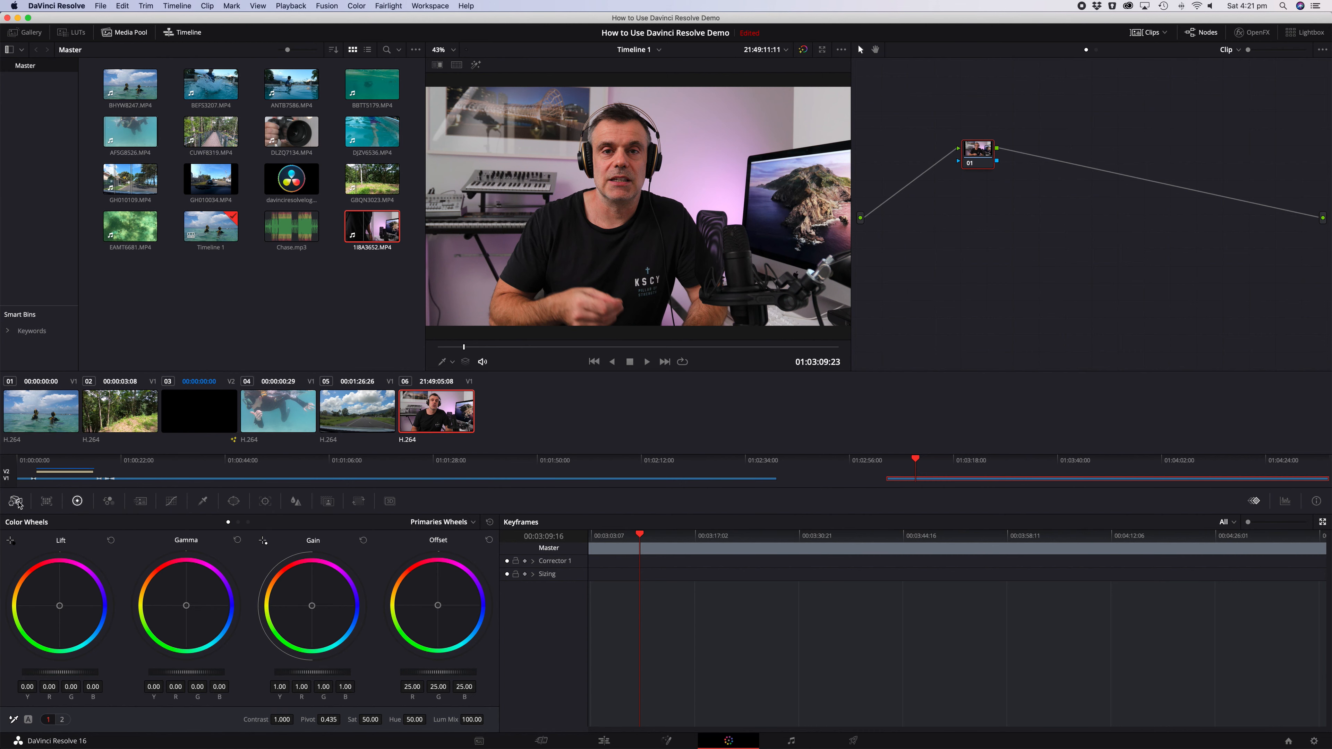
{"action": "mouse_move", "coordinate": [93, 507]}
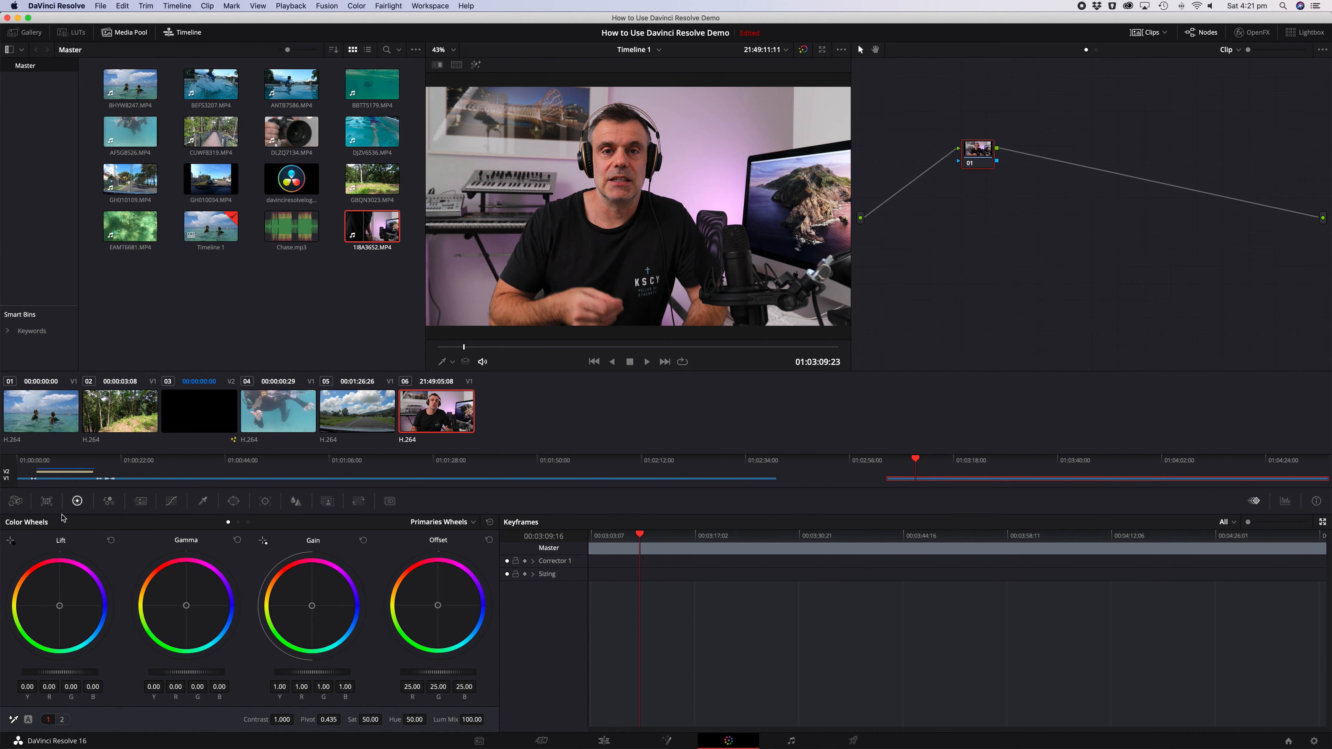
{"action": "left_click", "coordinate": [15, 500]}
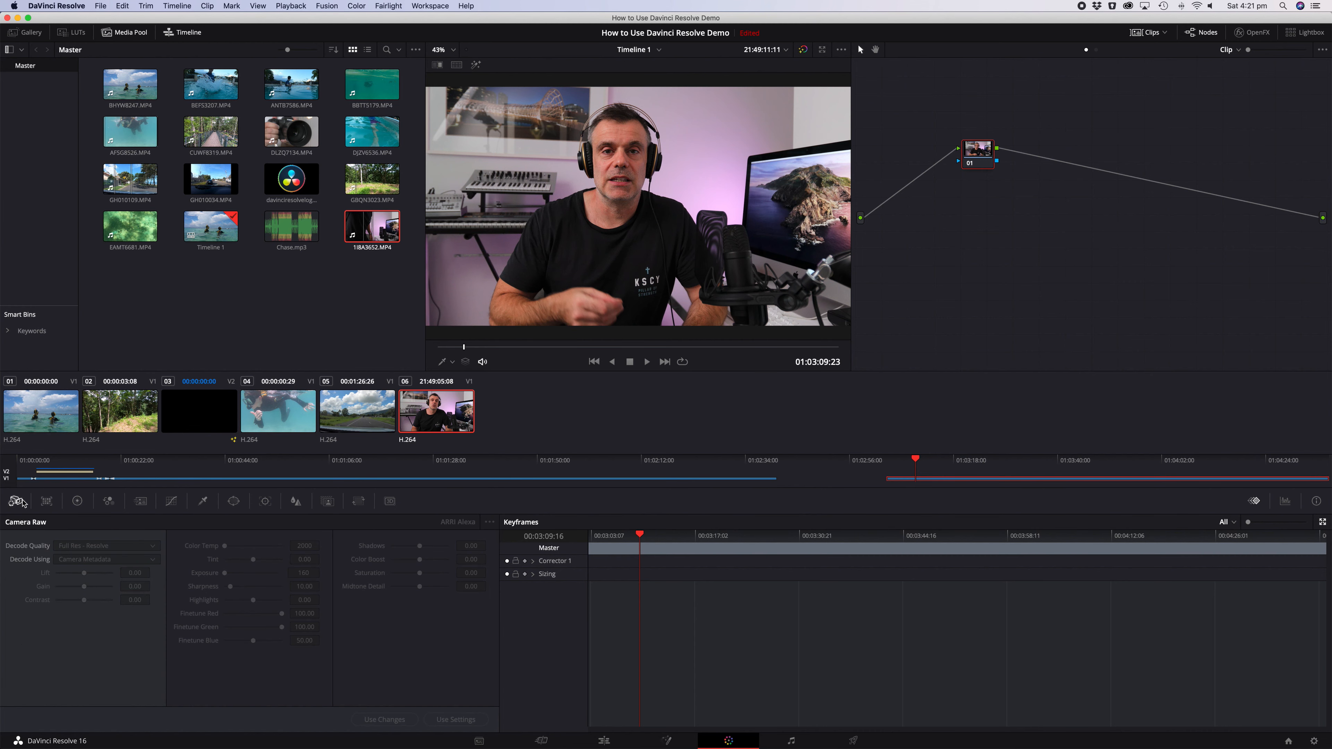
{"action": "left_click", "coordinate": [77, 500]}
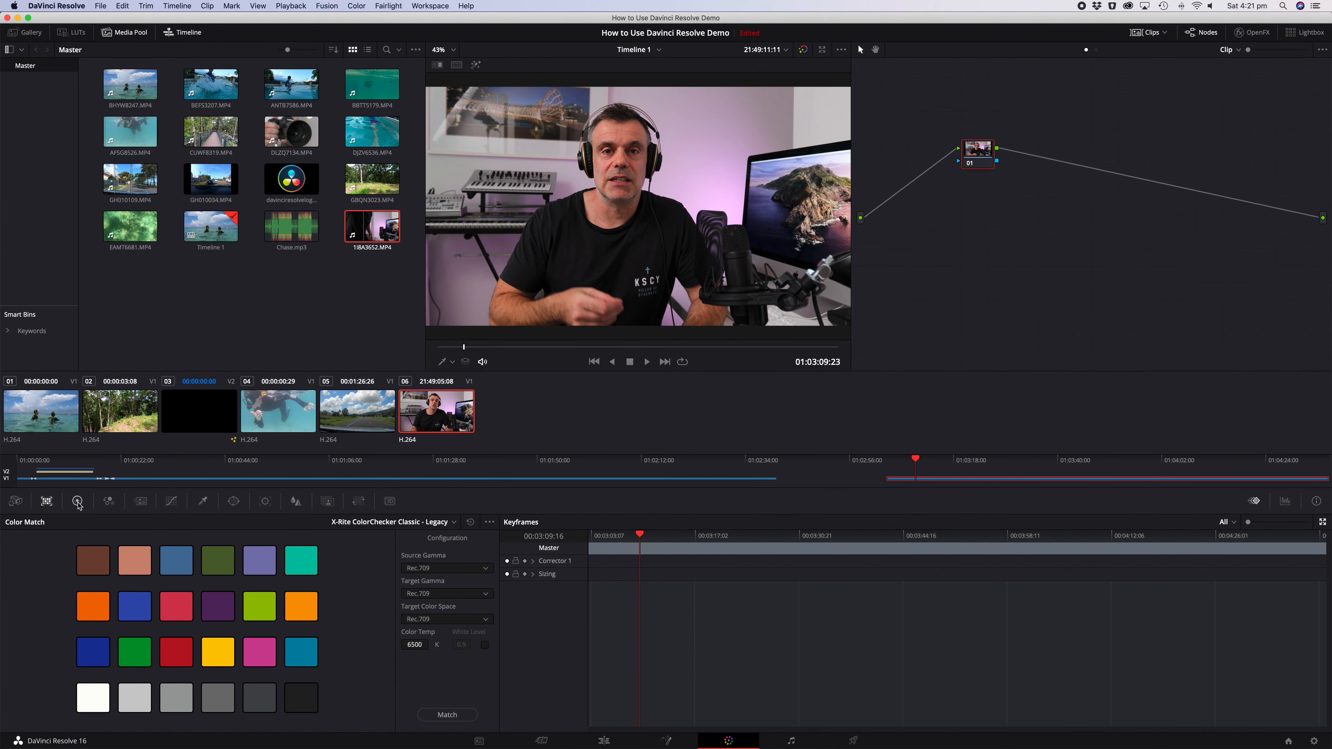
{"action": "mouse_move", "coordinate": [76, 501]}
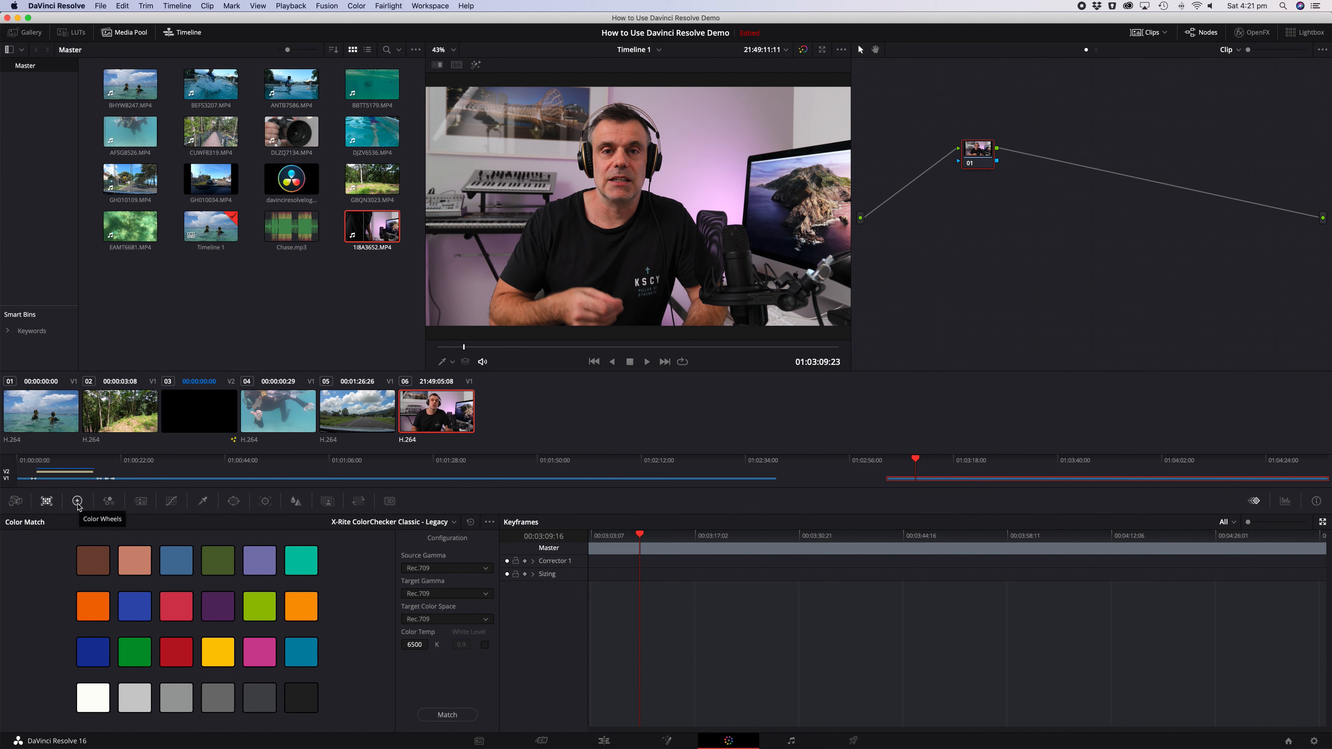
{"action": "left_click", "coordinate": [76, 500]}
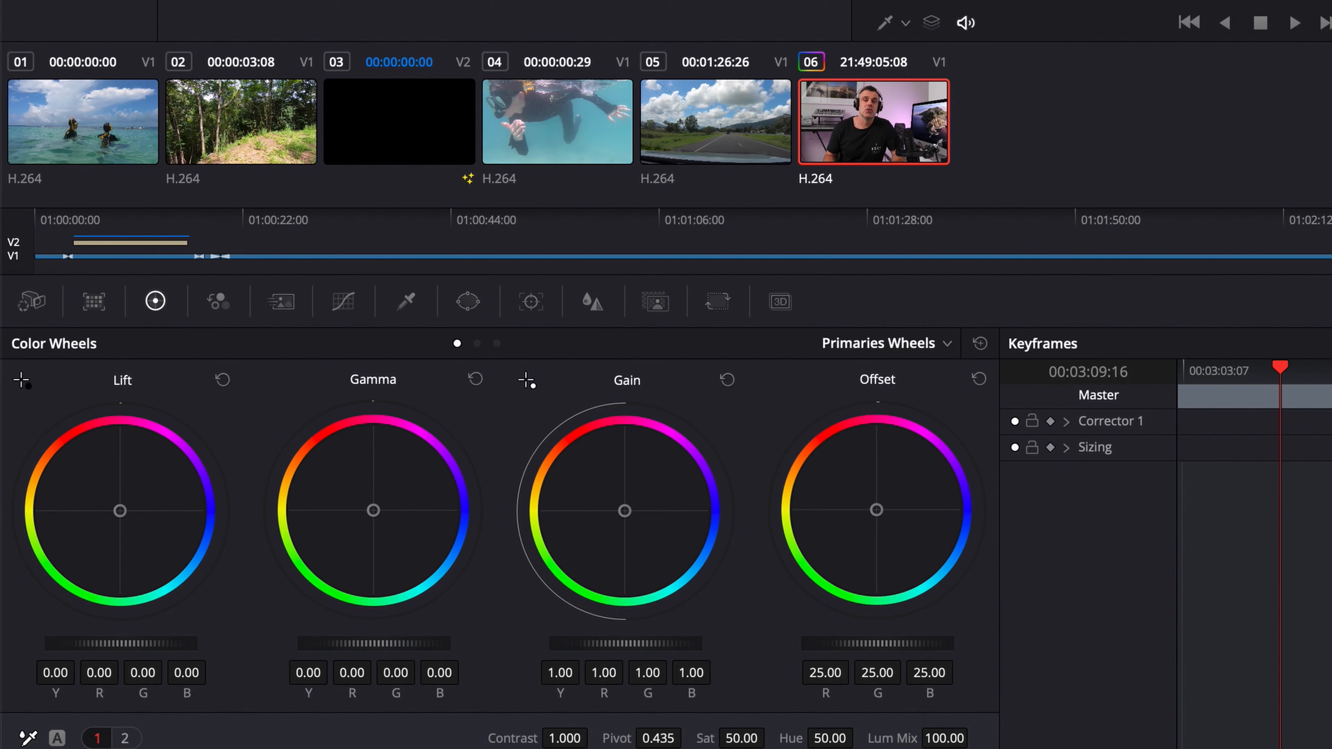
Raise the lift slightly, switch to Log wheels and push the highlights warmer
{"action": "left_click_drag", "start_coordinate": [81, 643], "coordinate": [121, 643]}
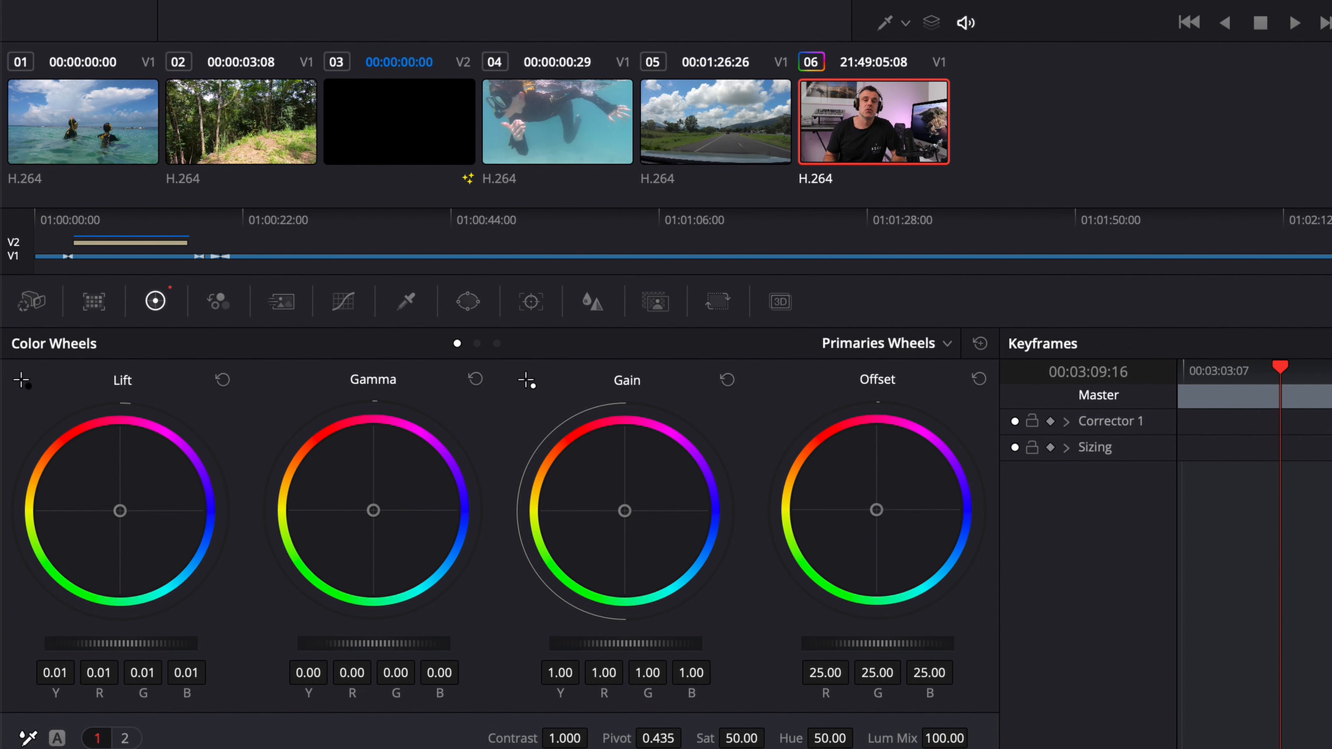
{"action": "left_click", "coordinate": [476, 344]}
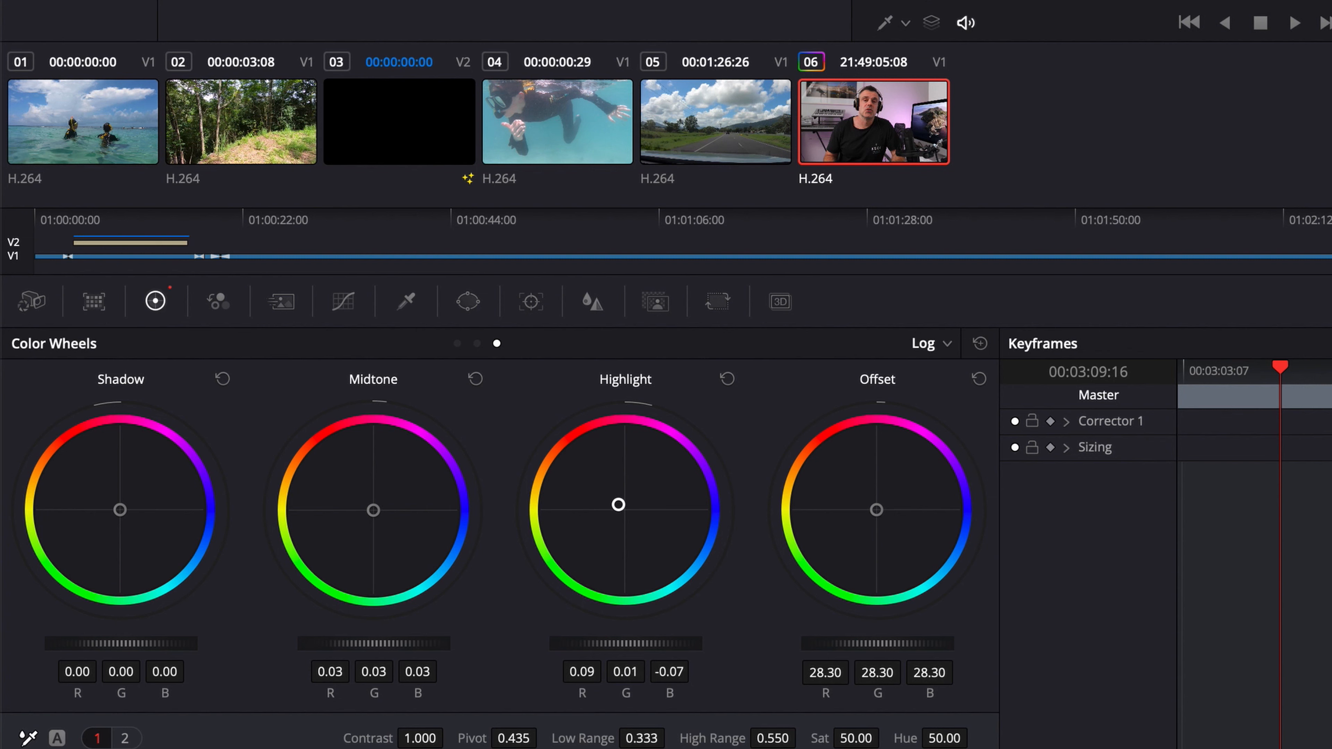
{"action": "left_click_drag", "start_coordinate": [618, 505], "coordinate": [628, 512]}
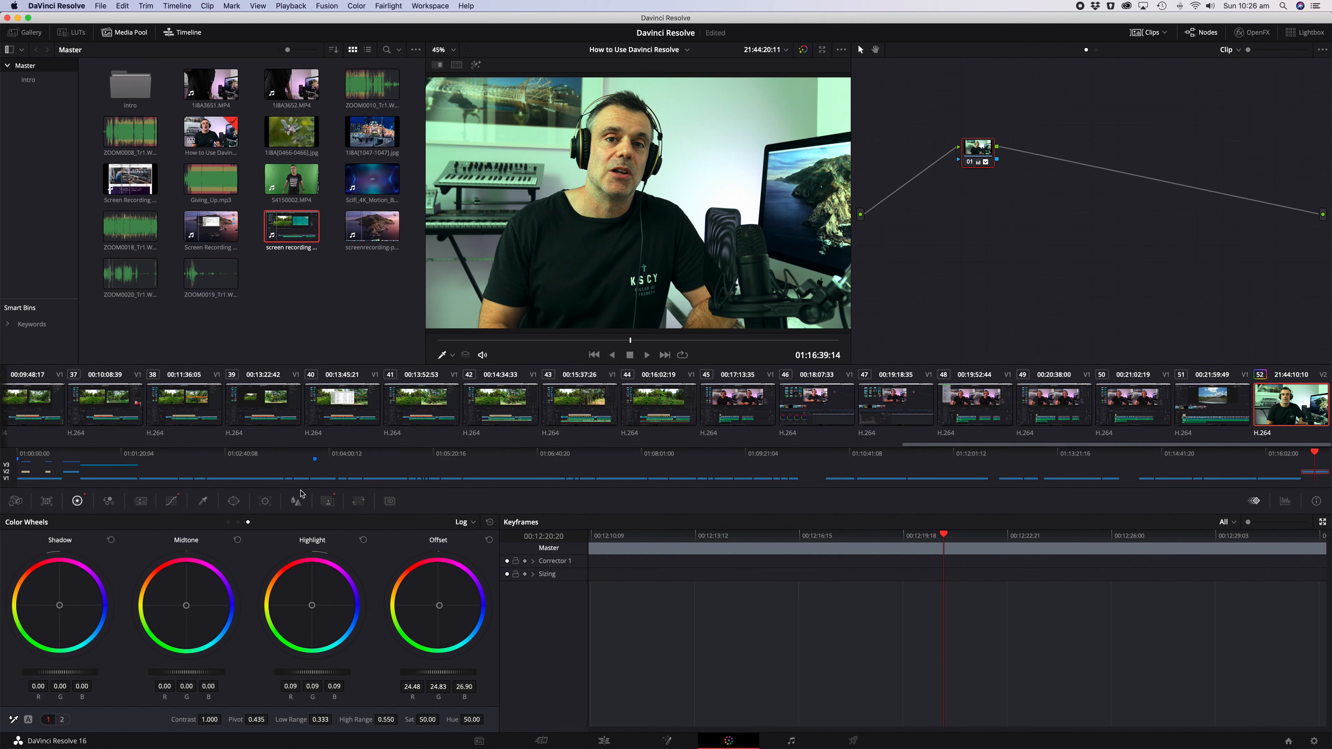
{"action": "mouse_move", "coordinate": [348, 541]}
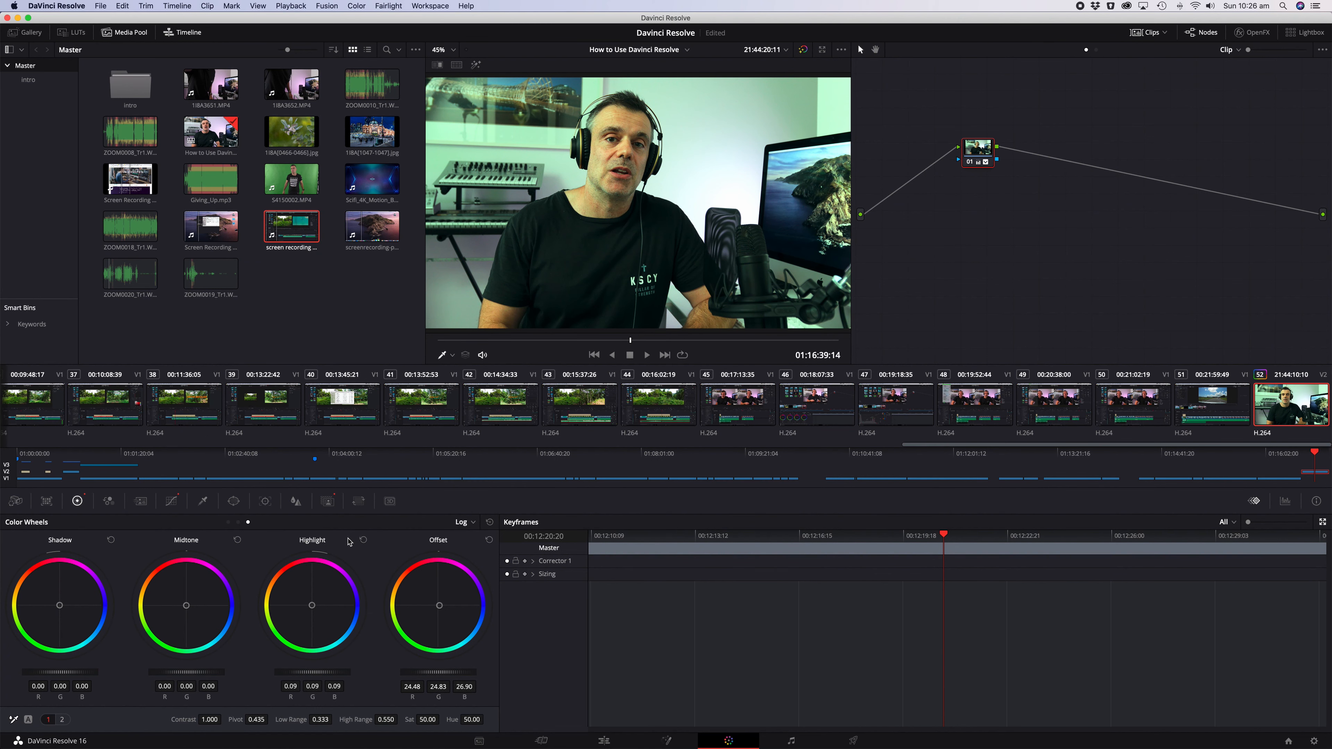
{"action": "mouse_move", "coordinate": [347, 541]}
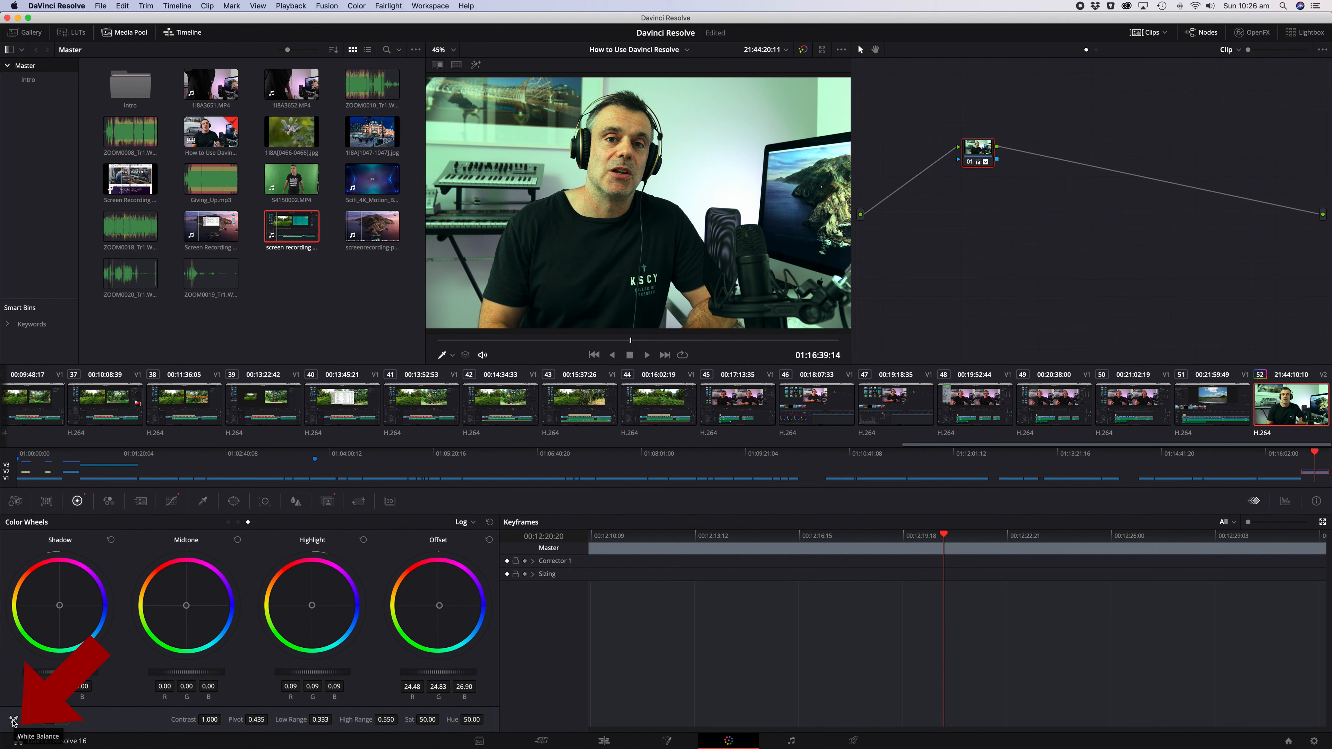
Return to the Edit page timeline
{"action": "left_click", "coordinate": [14, 718]}
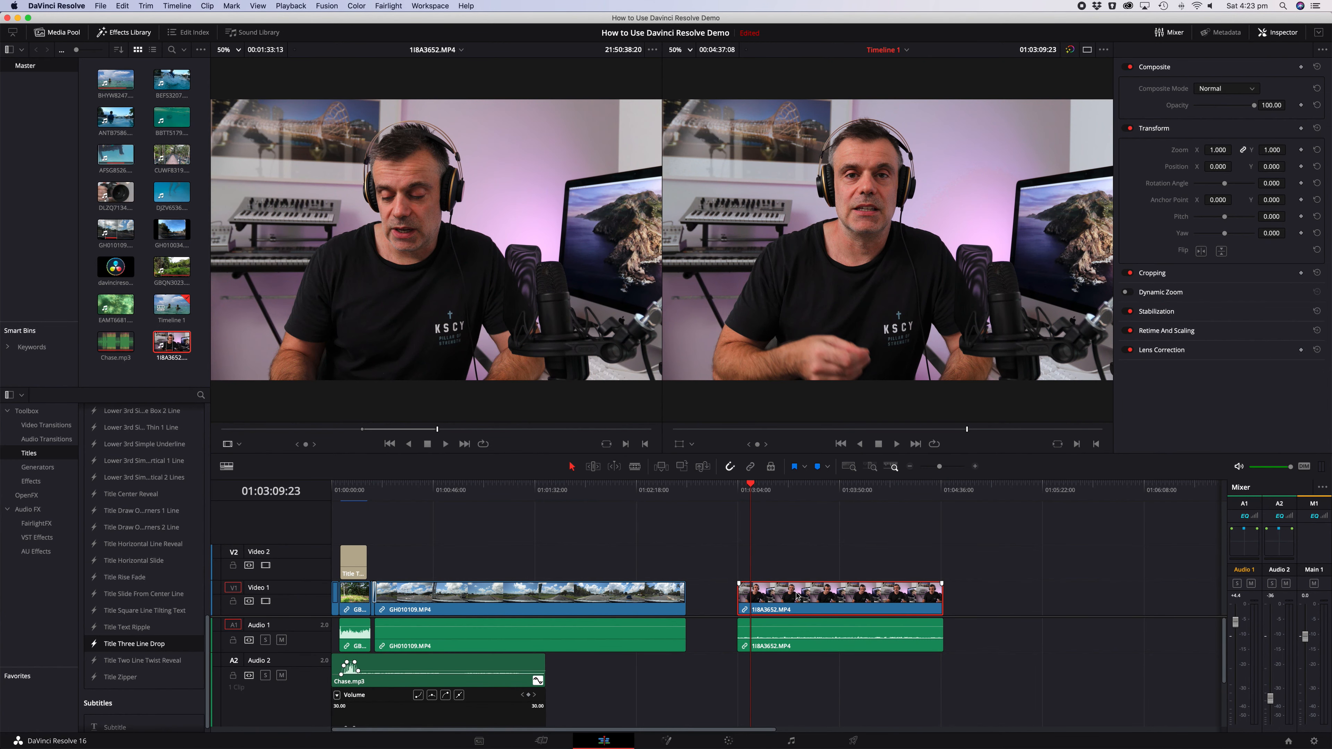
{"action": "mouse_move", "coordinate": [824, 498]}
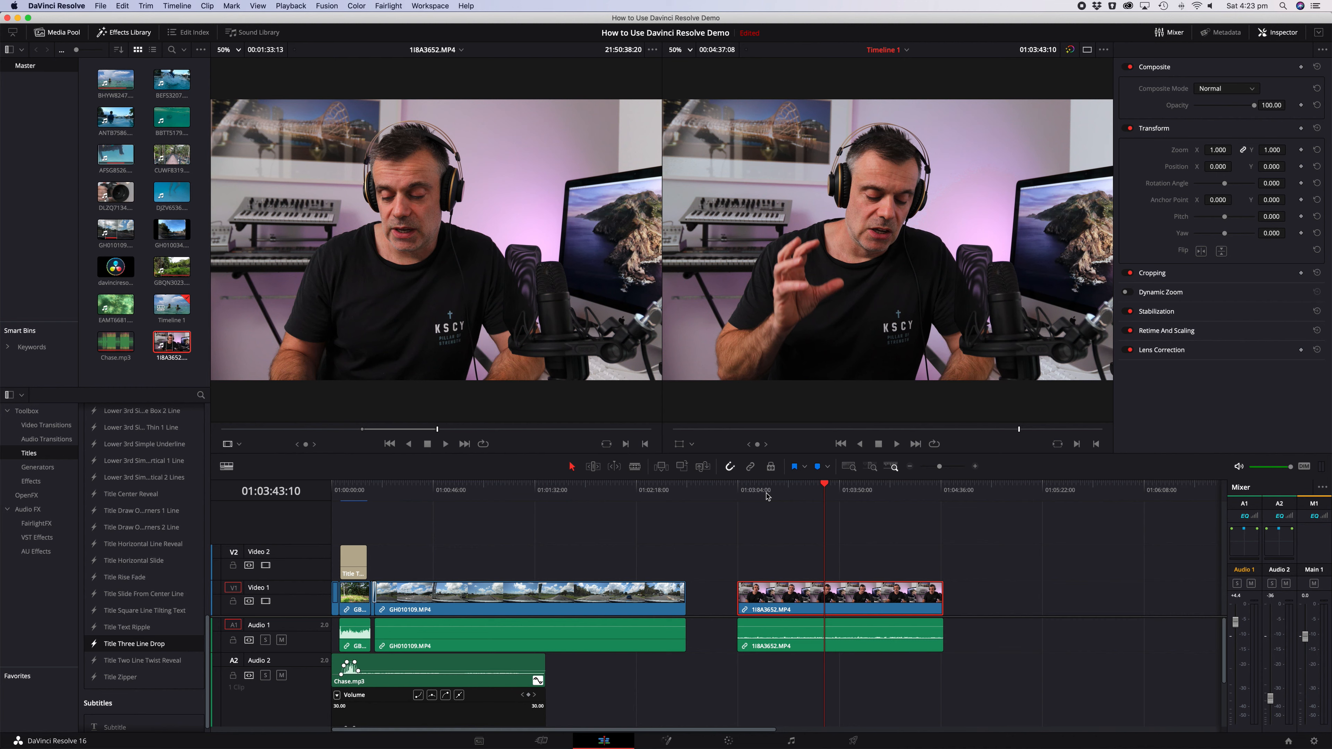
Paste all video attributes and retime effects onto the last 11BA3652.MP4 clip and apply
{"action": "left_click", "coordinate": [99, 6]}
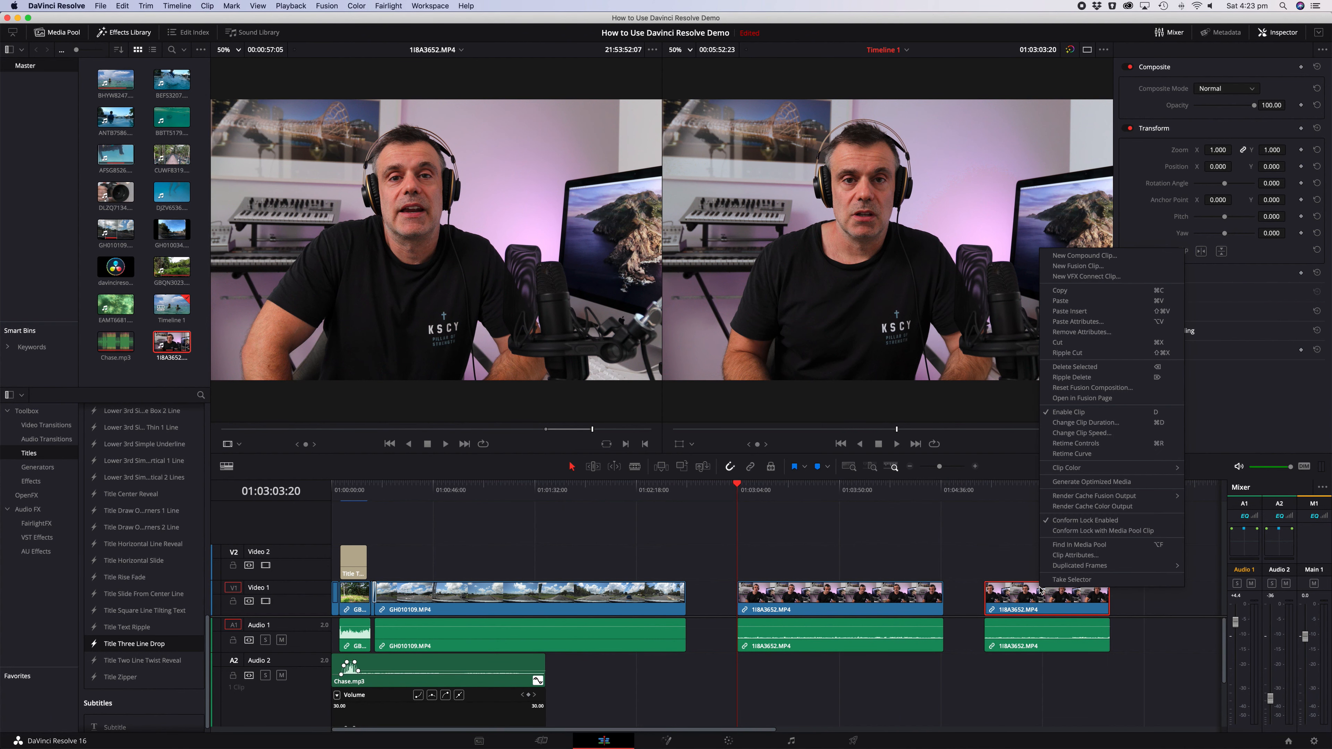
{"action": "mouse_move", "coordinate": [1060, 421]}
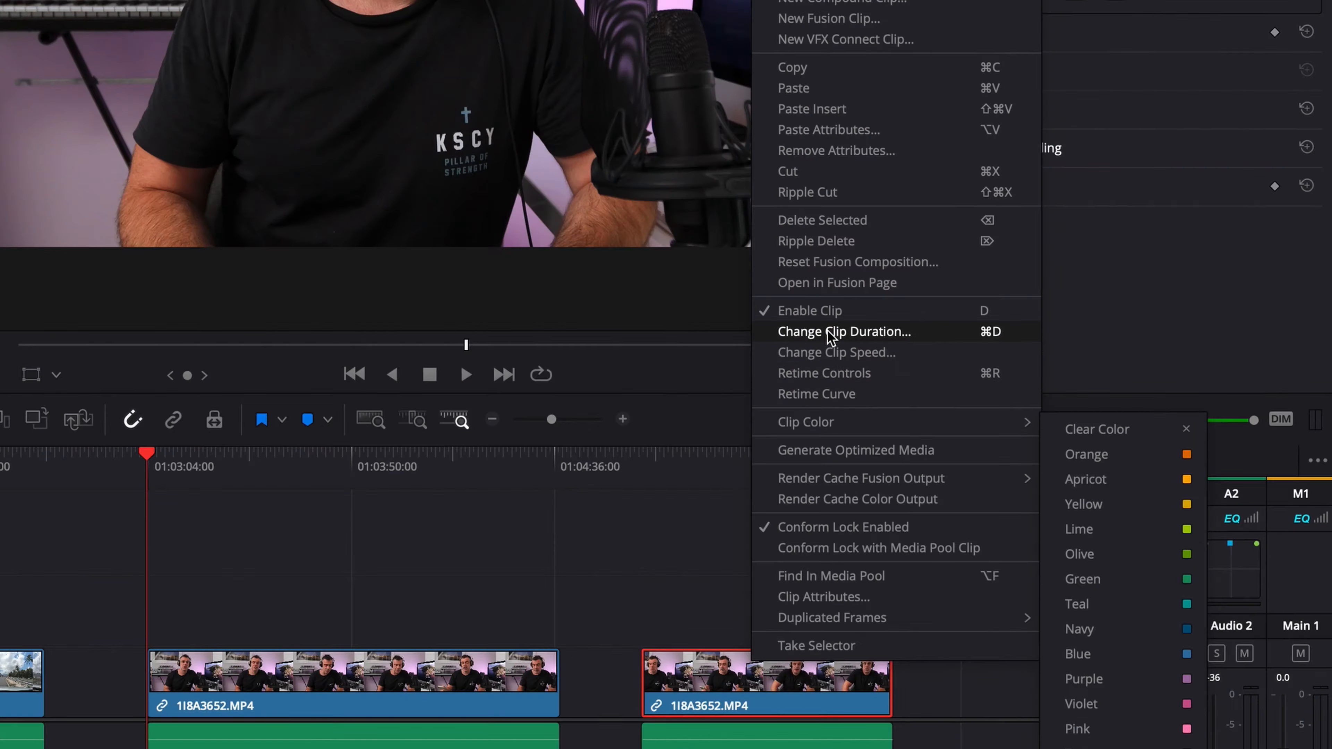
{"action": "mouse_move", "coordinate": [828, 129]}
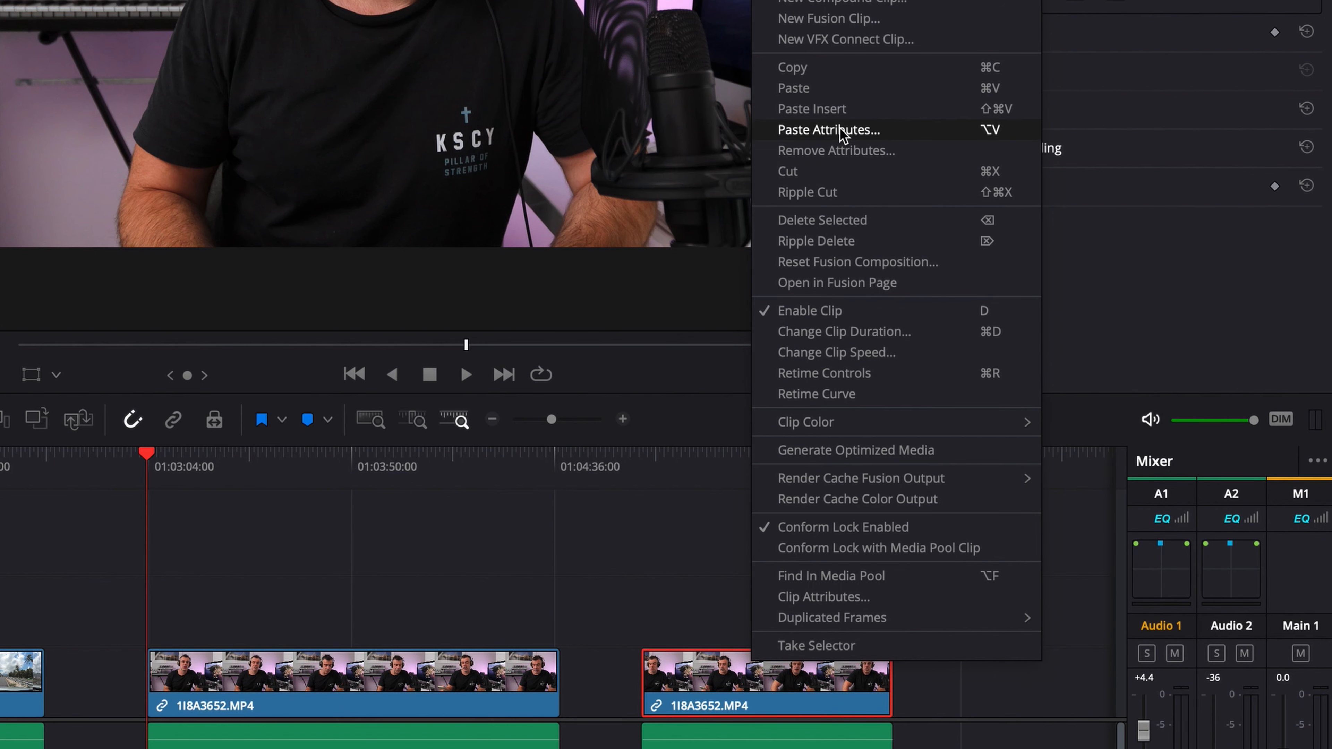
{"action": "left_click", "coordinate": [829, 129]}
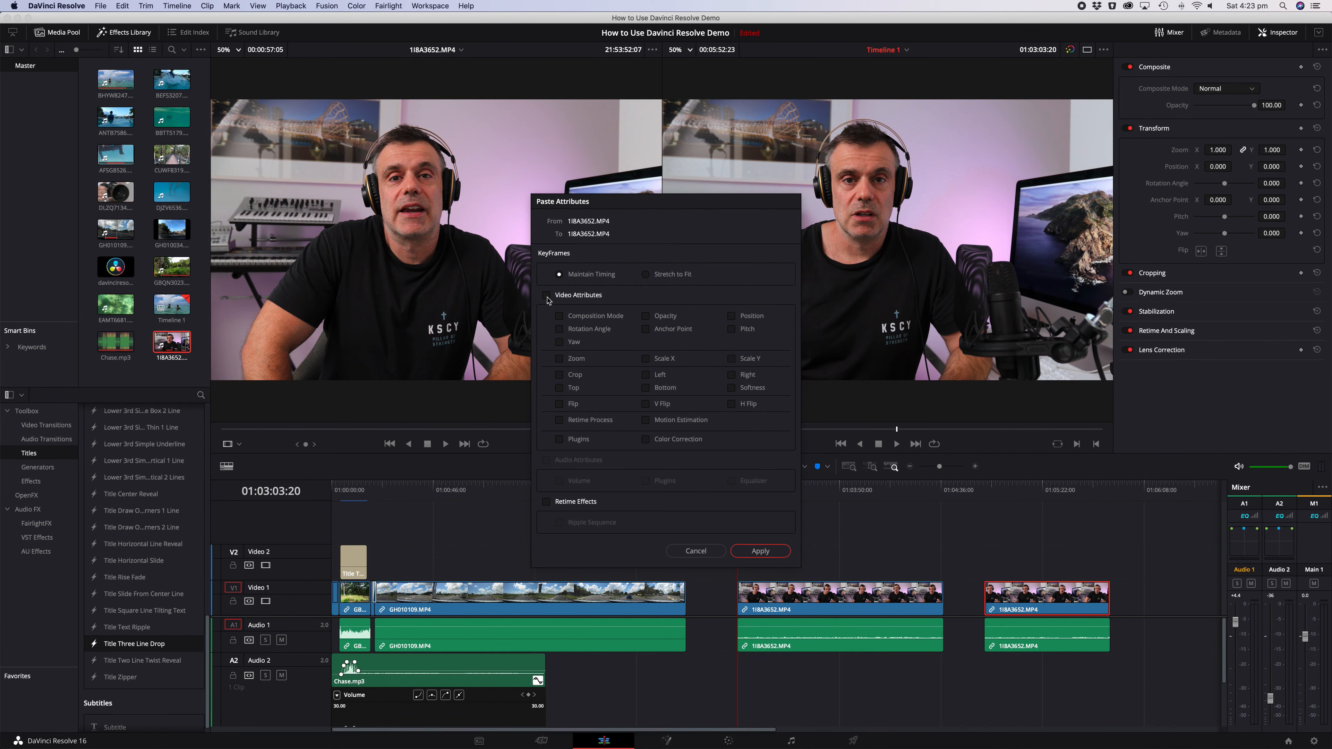
{"action": "mouse_move", "coordinate": [669, 281]}
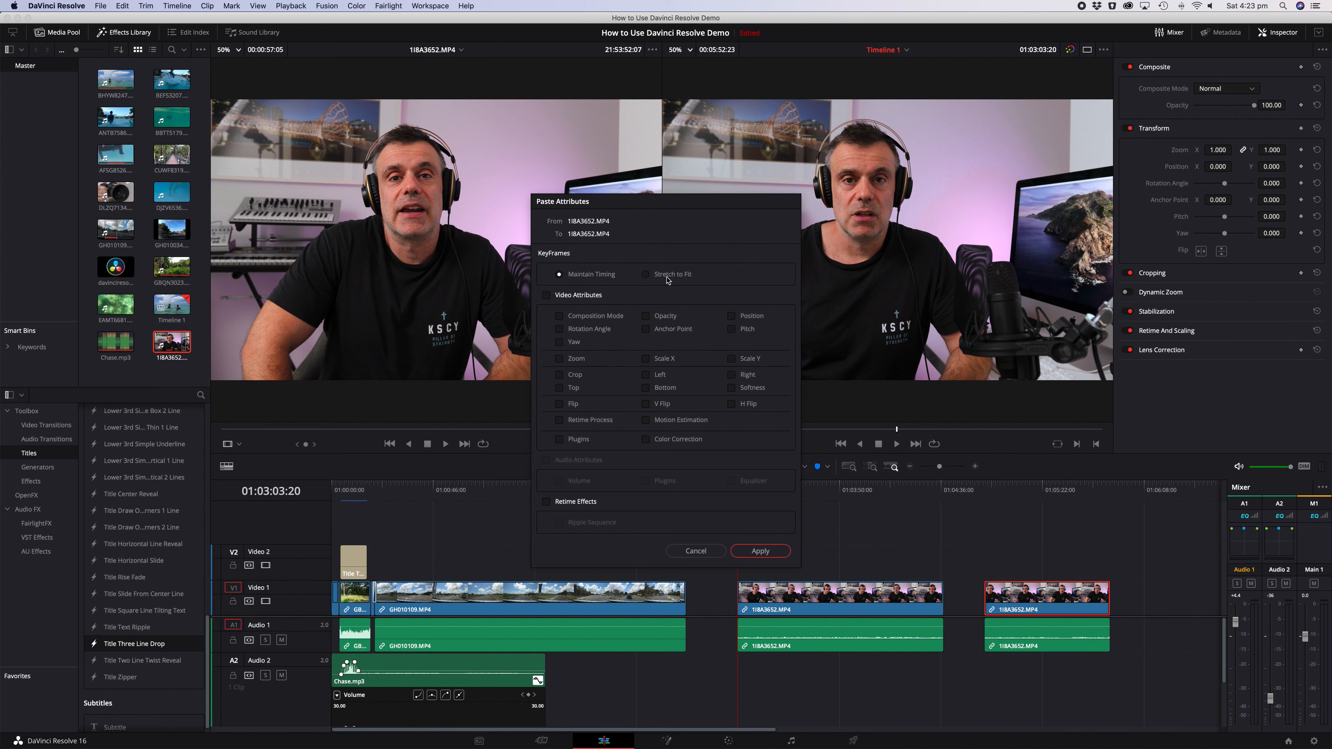
{"action": "left_click", "coordinate": [546, 295]}
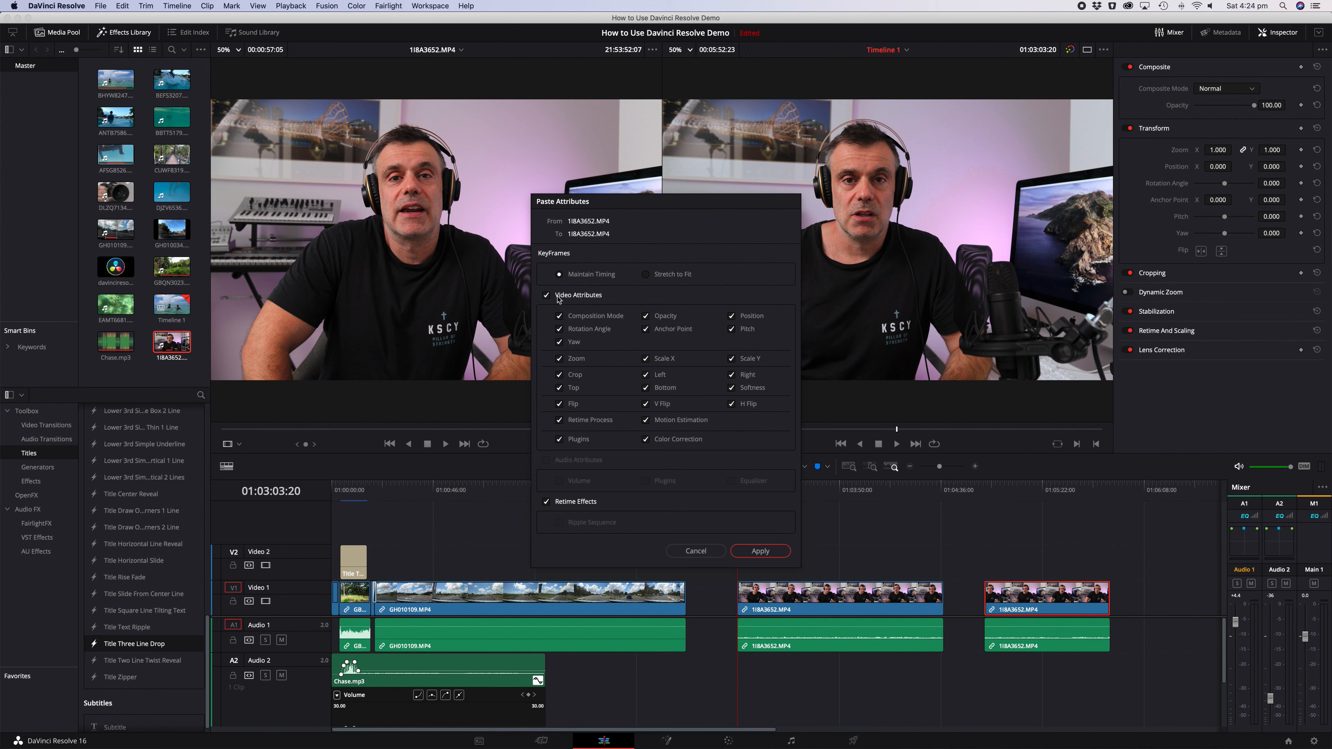
{"action": "left_click", "coordinate": [759, 550]}
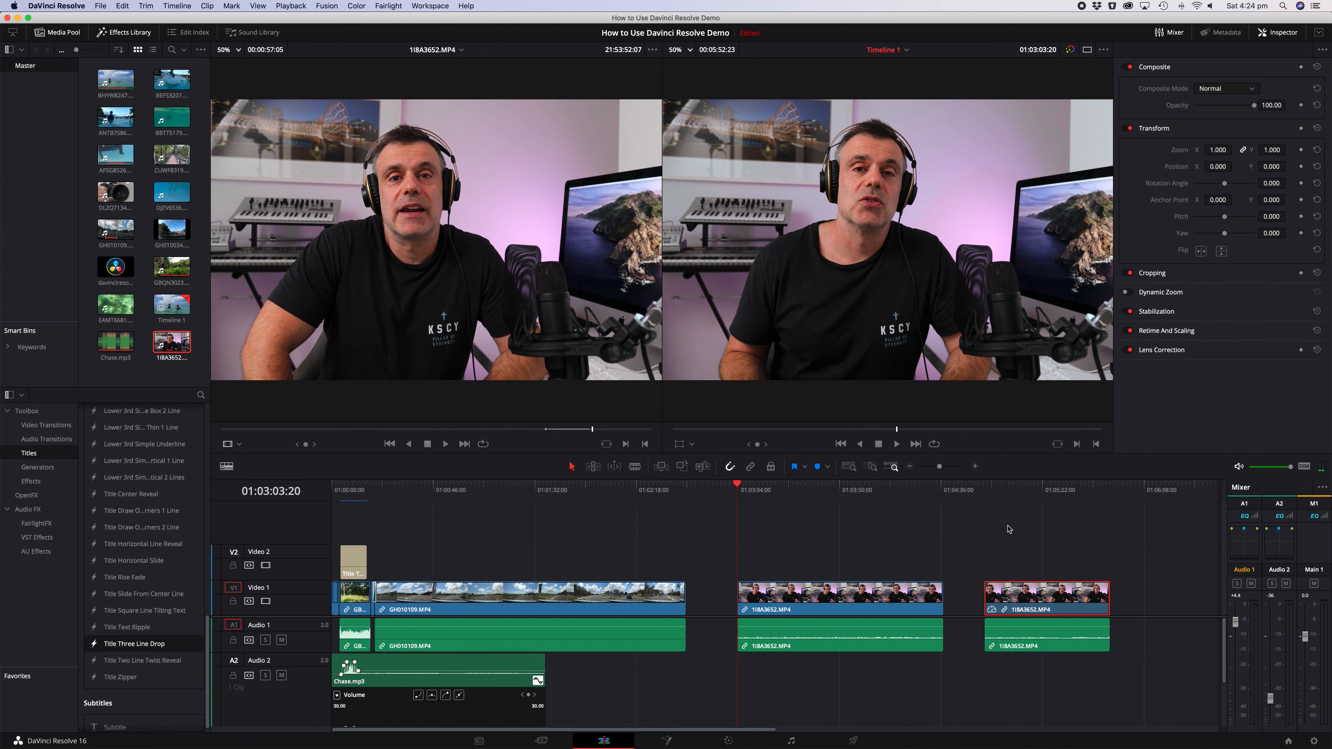
{"action": "left_click", "coordinate": [894, 489]}
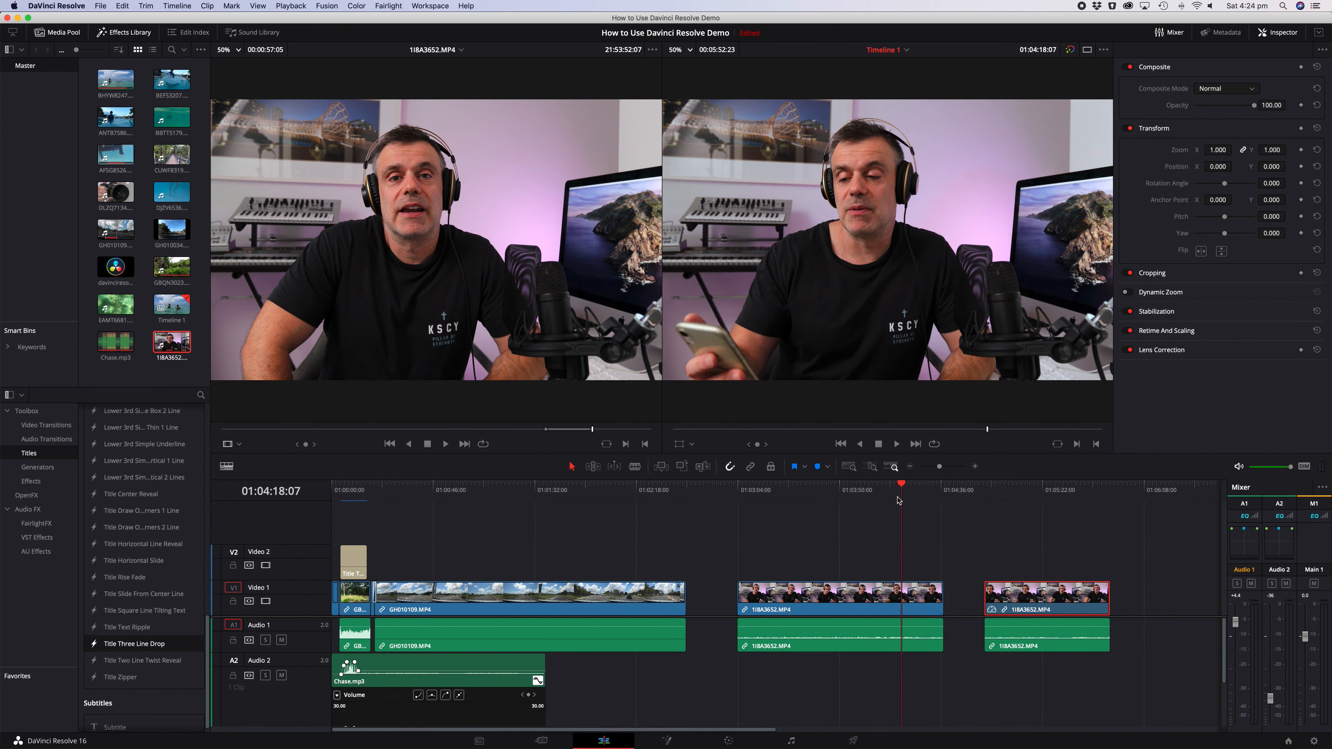
{"action": "left_click", "coordinate": [836, 484]}
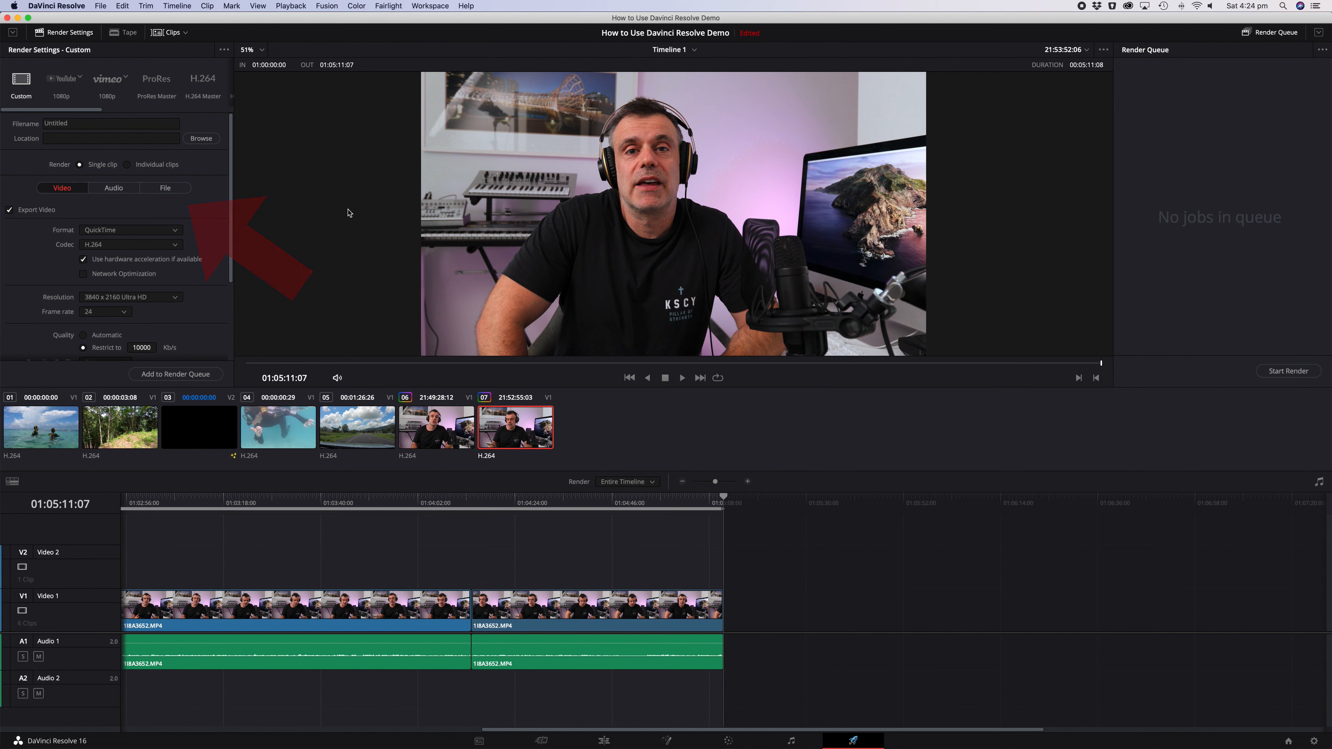
Name the render 'test movie' and choose the Desktop as the save location
{"action": "left_click", "coordinate": [110, 123]}
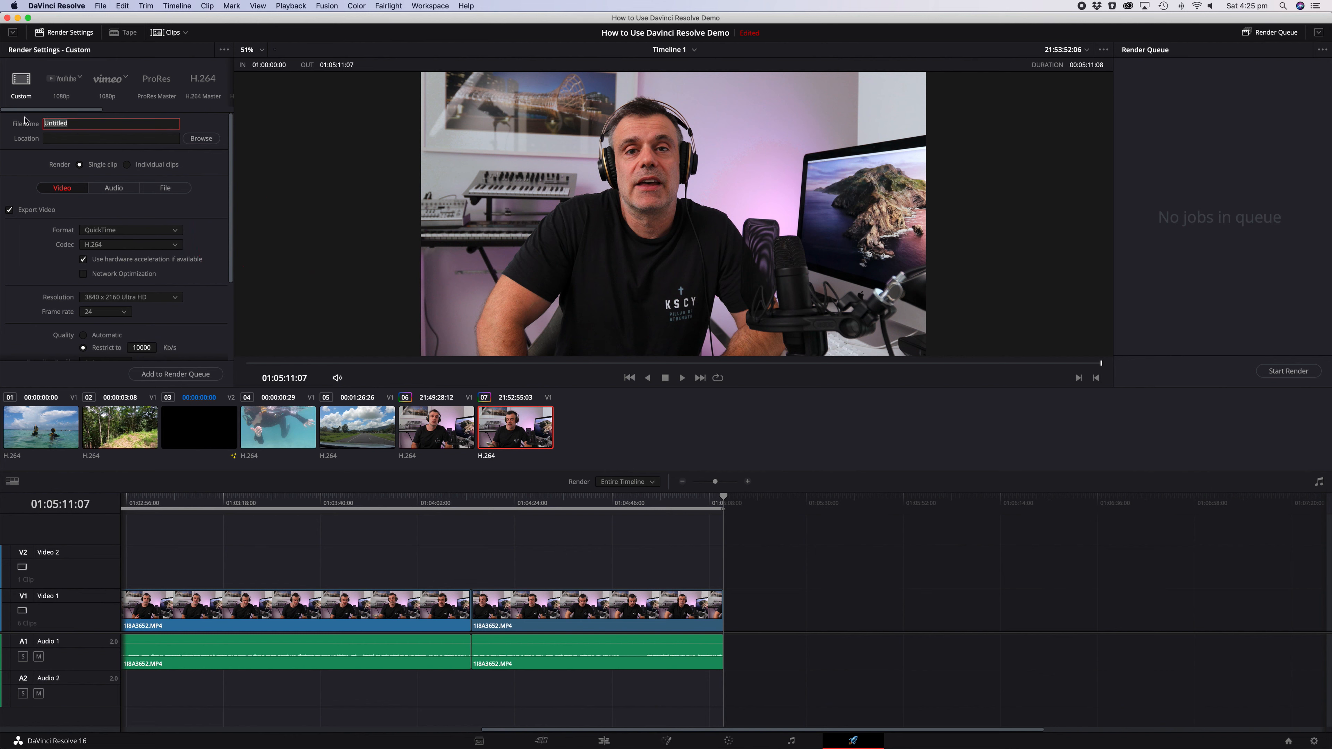
{"action": "type", "text": "test m"}
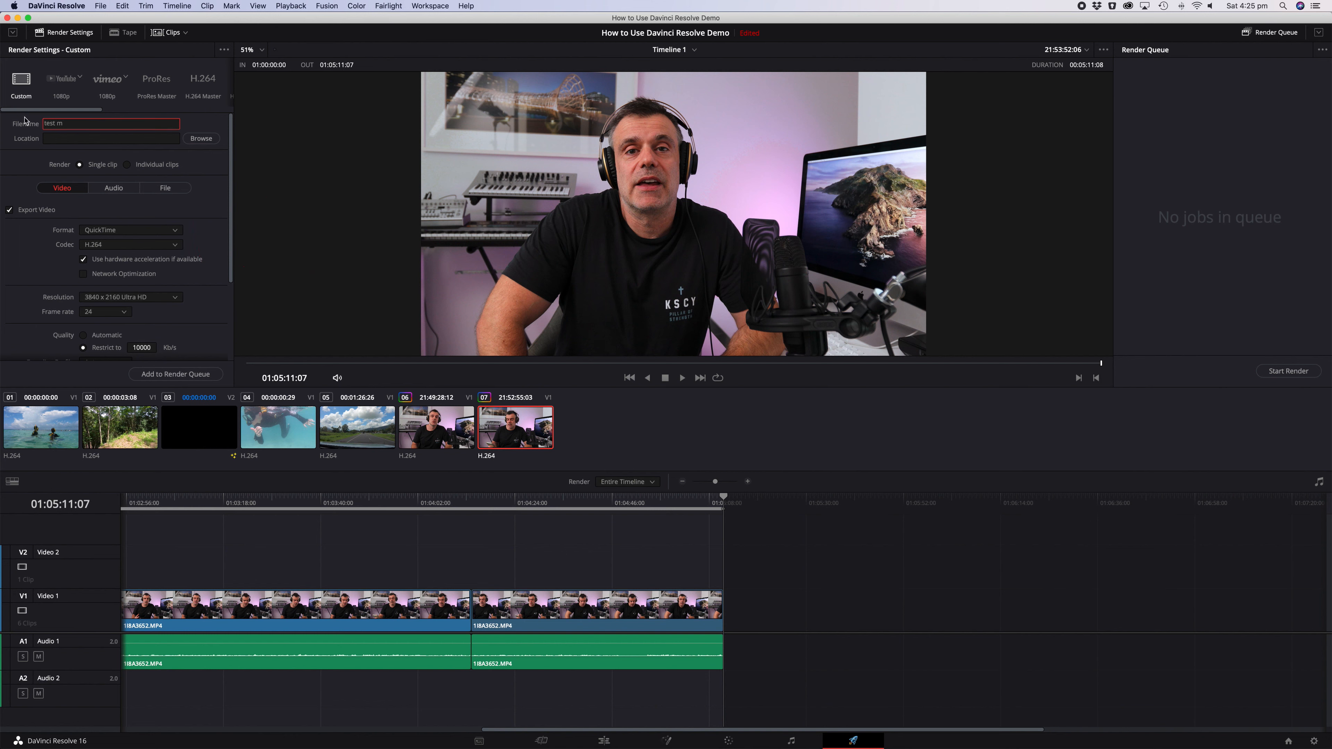
{"action": "type", "text": "ovie"}
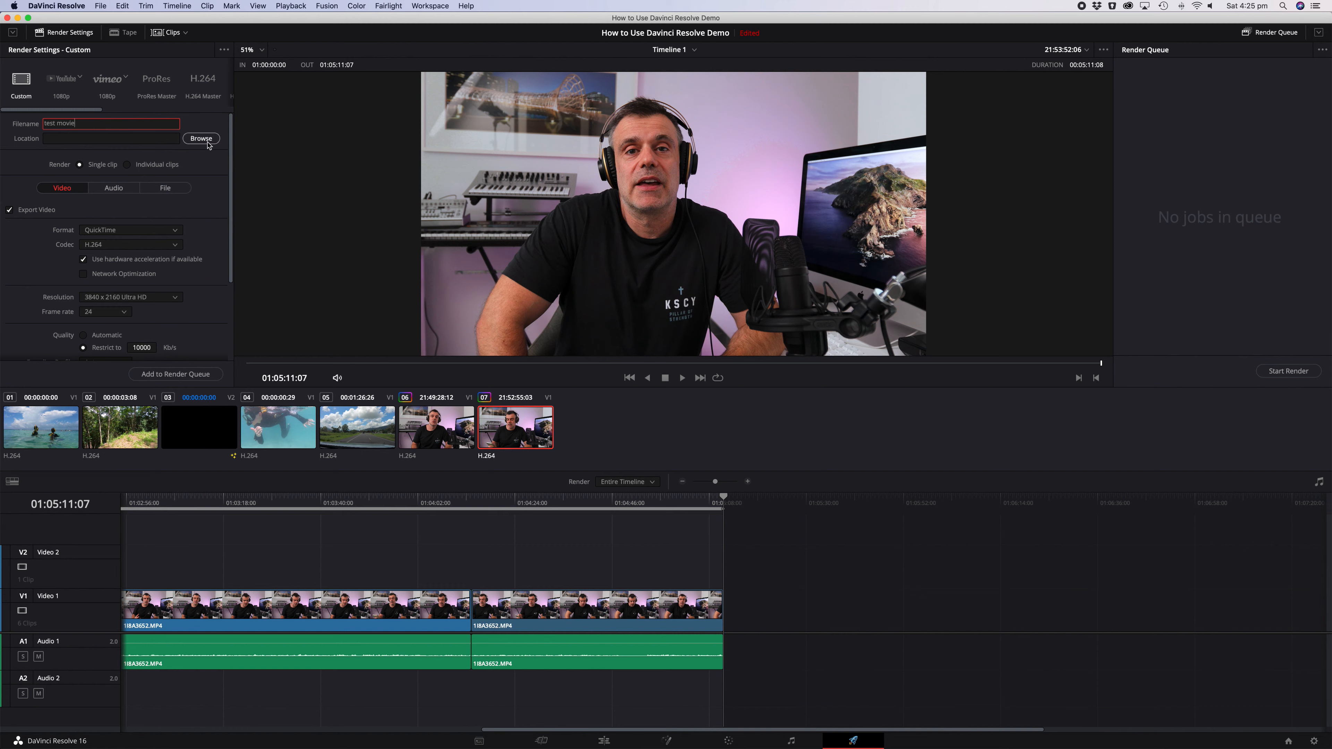
{"action": "left_click", "coordinate": [201, 137]}
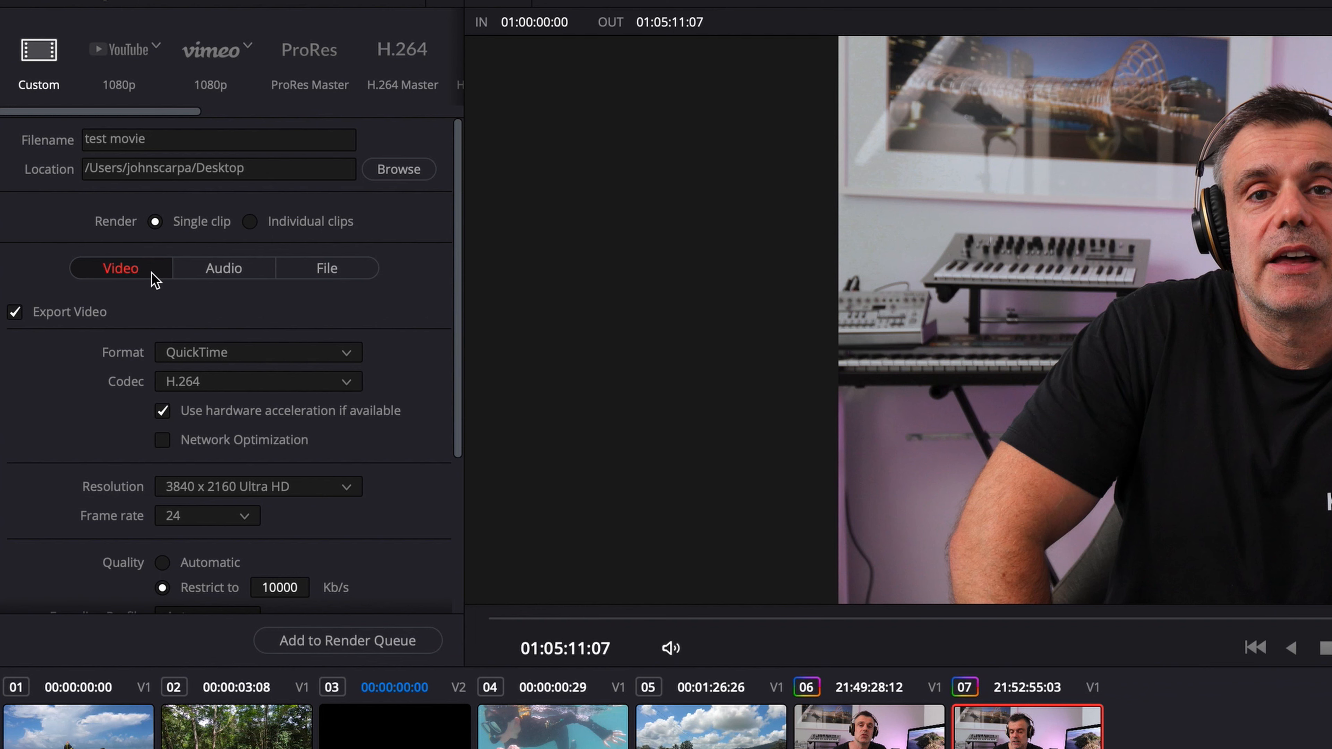
Review the video export settings, keeping QuickTime H.264 as the format
{"action": "left_click", "coordinate": [326, 268]}
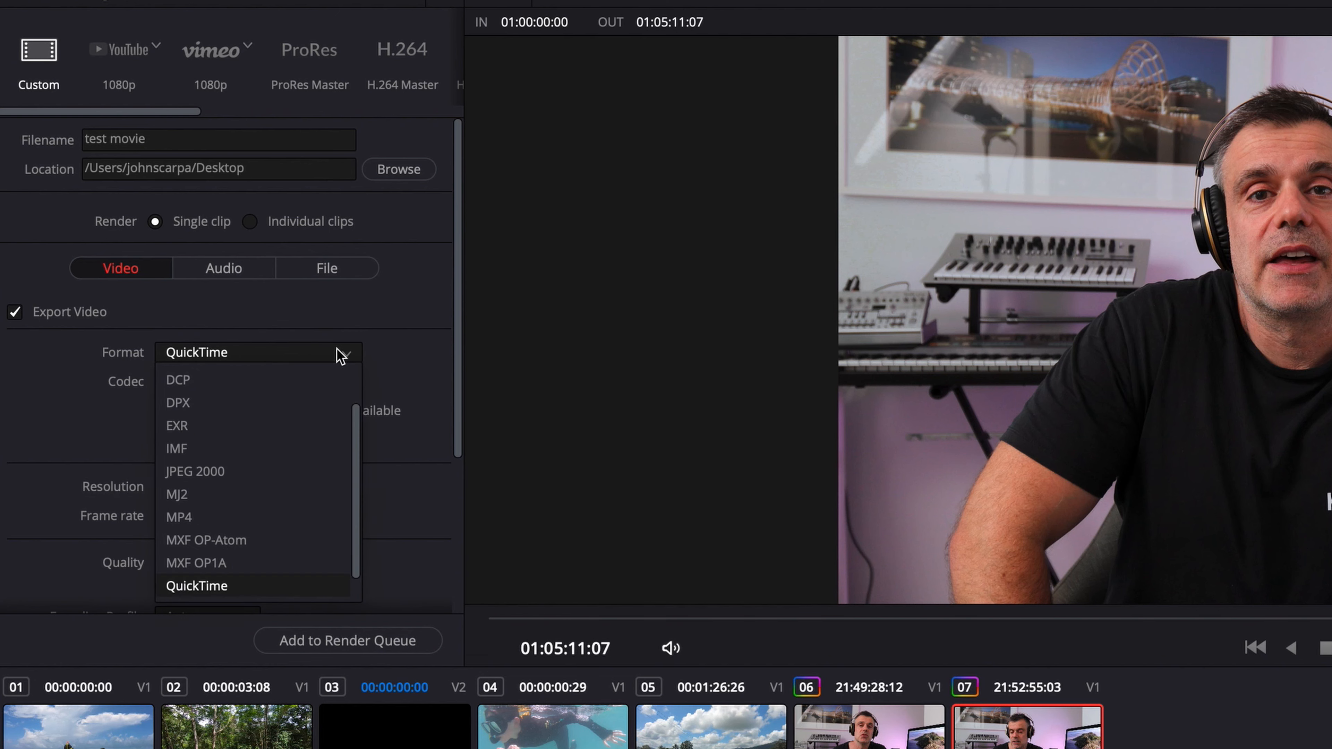
{"action": "left_click", "coordinate": [196, 585]}
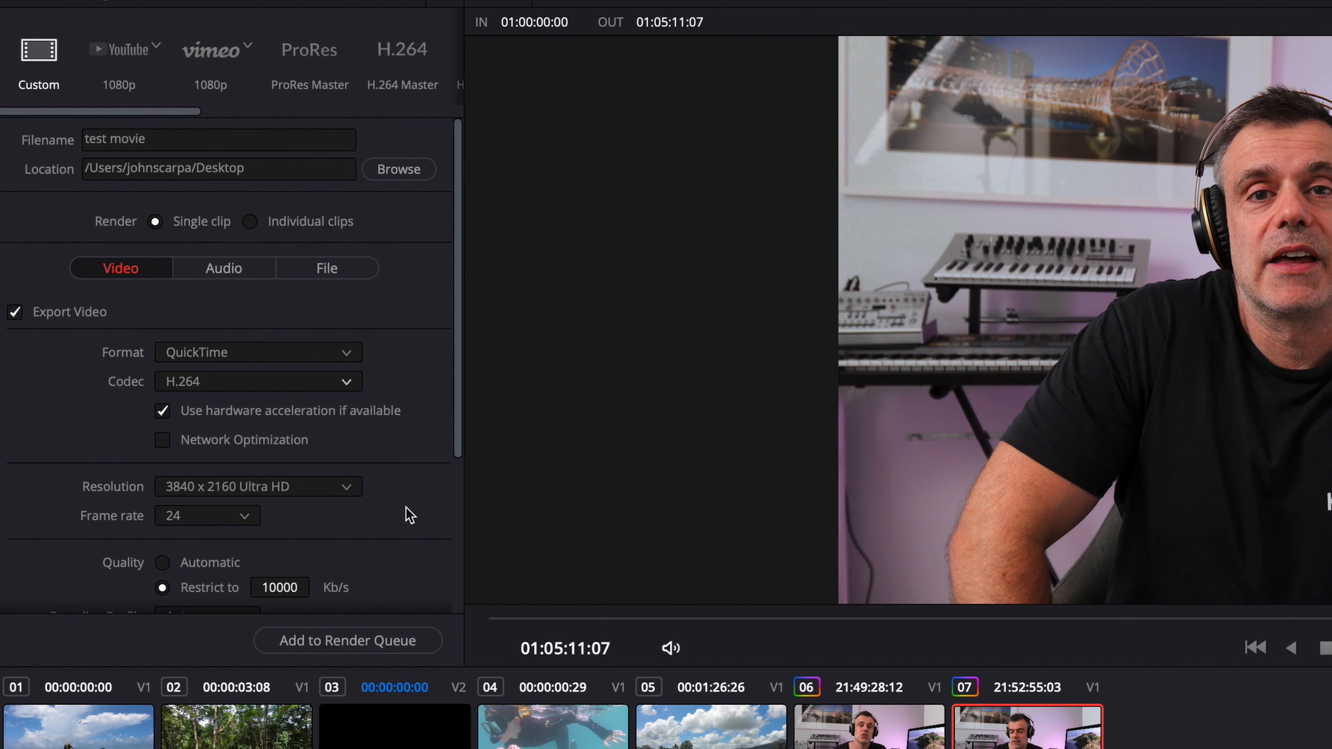
{"action": "scroll", "scroll_direction": "down", "scroll_amount": 3}
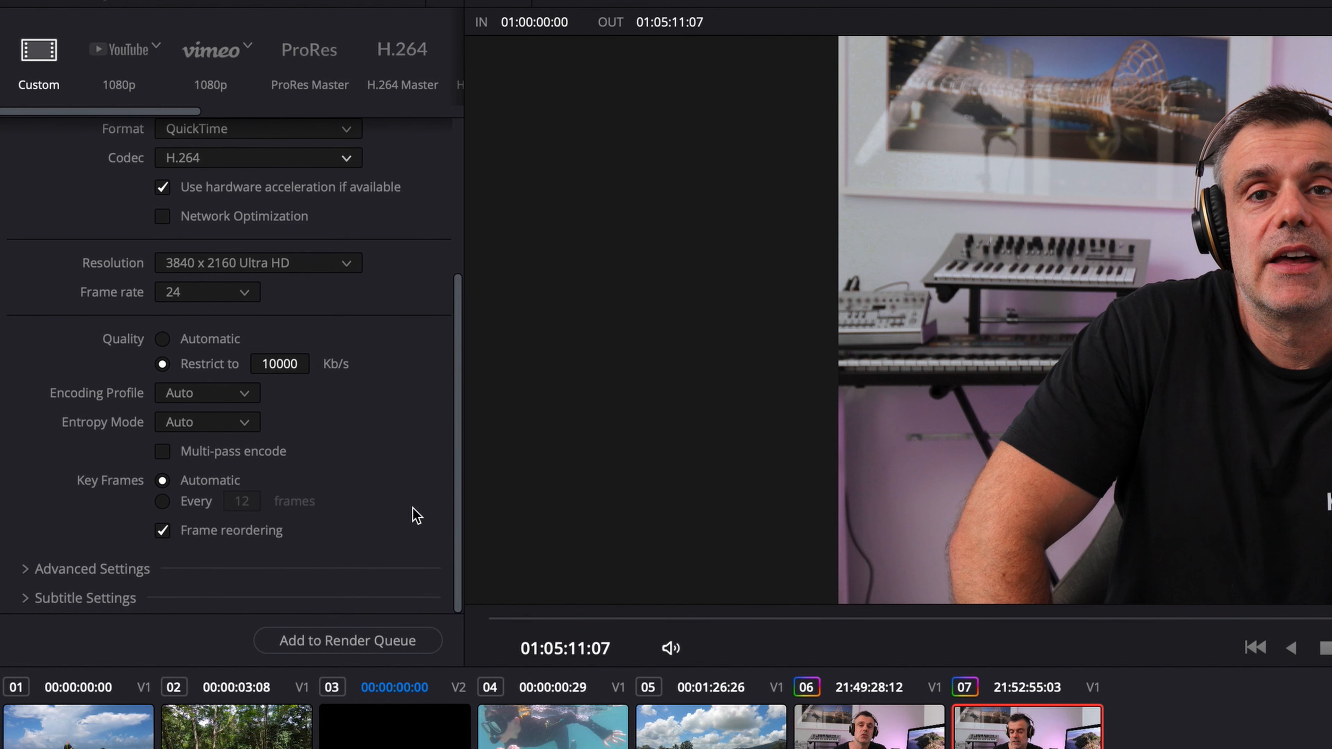
{"action": "mouse_move", "coordinate": [409, 495]}
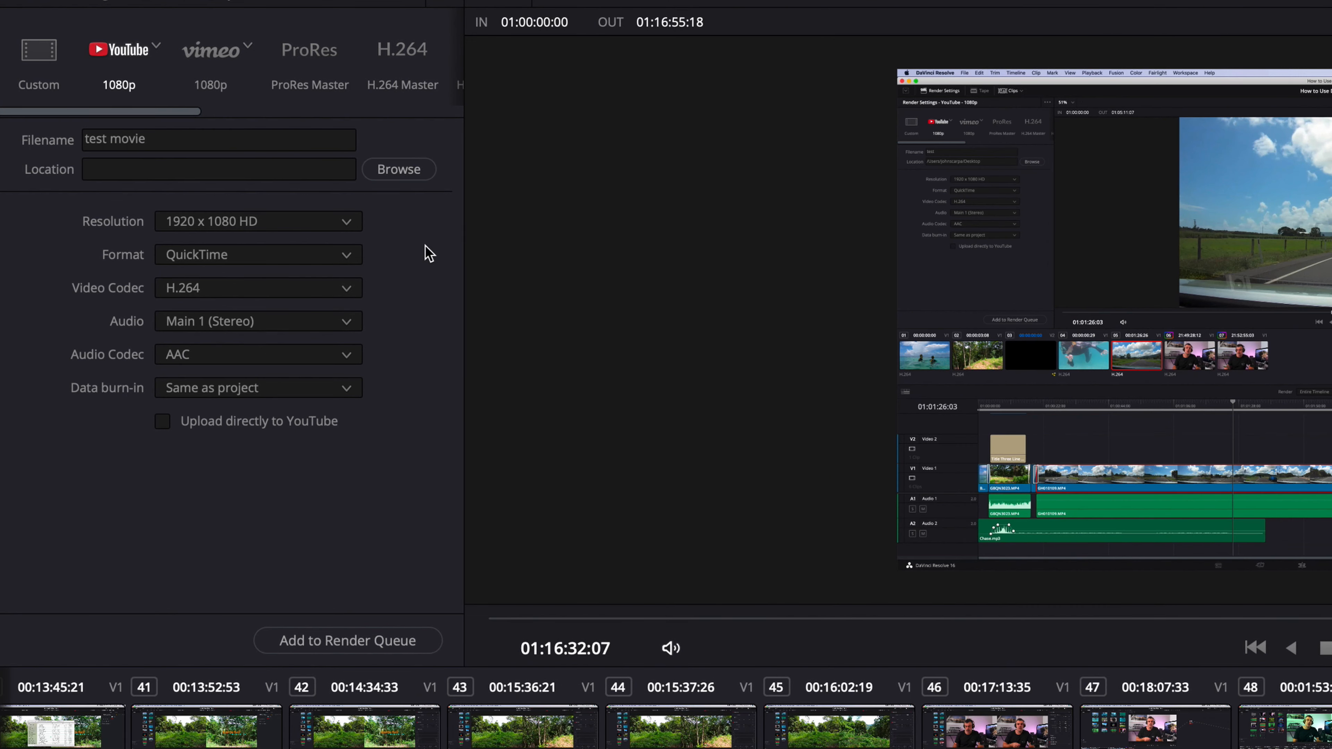
Try H.264 Master, settle on the YouTube 1080p preset, and name the output 'Test Movie'
{"action": "left_click", "coordinate": [38, 59]}
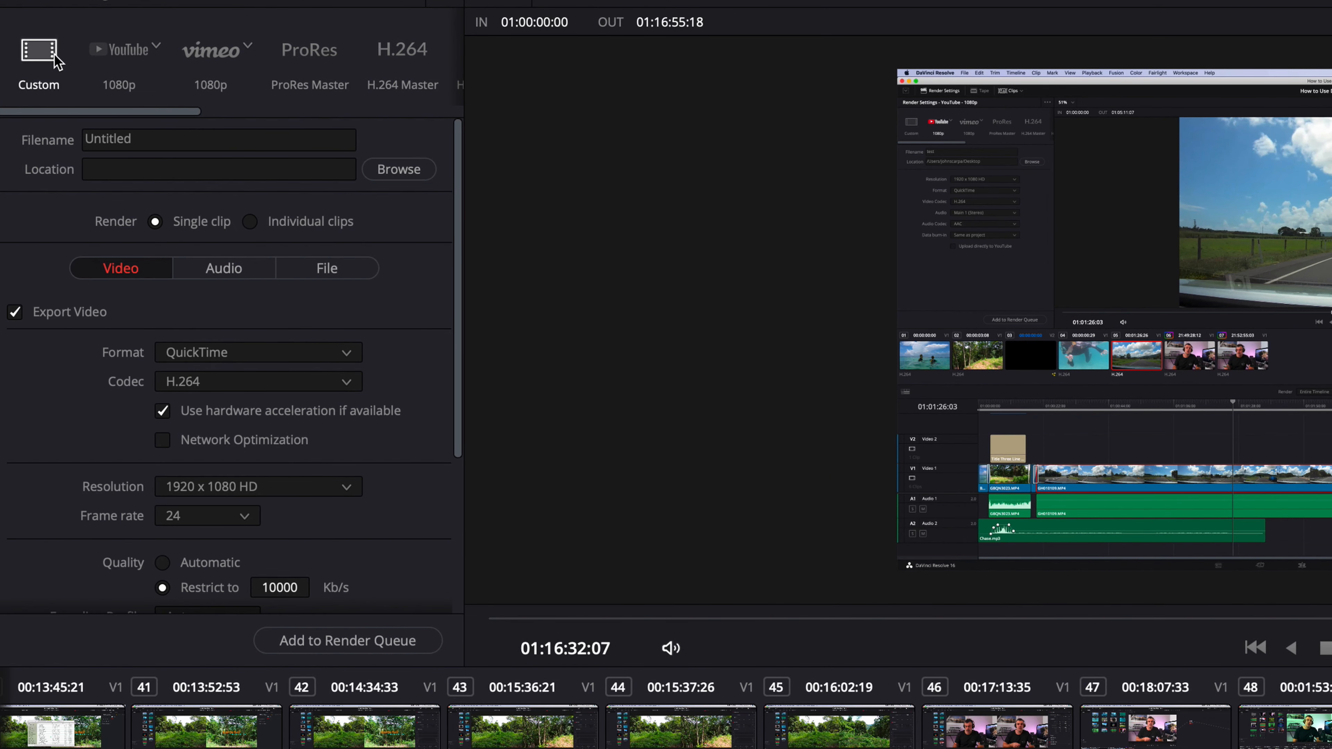
{"action": "left_click", "coordinate": [210, 49]}
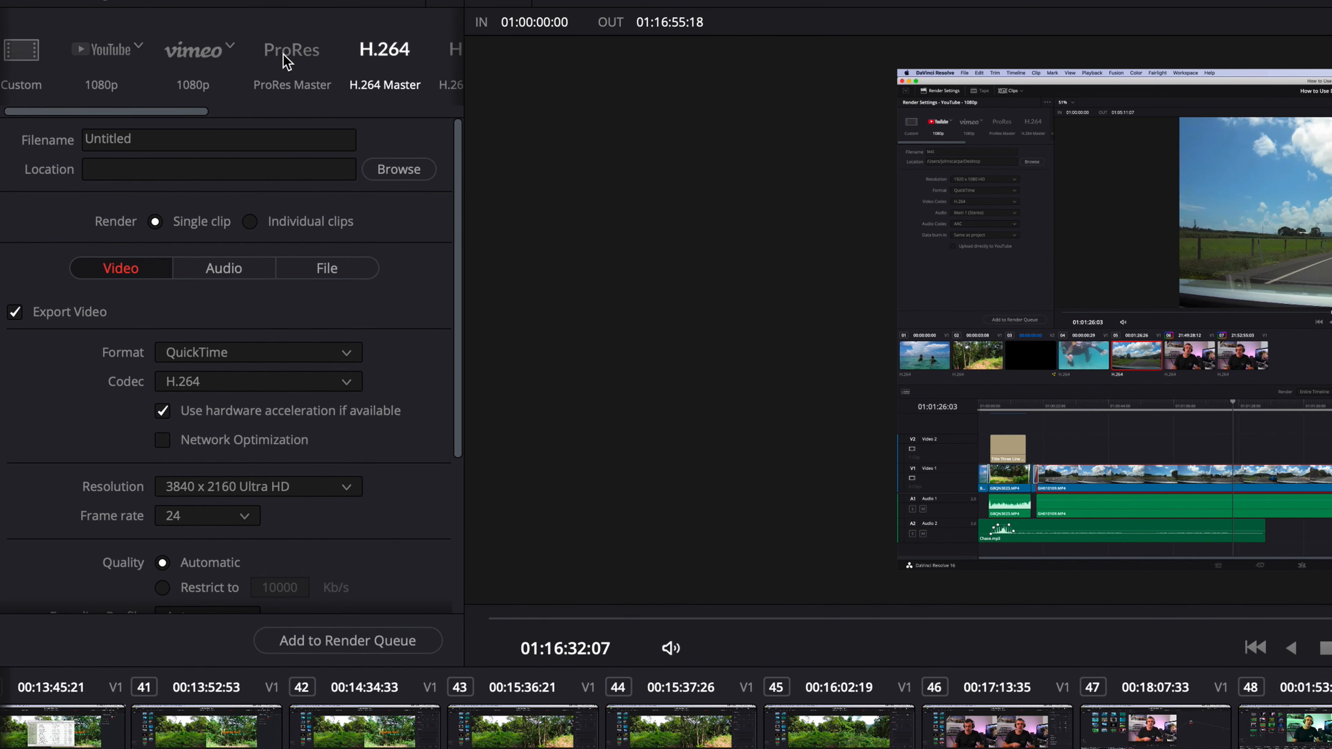
{"action": "left_click", "coordinate": [118, 50]}
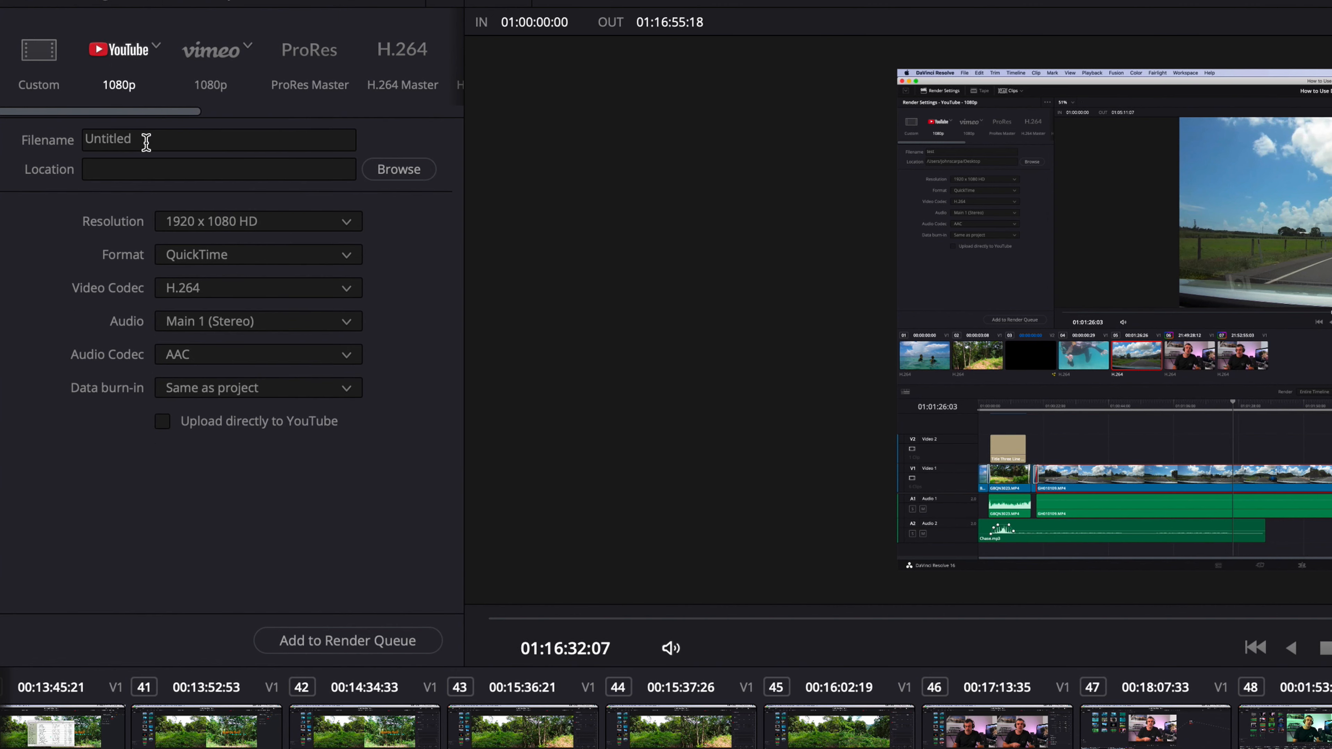
{"action": "type", "text": "Test"}
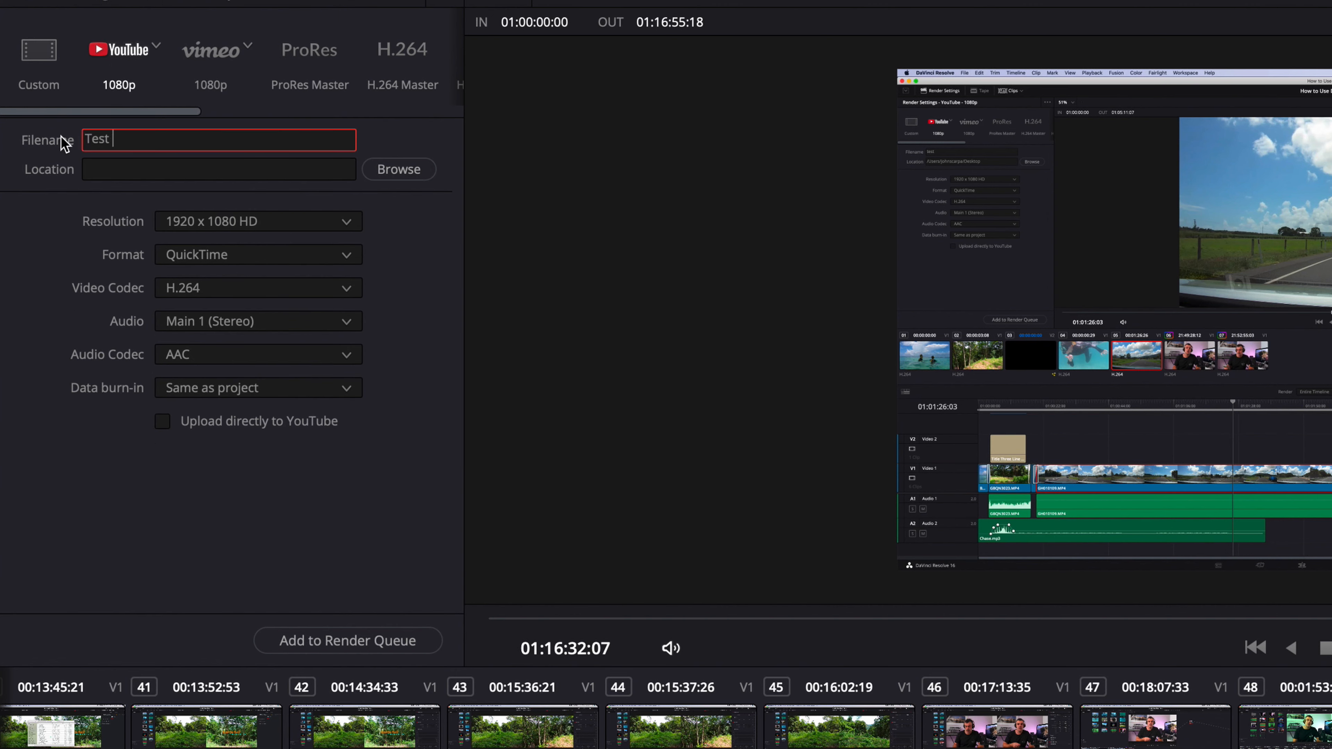
{"action": "type", "text": "Movie"}
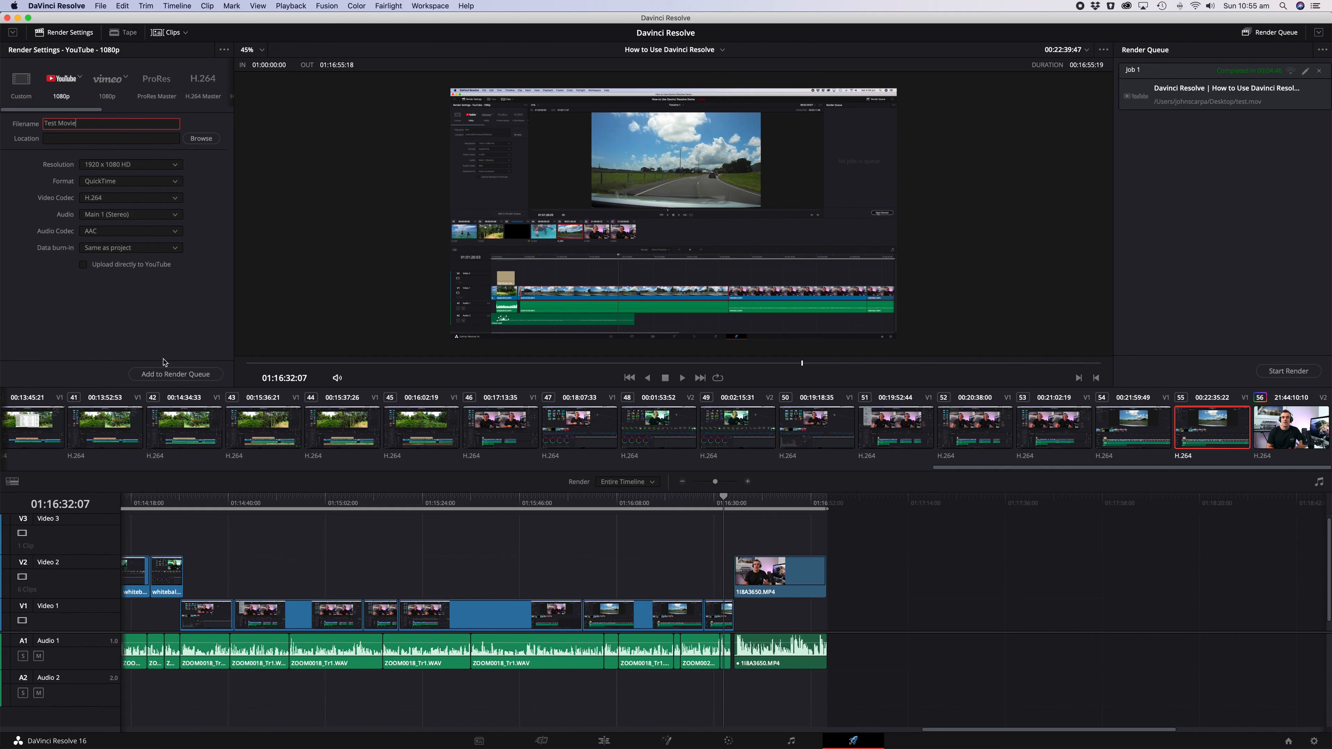
Save Test Movie.mov to the Desktop, add it to the Render Queue and start the render
{"action": "left_click", "coordinate": [201, 139]}
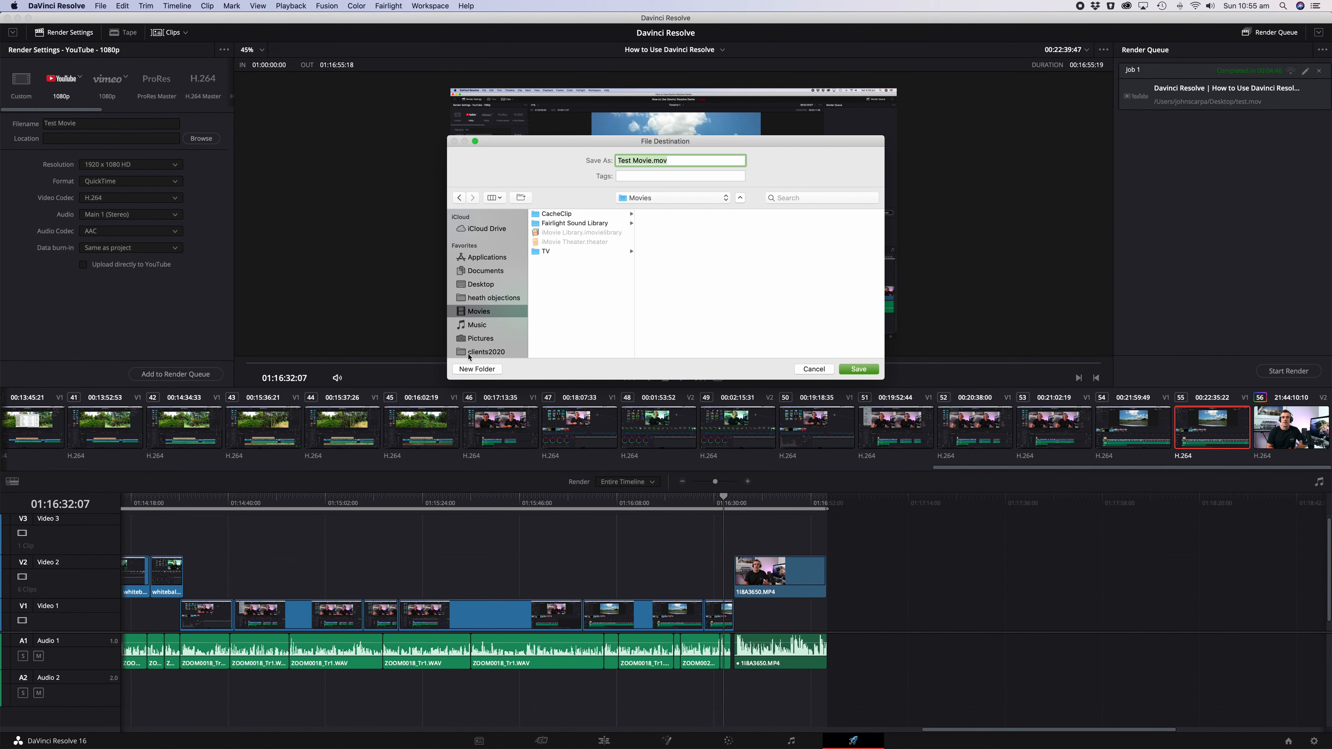
{"action": "left_click", "coordinate": [857, 368]}
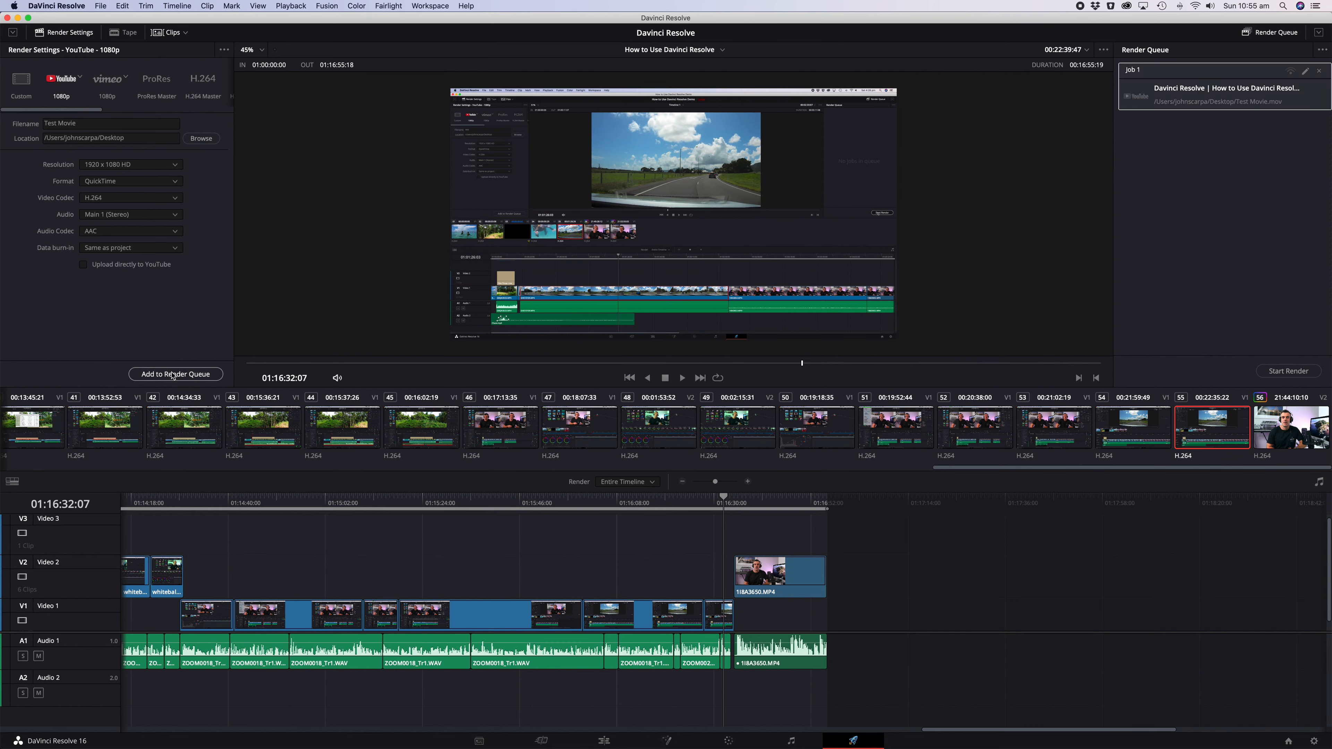
{"action": "mouse_move", "coordinate": [1225, 386]}
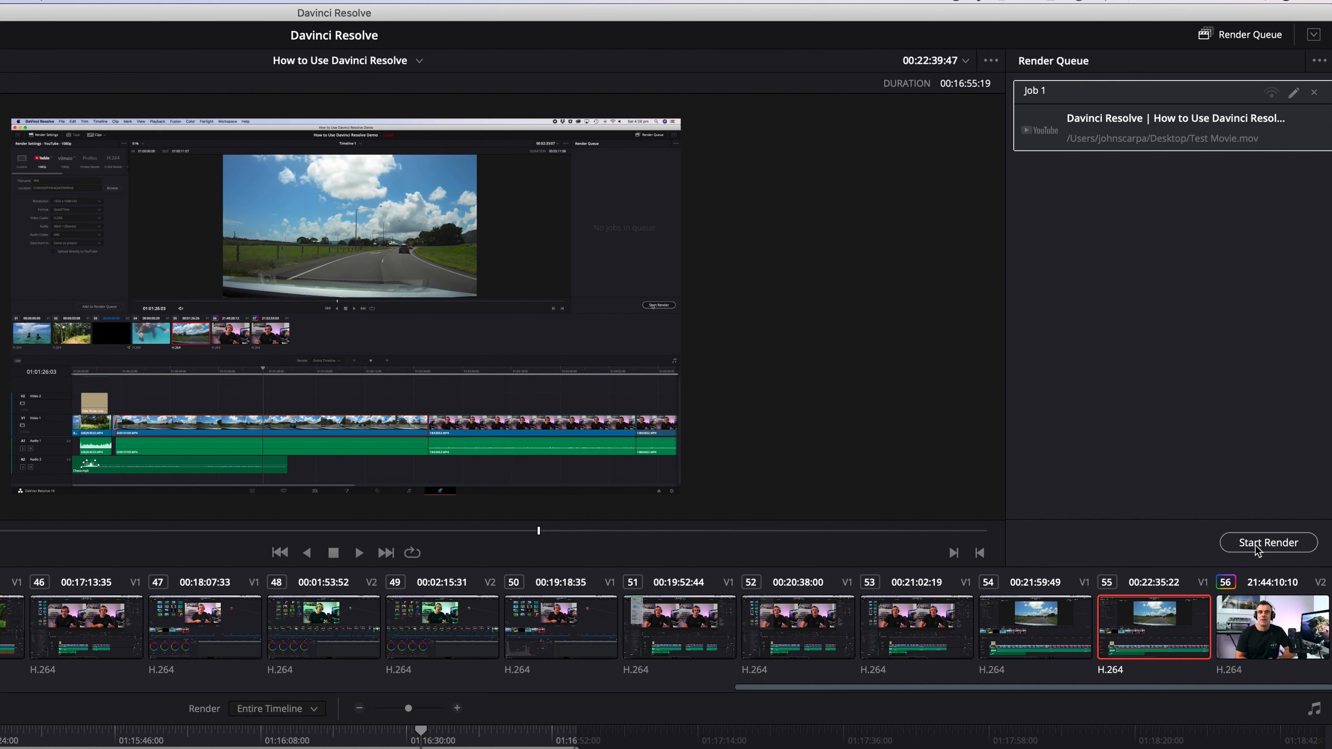
{"action": "left_click", "coordinate": [1267, 542]}
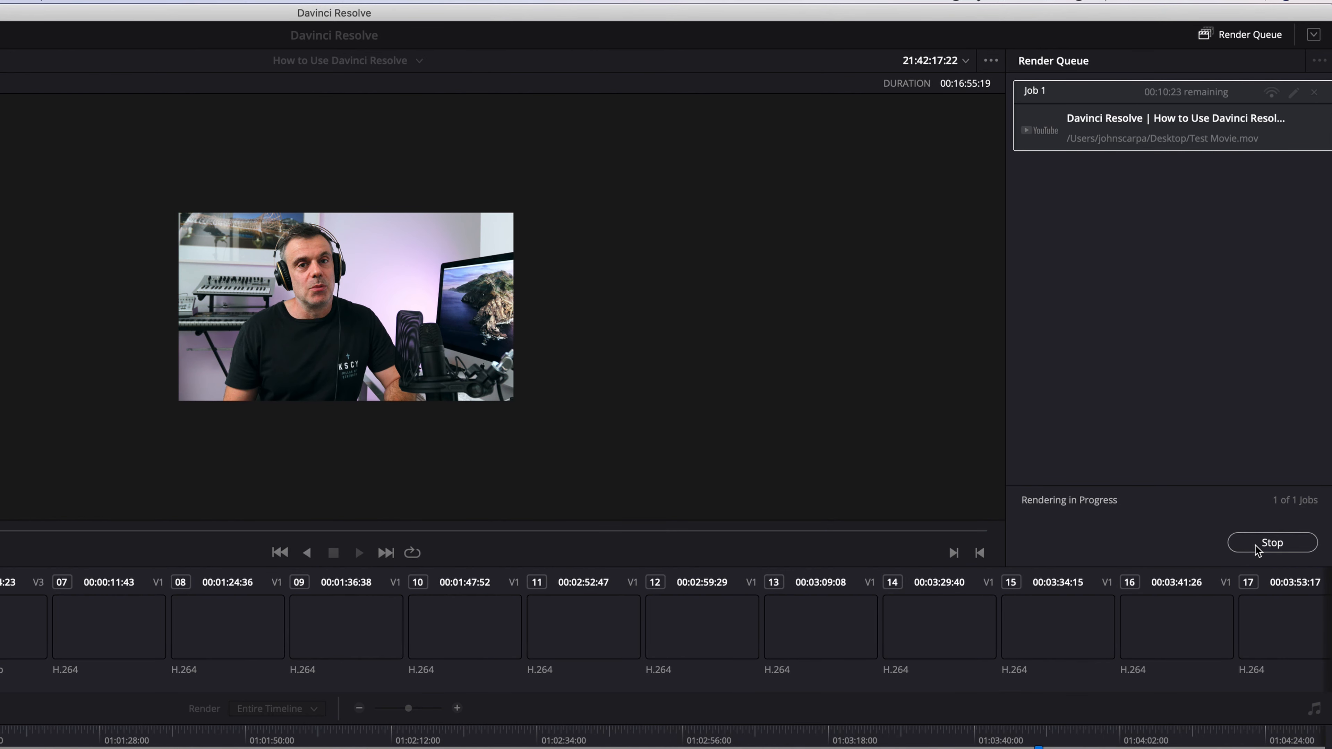